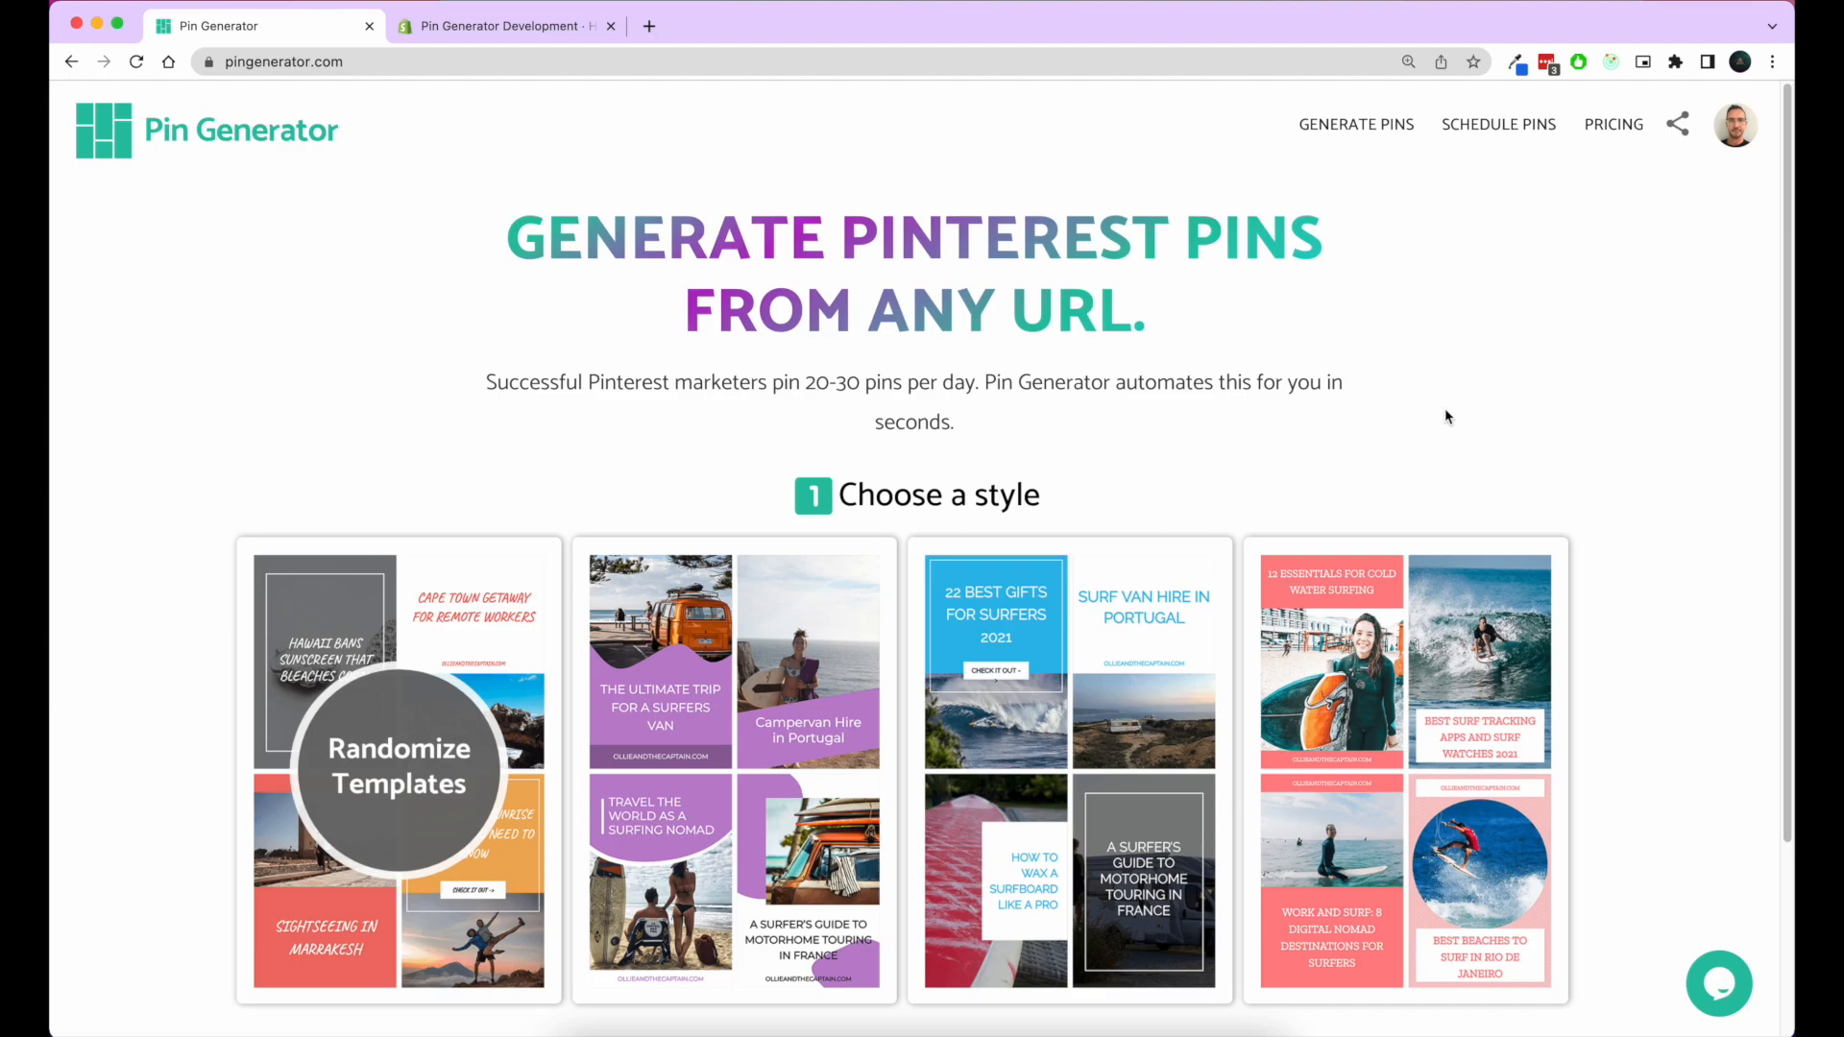
{"action": "mouse_move", "coordinate": [389, 177]}
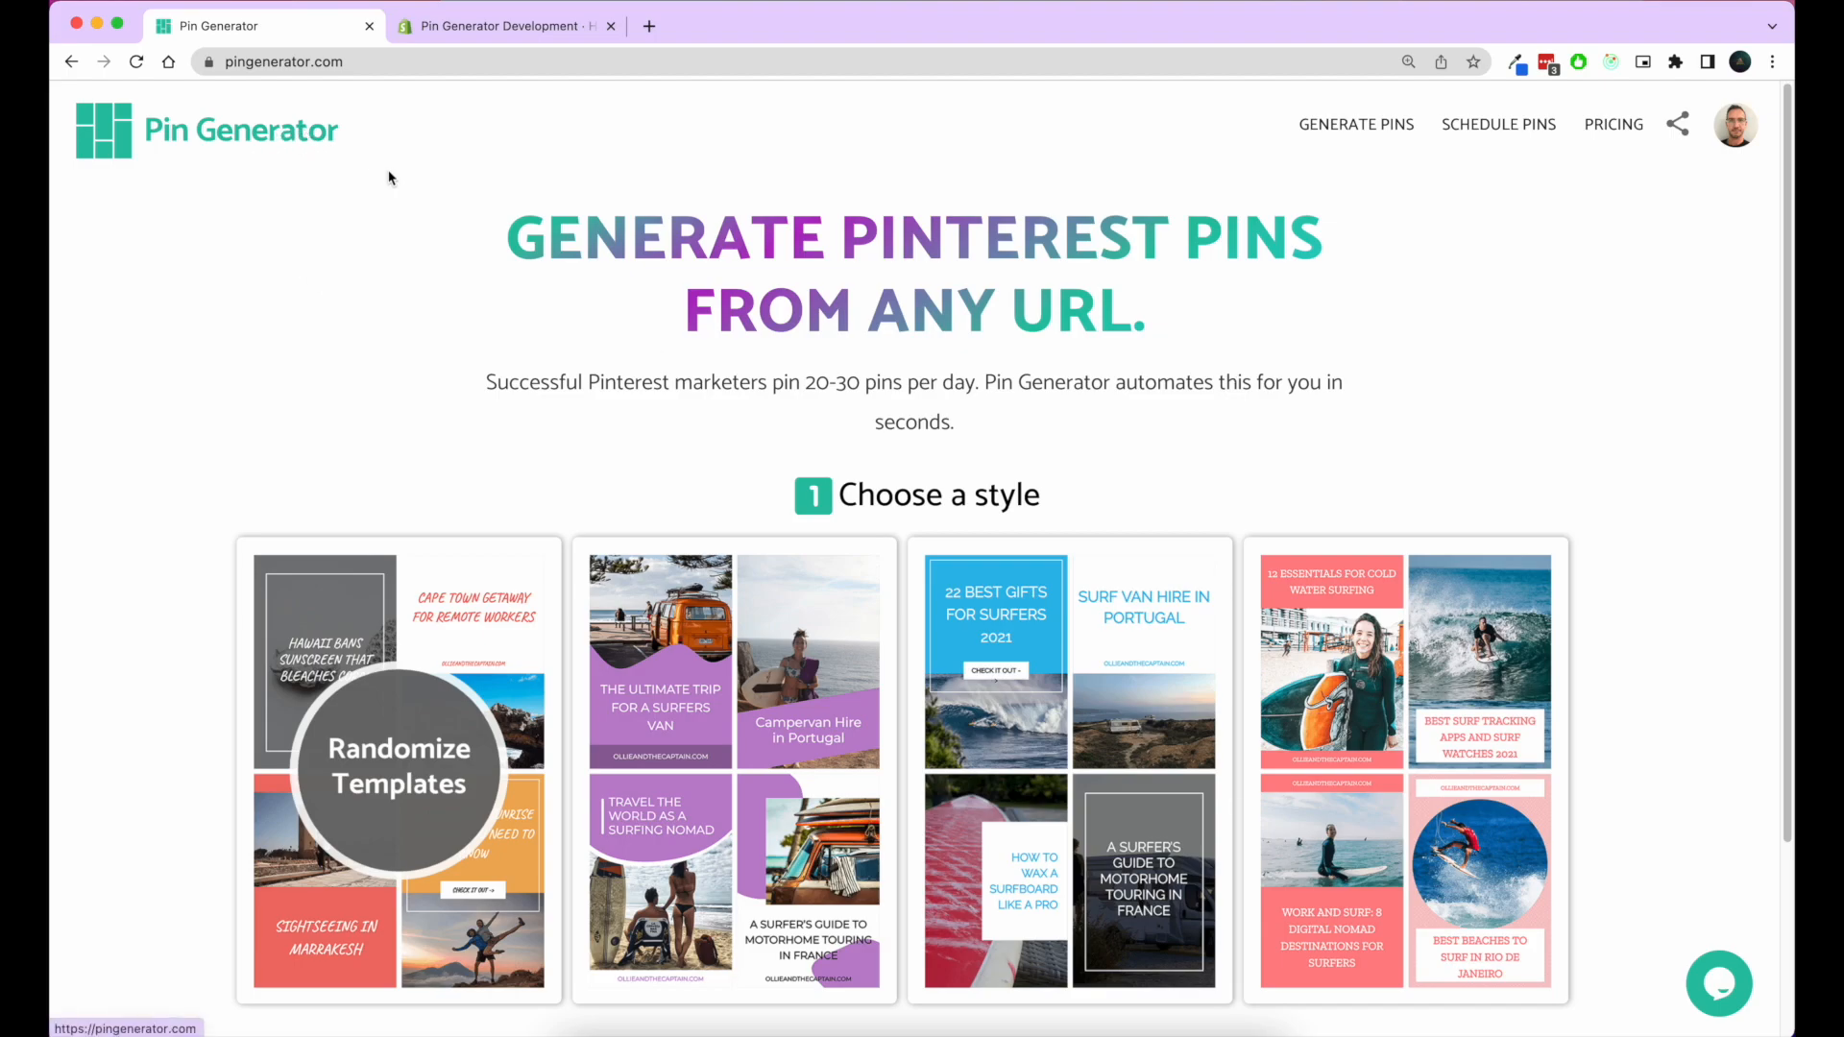
{"action": "mouse_move", "coordinate": [401, 73]}
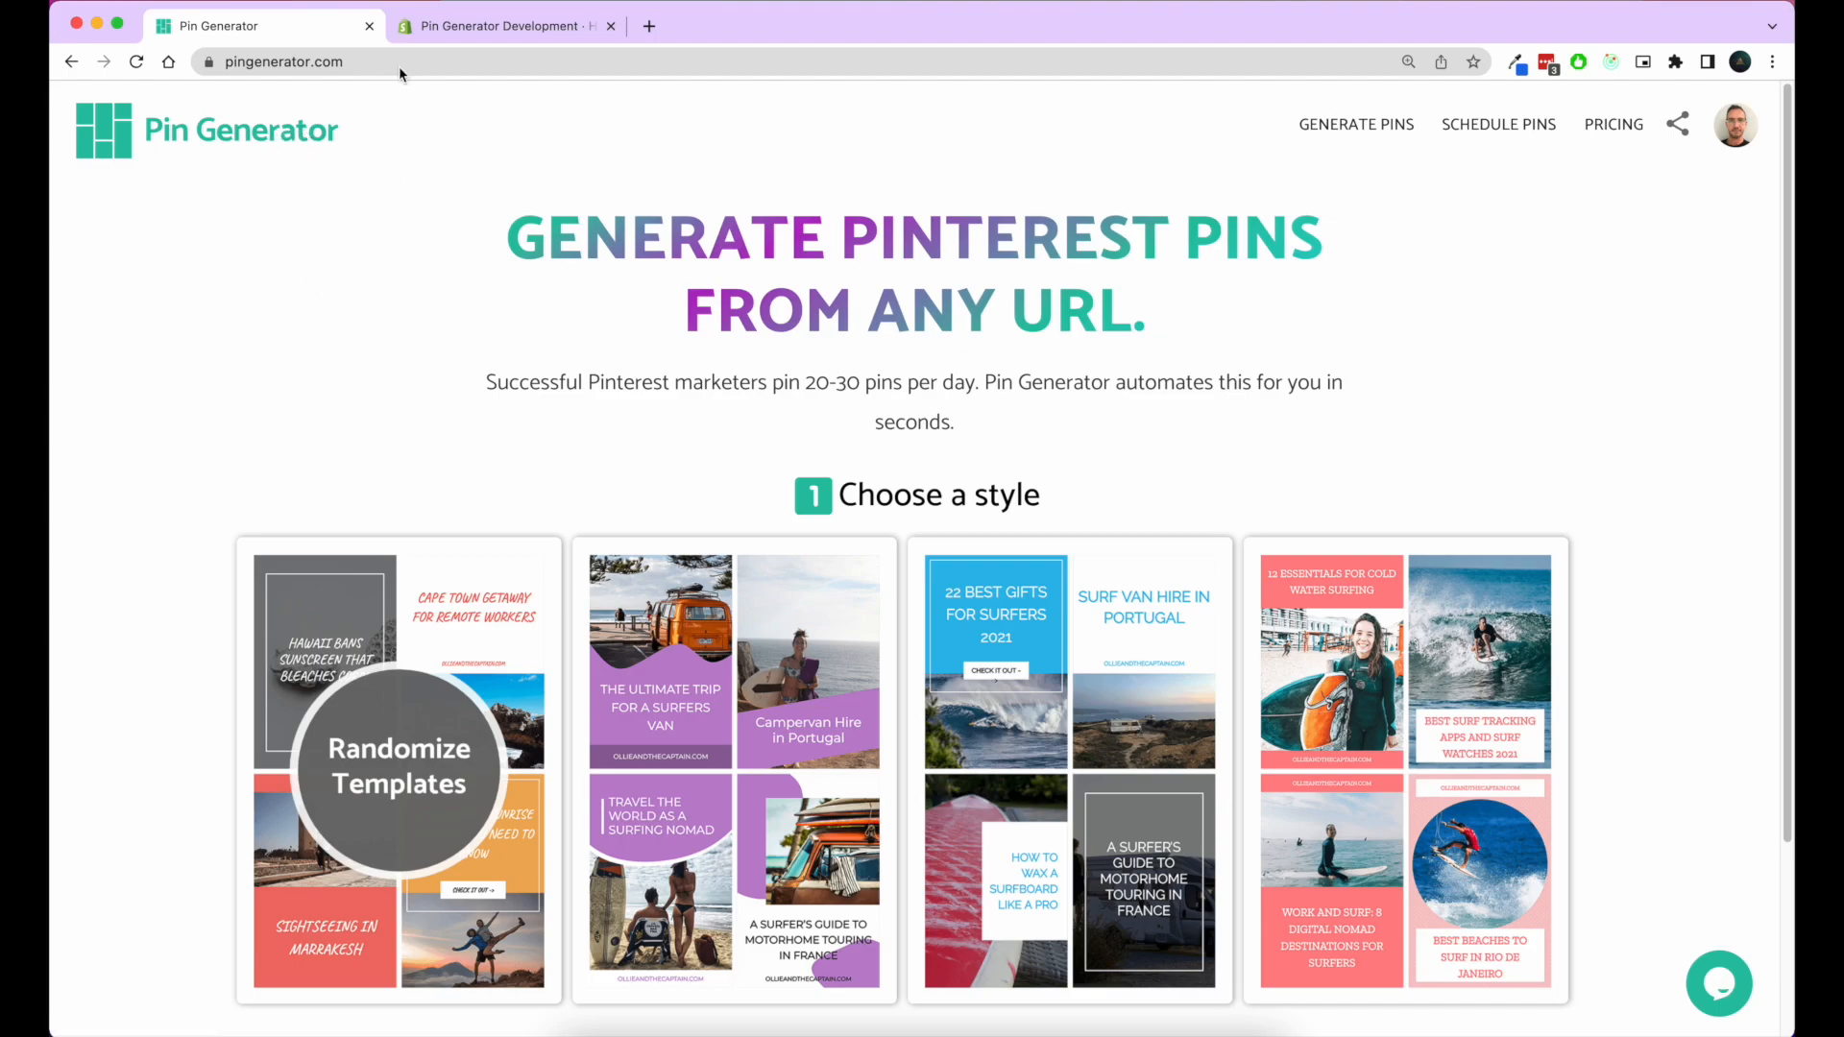
{"action": "mouse_move", "coordinate": [401, 72]}
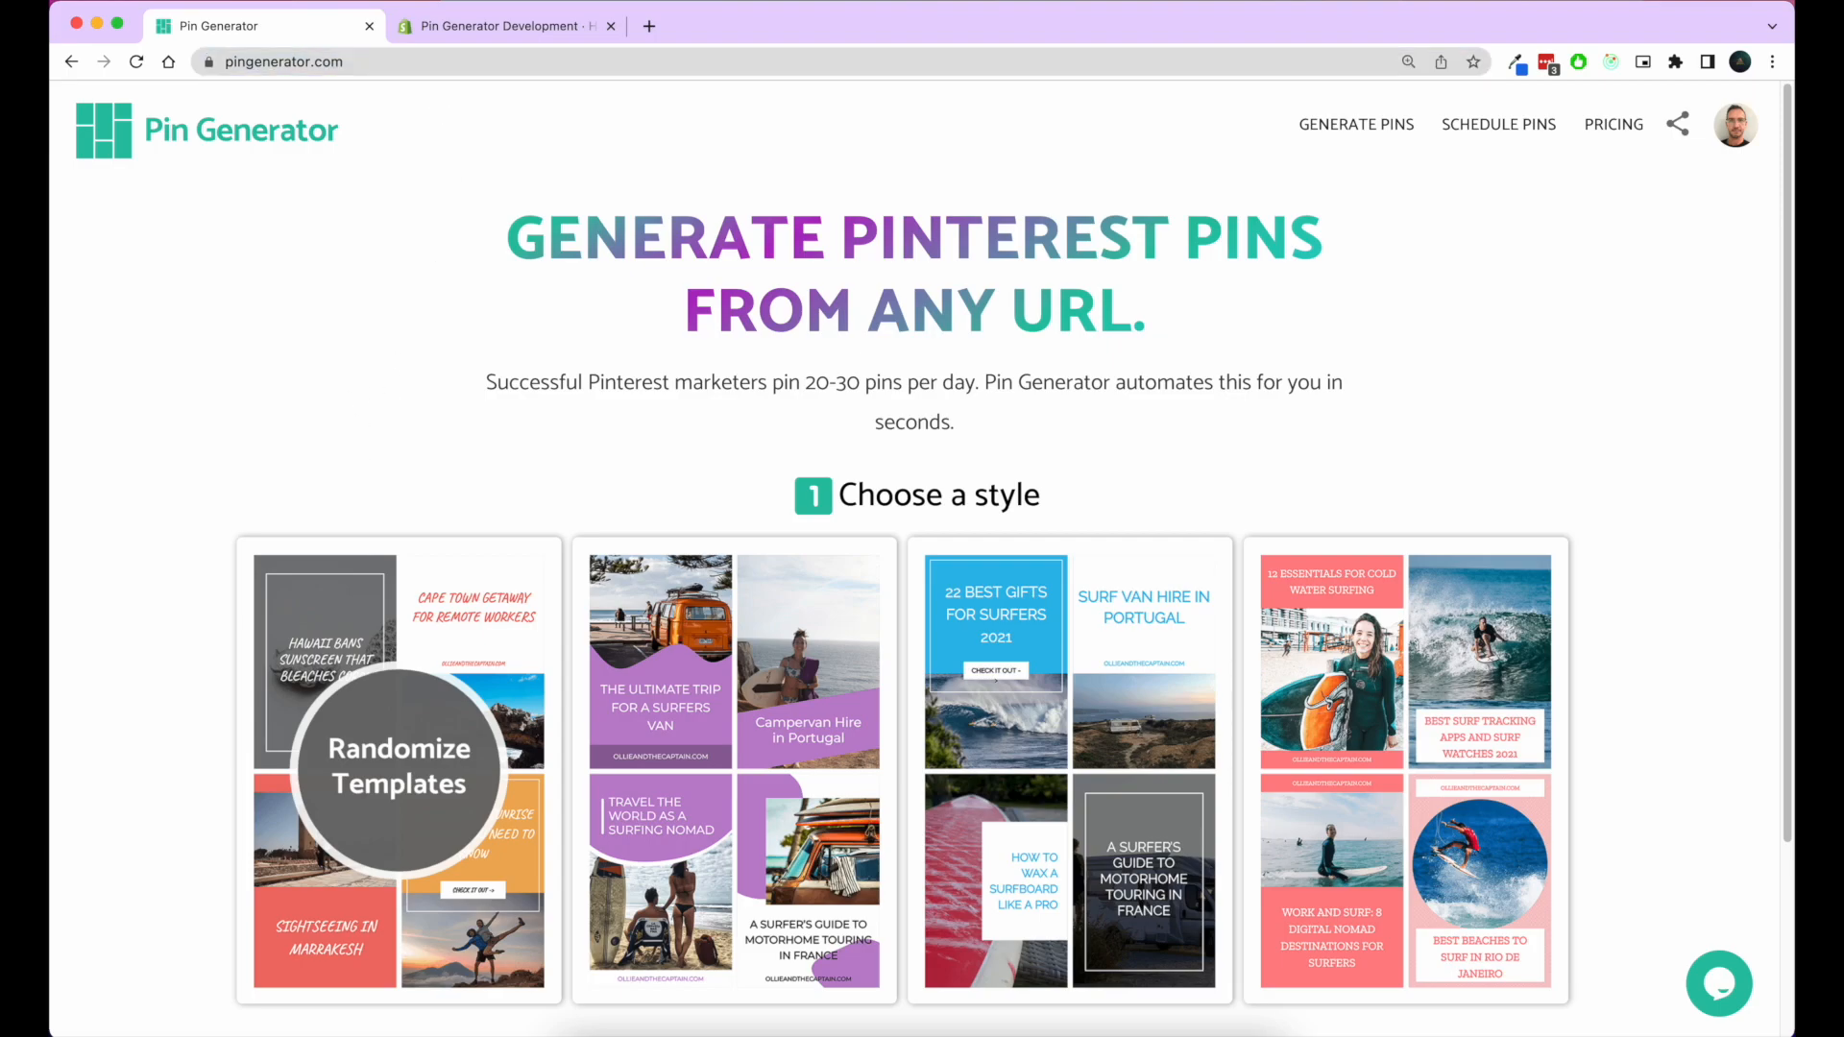
{"action": "mouse_move", "coordinate": [1735, 127]}
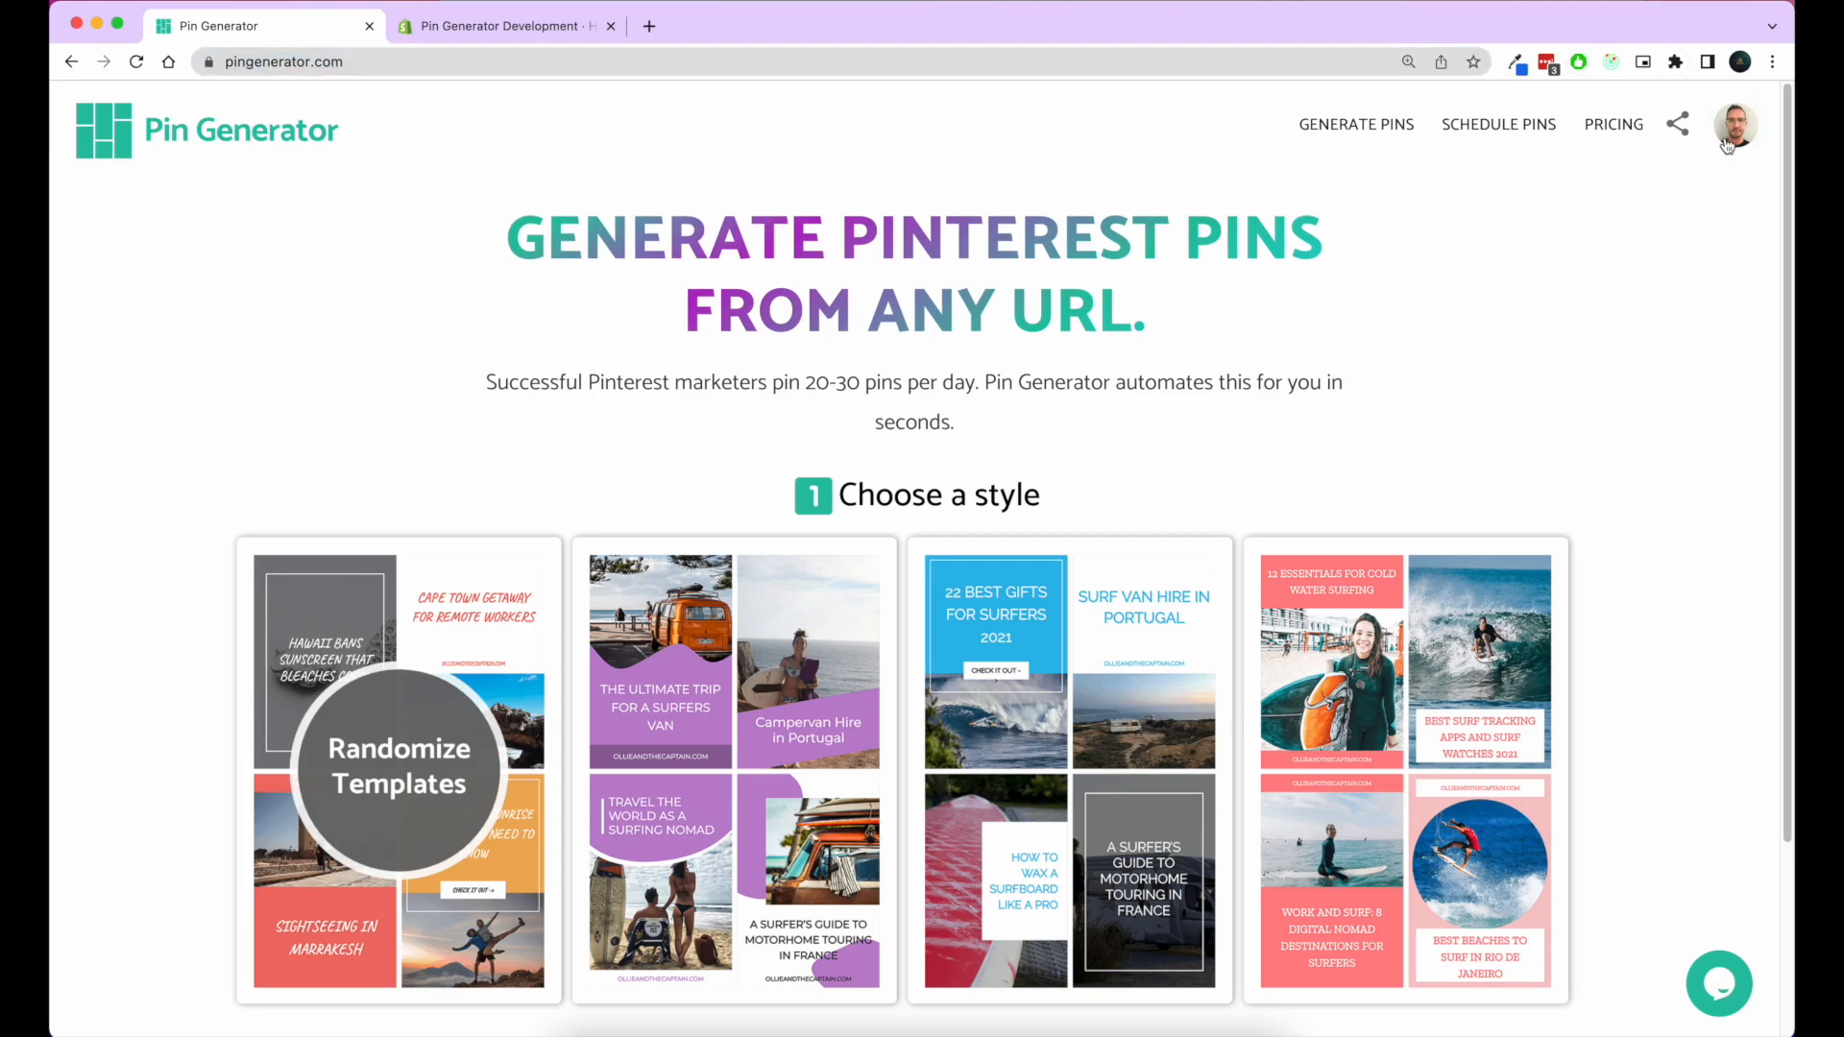
Step: Open the profile avatar's account dropdown listing Products, Pin History and Log out
{"action": "left_click", "coordinate": [1738, 125]}
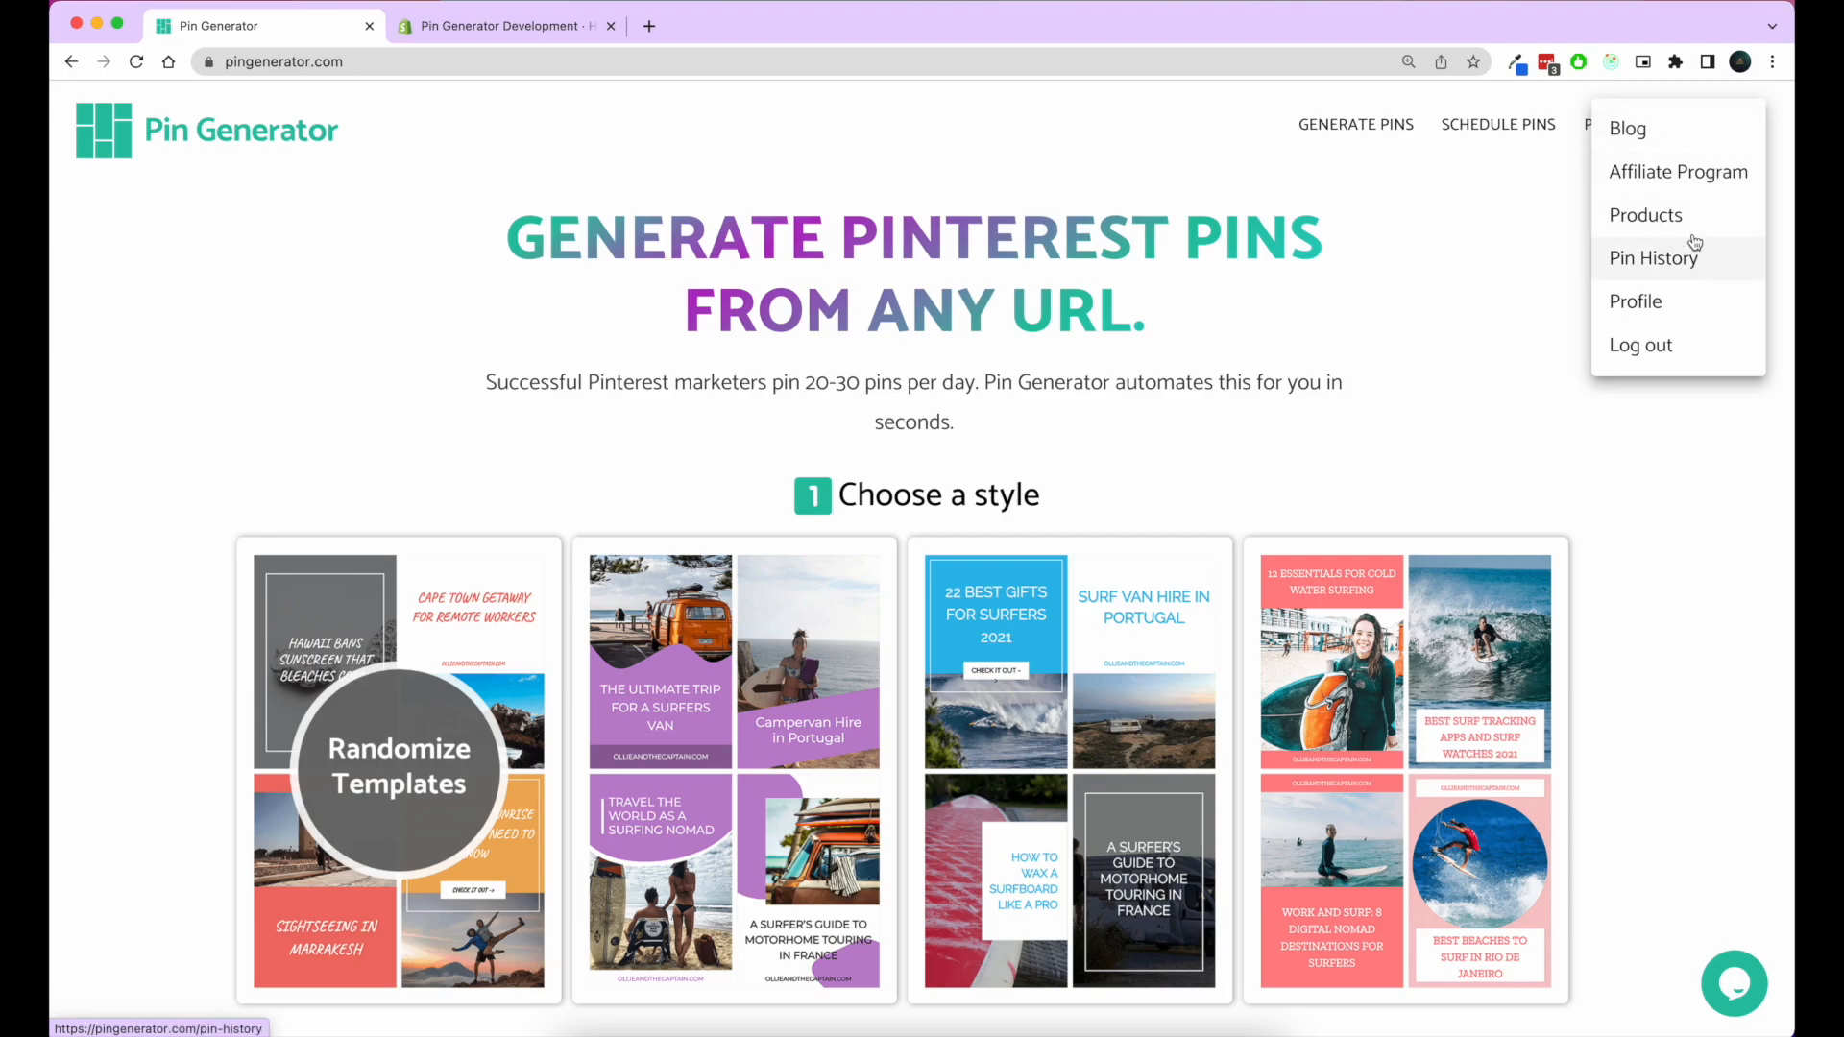
Step: Go to the Products page and highlight the sentence about importing eCommerce products
{"action": "left_click", "coordinate": [1645, 215]}
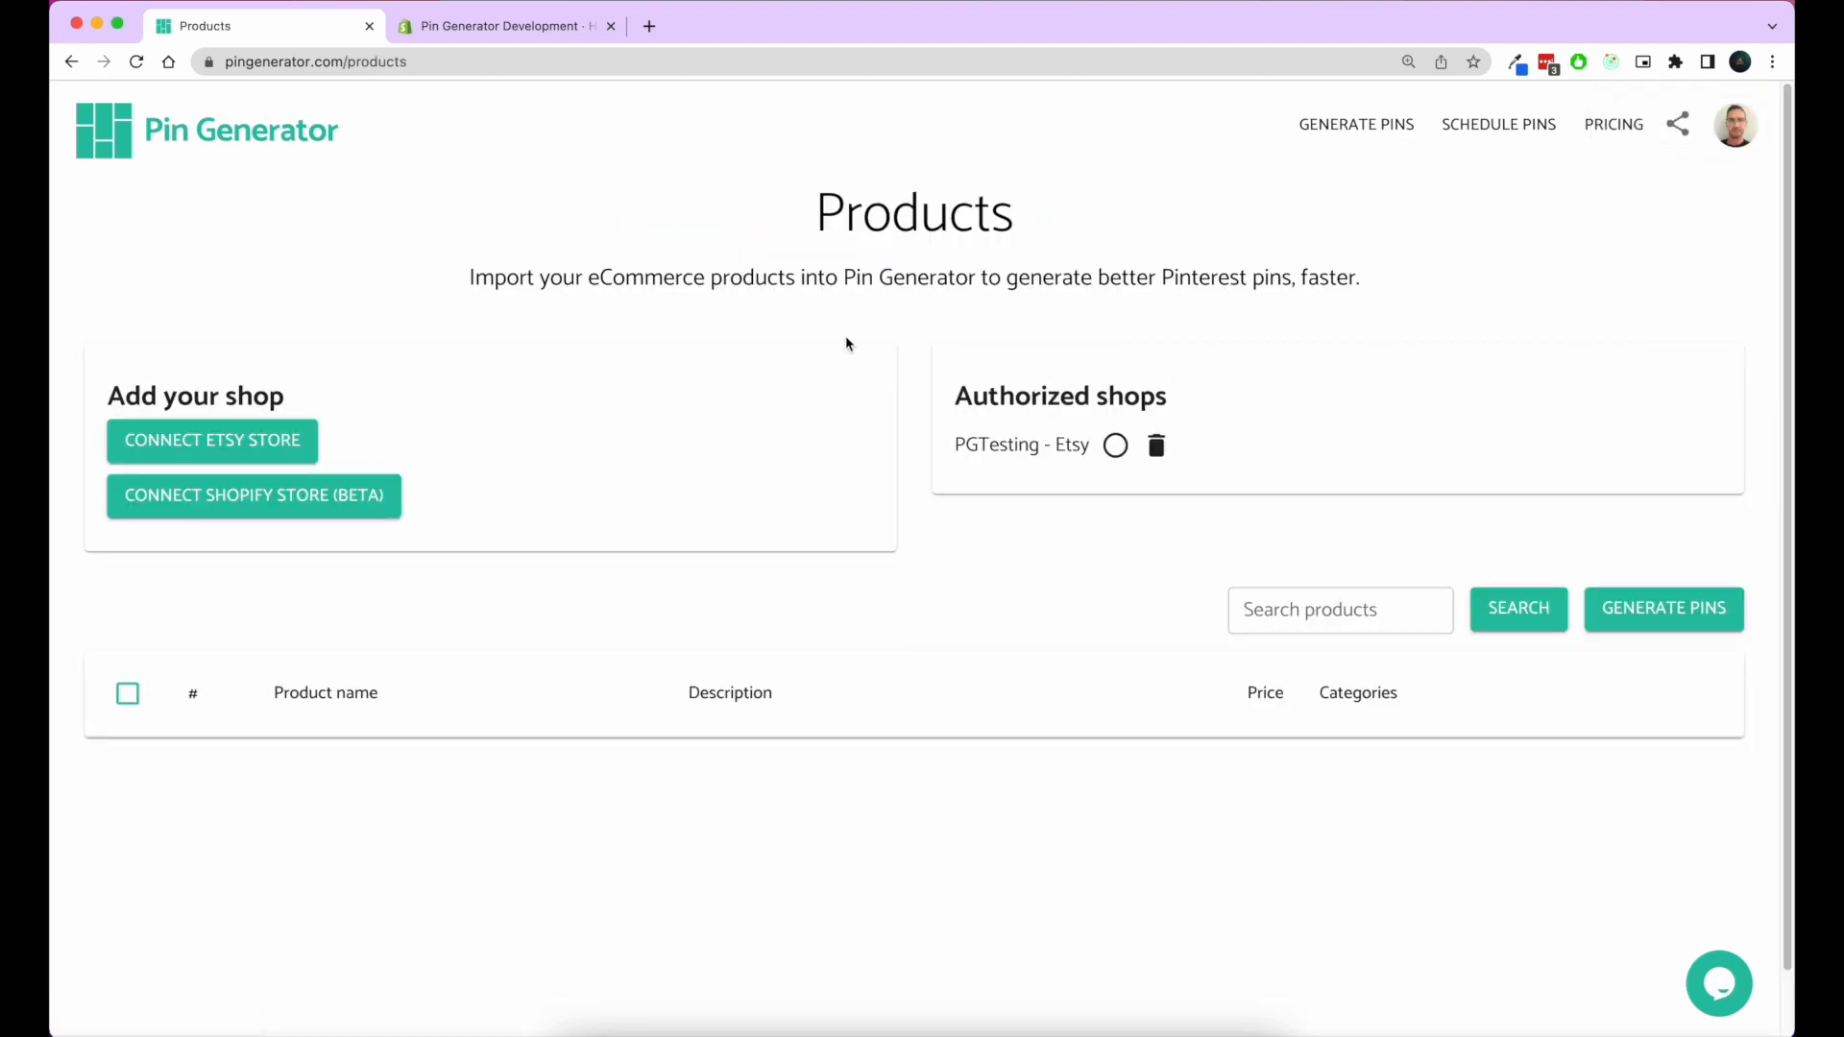
{"action": "mouse_move", "coordinate": [466, 284]}
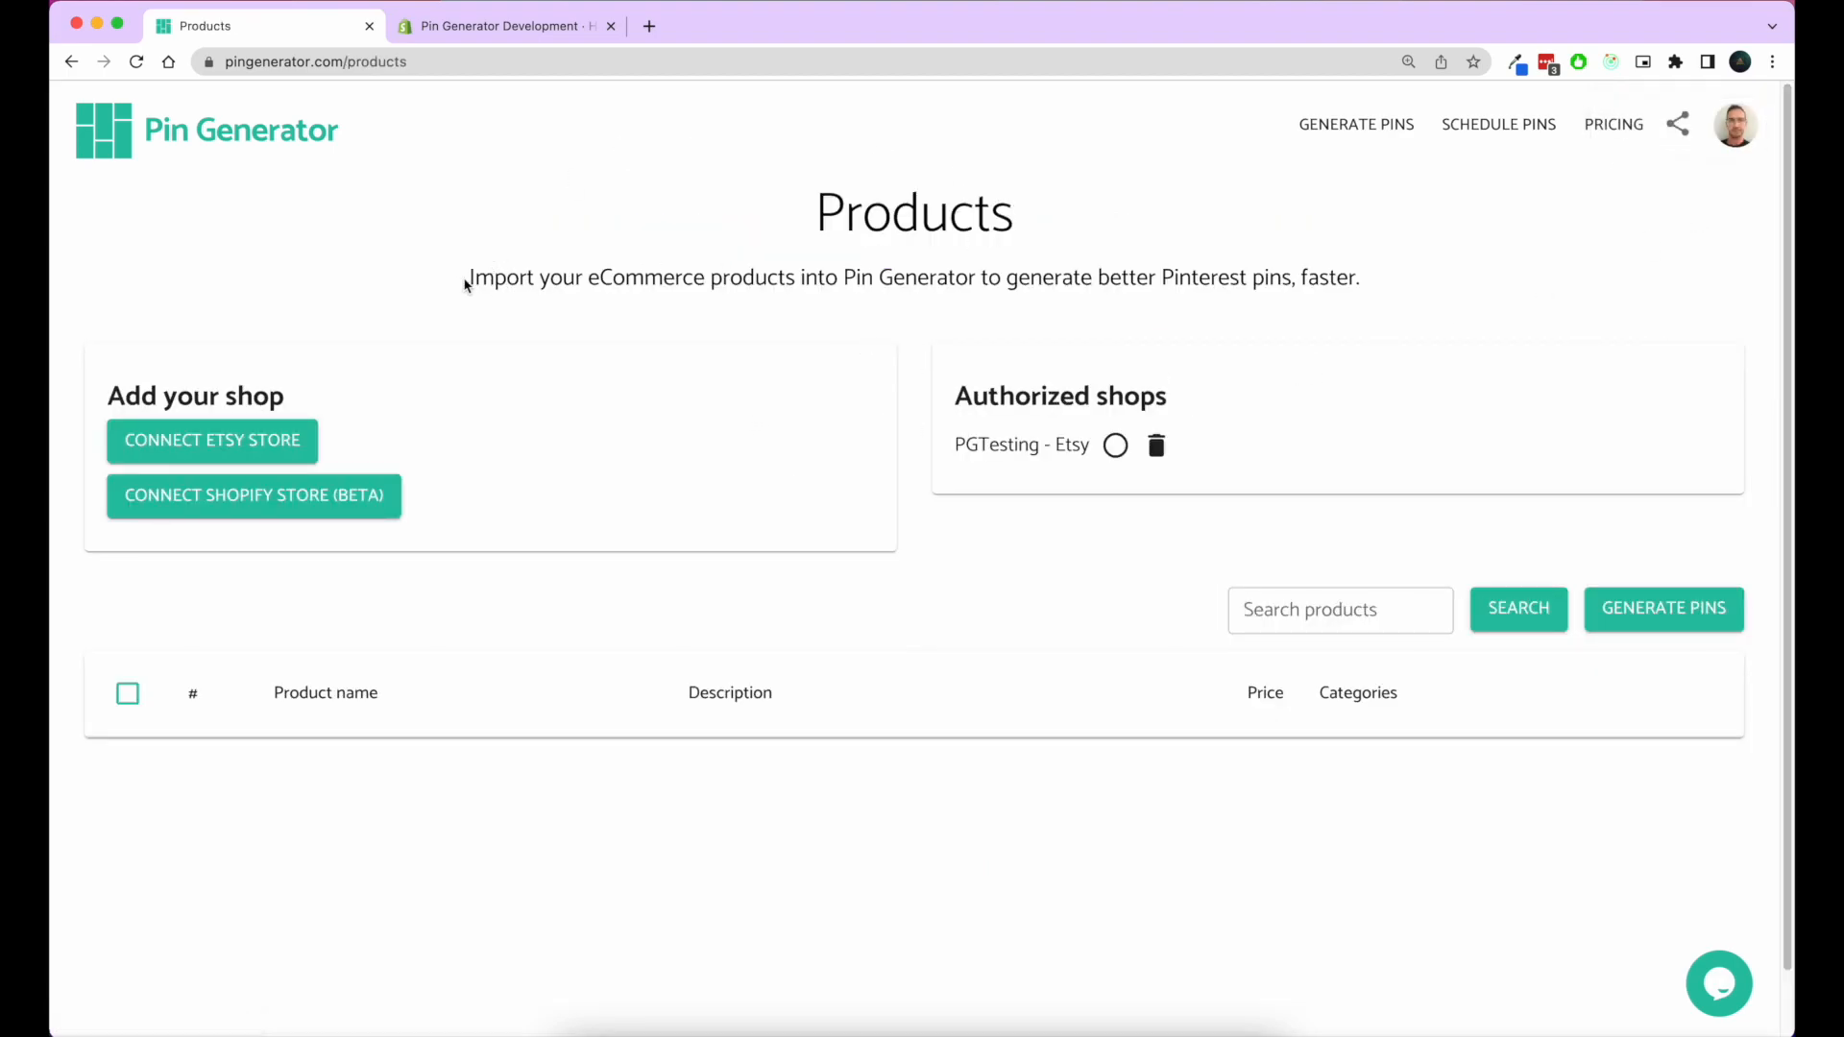
{"action": "left_click_drag", "start_coordinate": [470, 277], "coordinate": [797, 277]}
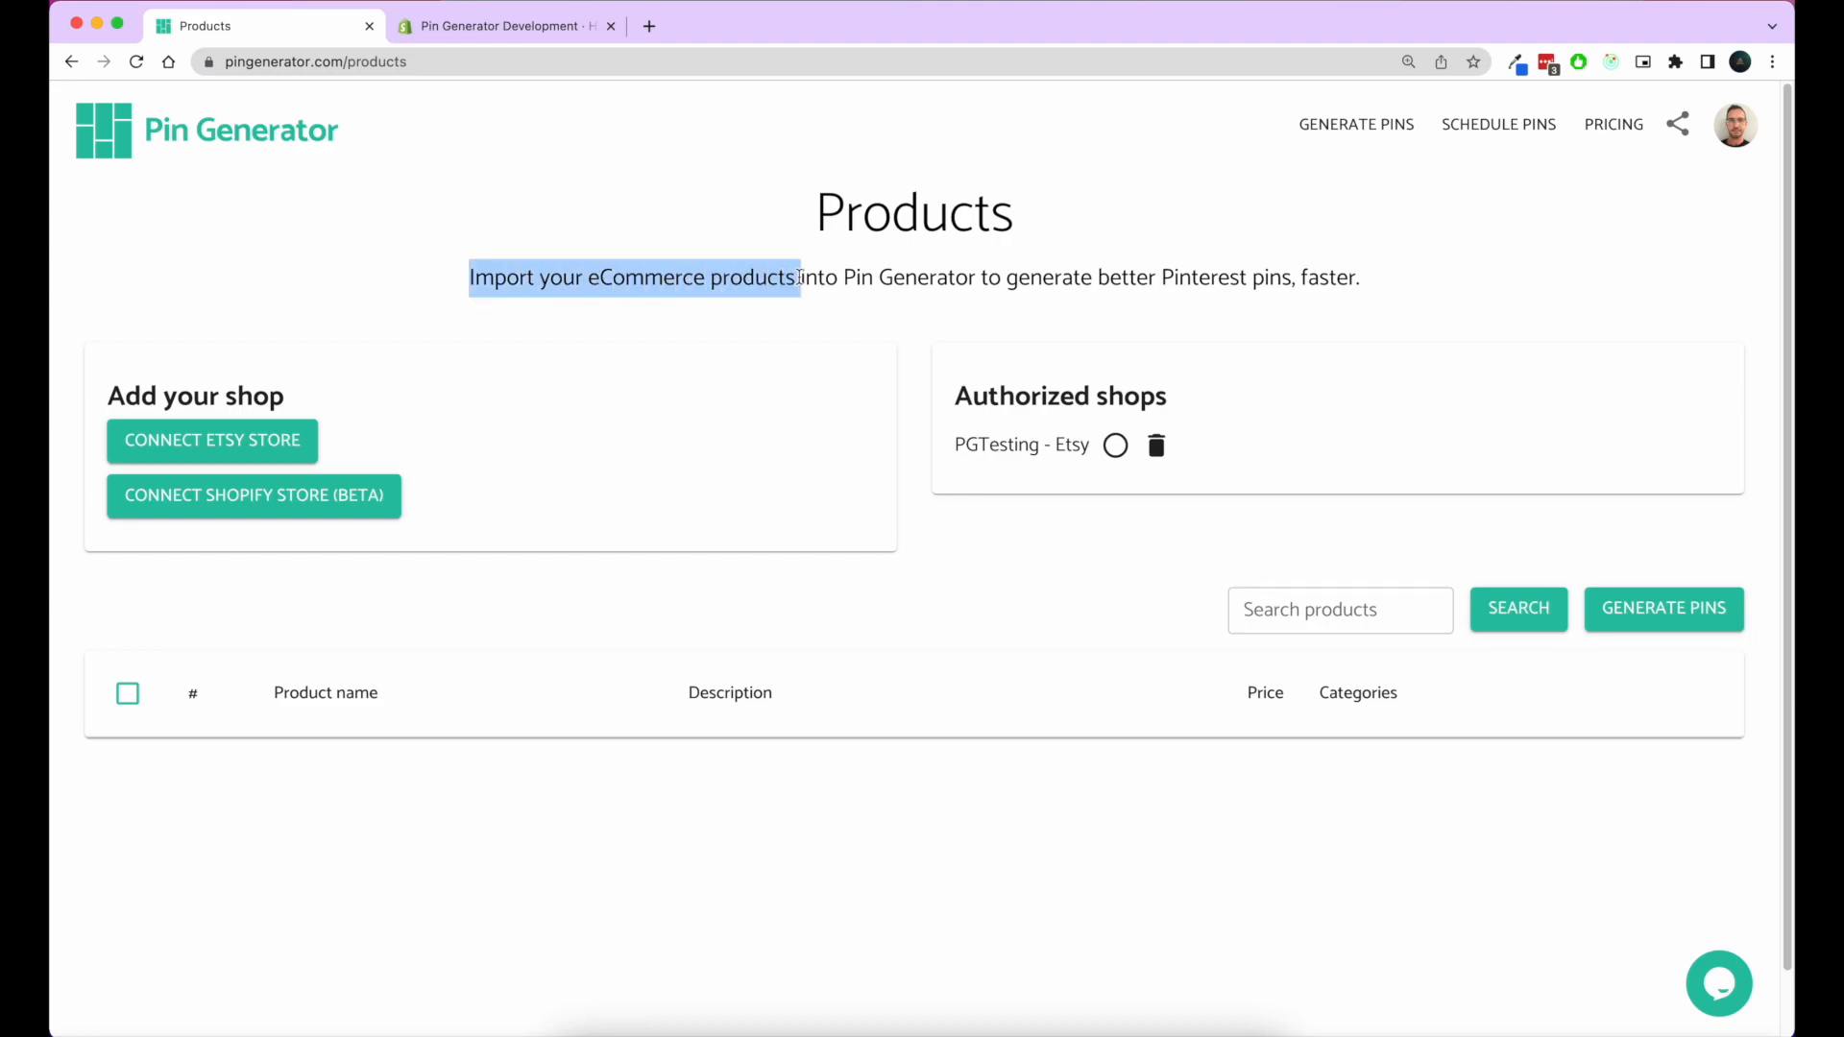
{"action": "mouse_move", "coordinate": [243, 470]}
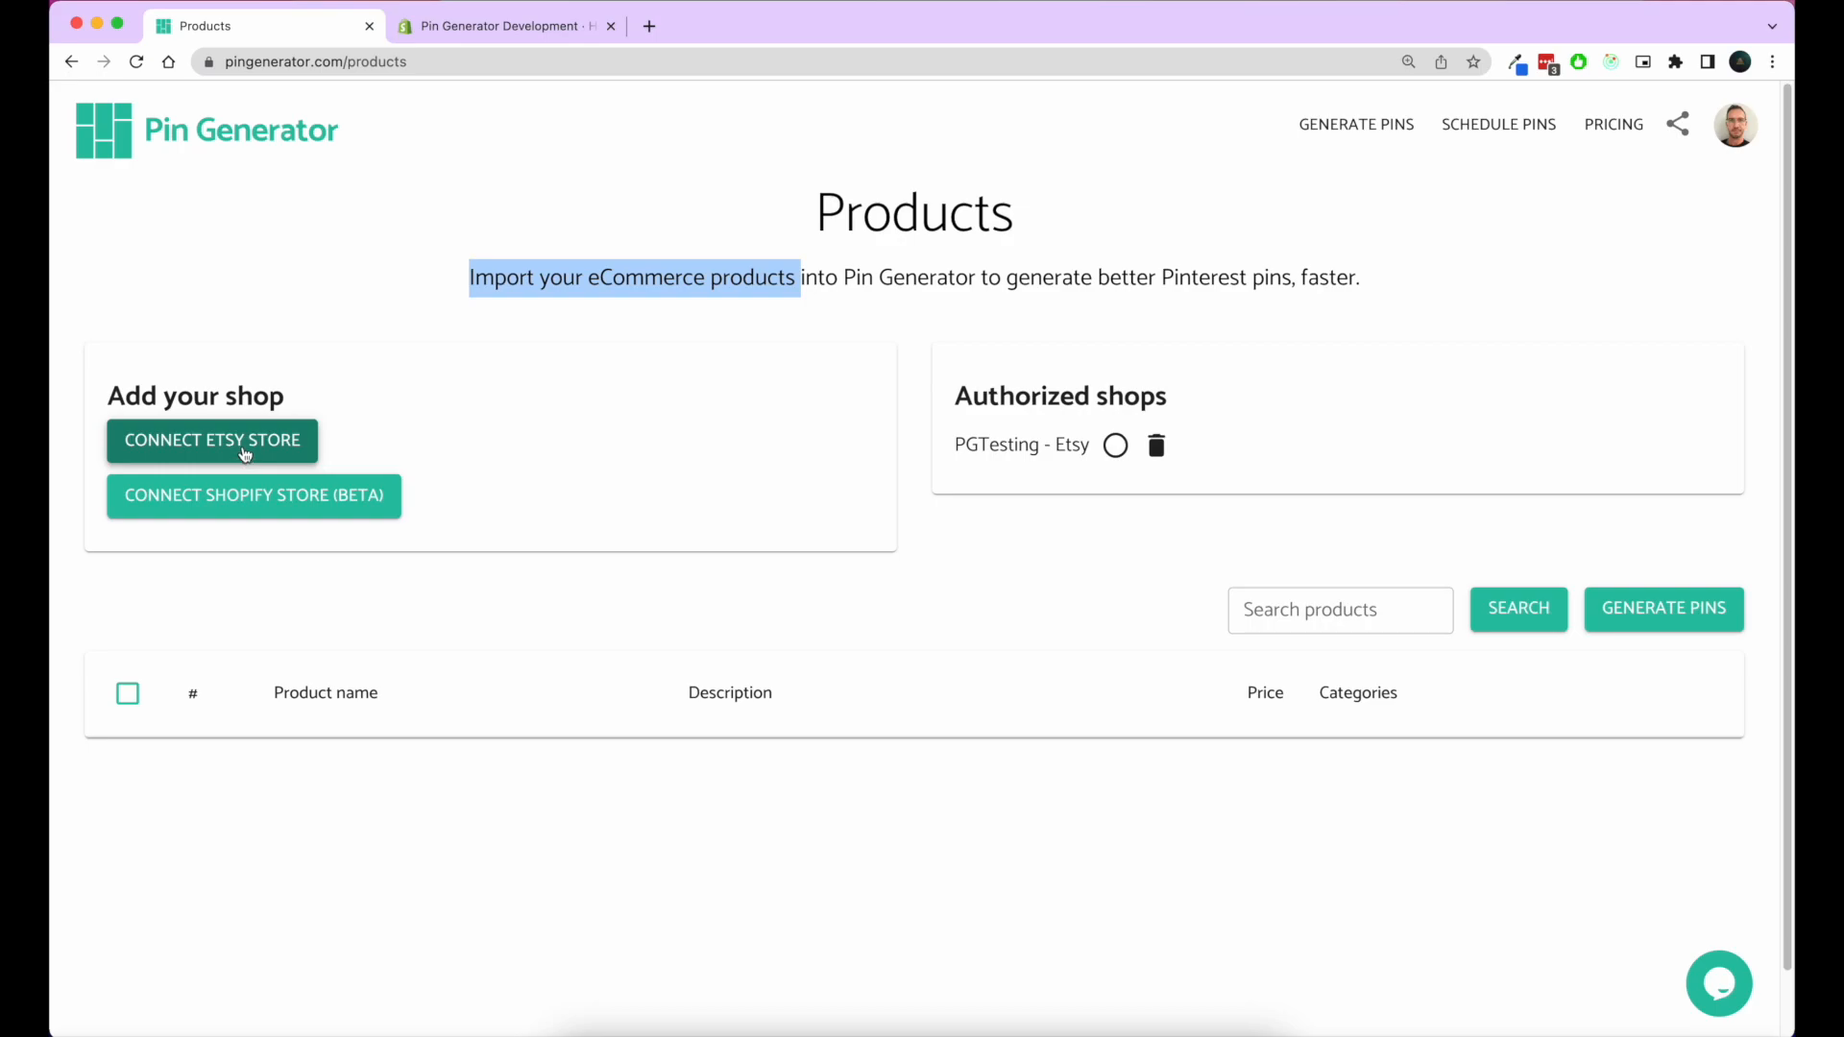
{"action": "mouse_move", "coordinate": [657, 520]}
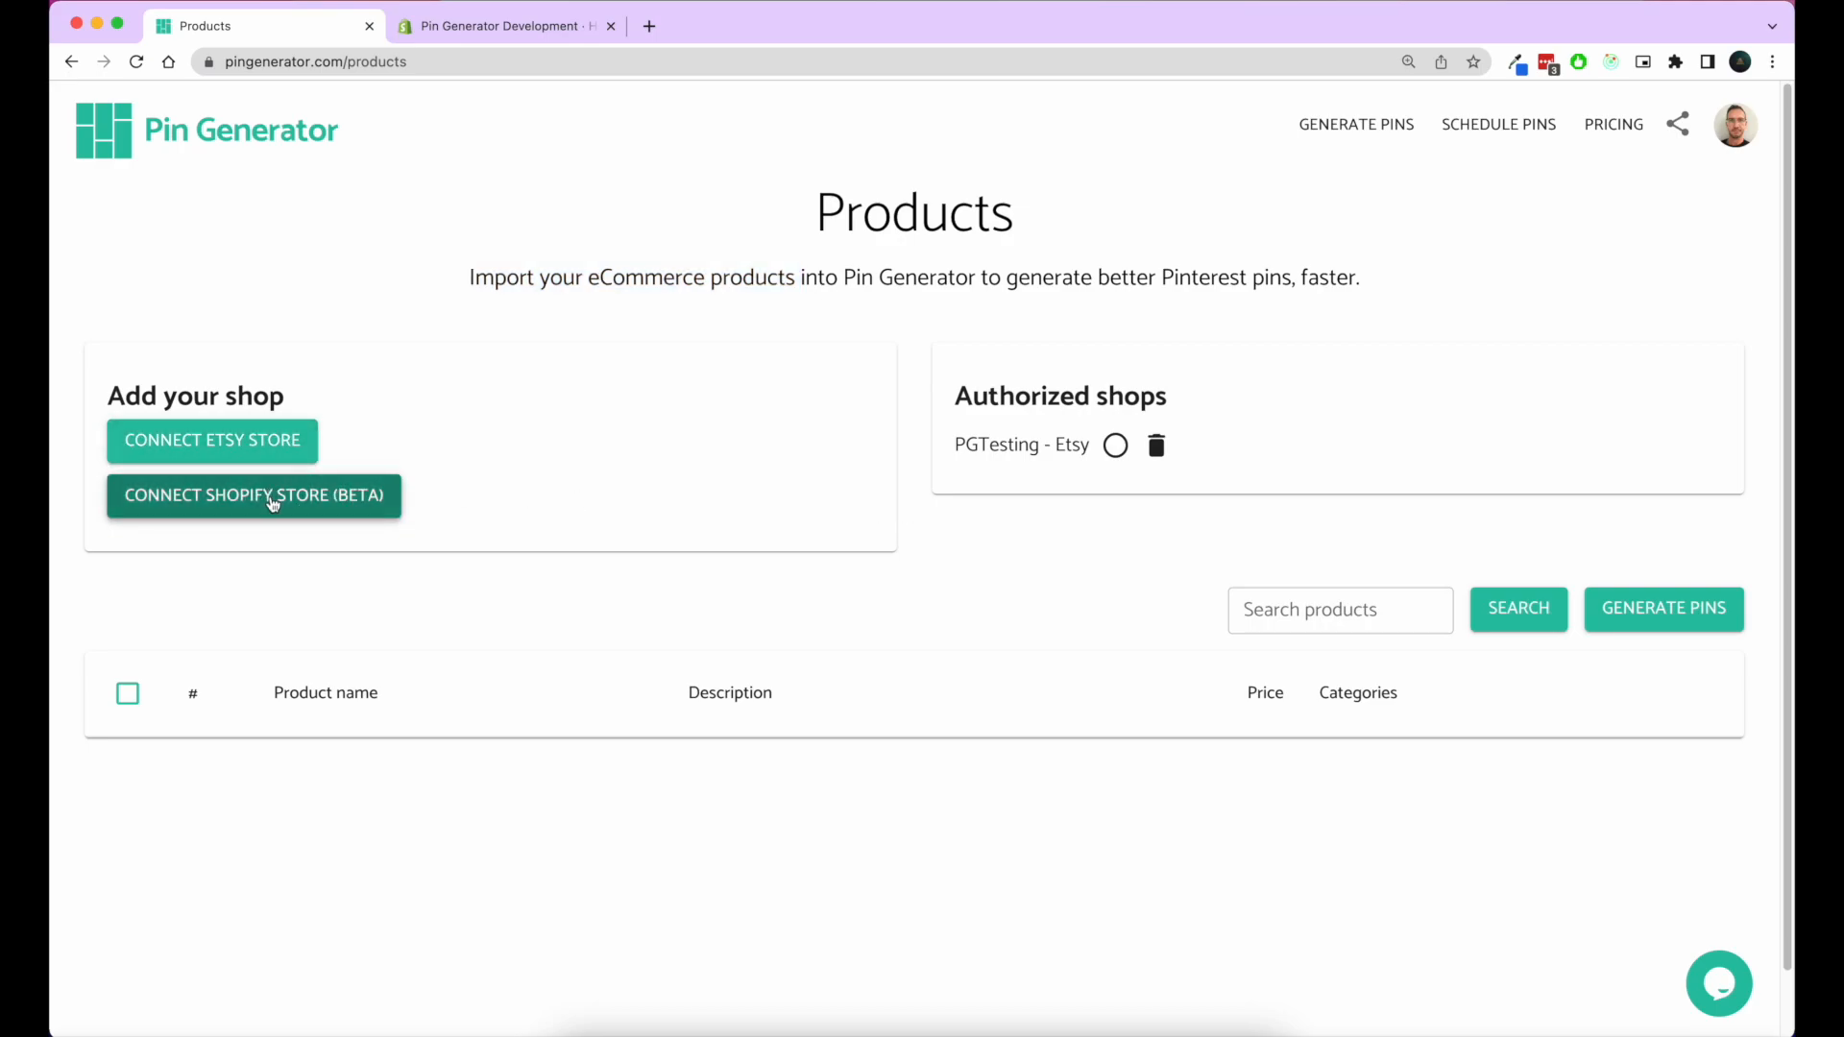
Step: Start a Shopify store connection, highlighting the store-name heading and example 'awesome-store'
{"action": "left_click", "coordinate": [254, 495]}
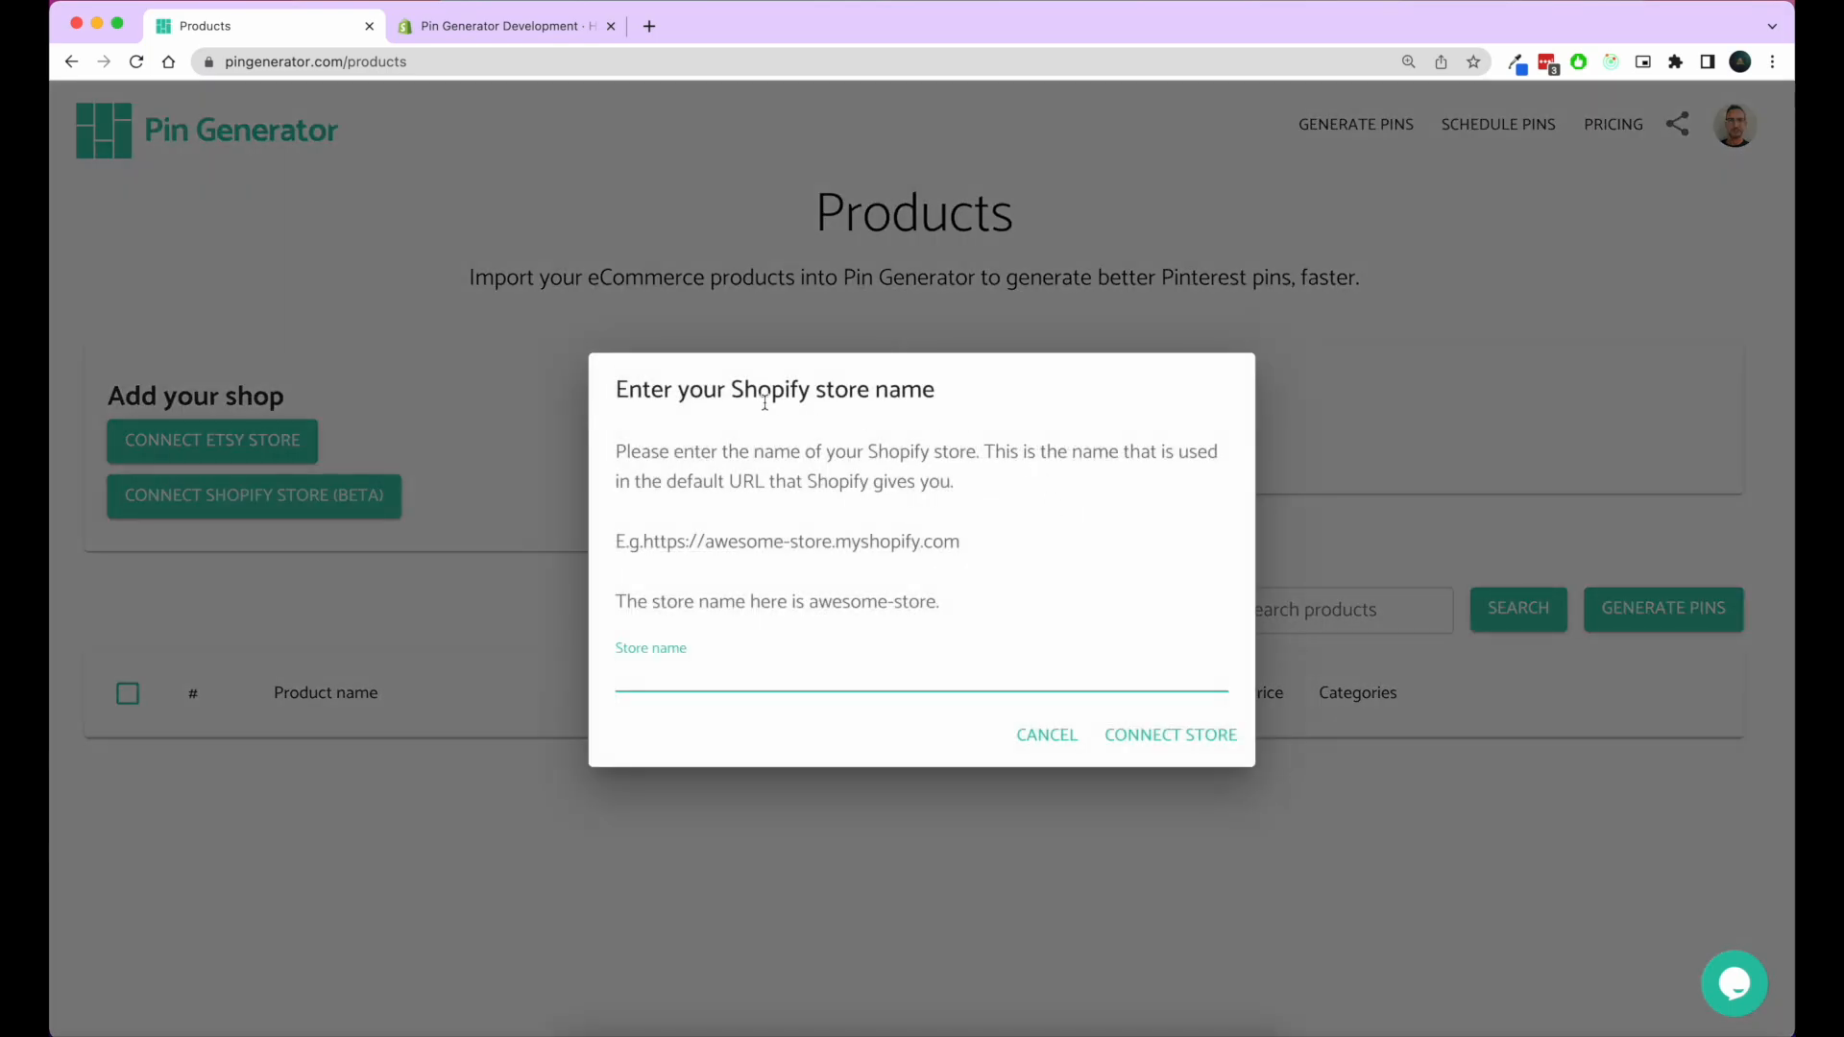
{"action": "triple_click", "coordinate": [773, 390]}
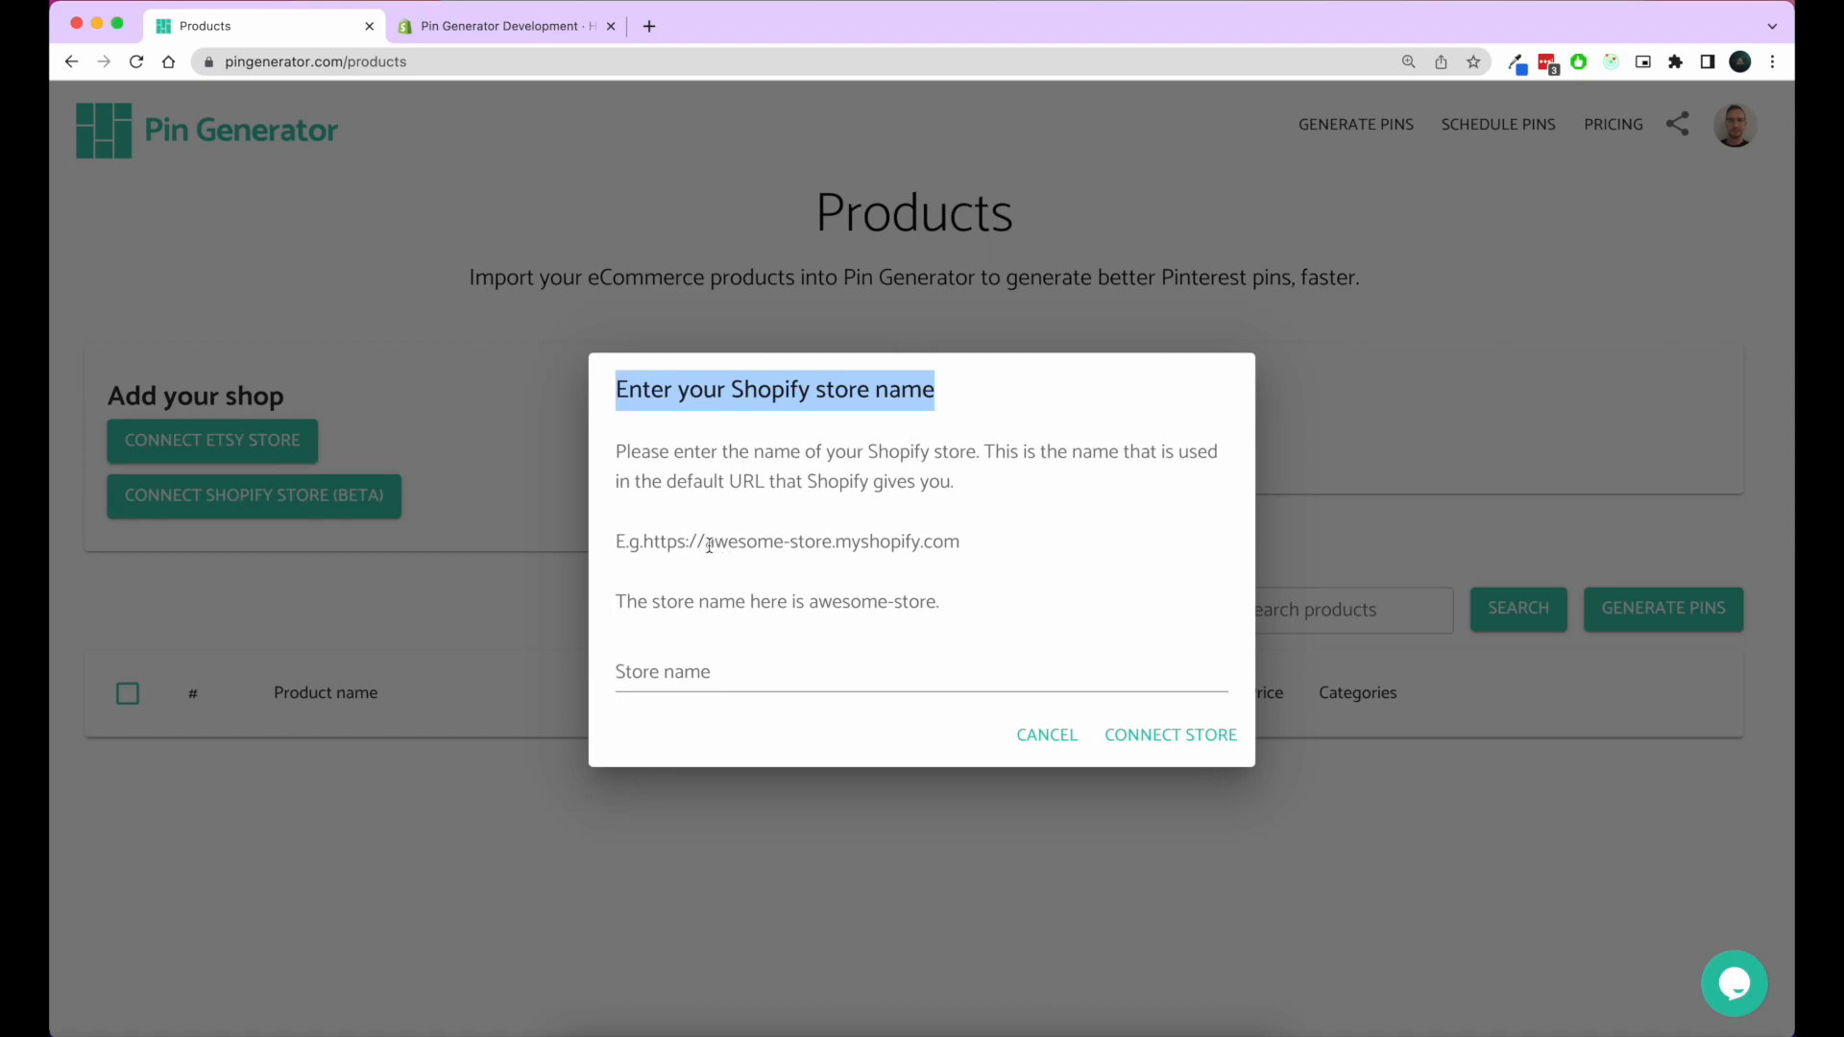
{"action": "mouse_move", "coordinate": [721, 525]}
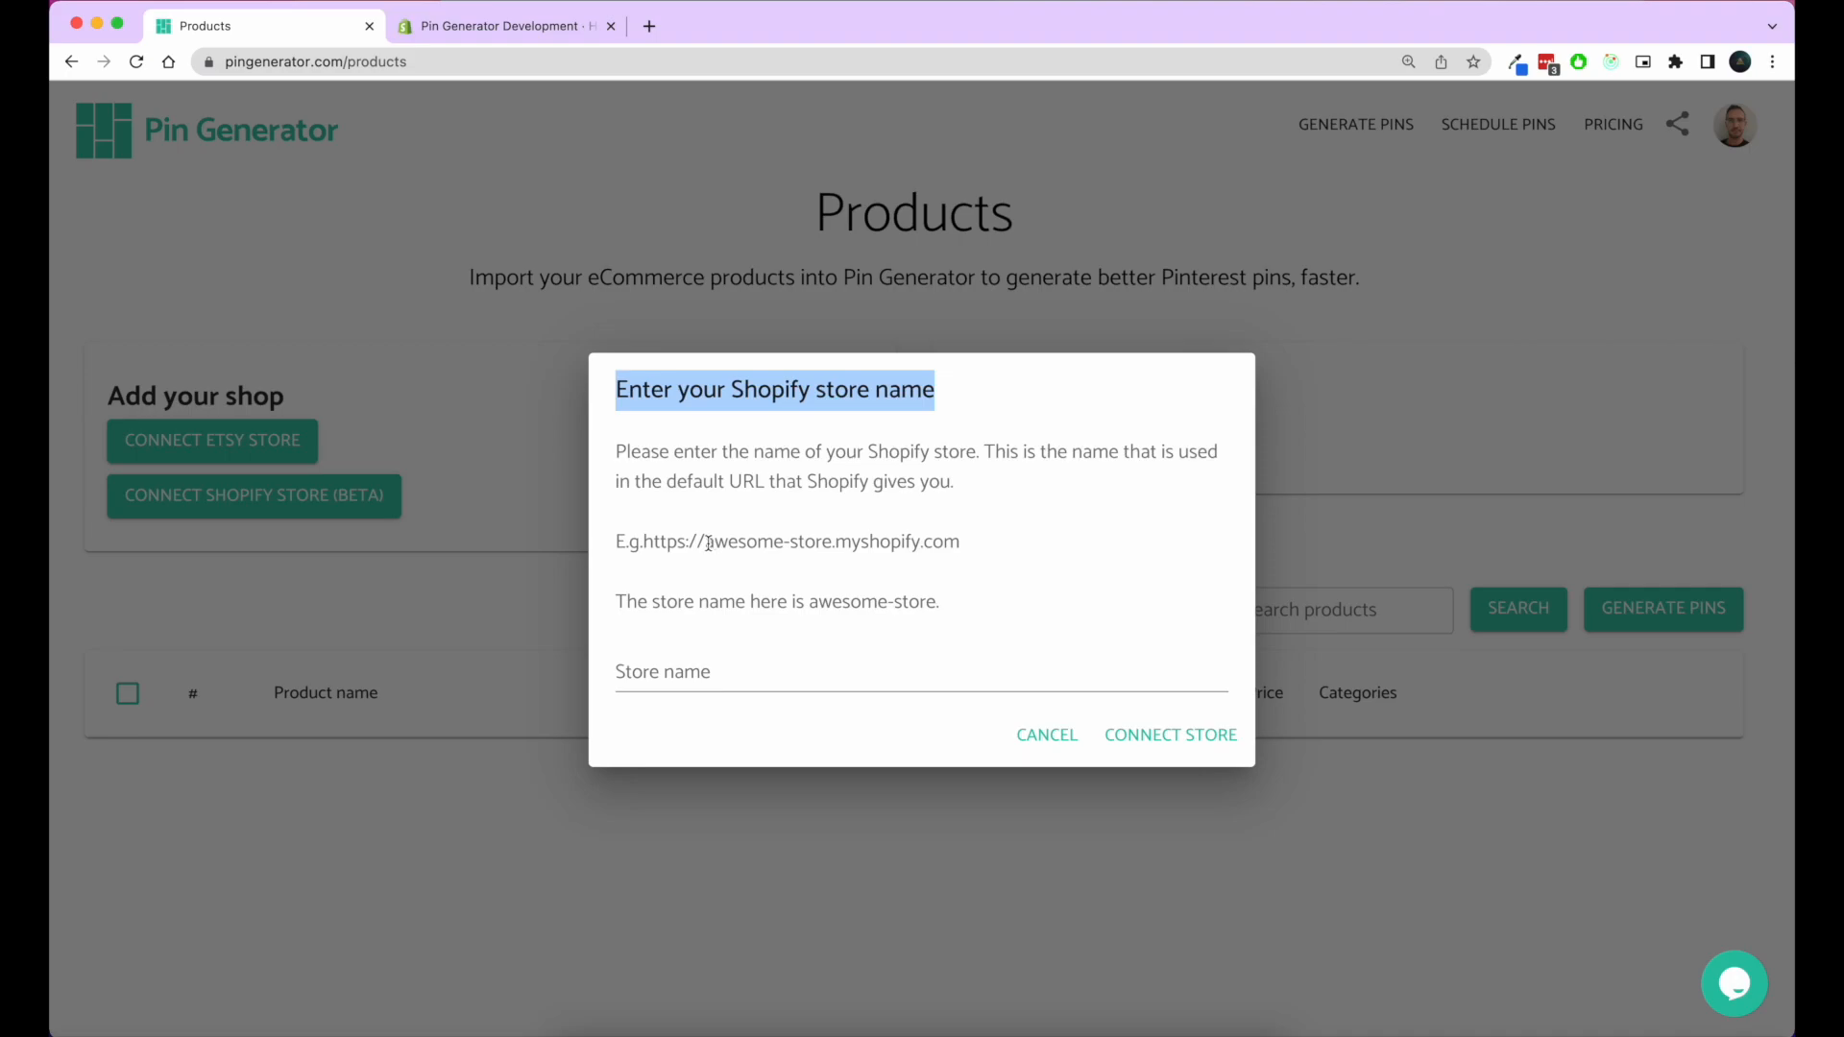
{"action": "mouse_move", "coordinate": [674, 542]}
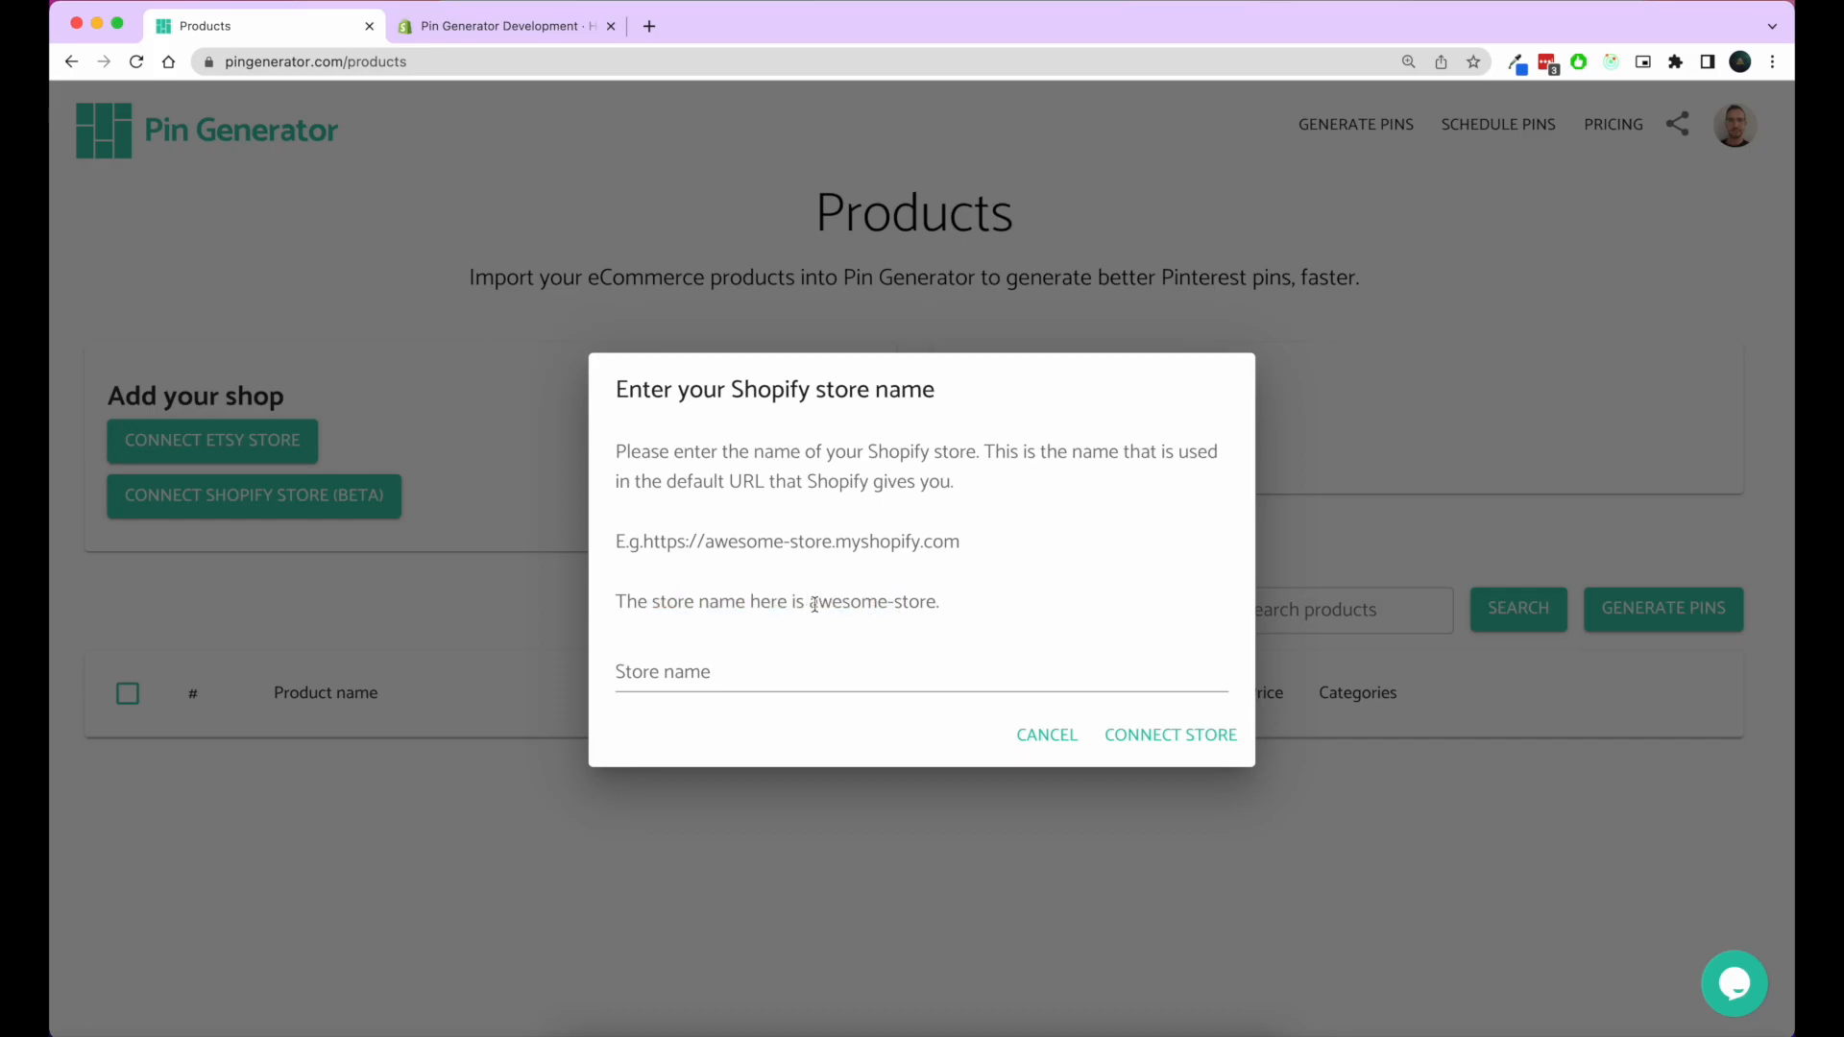
{"action": "double_click", "coordinate": [872, 601]}
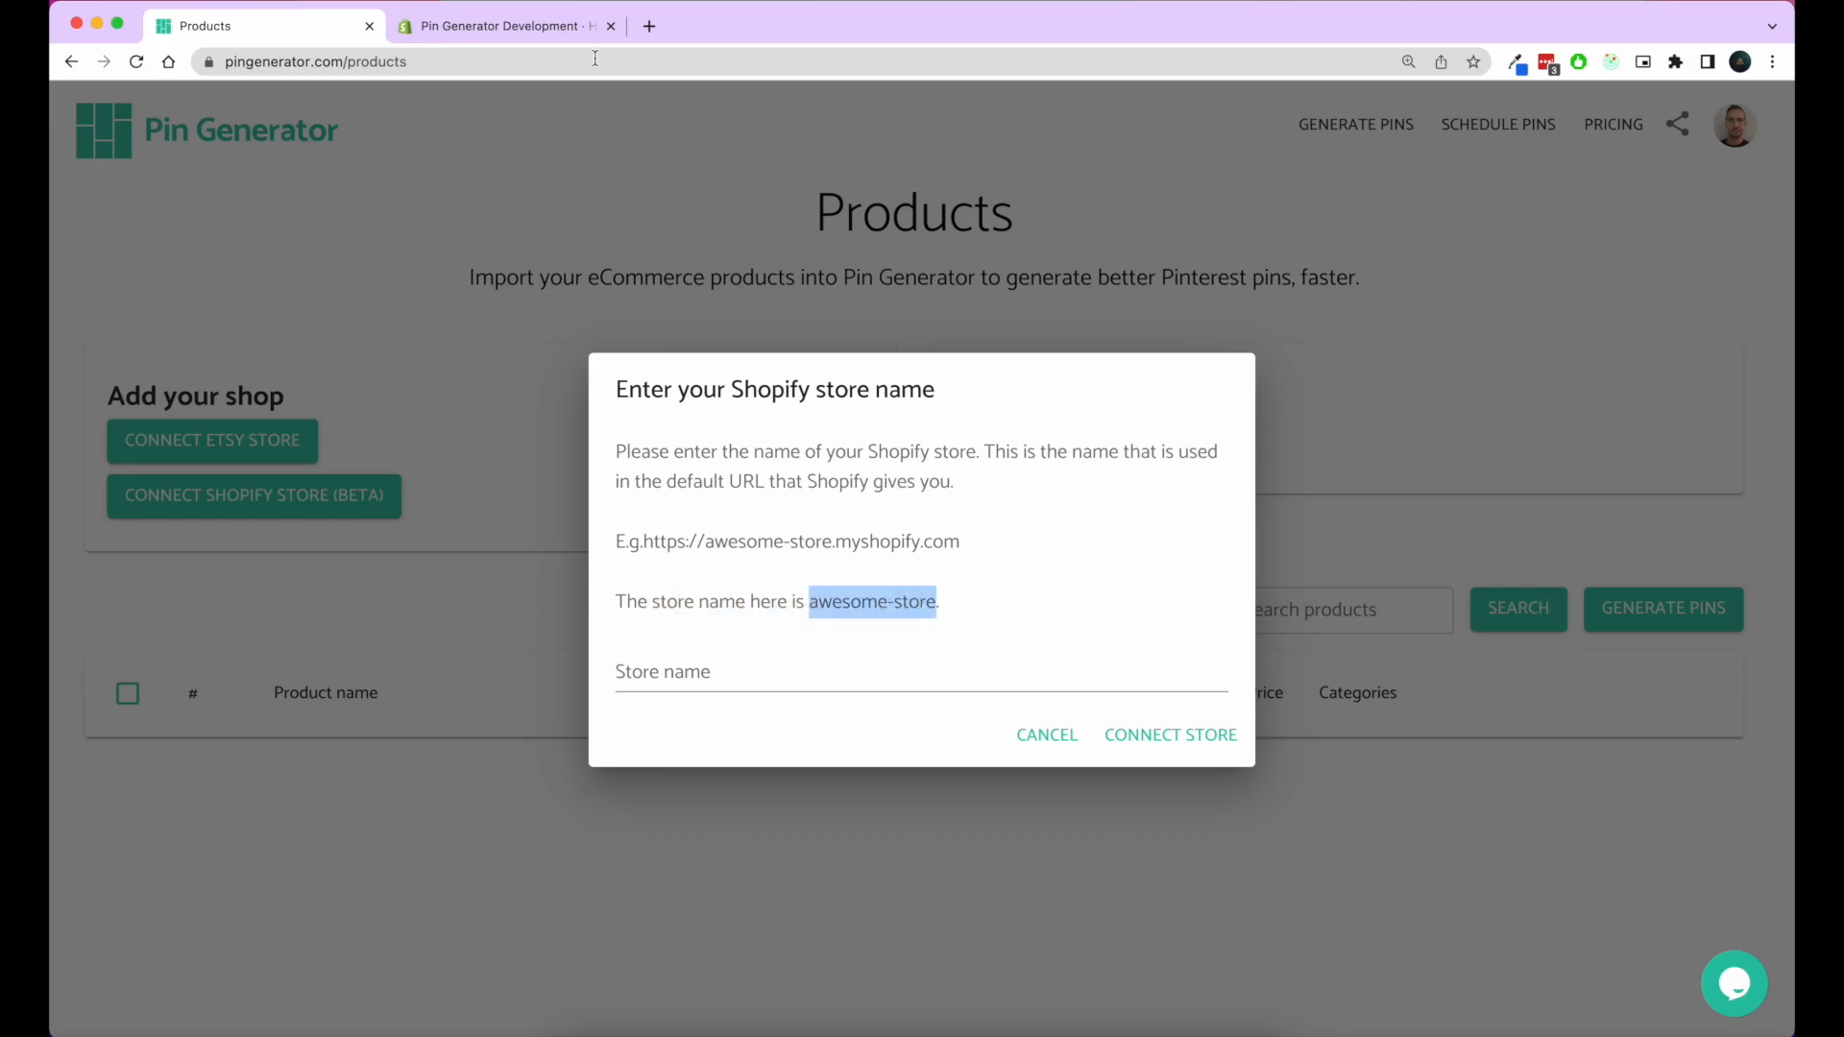
Step: In the Shopify admin tab, select 'pin-generator-development' in the myshopify address
{"action": "left_click", "coordinate": [505, 26]}
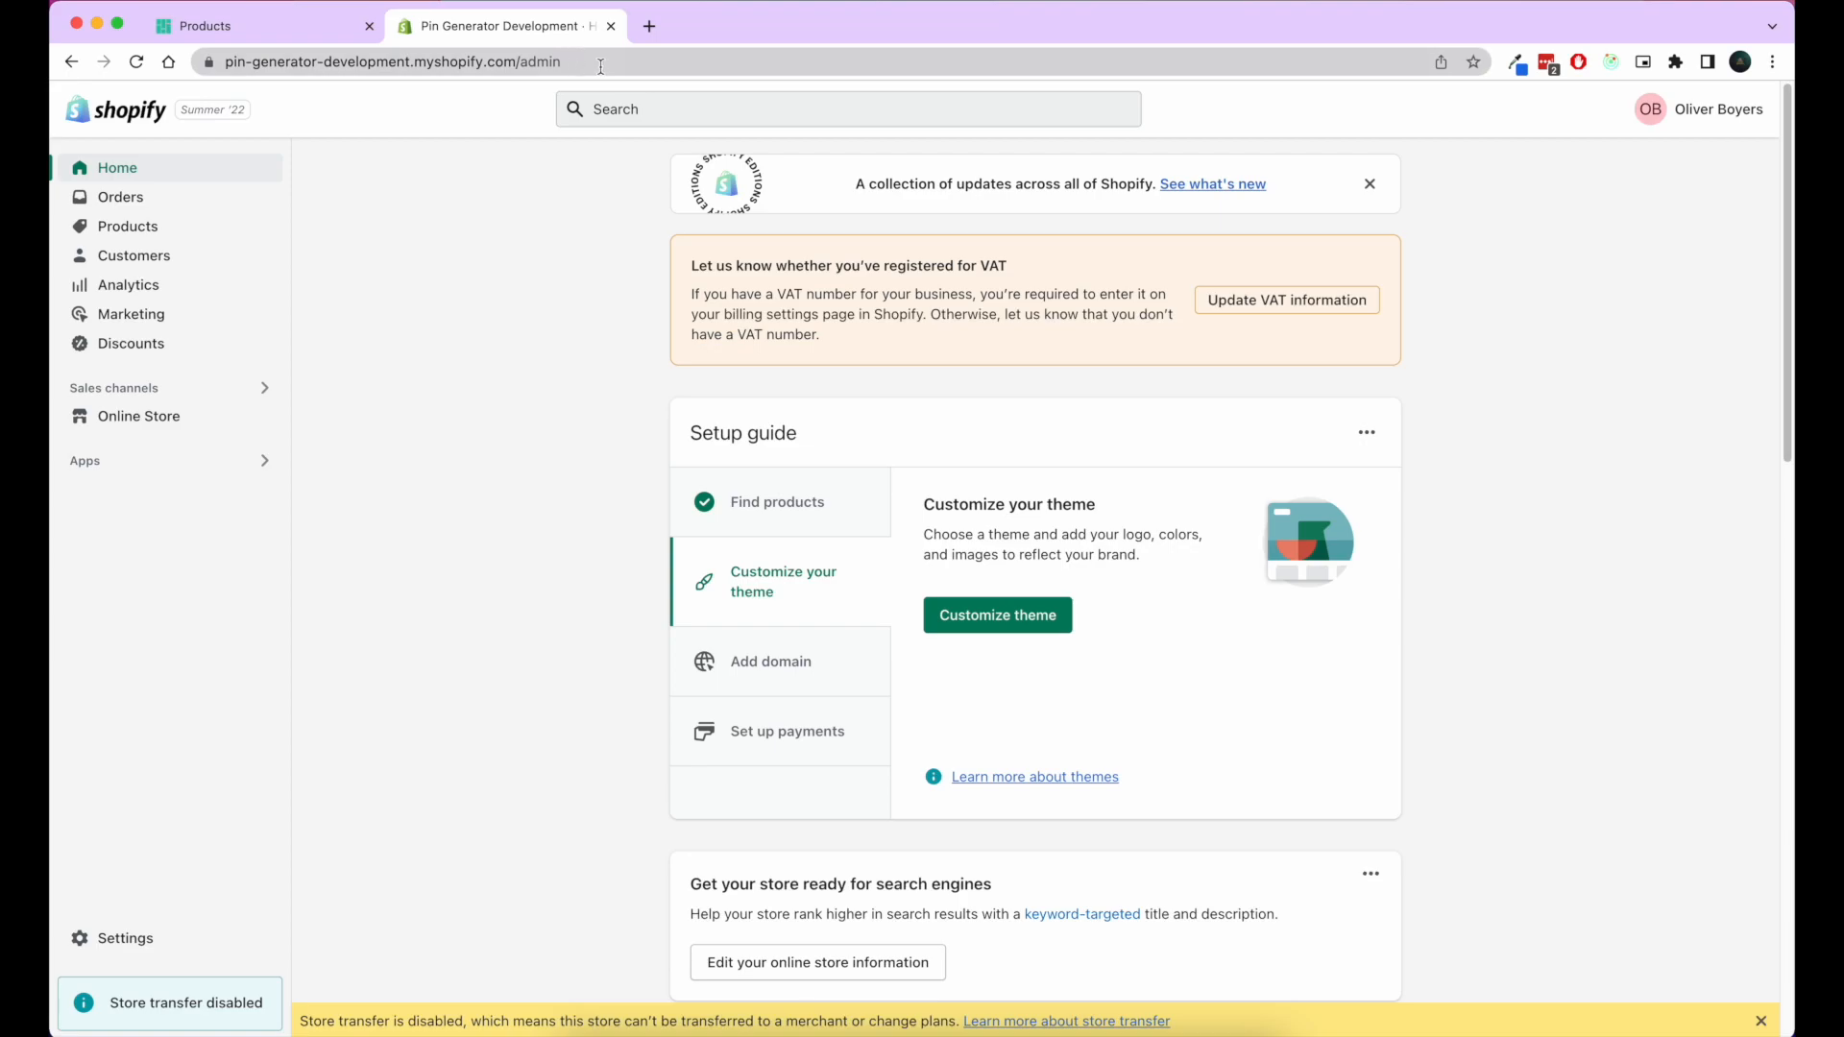
{"action": "left_click", "coordinate": [390, 61]}
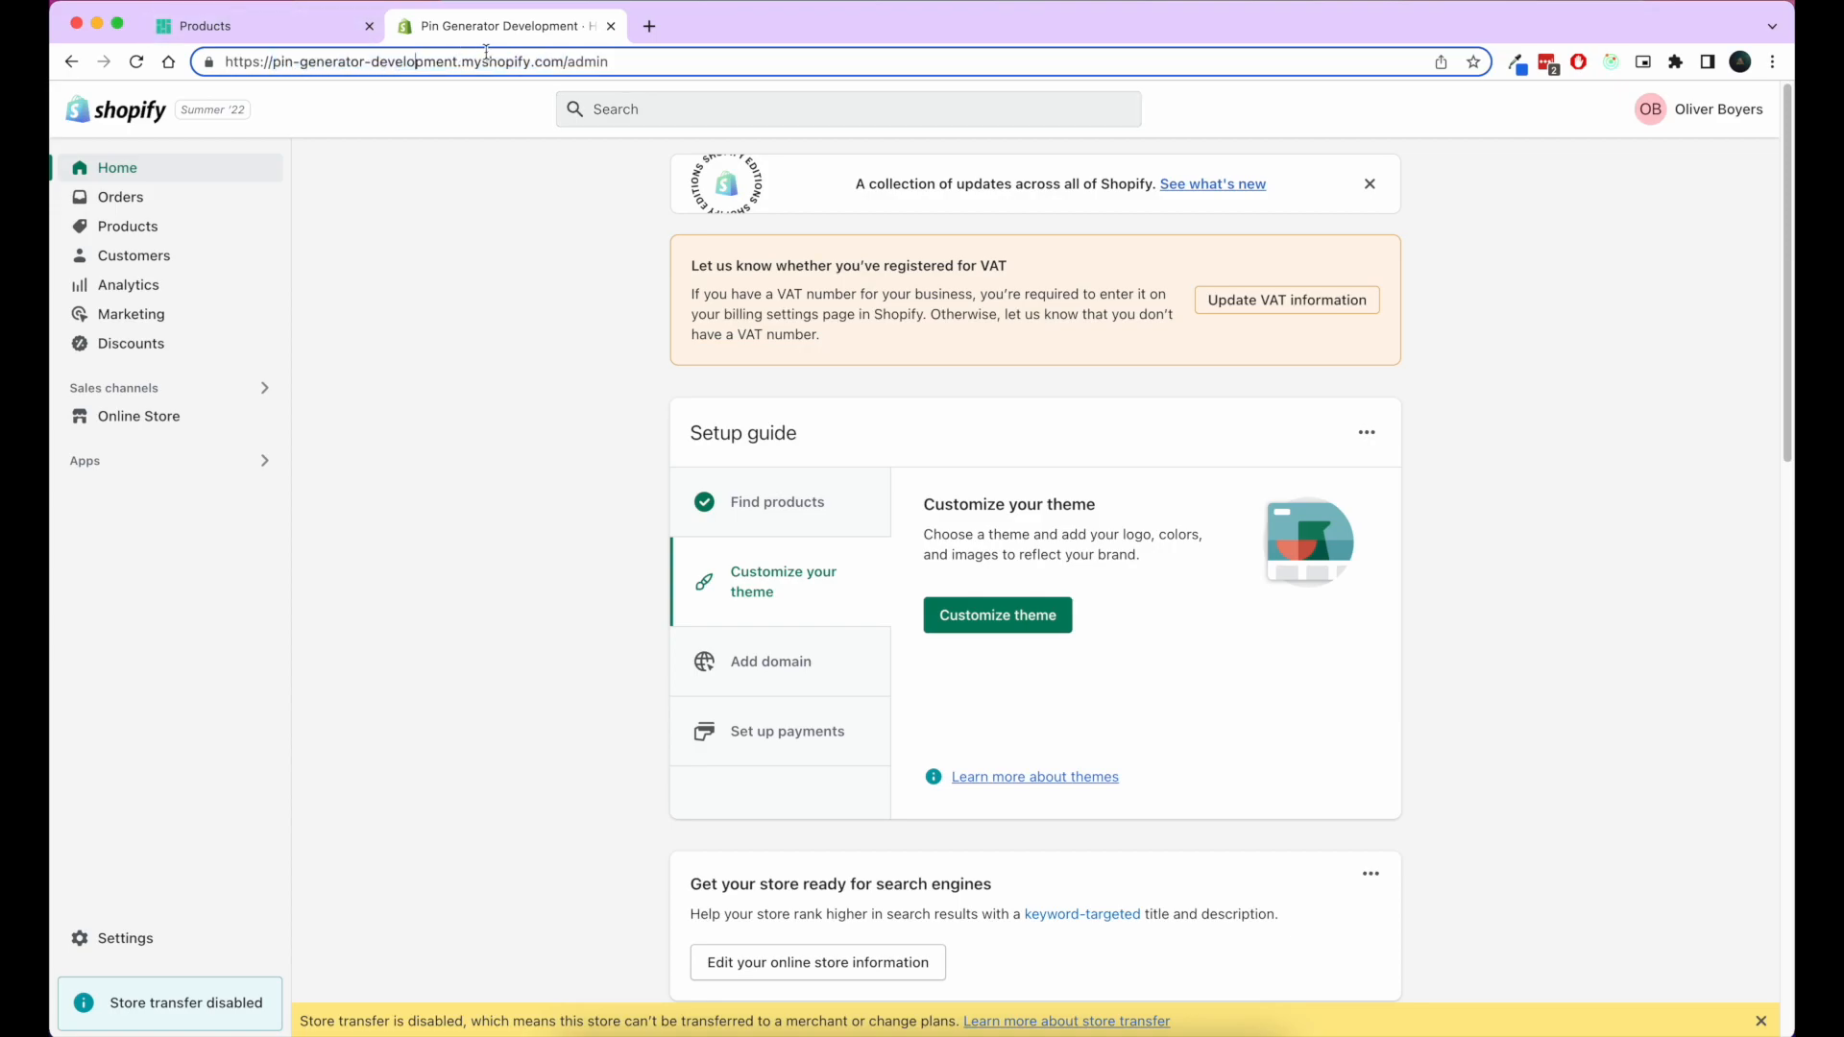
{"action": "double_click", "coordinate": [356, 62]}
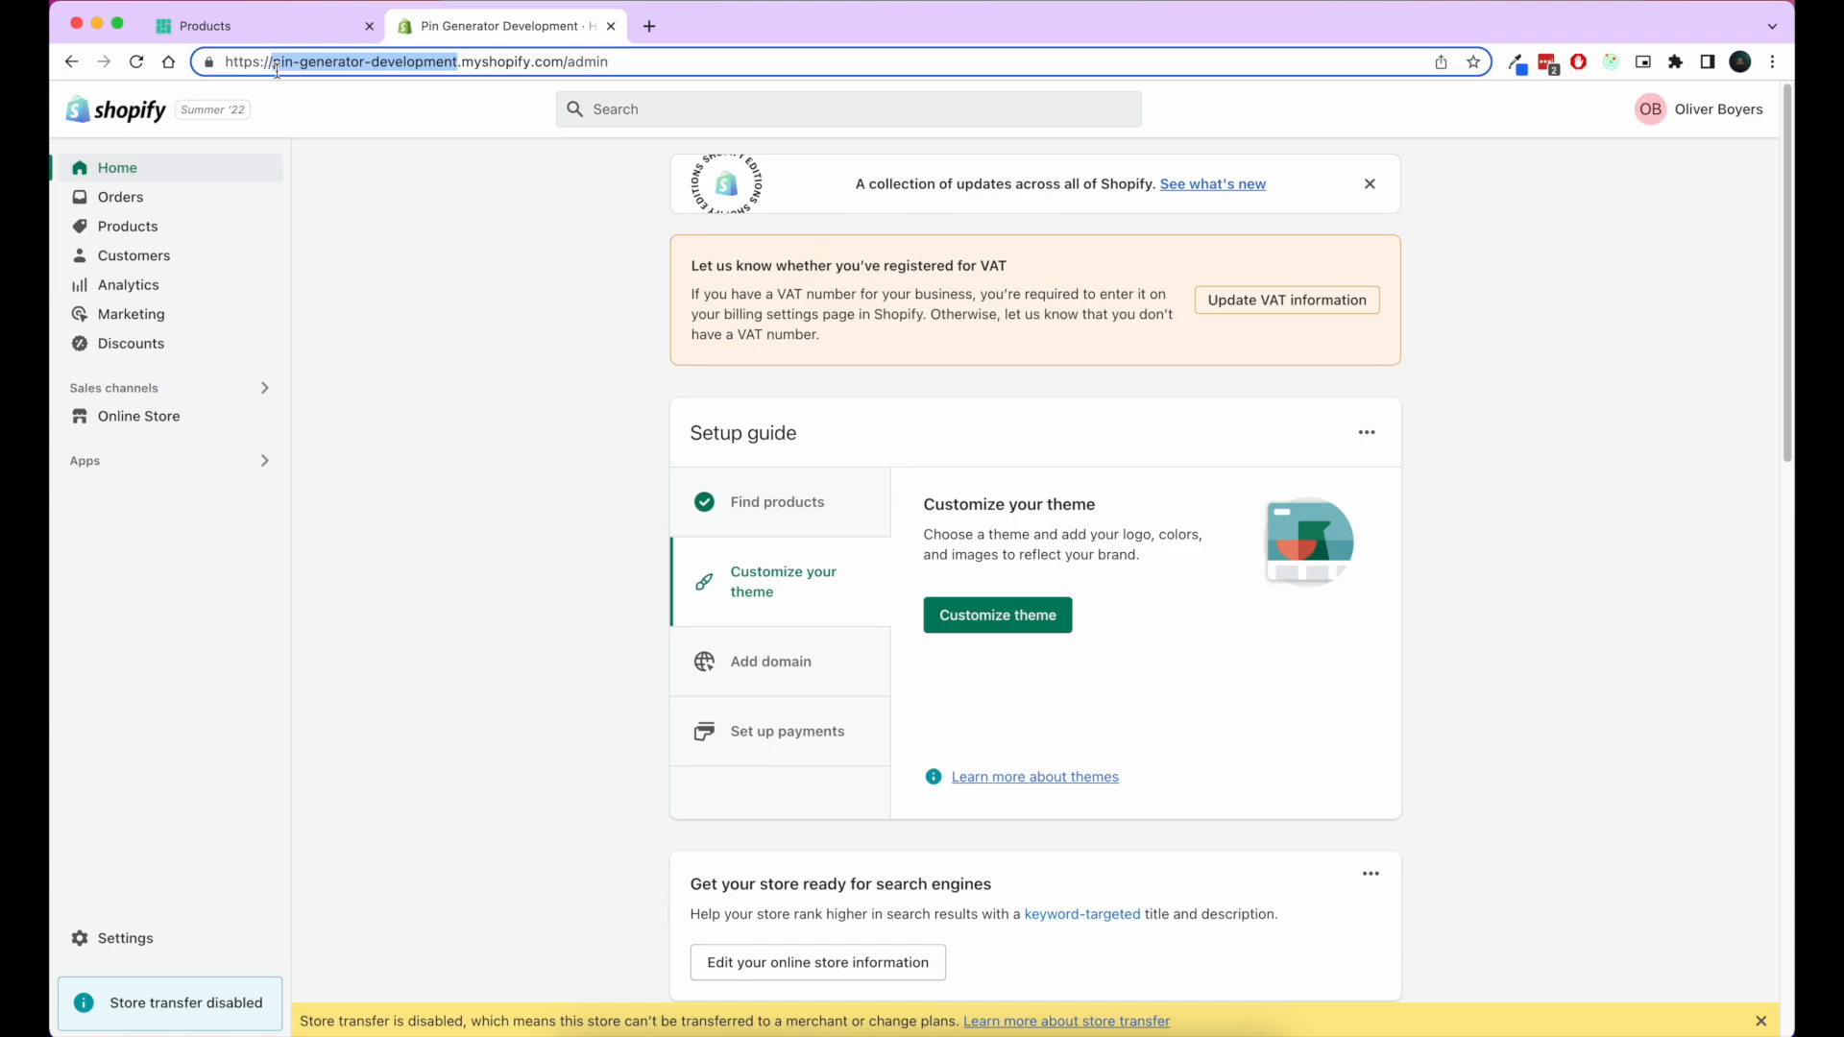
{"action": "mouse_move", "coordinate": [299, 30]}
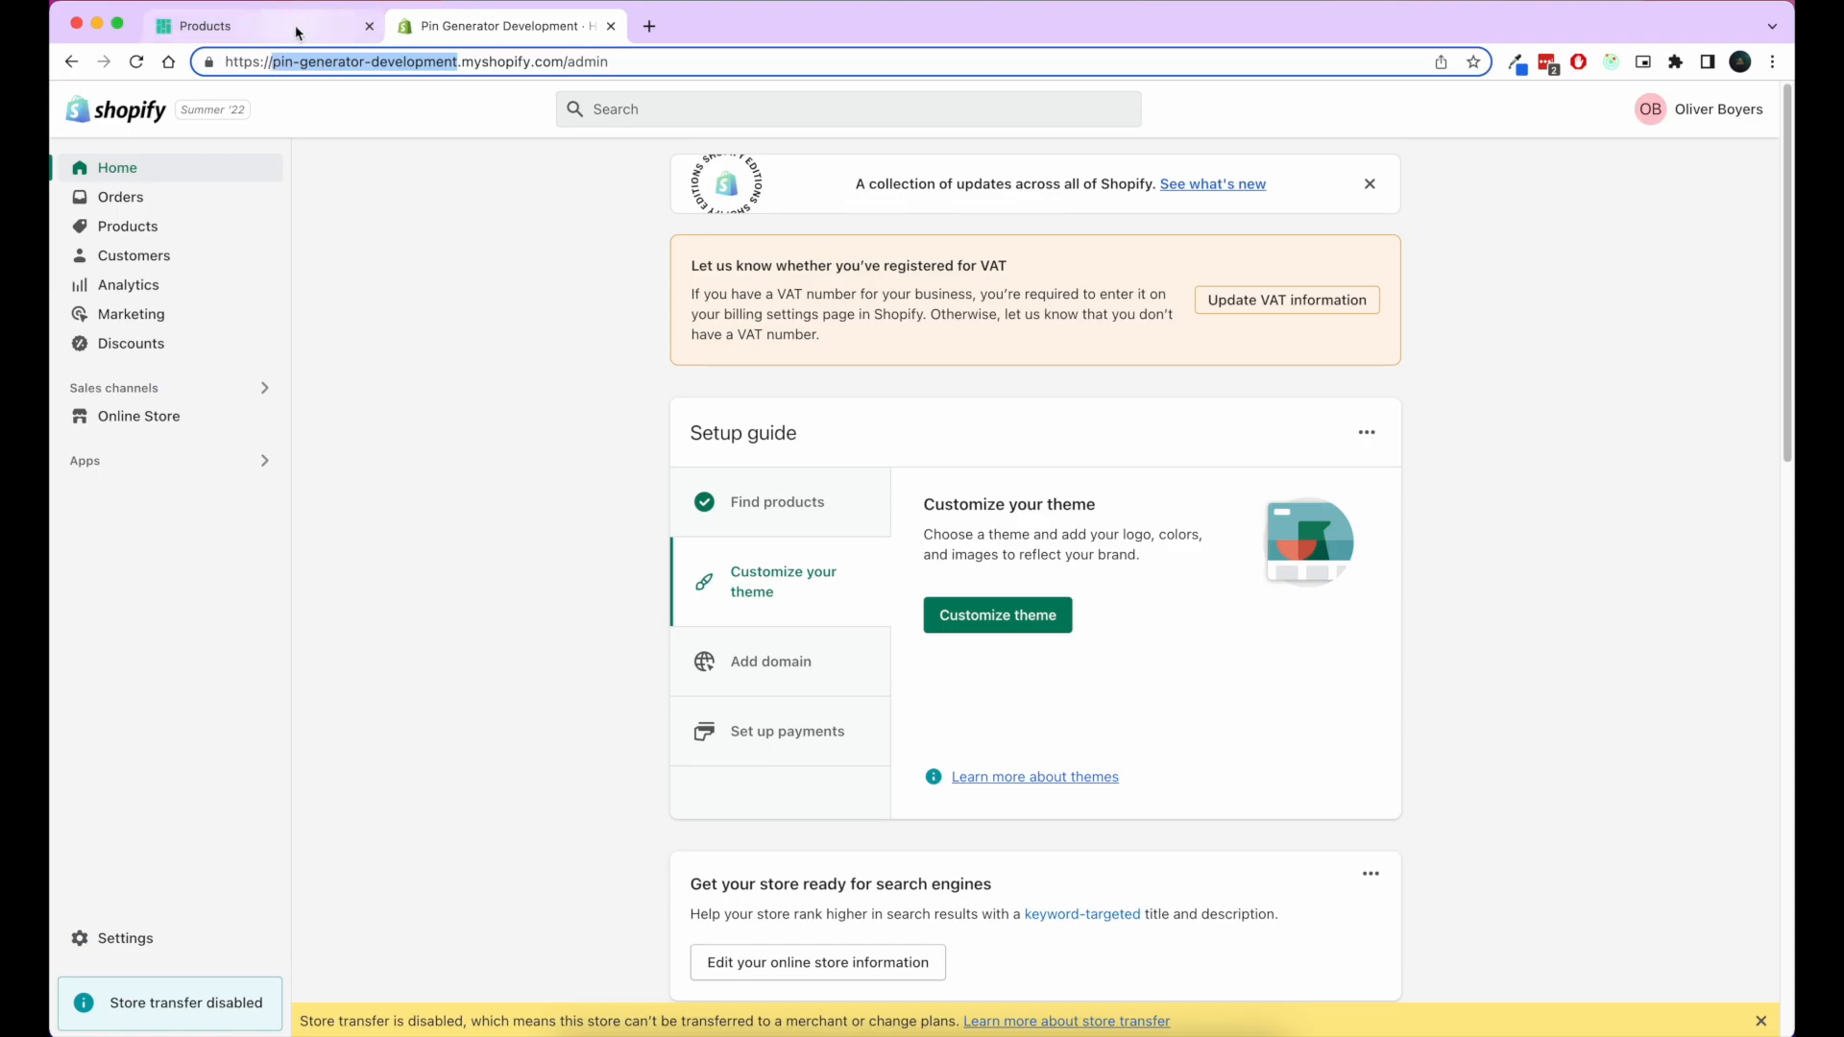
Step: Back in Pin Generator, enter 'pin-generator-development' as the Shopify store name
{"action": "left_click", "coordinate": [253, 25]}
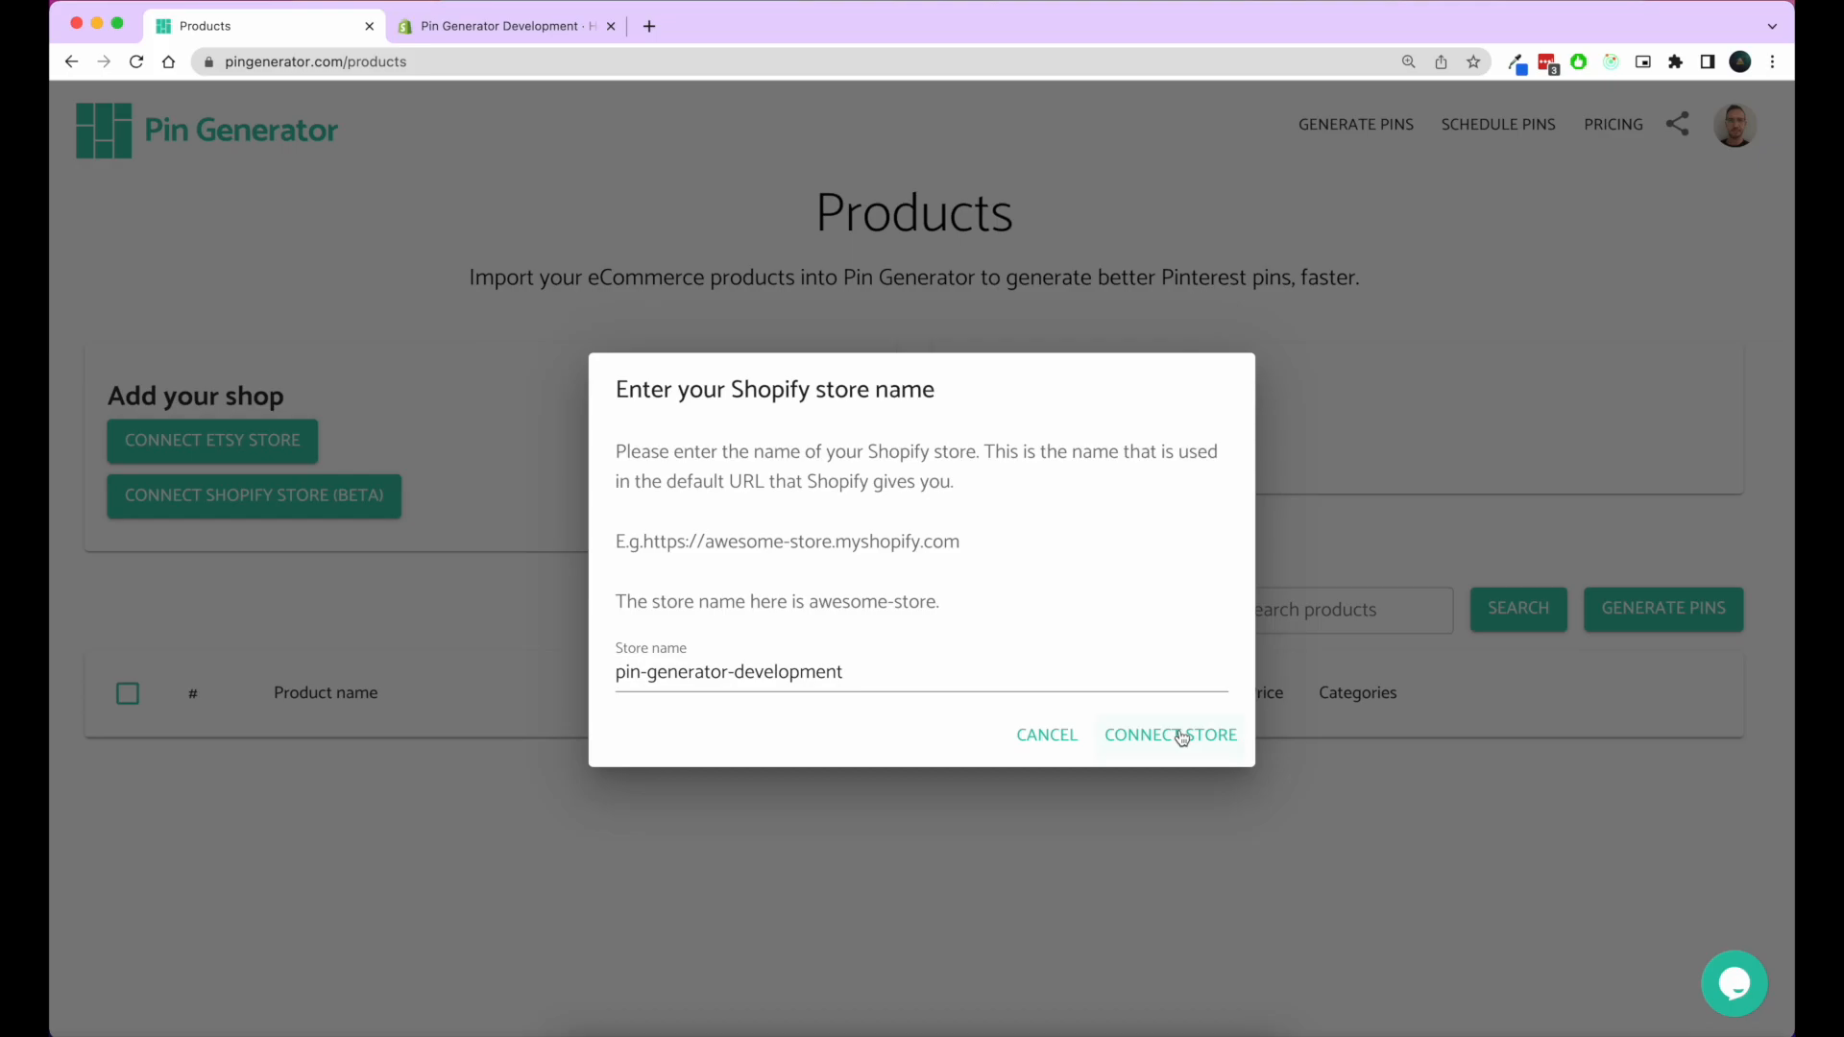
Step: Connect the store and install the unlisted Pin Generator app after reviewing its permissions
{"action": "left_click", "coordinate": [1171, 734]}
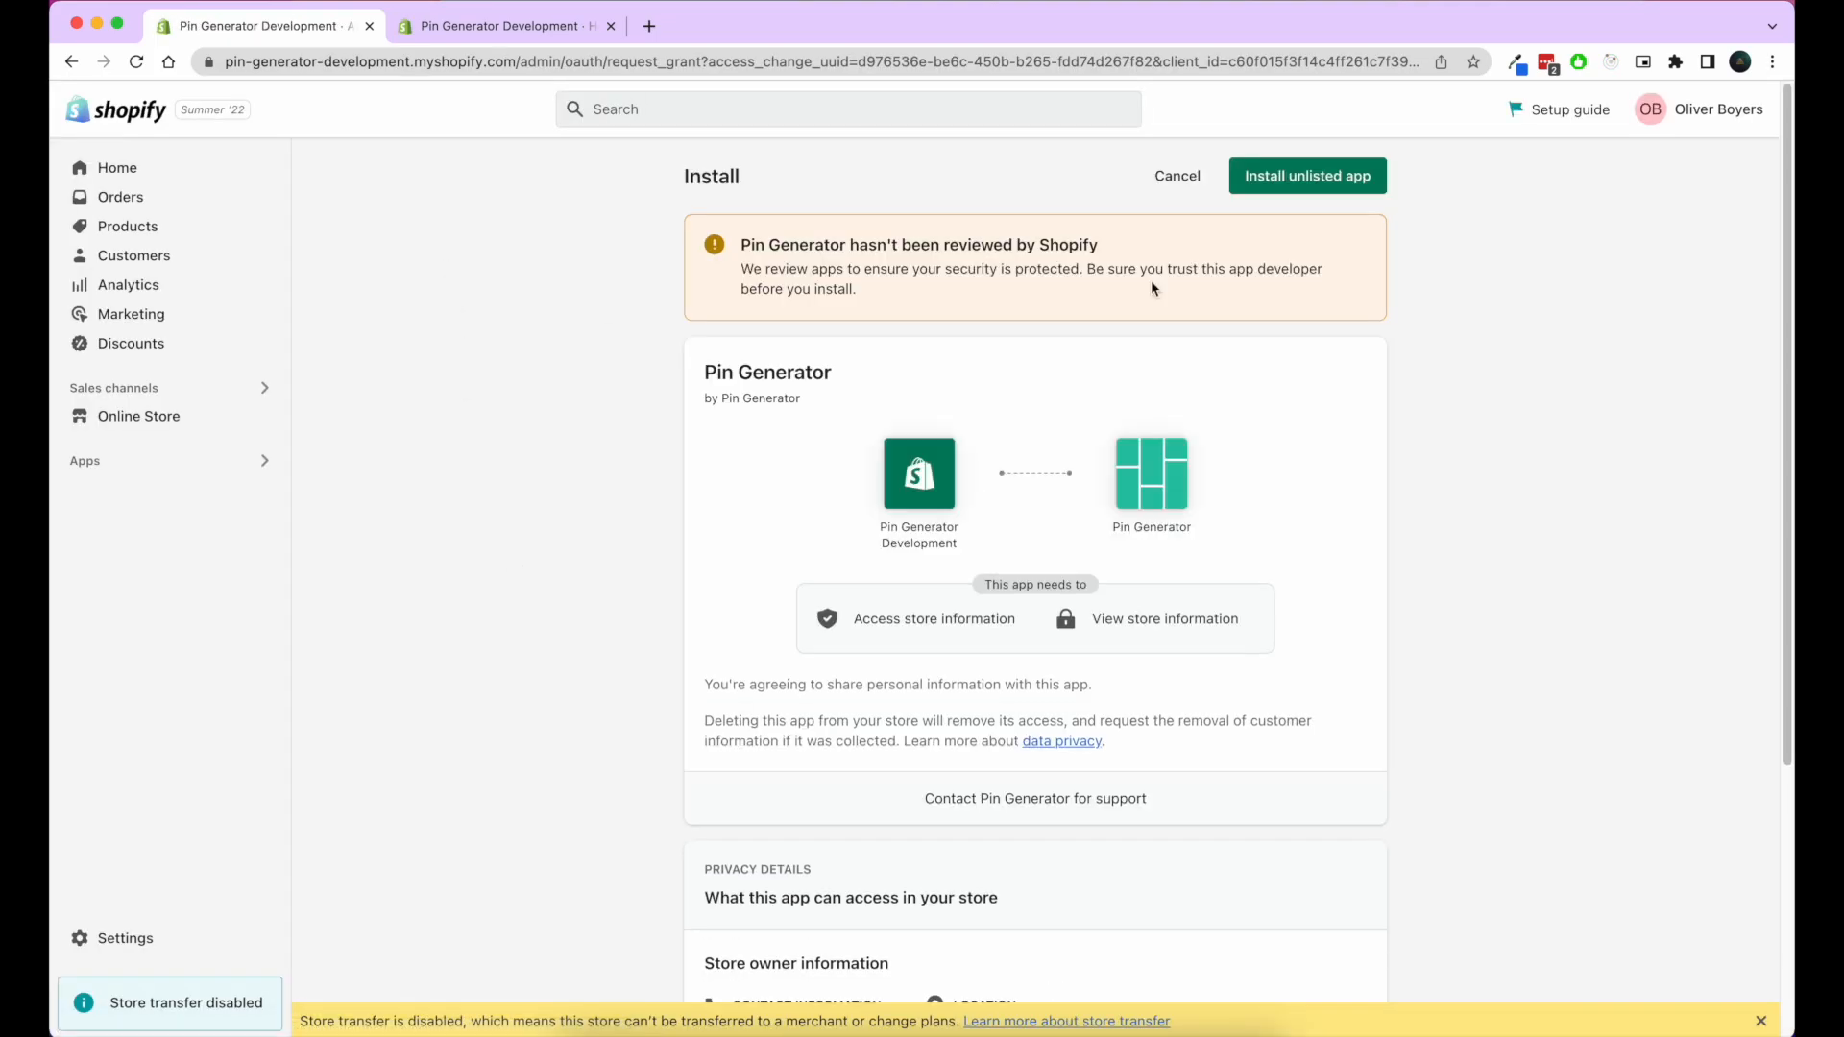
{"action": "mouse_move", "coordinate": [1114, 440]}
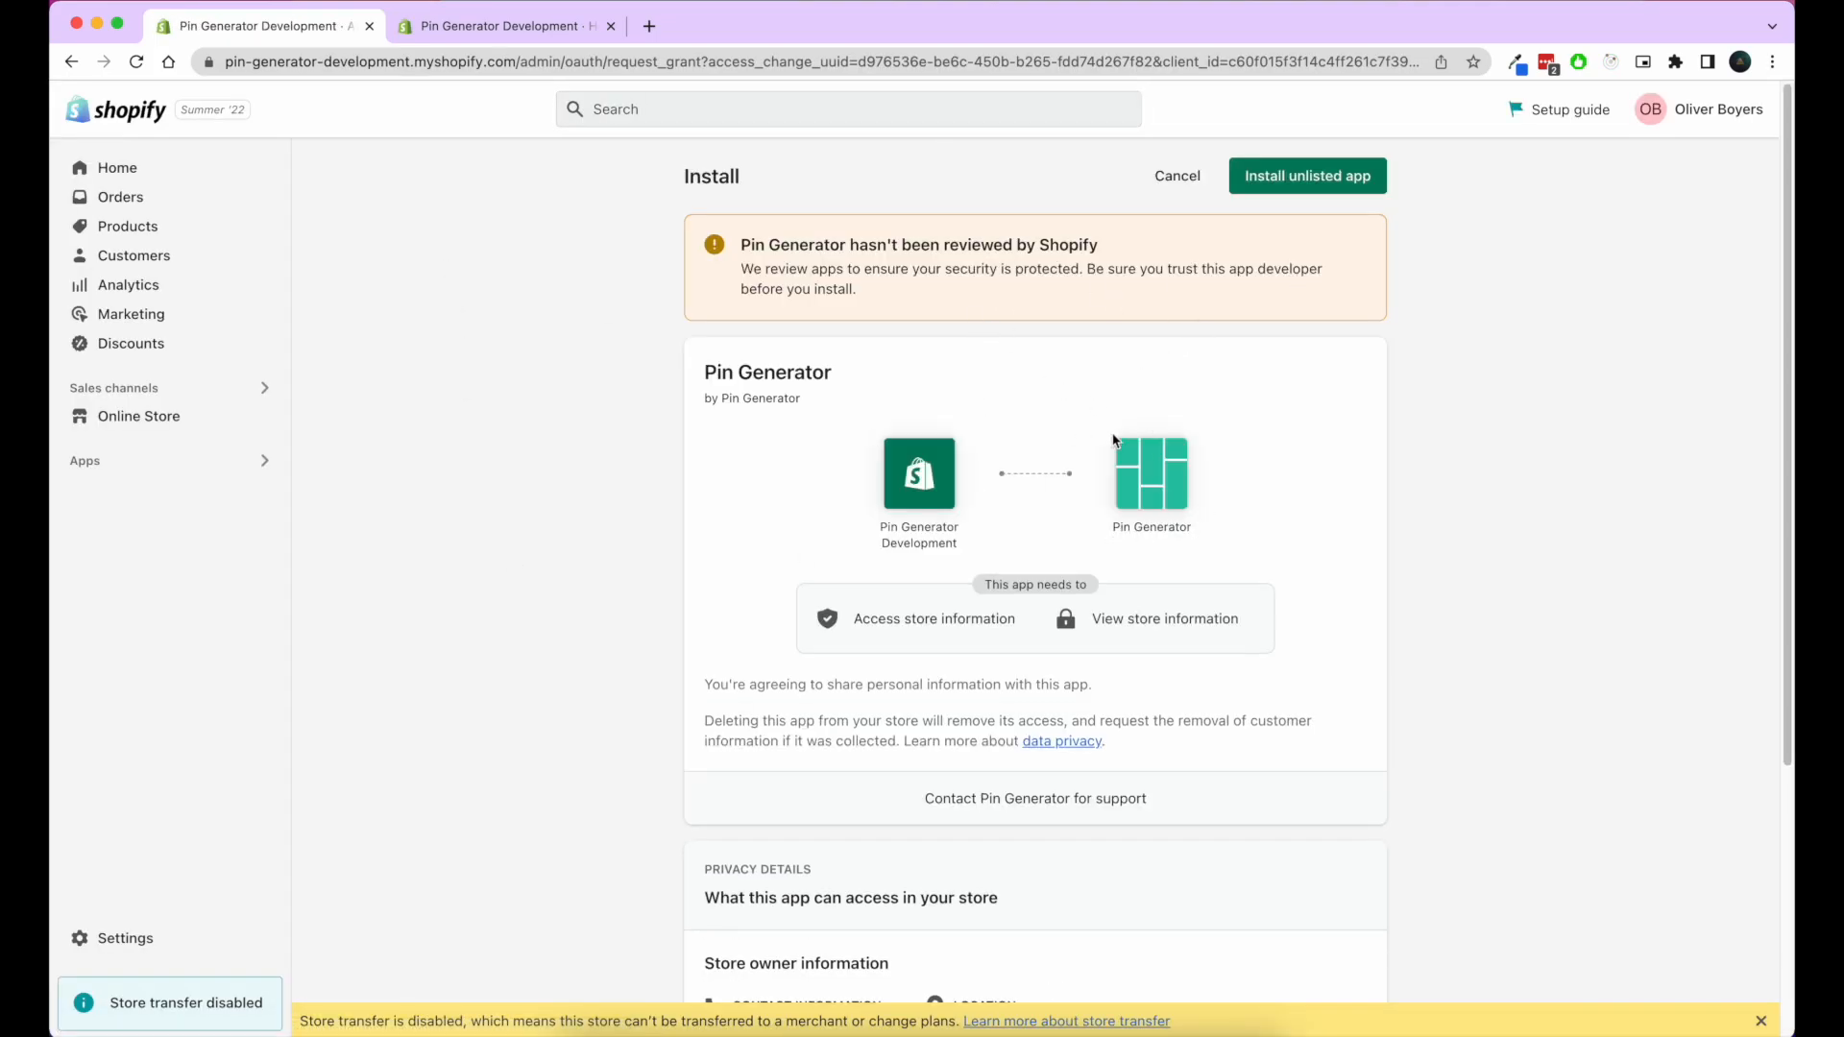
{"action": "scroll", "scroll_direction": "down", "scroll_amount": 3}
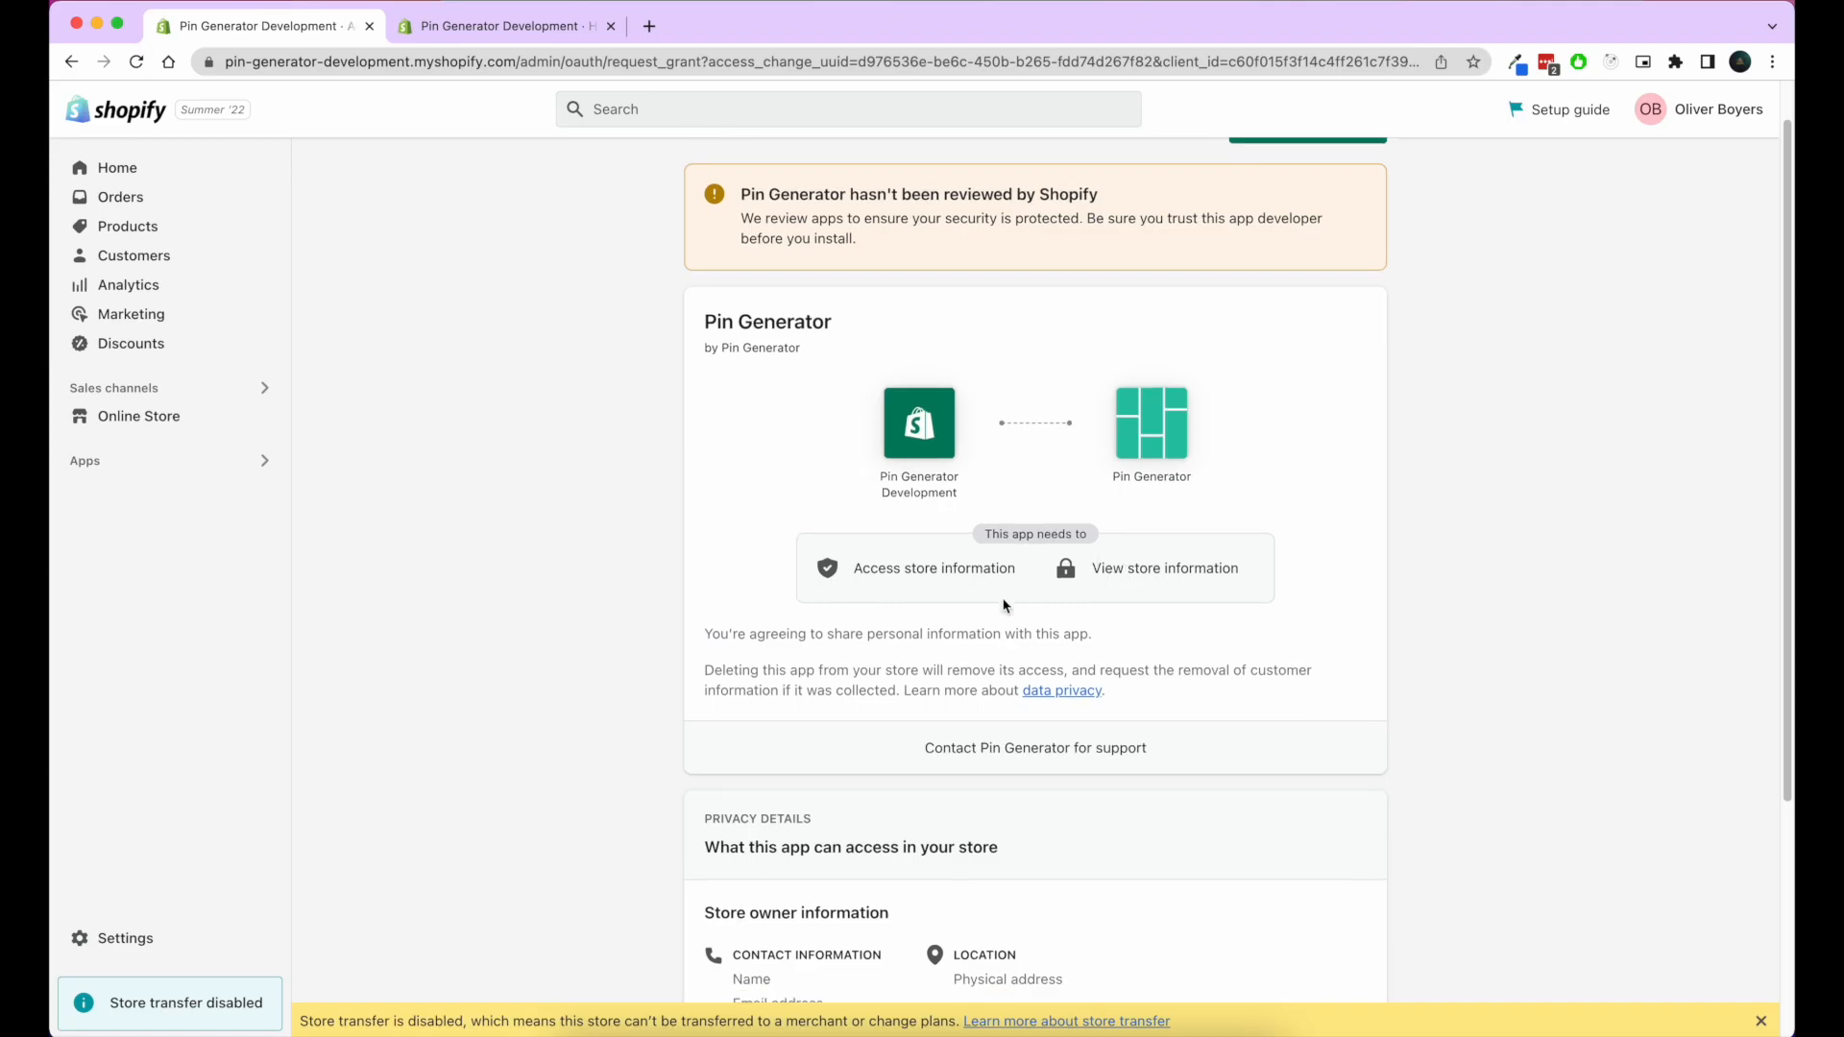
{"action": "scroll", "scroll_direction": "down", "scroll_amount": 3}
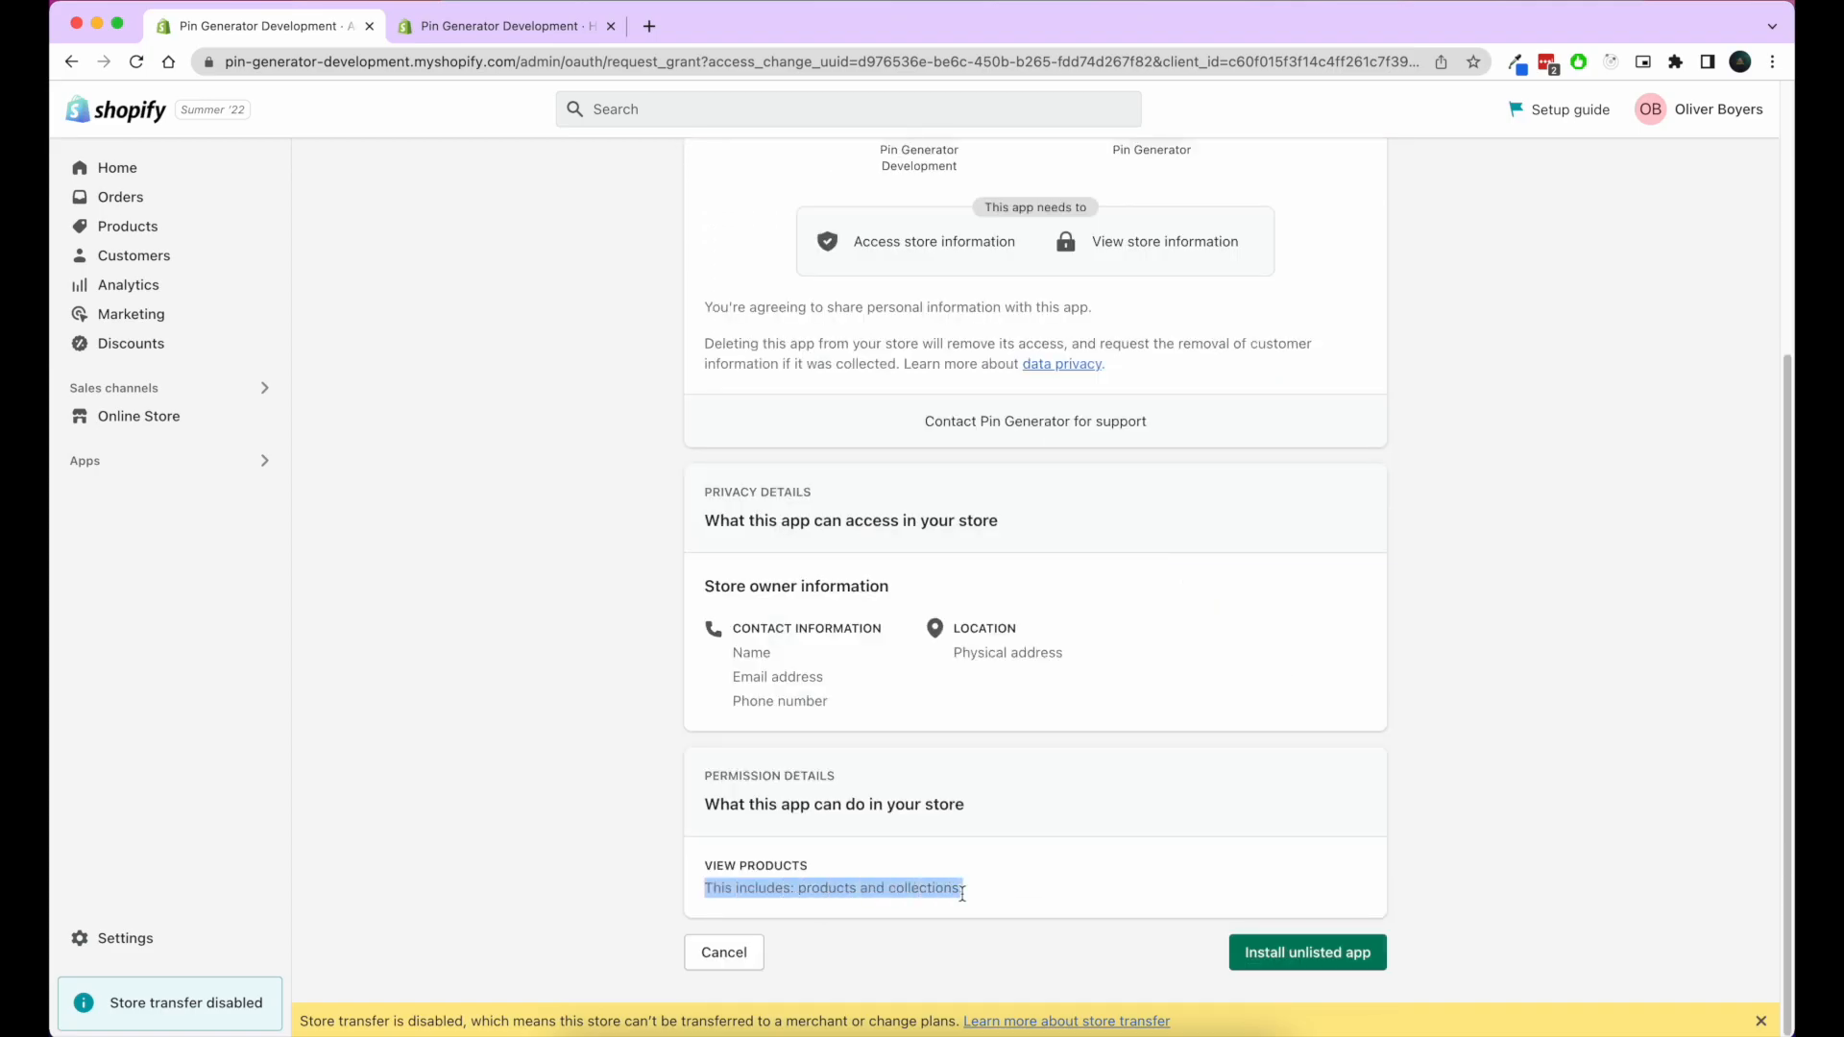
{"action": "scroll", "scroll_direction": "up", "scroll_amount": 3}
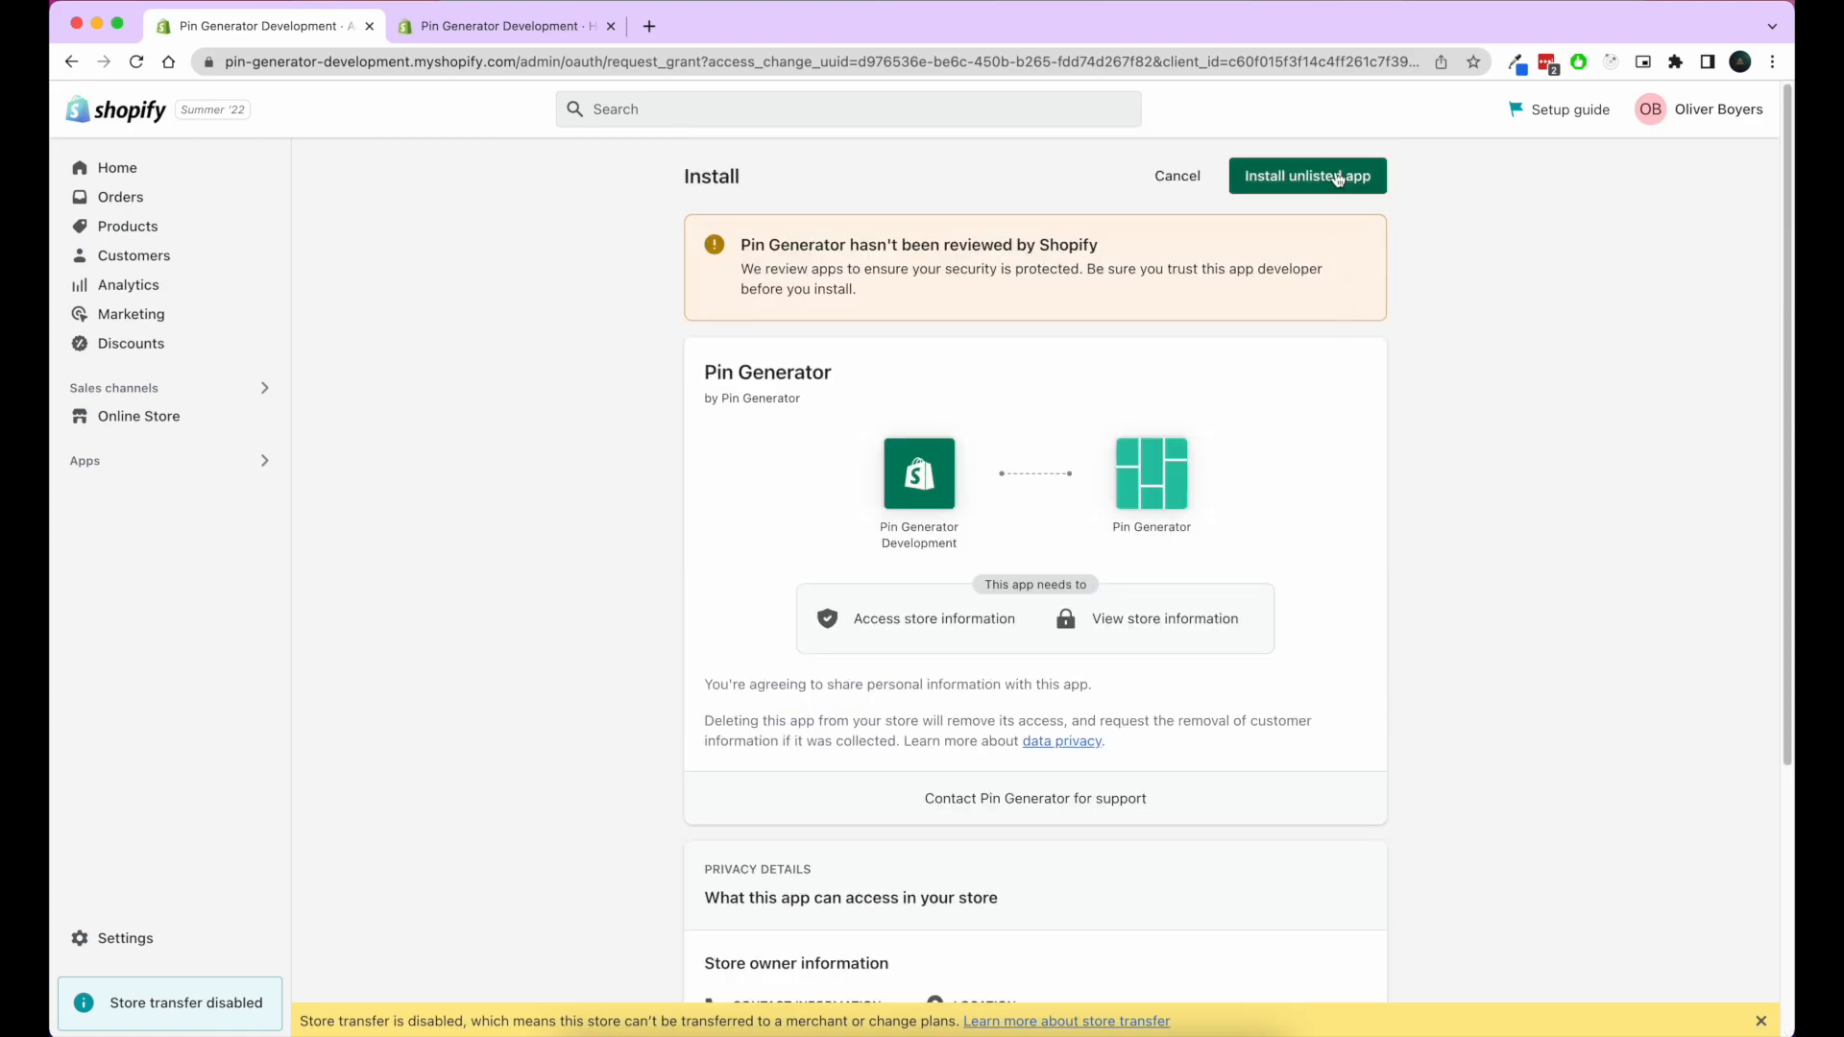
{"action": "left_click", "coordinate": [1307, 176]}
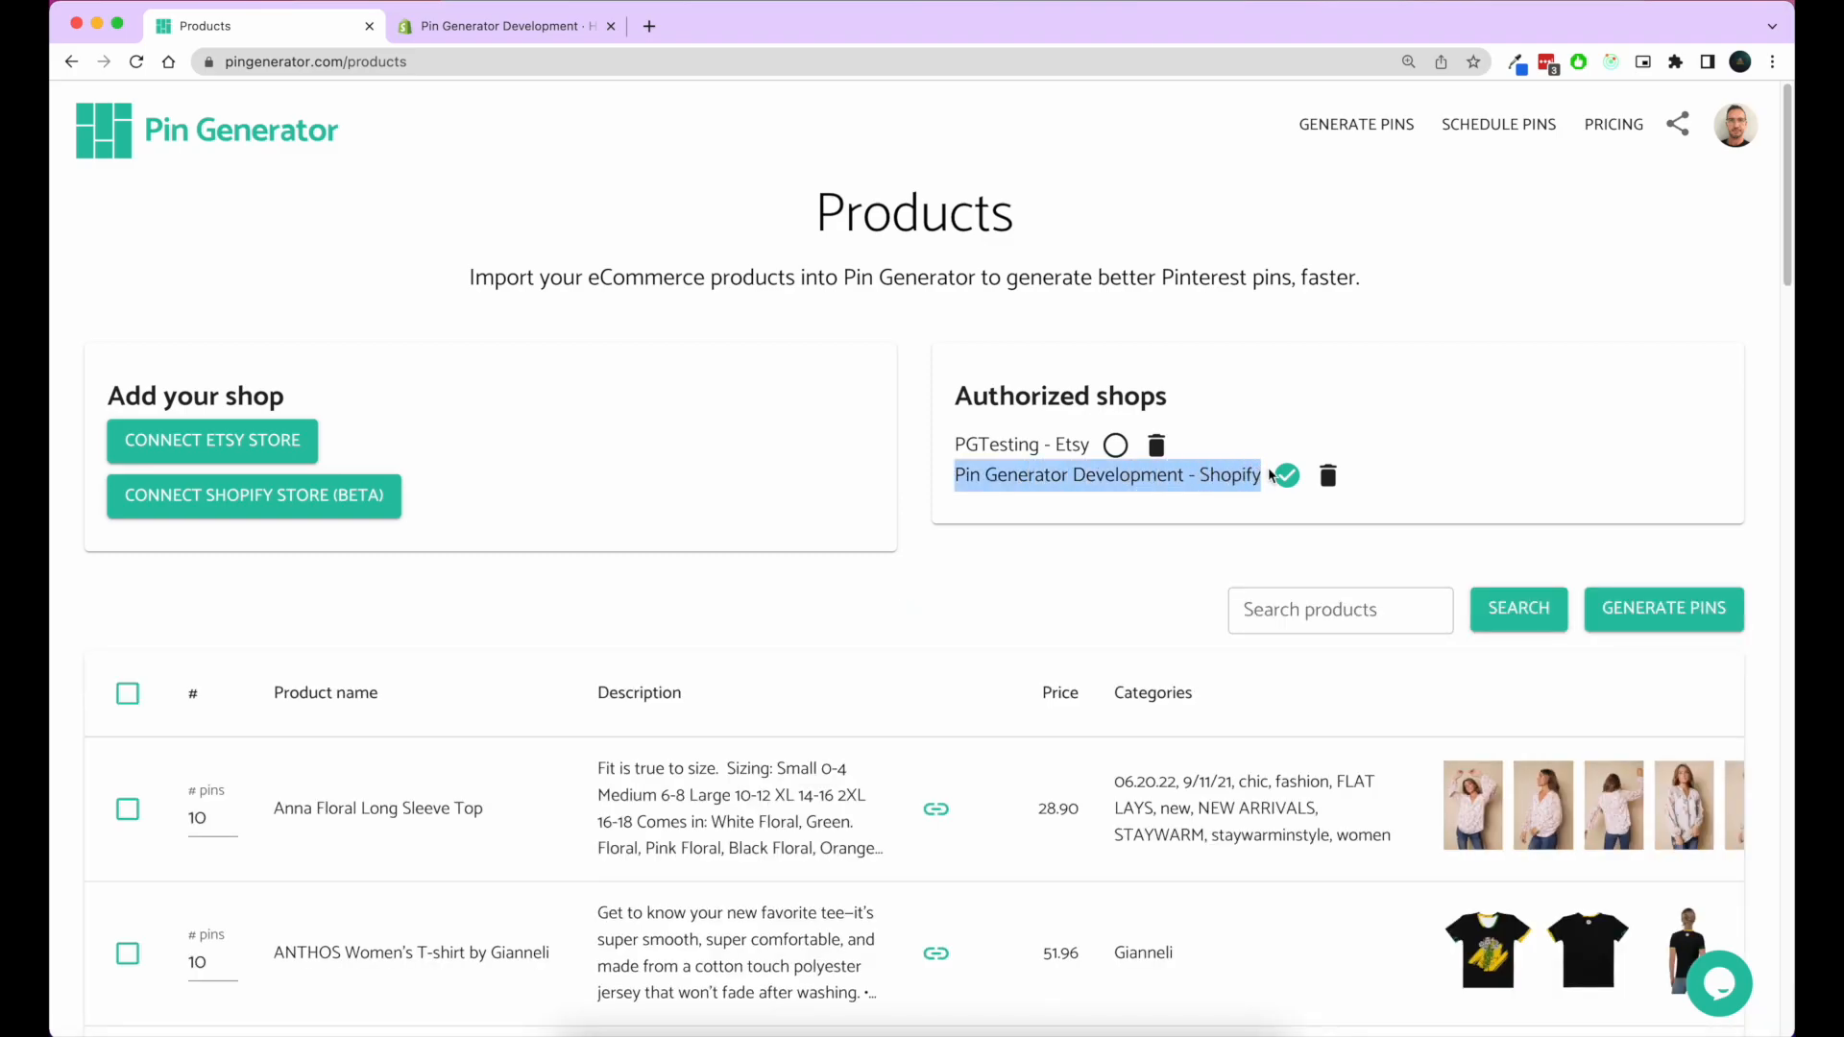
{"action": "mouse_move", "coordinate": [1289, 484]}
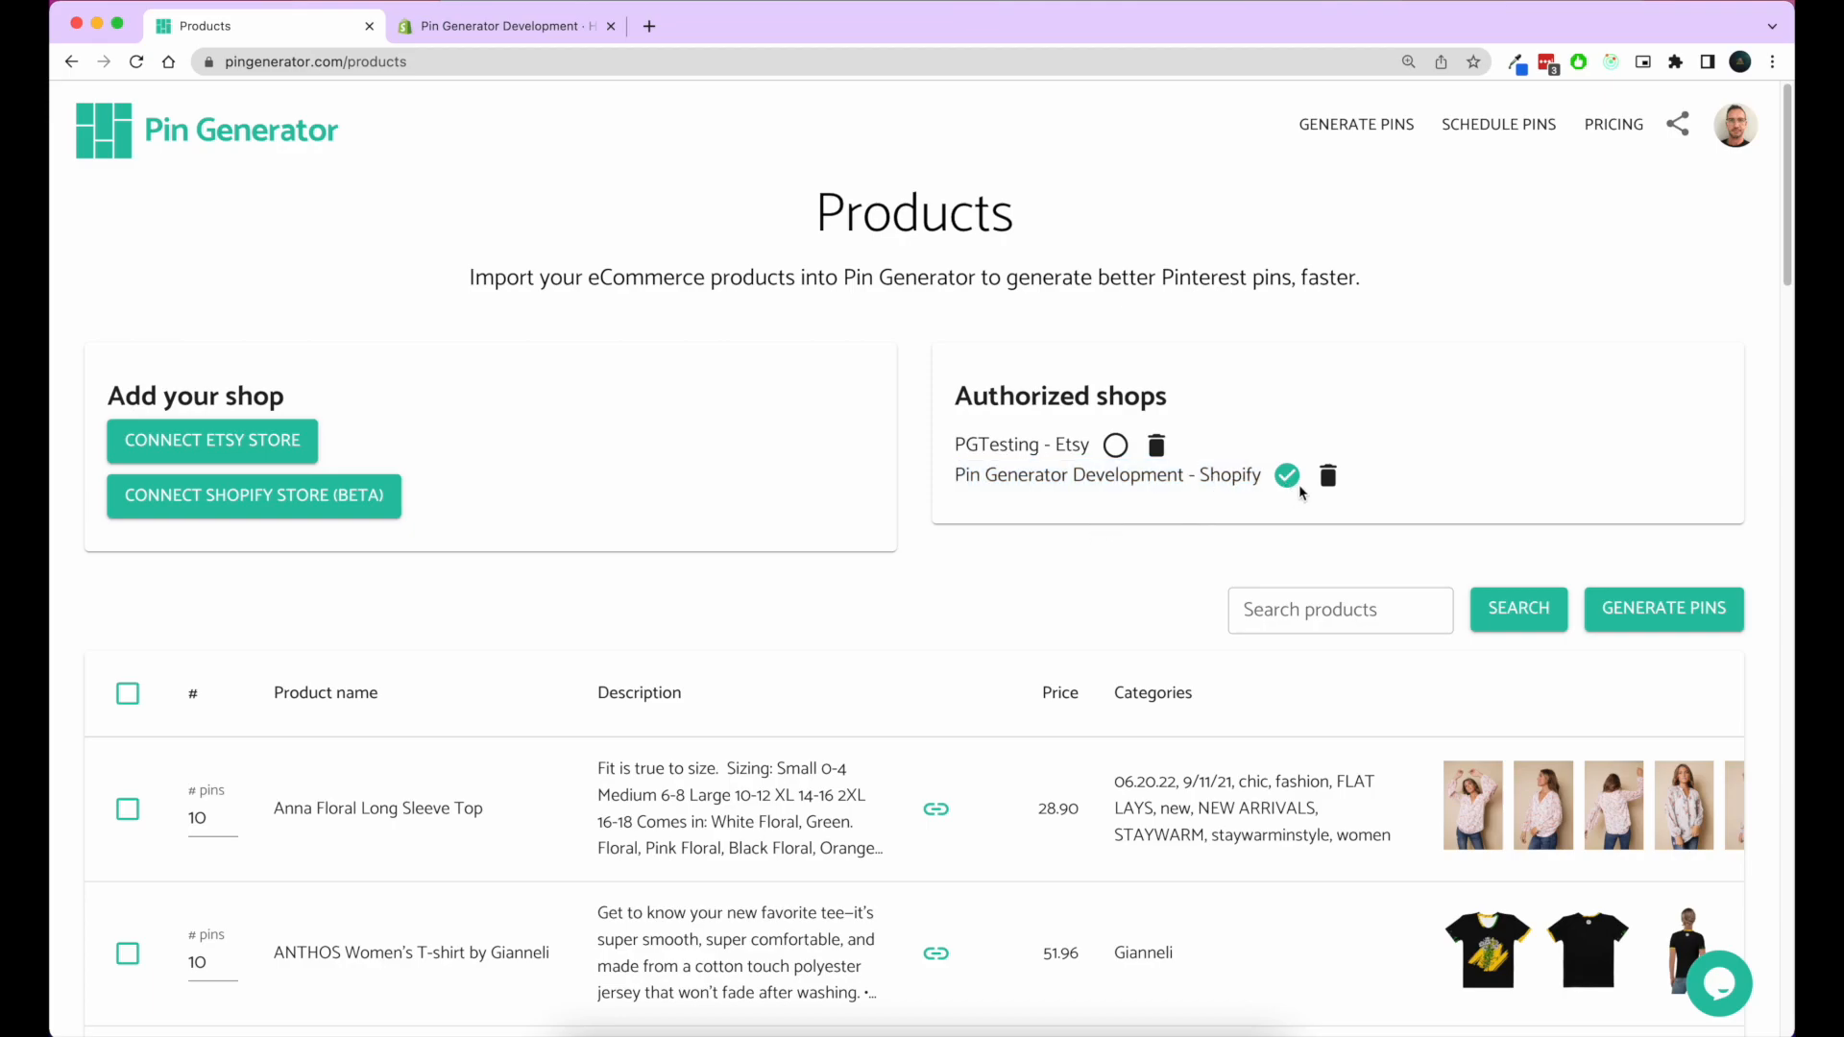
{"action": "mouse_move", "coordinate": [1328, 476]}
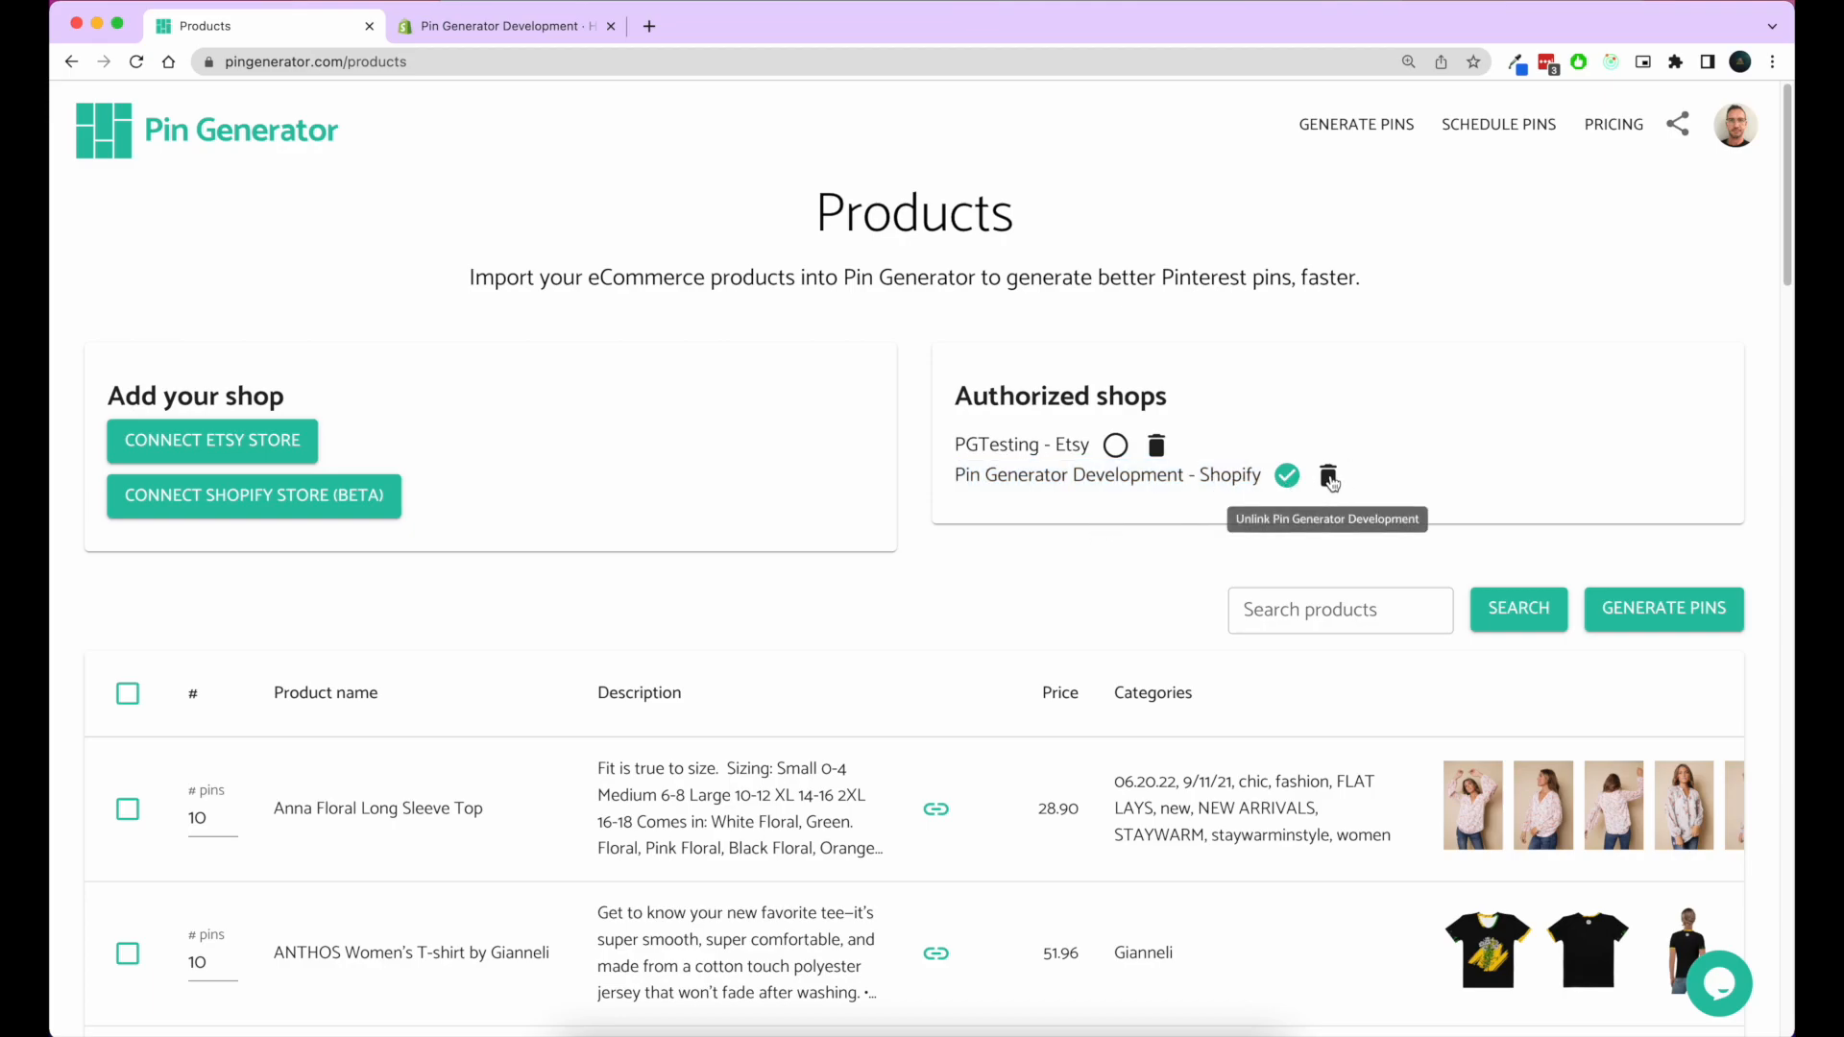
{"action": "mouse_move", "coordinate": [1161, 539]}
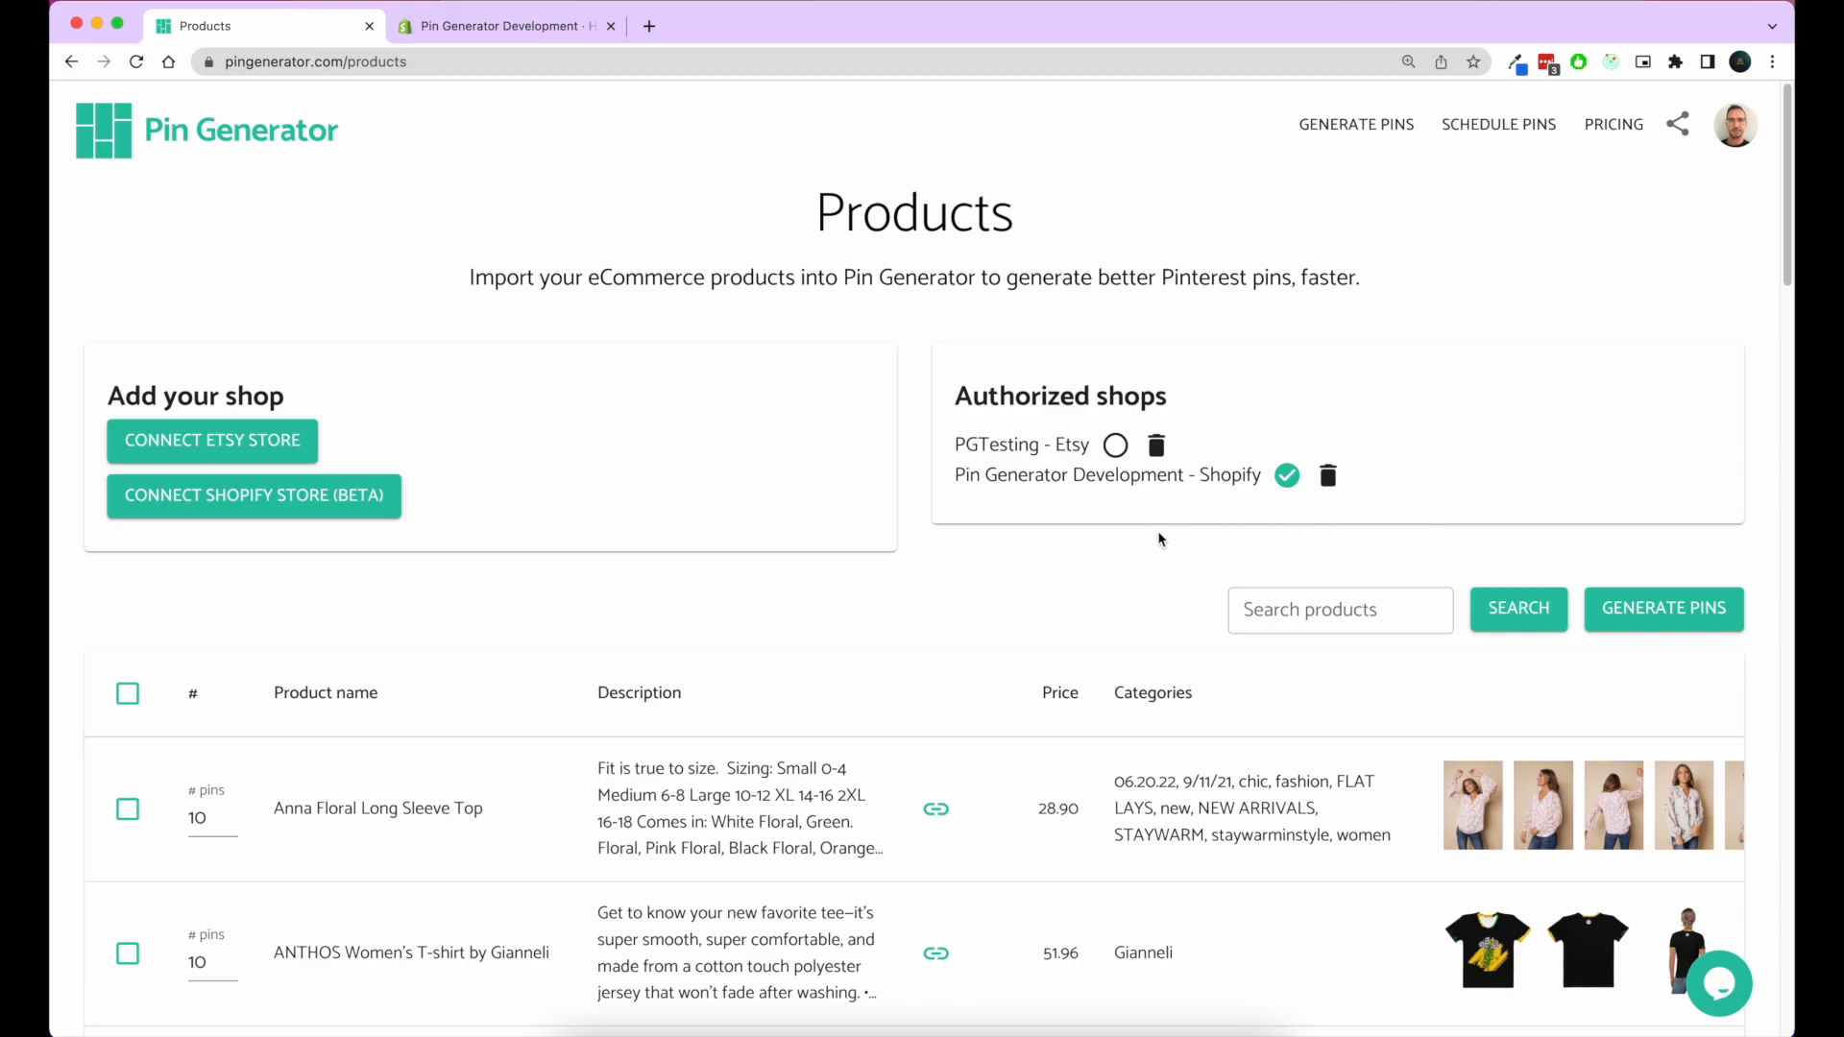
Step: Scroll through the imported Shopify products, each set to 10 pins
{"action": "scroll", "scroll_direction": "down", "scroll_amount": 3}
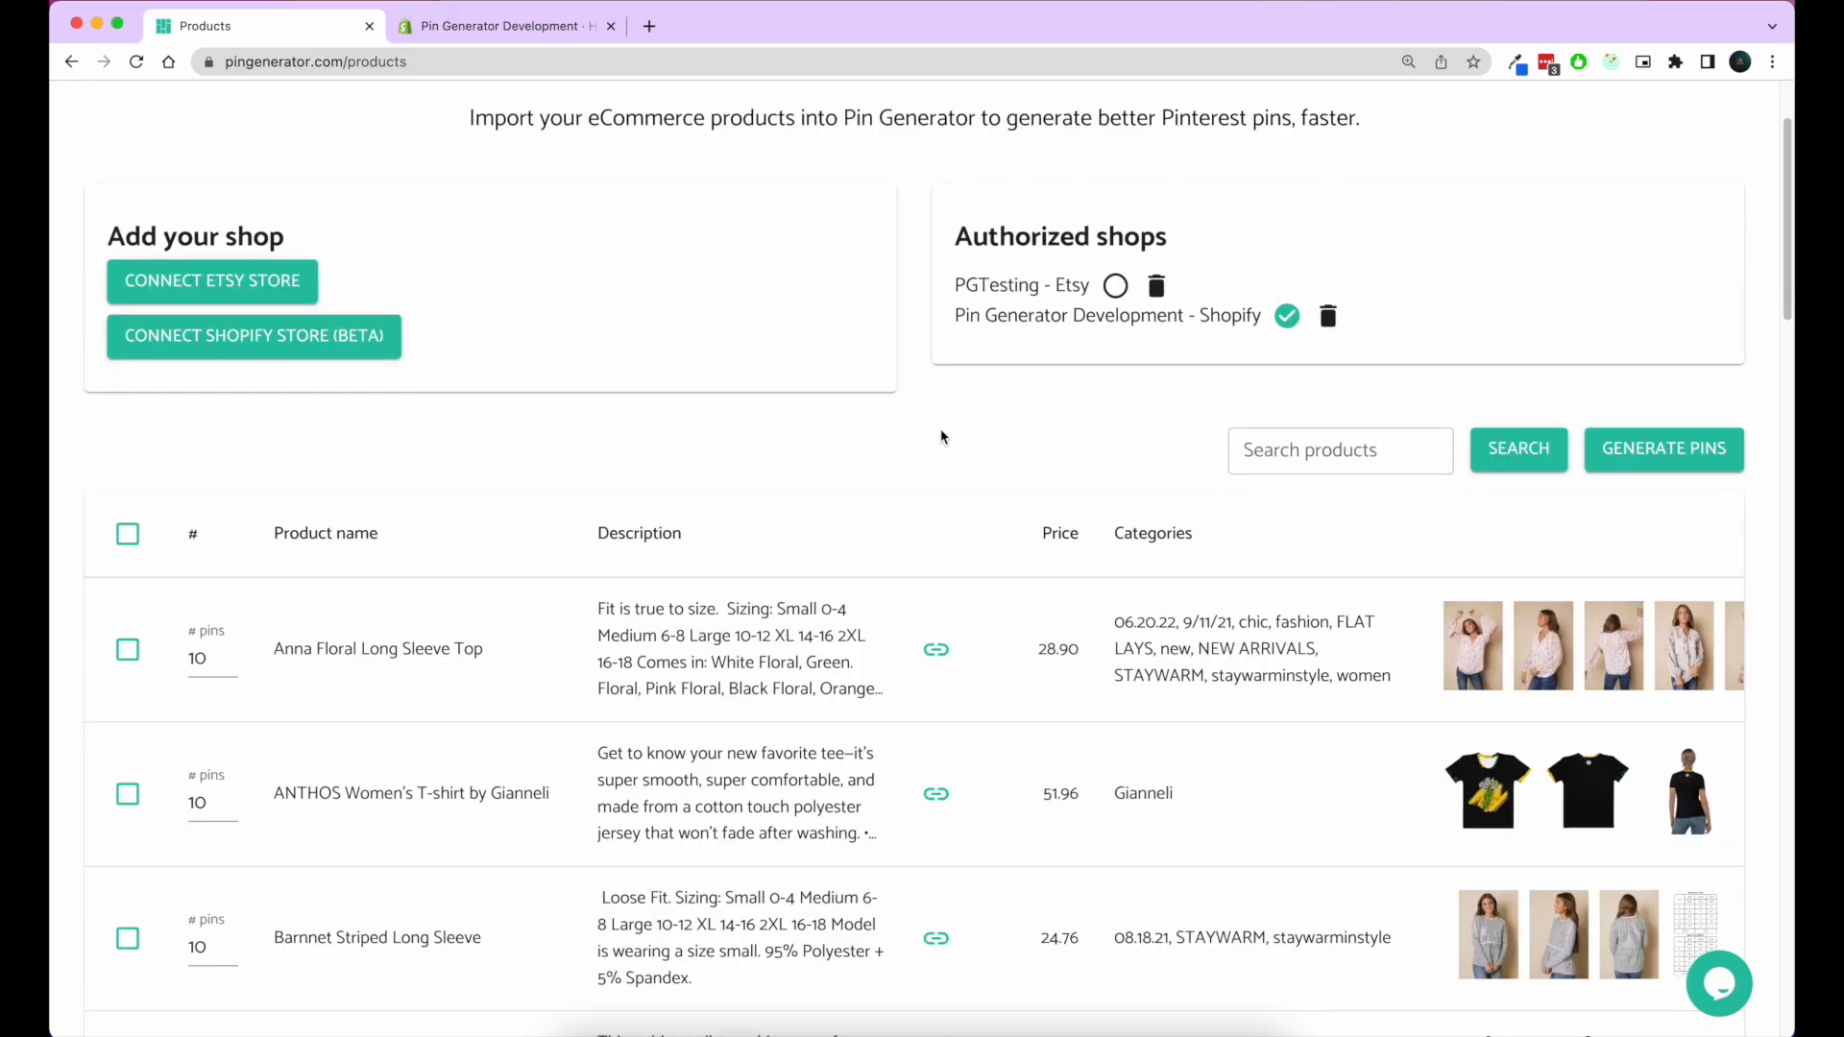
{"action": "mouse_move", "coordinate": [704, 444]}
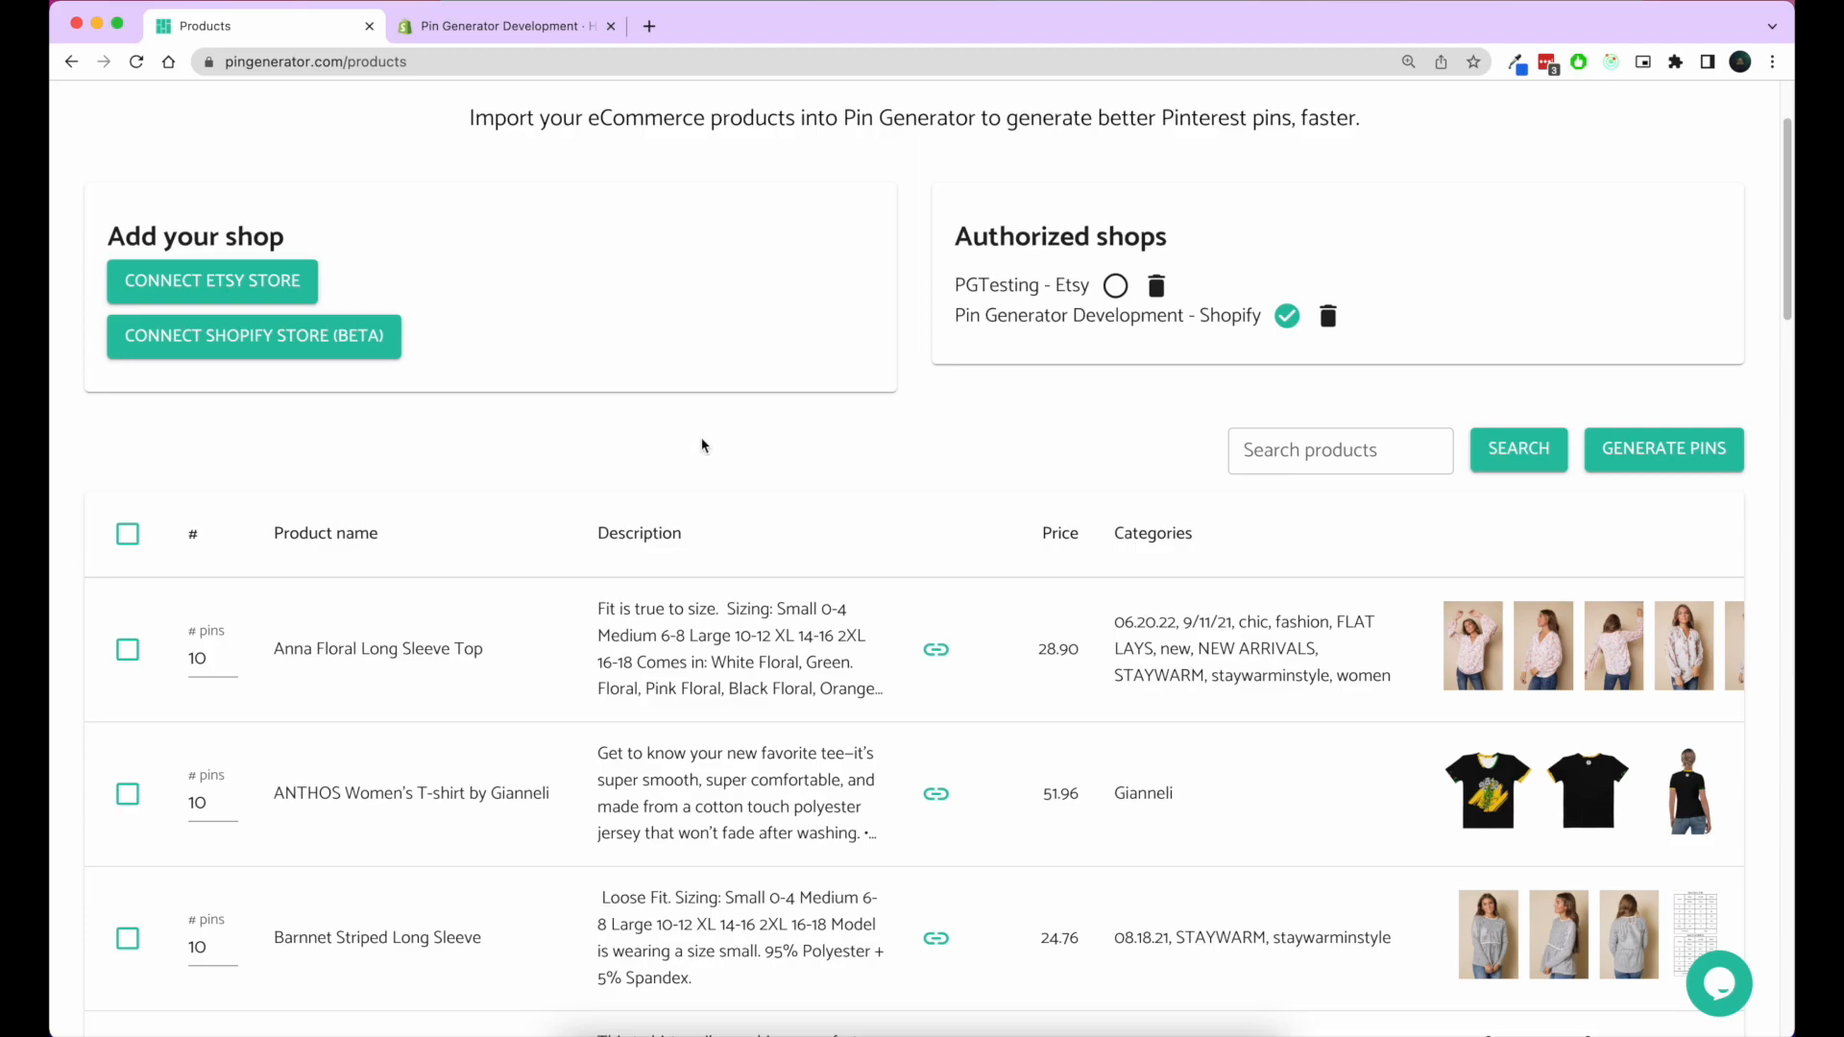
{"action": "scroll", "scroll_direction": "down", "scroll_amount": 3}
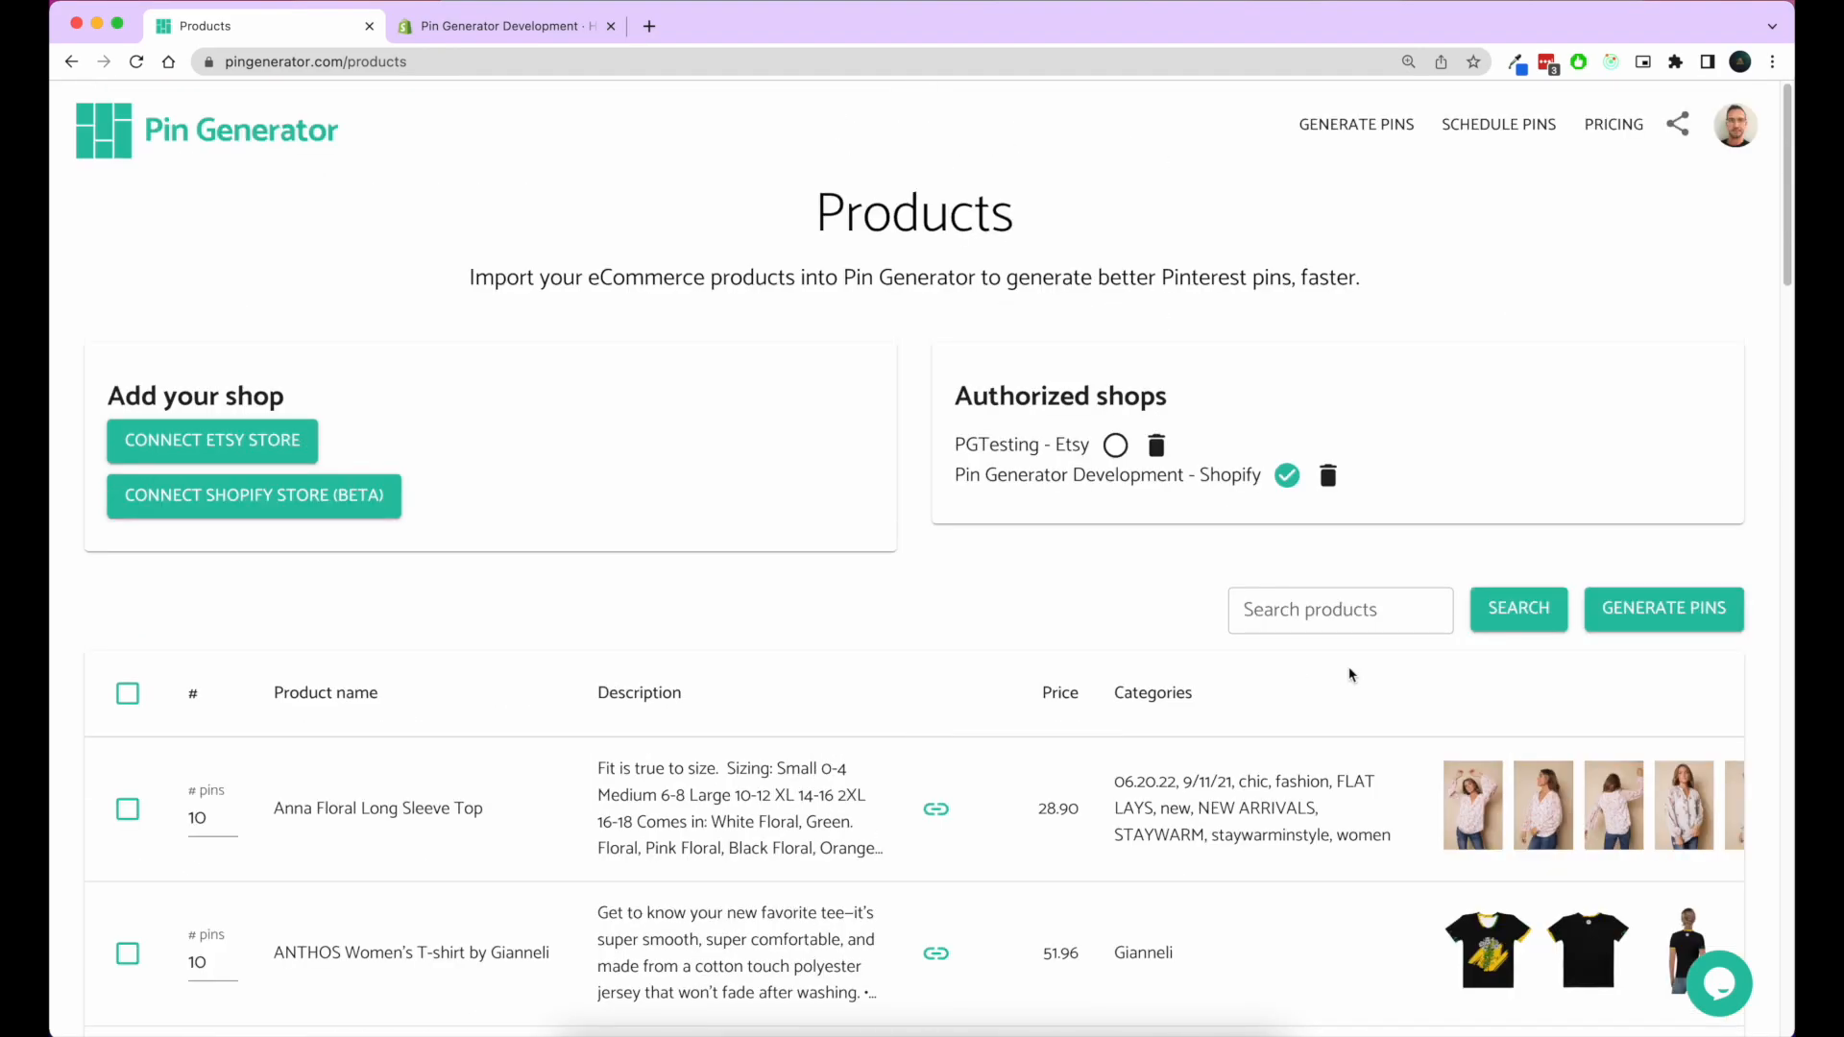
{"action": "scroll", "scroll_direction": "down", "scroll_amount": 3}
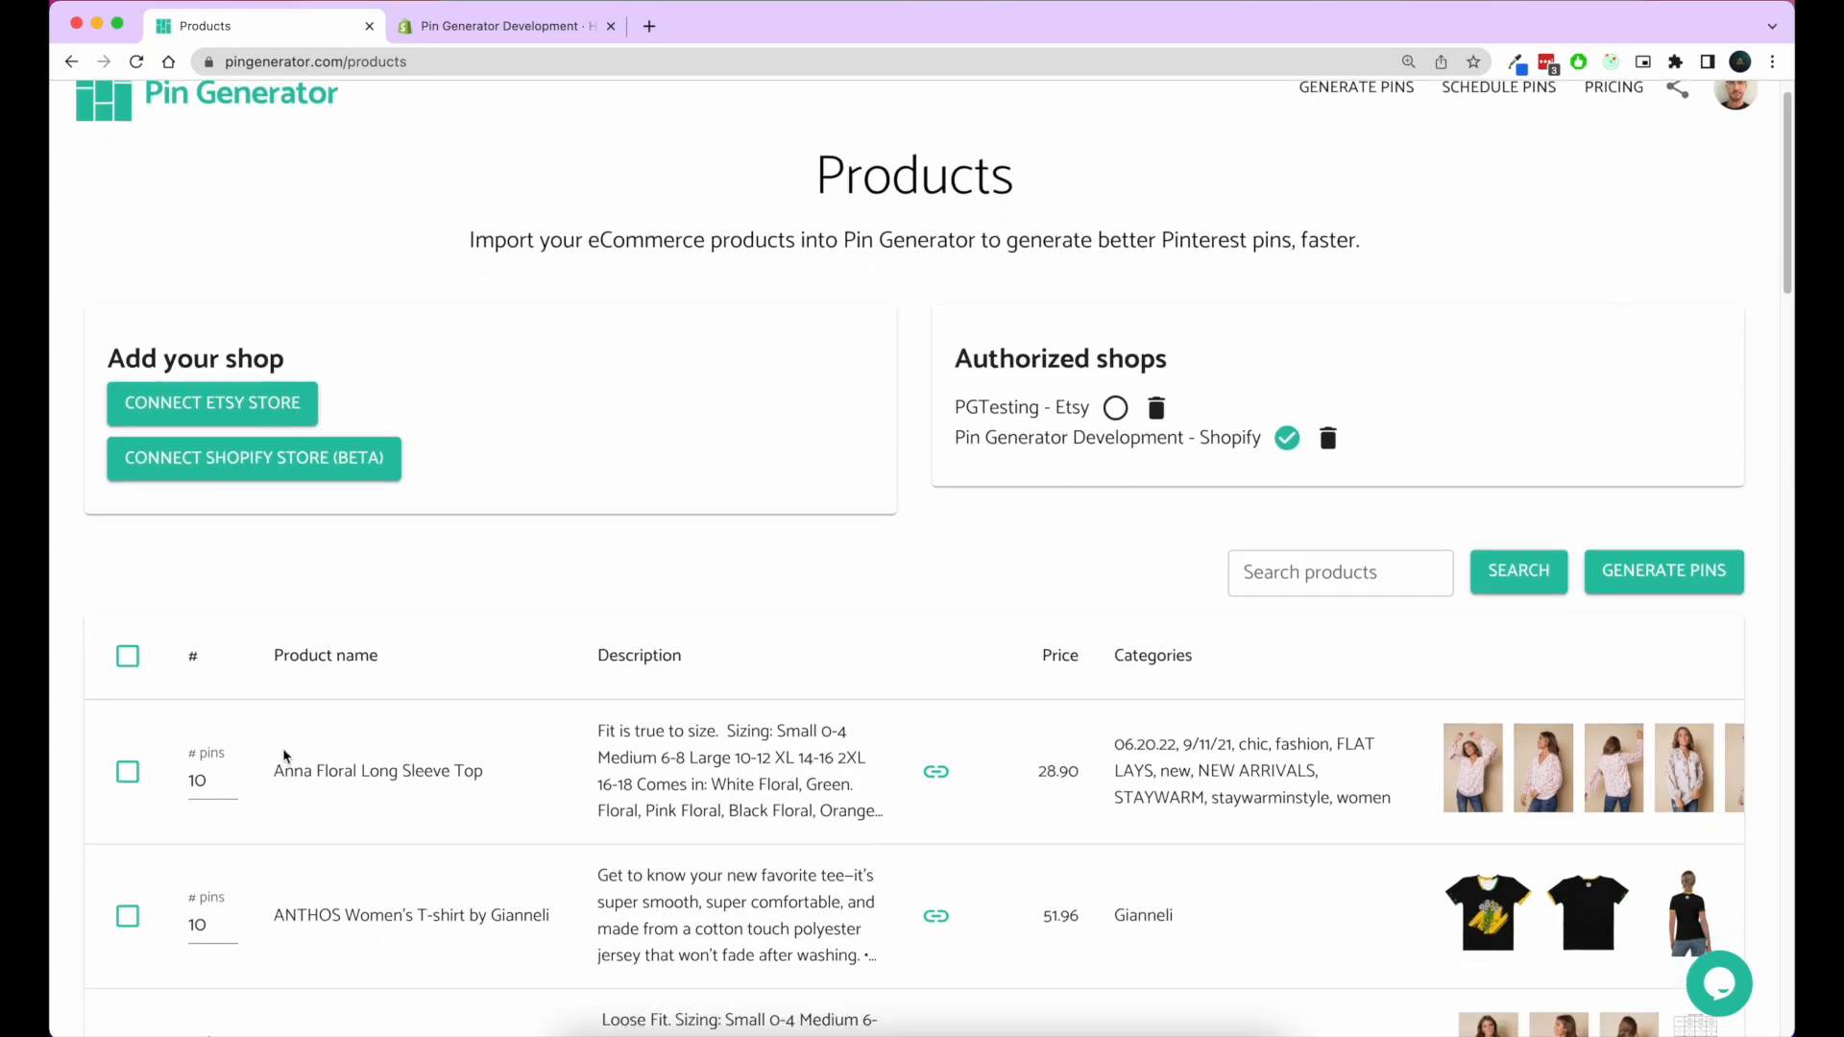
{"action": "scroll", "scroll_direction": "down", "scroll_amount": 3}
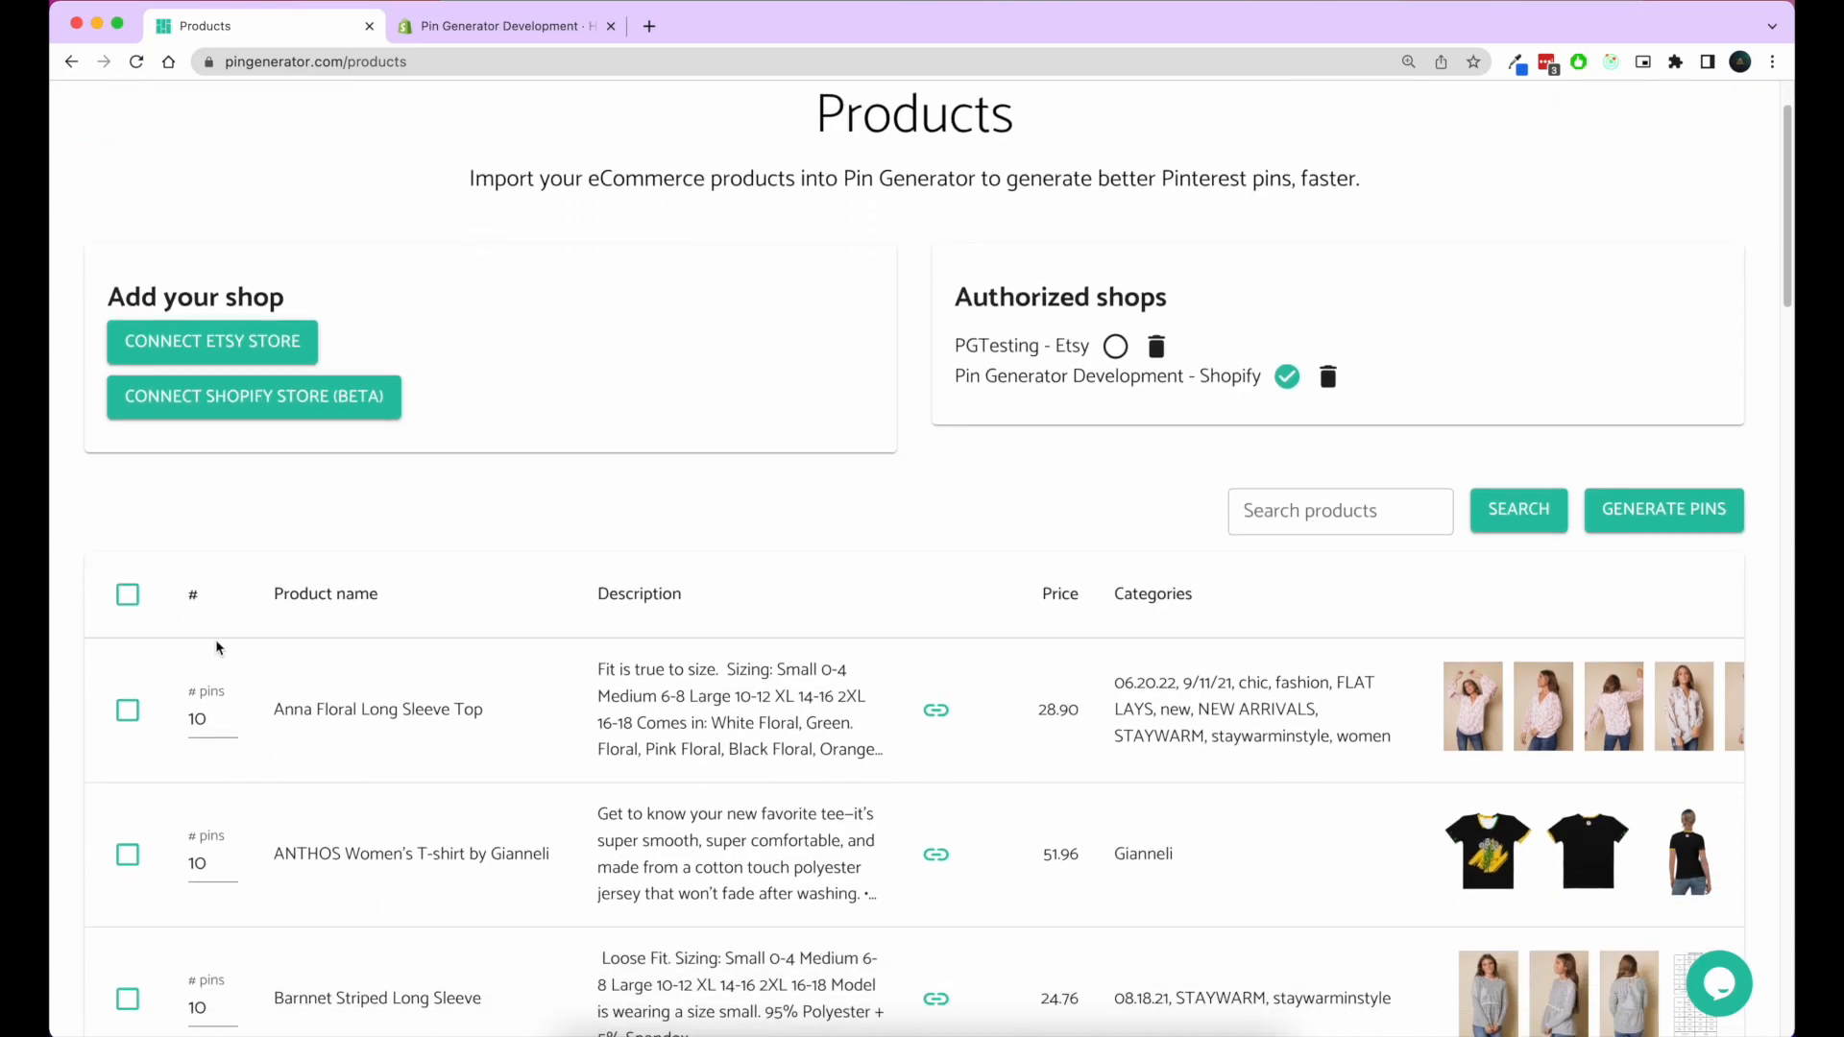
Step: Set the products to 3 pins each, select them all, and generate pins
{"action": "left_click", "coordinate": [201, 718]}
{"action": "type", "text": "3"}
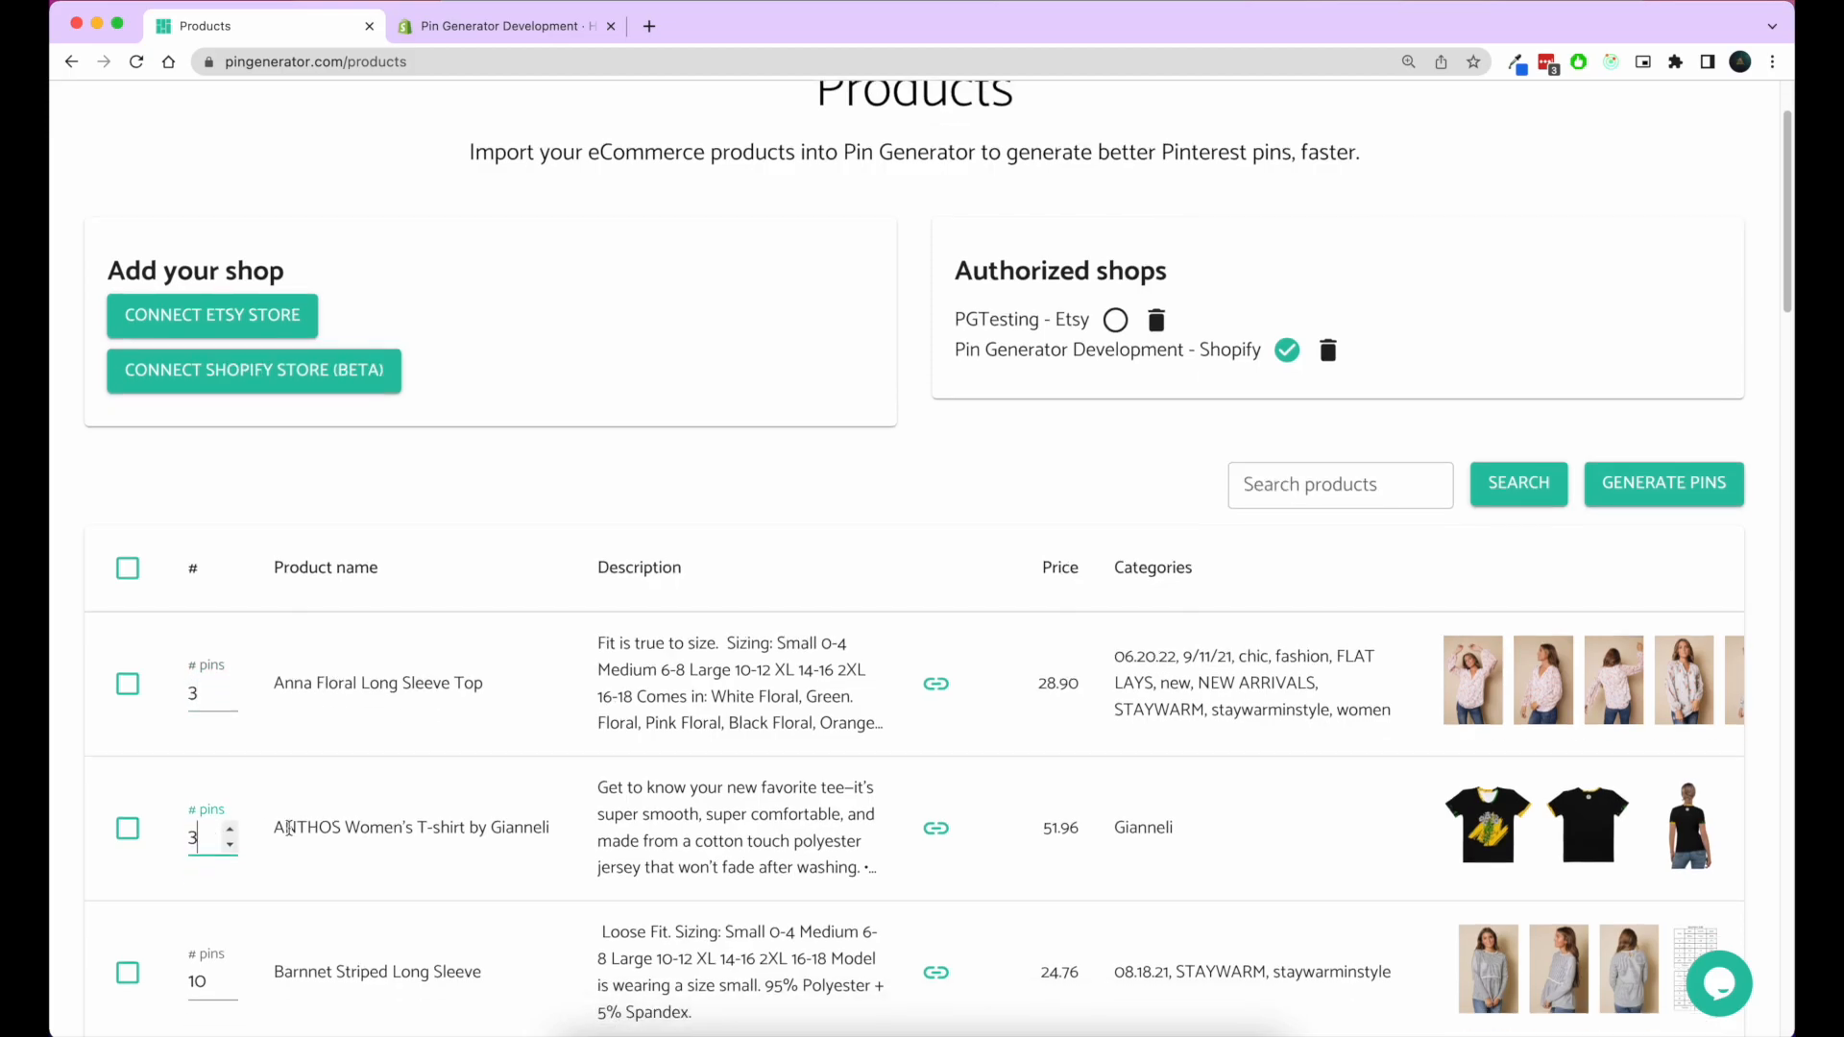
{"action": "left_click", "coordinate": [128, 670]}
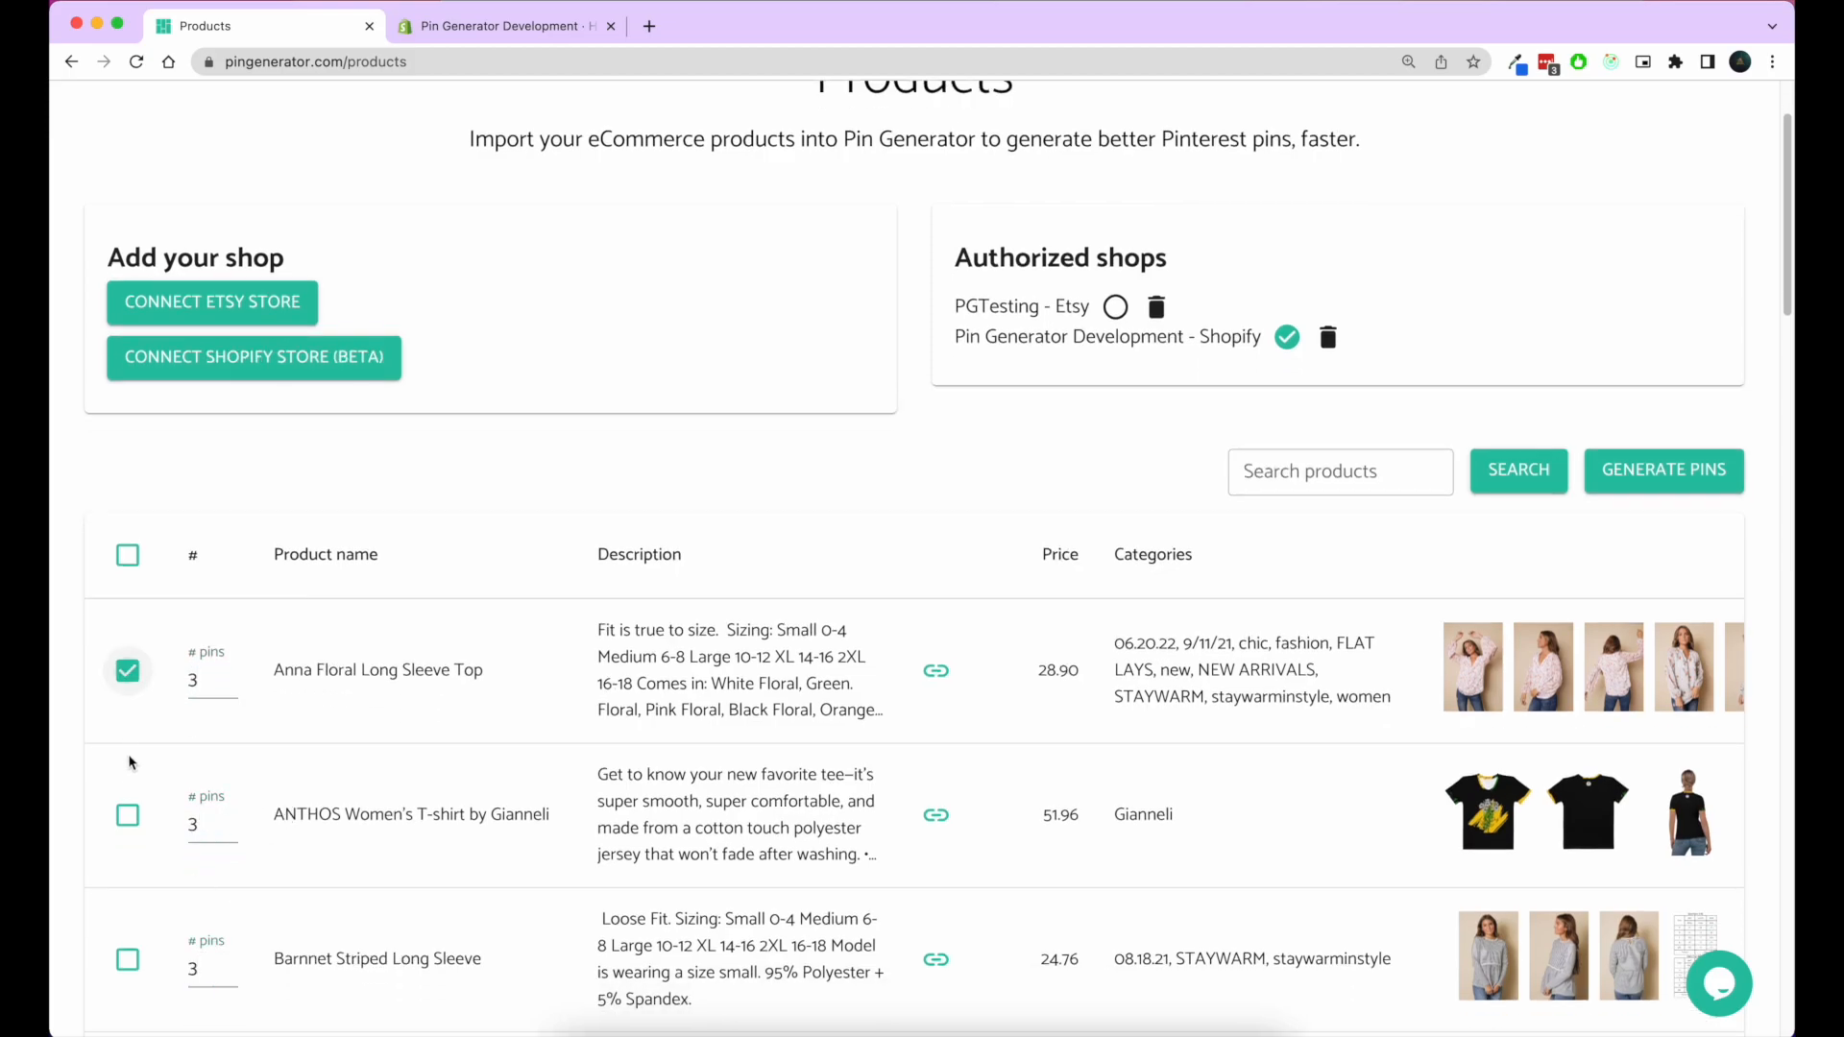
{"action": "left_click", "coordinate": [127, 554]}
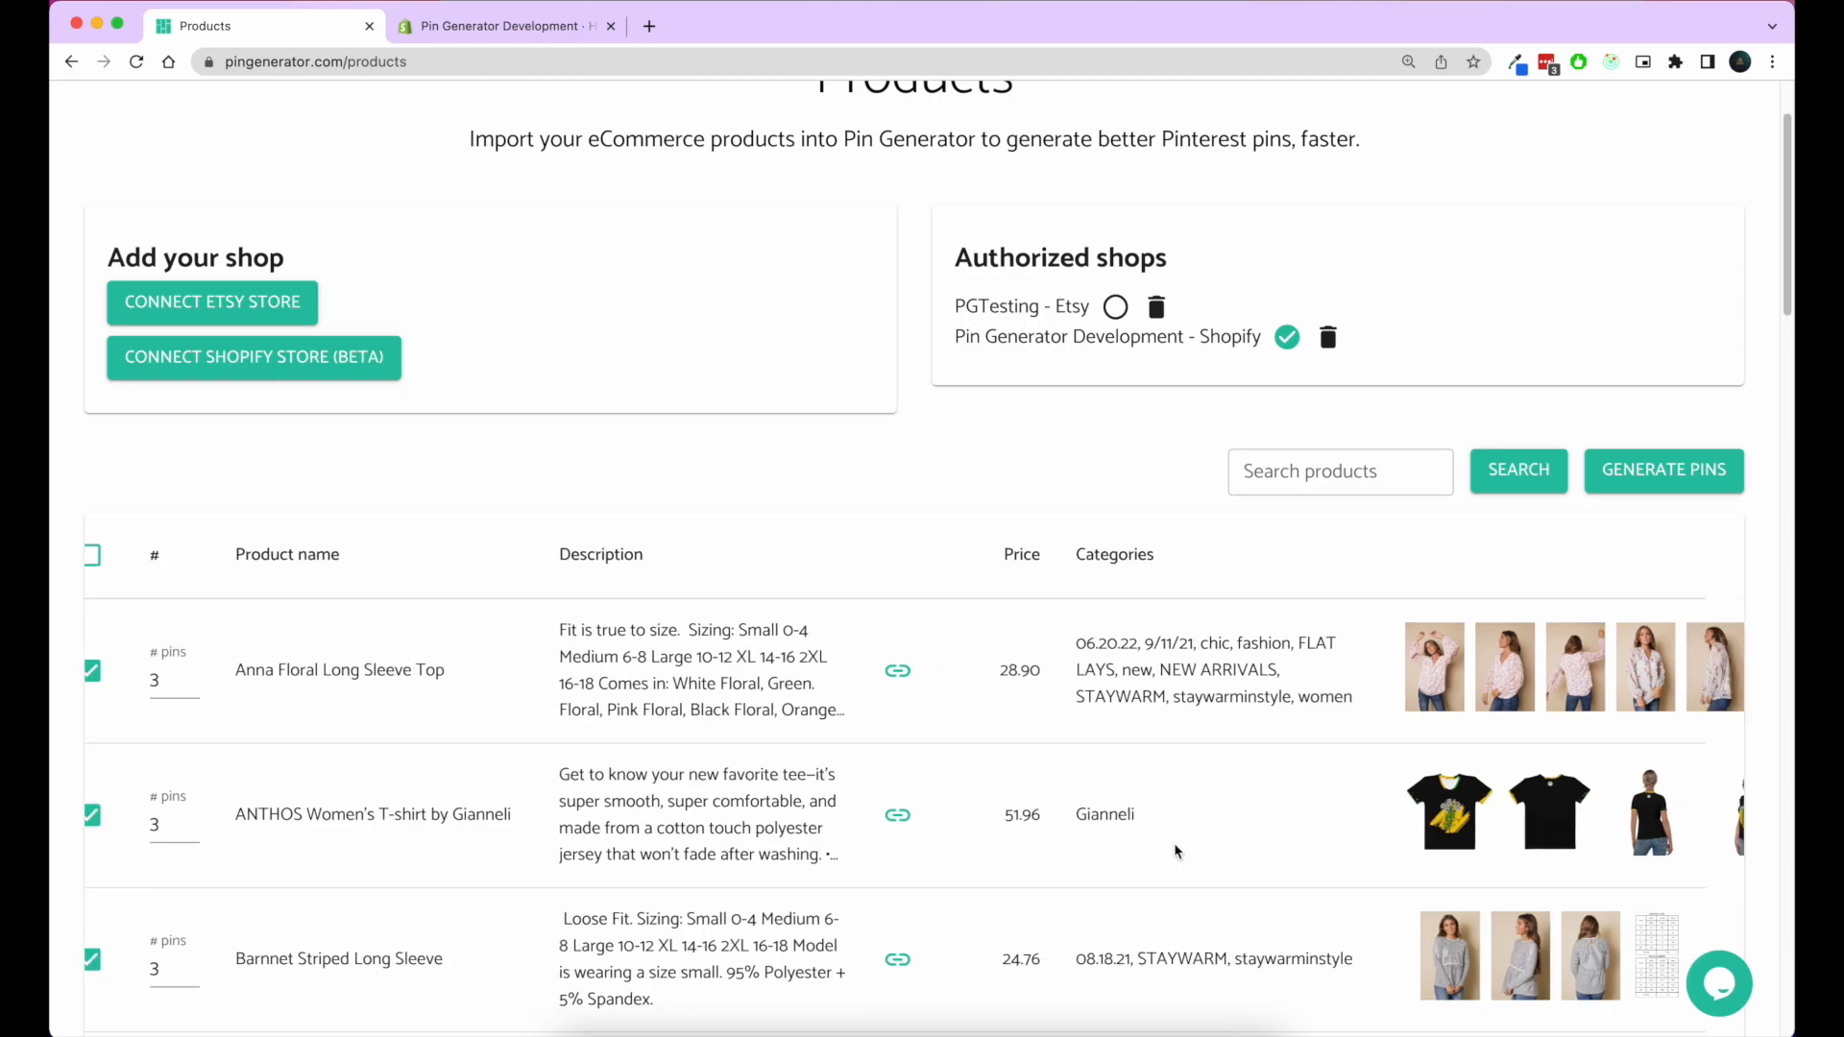
{"action": "scroll", "scroll_direction": "right", "scroll_amount": 3}
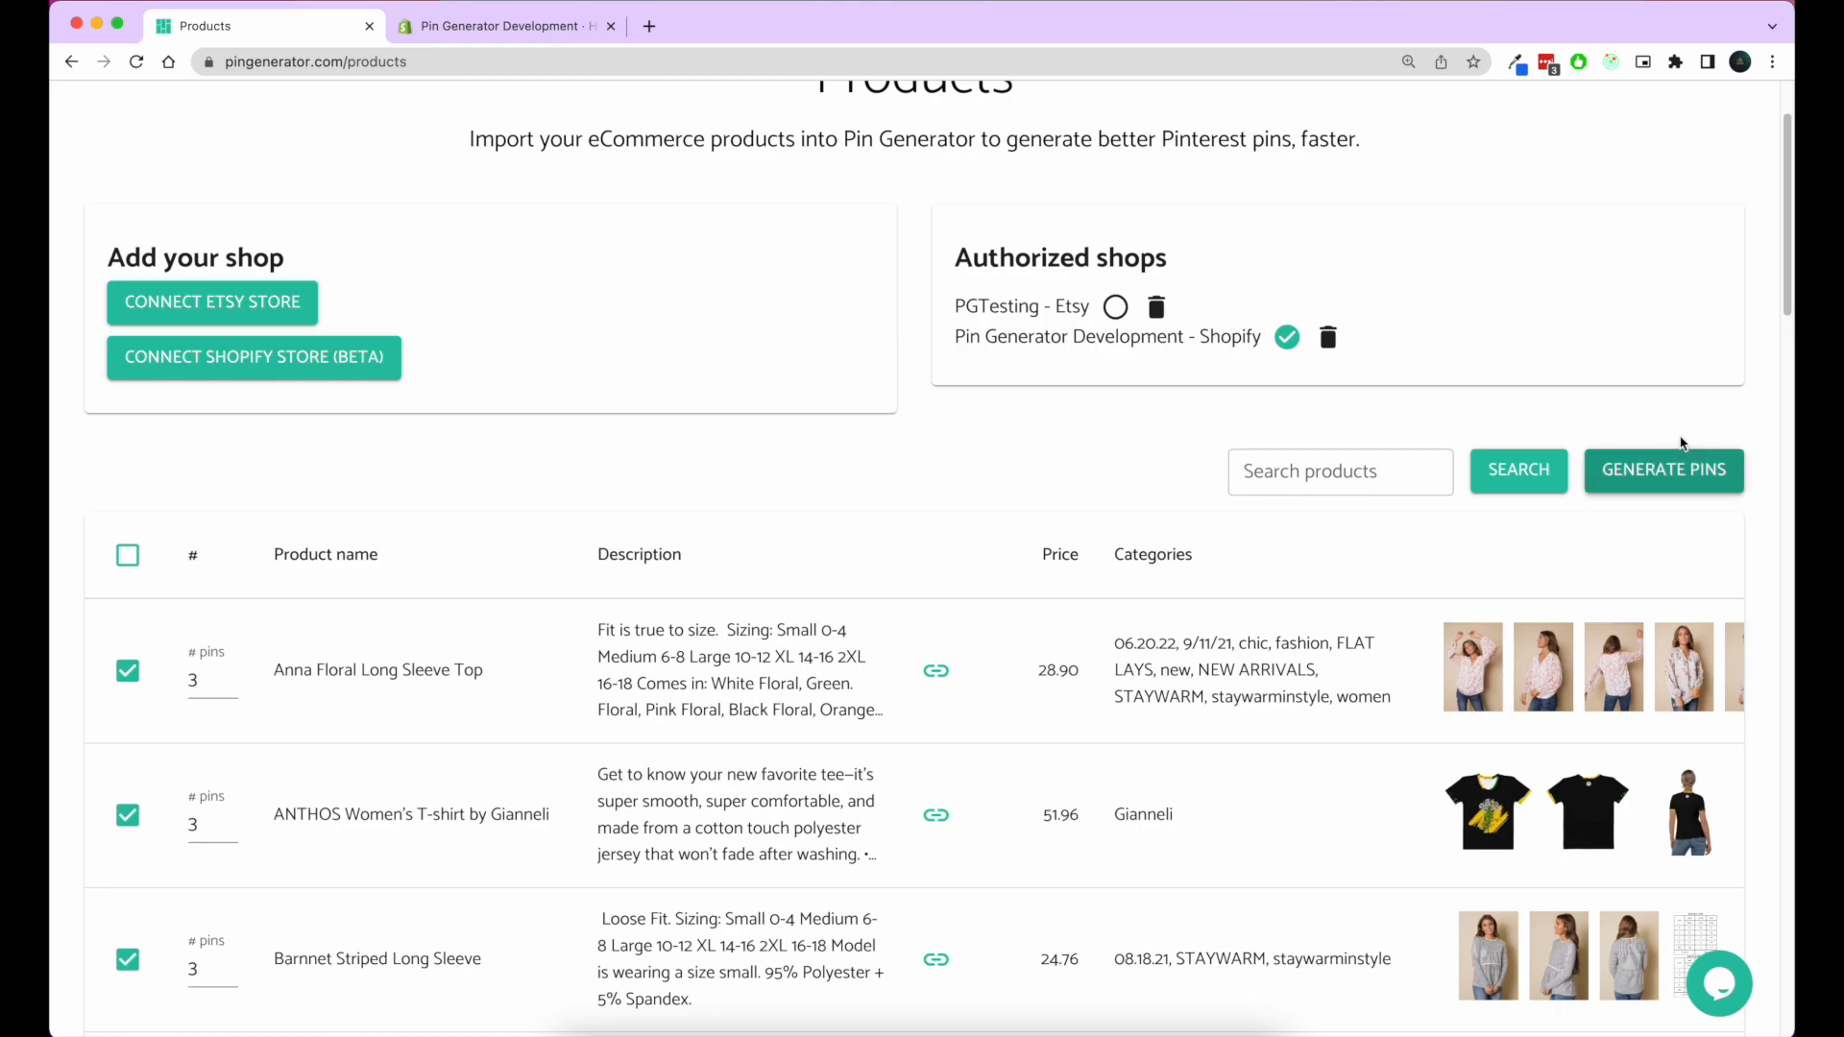
{"action": "left_click", "coordinate": [1663, 469]}
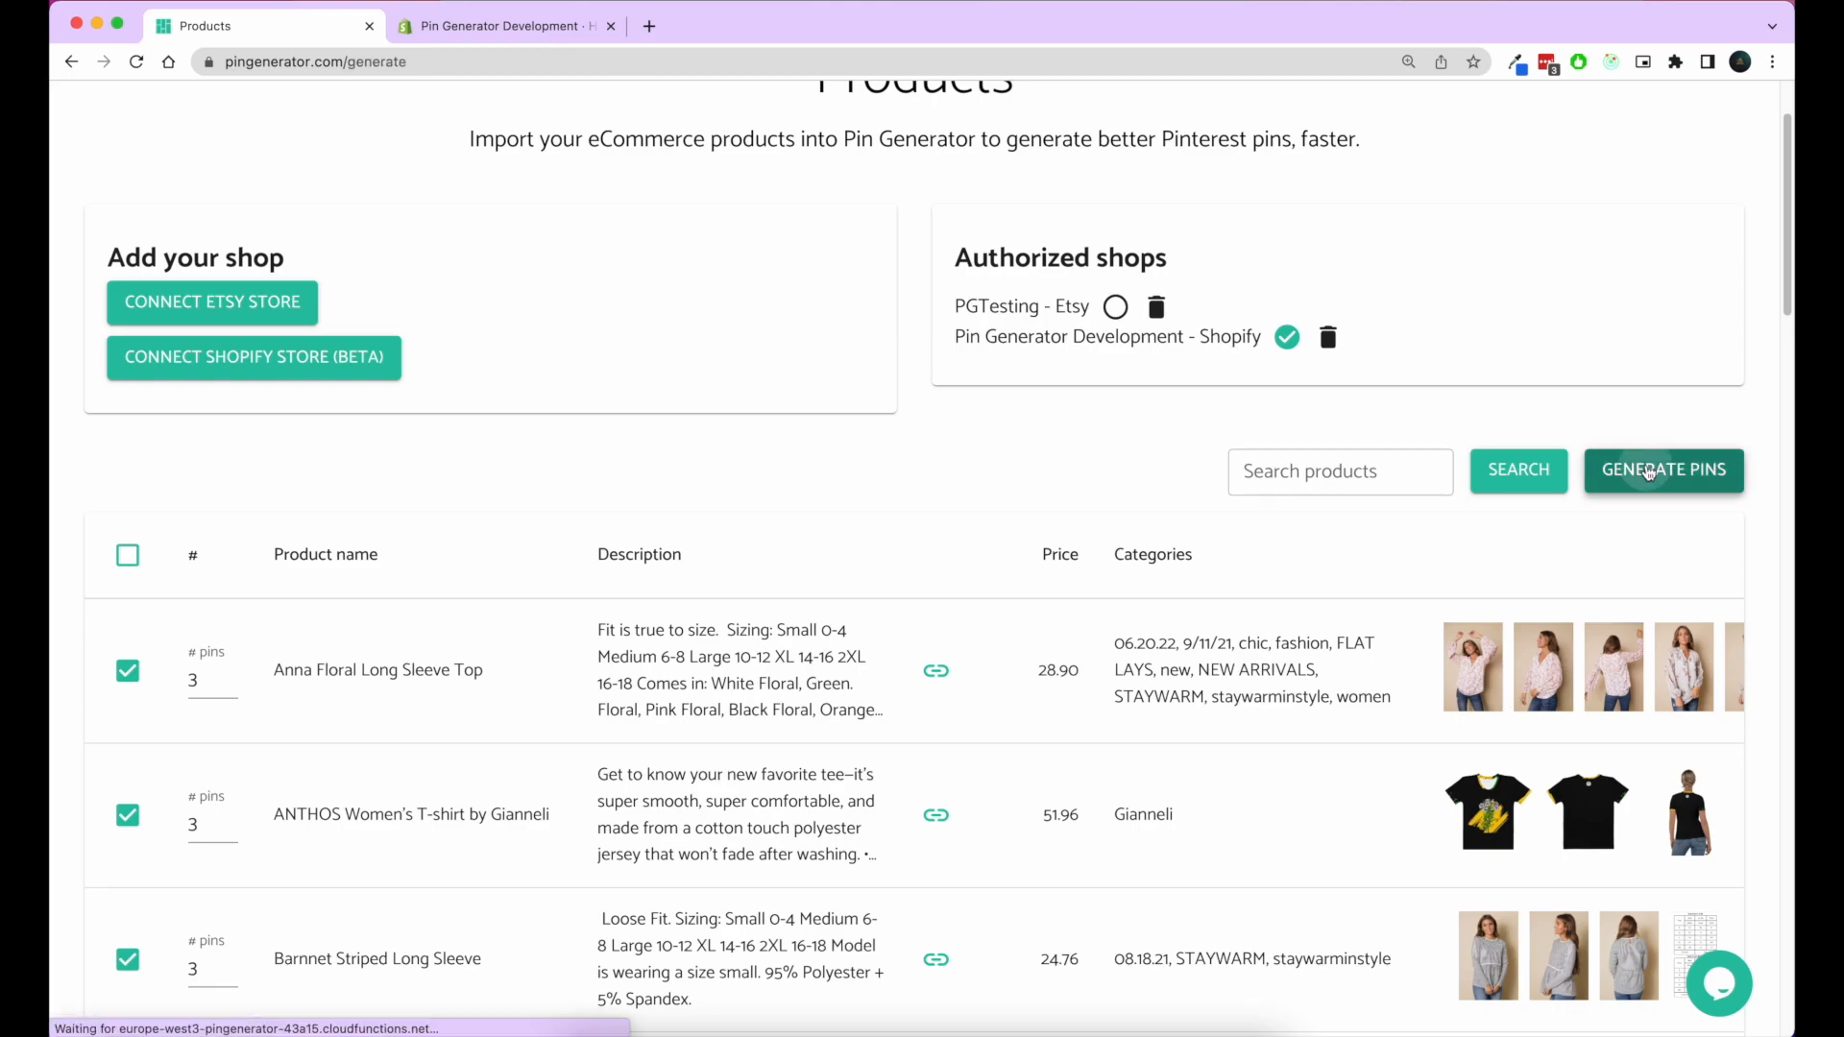
Step: Produce the nine product pins and shuffle their templates and images five times
{"action": "left_click", "coordinate": [1663, 470]}
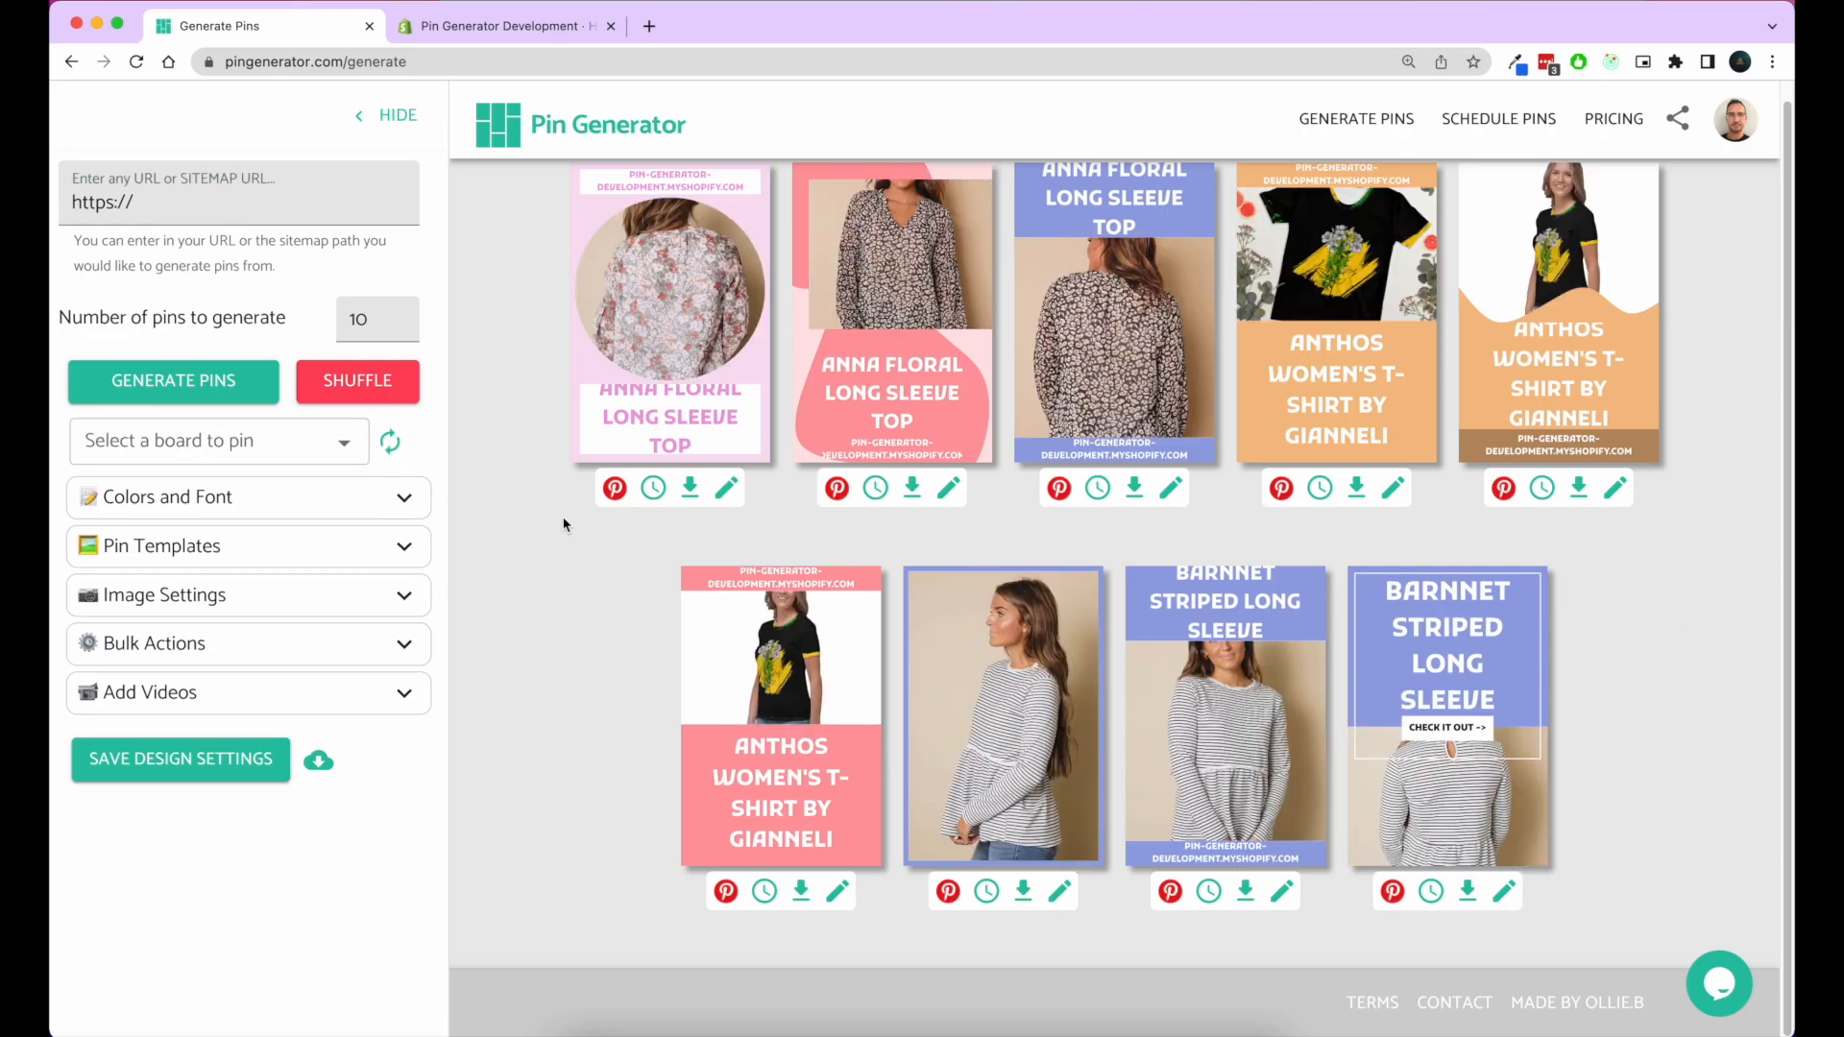
{"action": "mouse_move", "coordinate": [484, 522]}
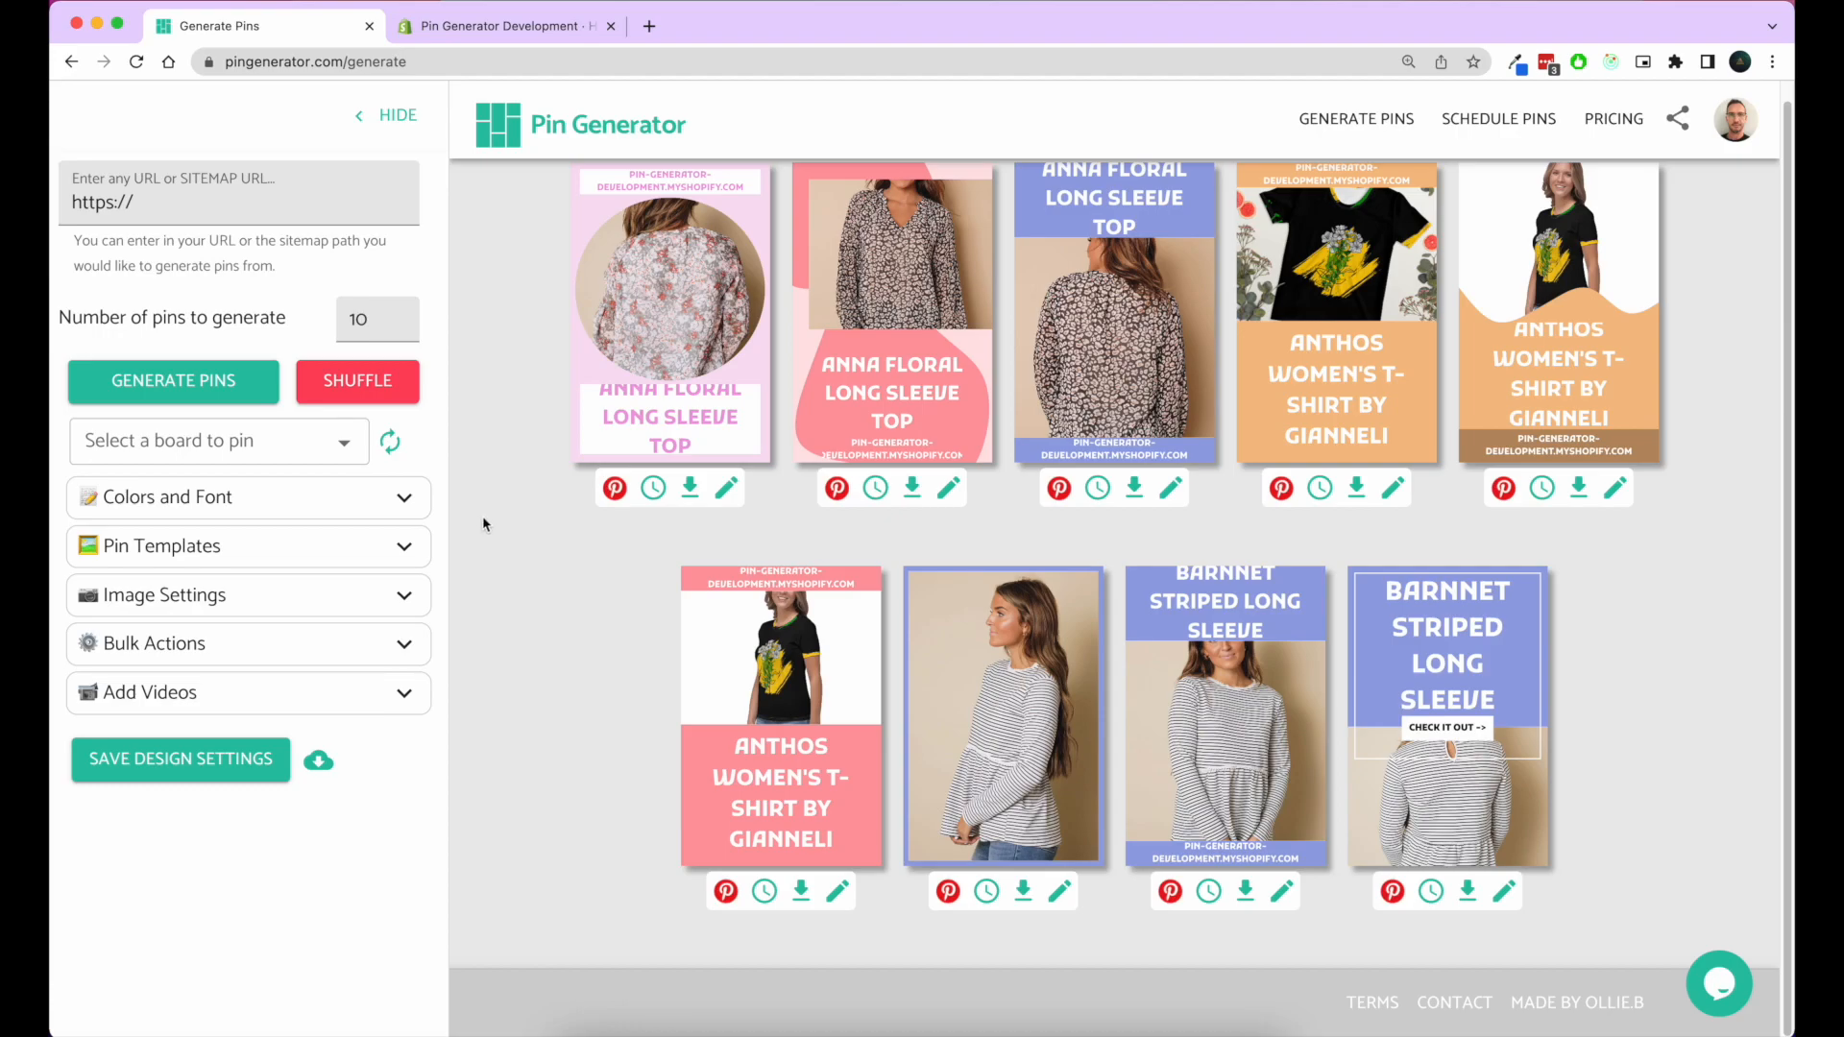
{"action": "left_click", "coordinate": [356, 381]}
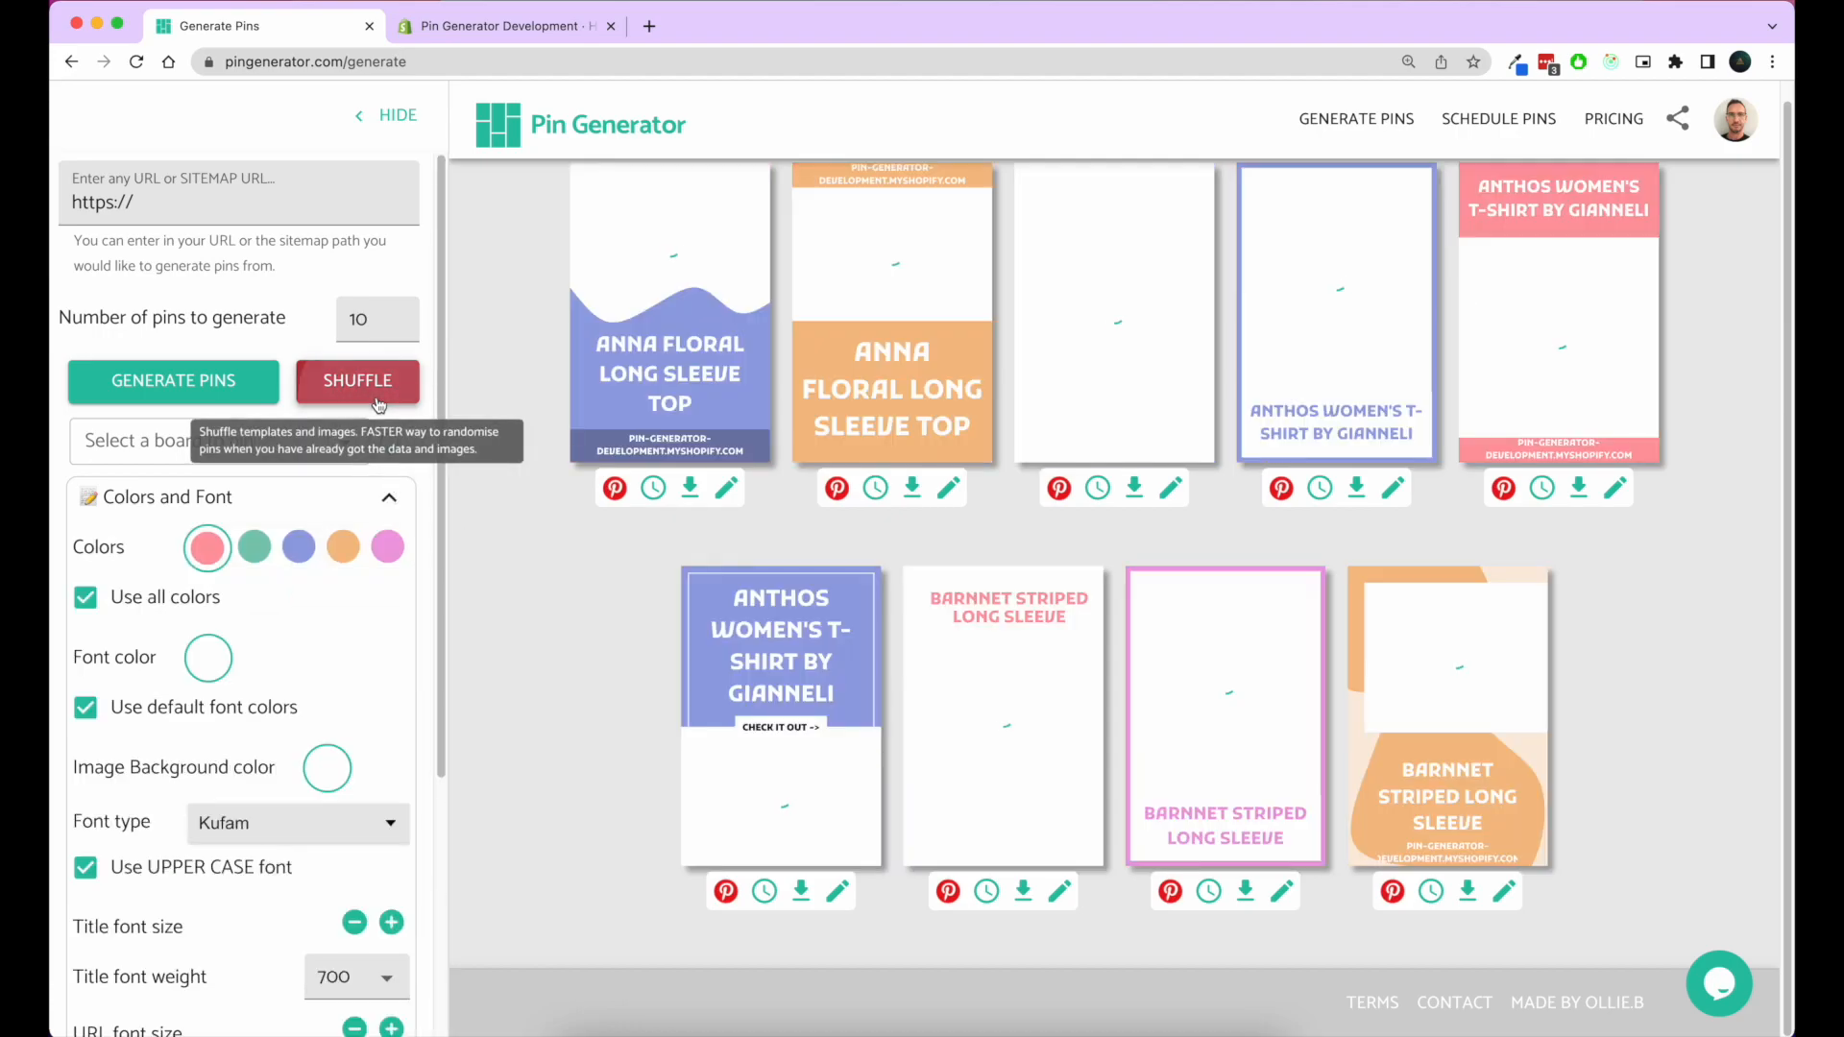
{"action": "left_click", "coordinate": [357, 380]}
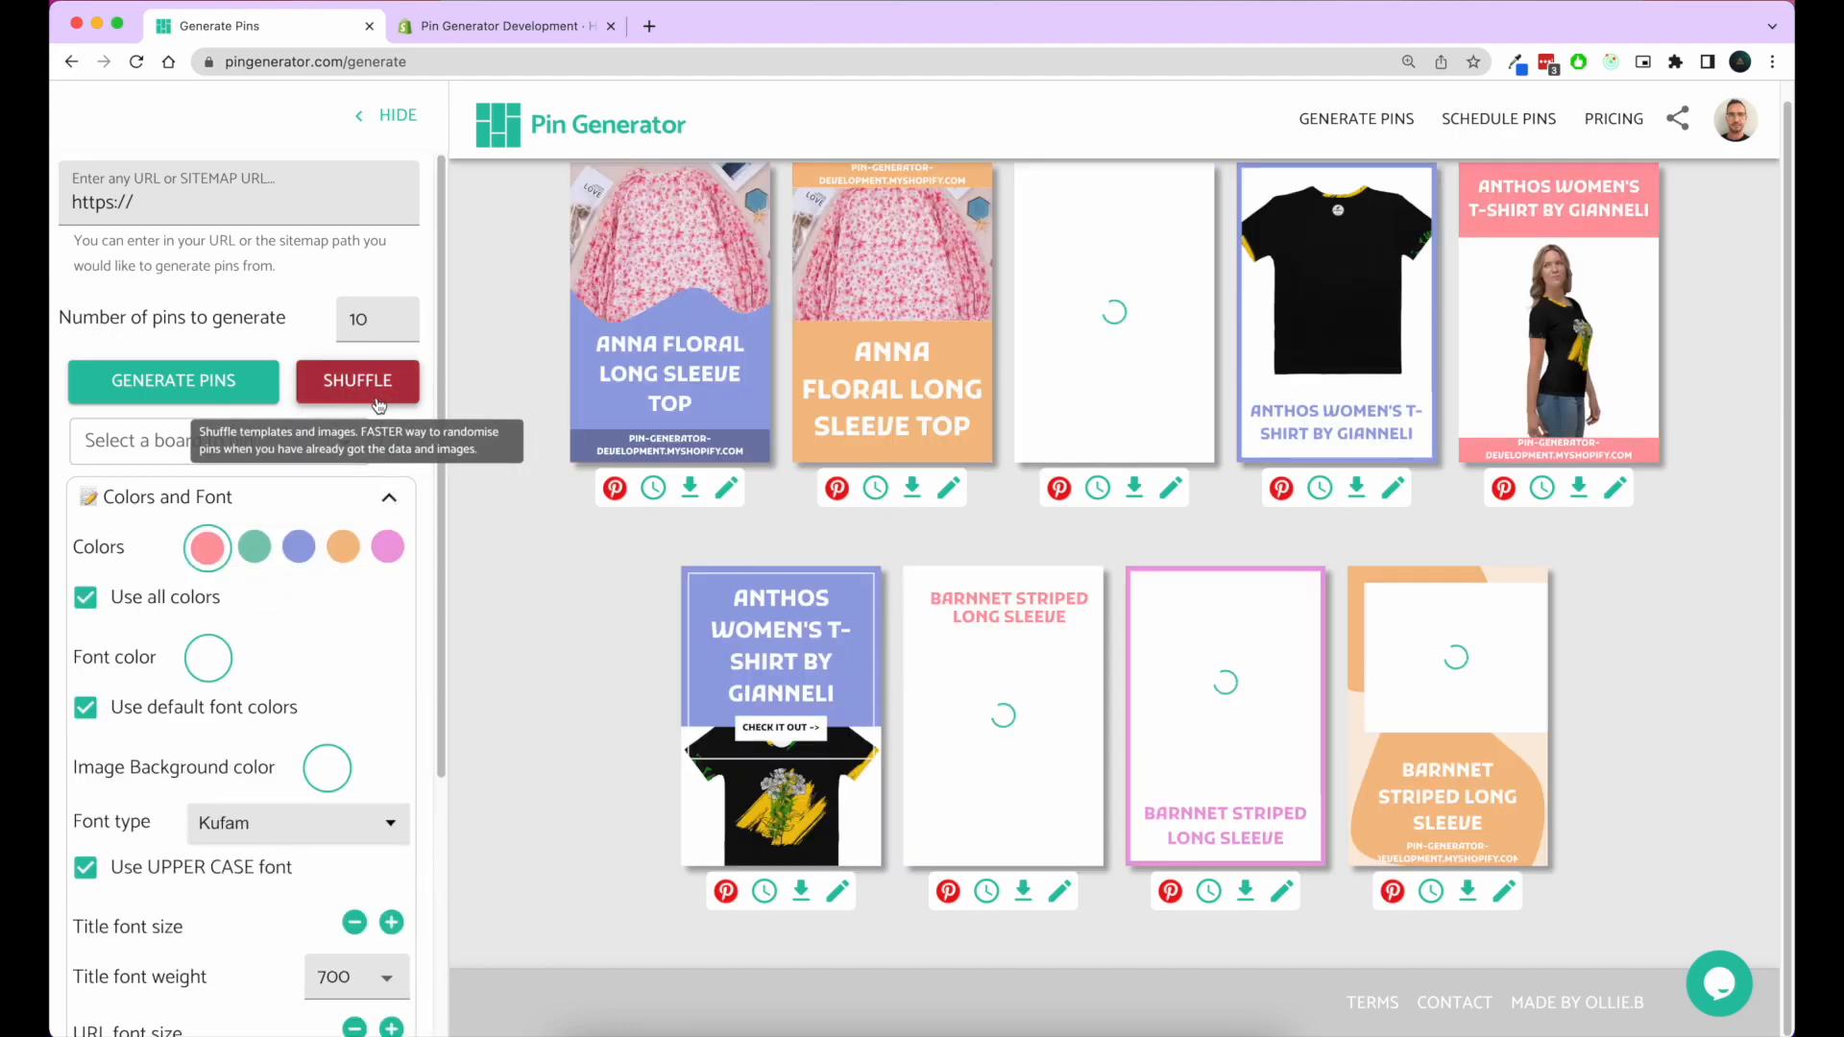
{"action": "left_click", "coordinate": [356, 380]}
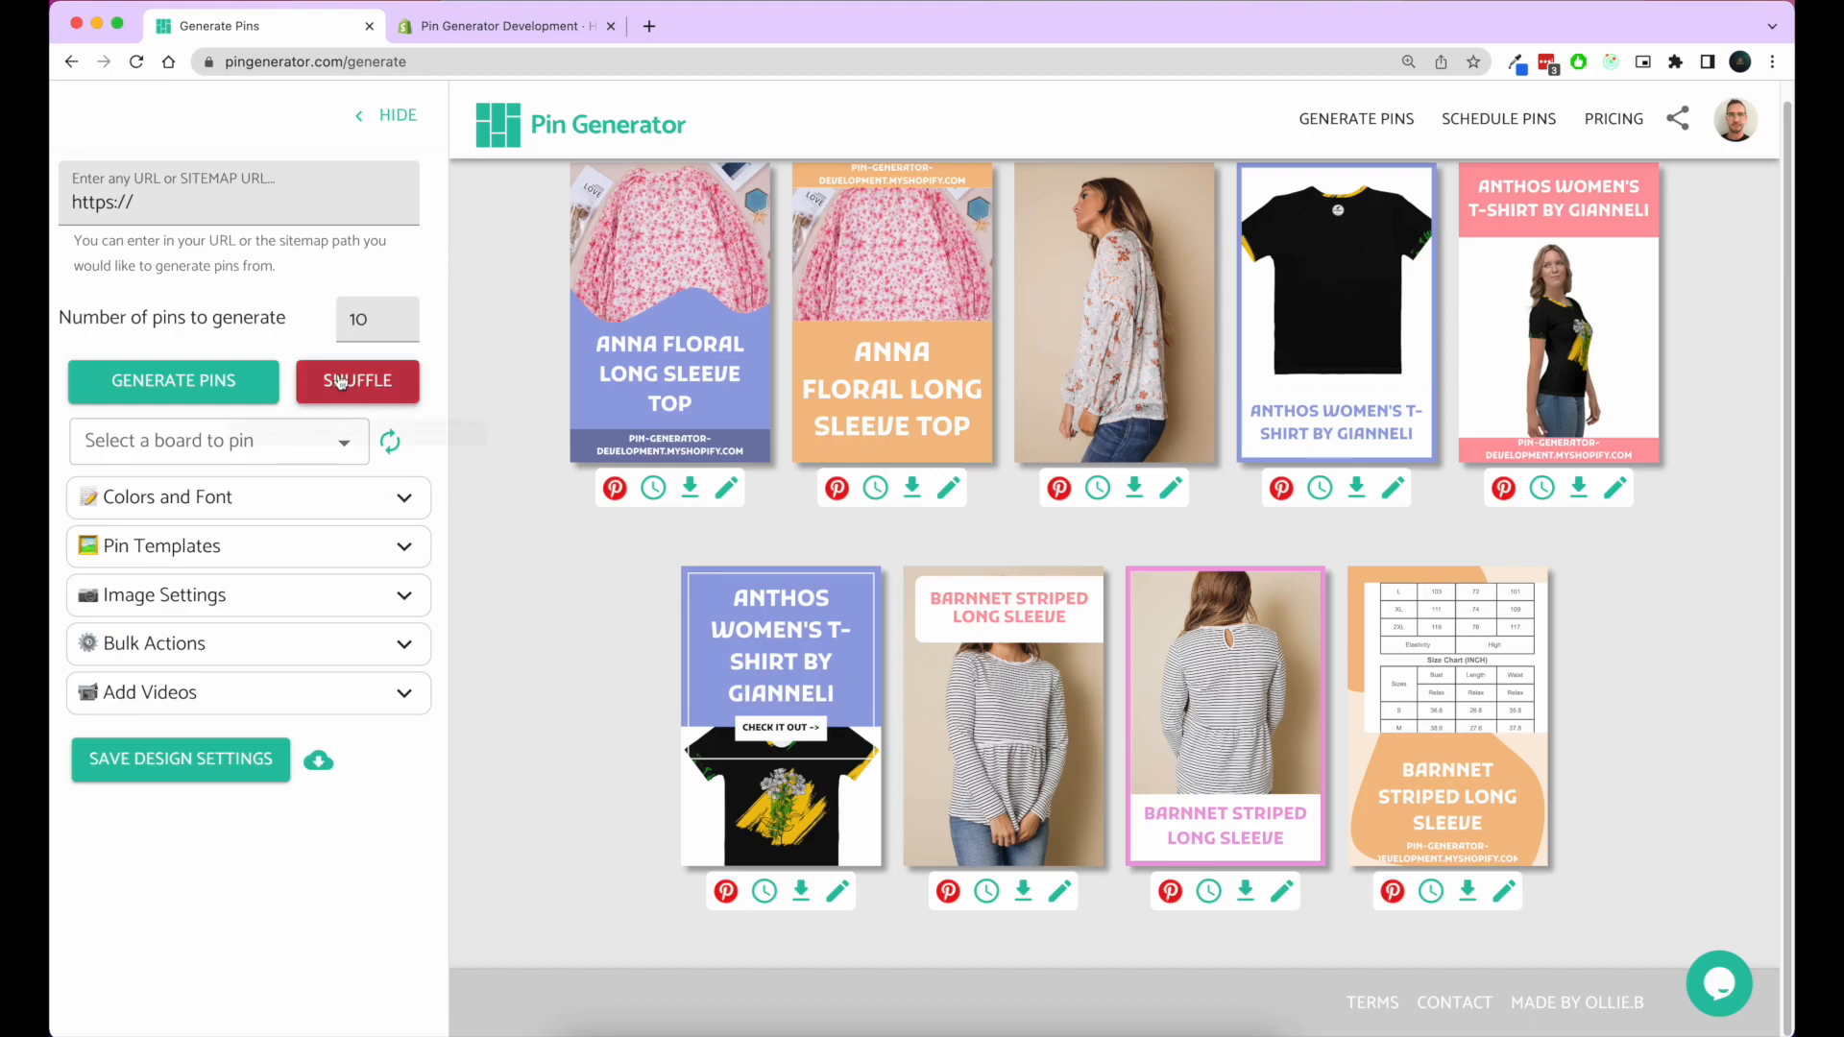
{"action": "left_click", "coordinate": [357, 381]}
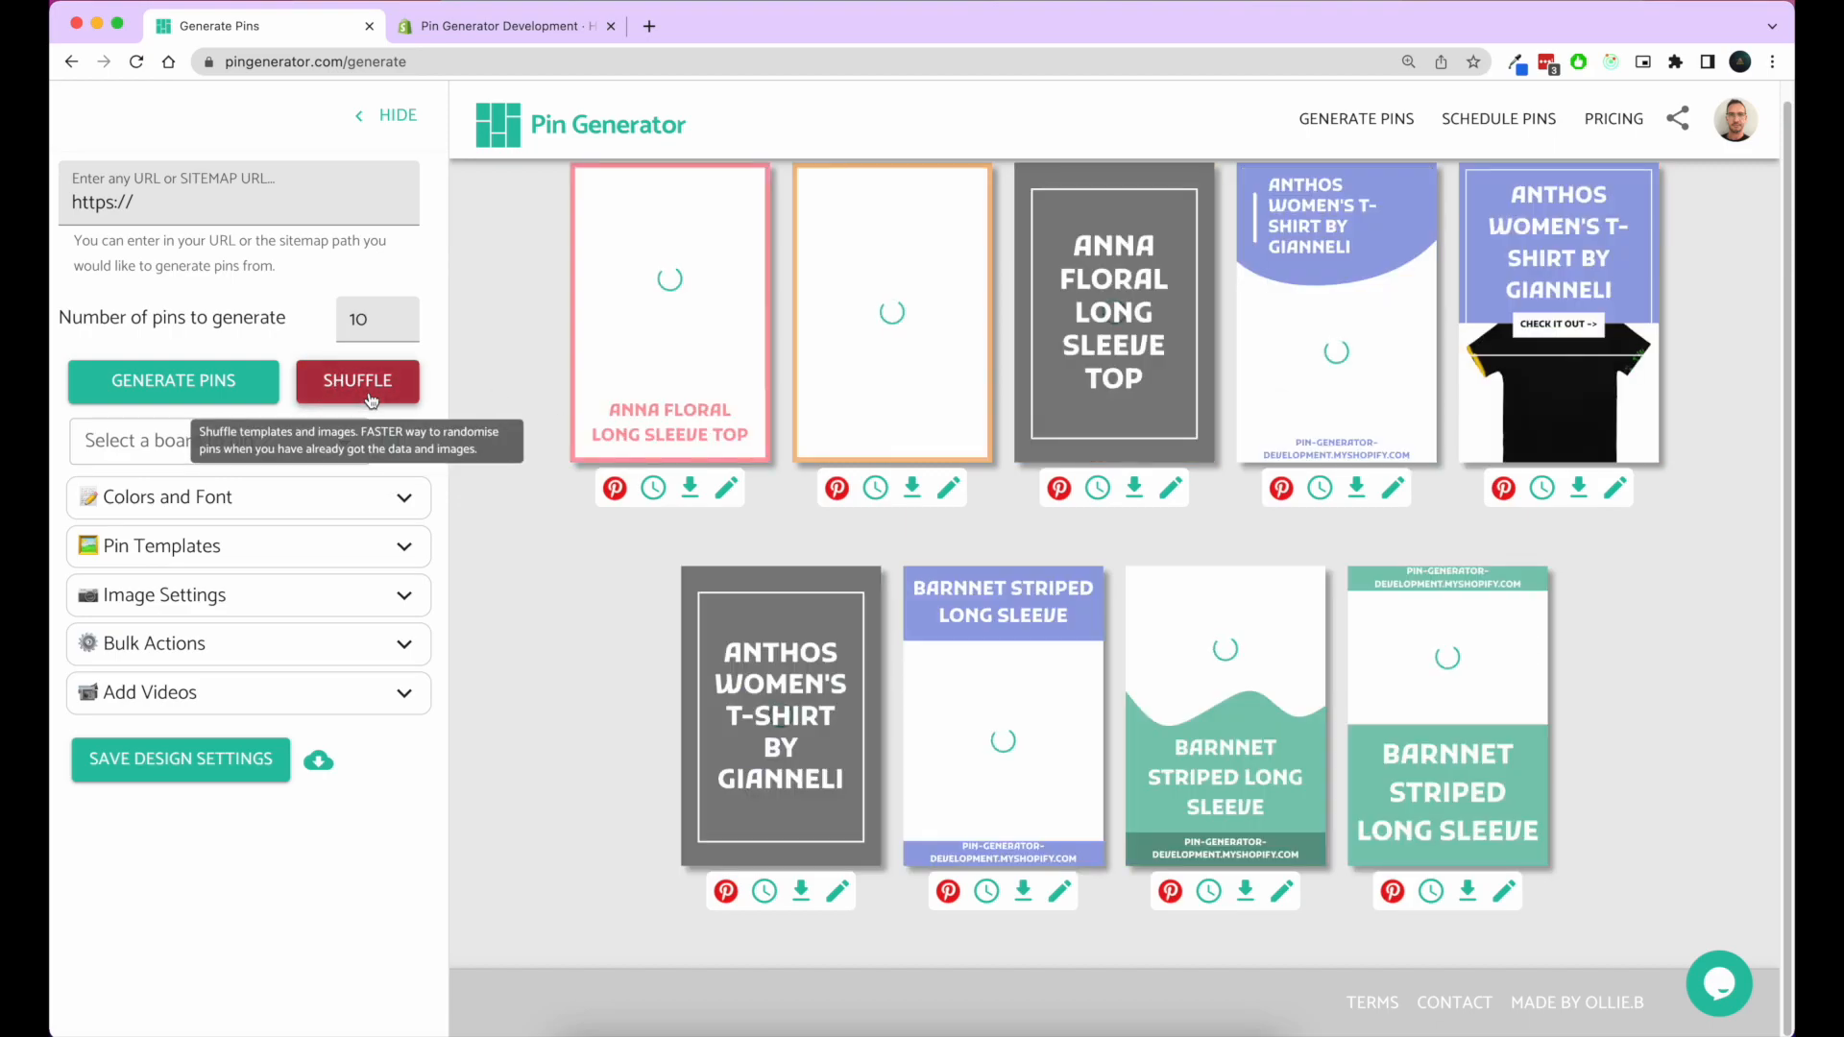
{"action": "left_click", "coordinate": [358, 382]}
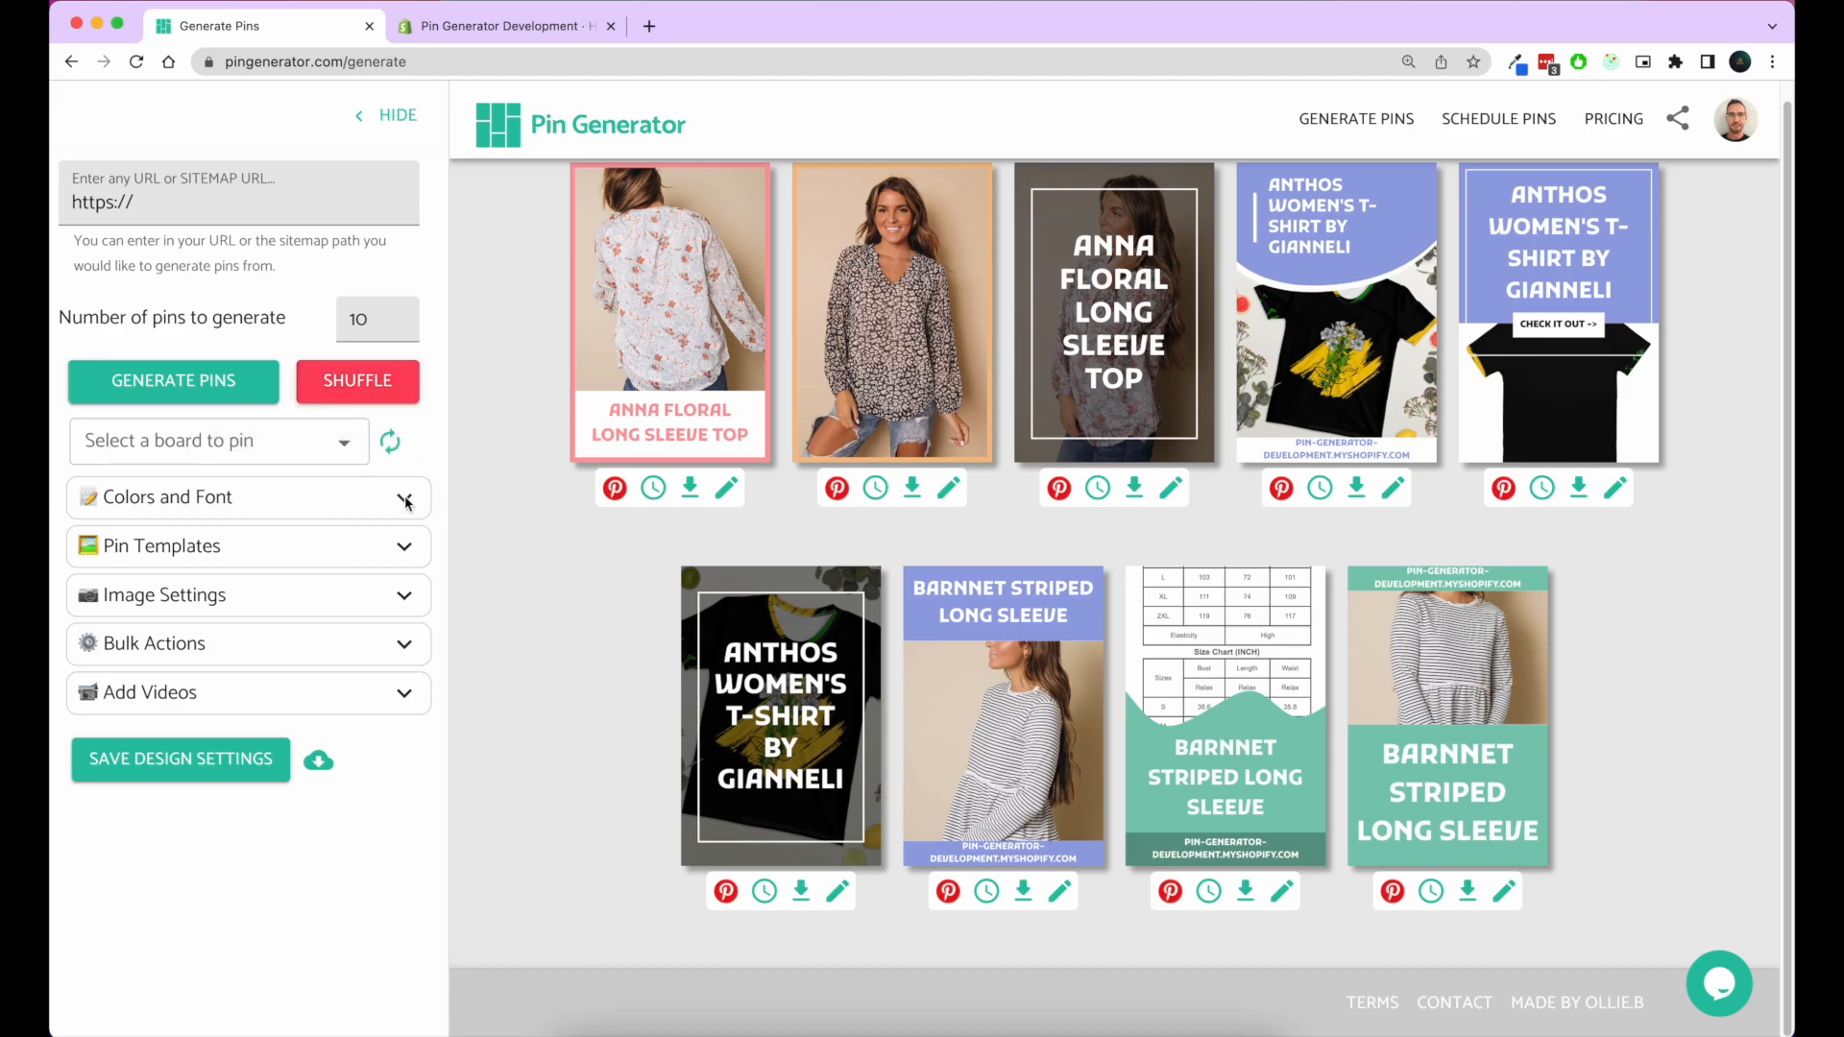
Step: Apply the single green colour to all pins, pick a font colour, and shrink title size
{"action": "left_click", "coordinate": [403, 497]}
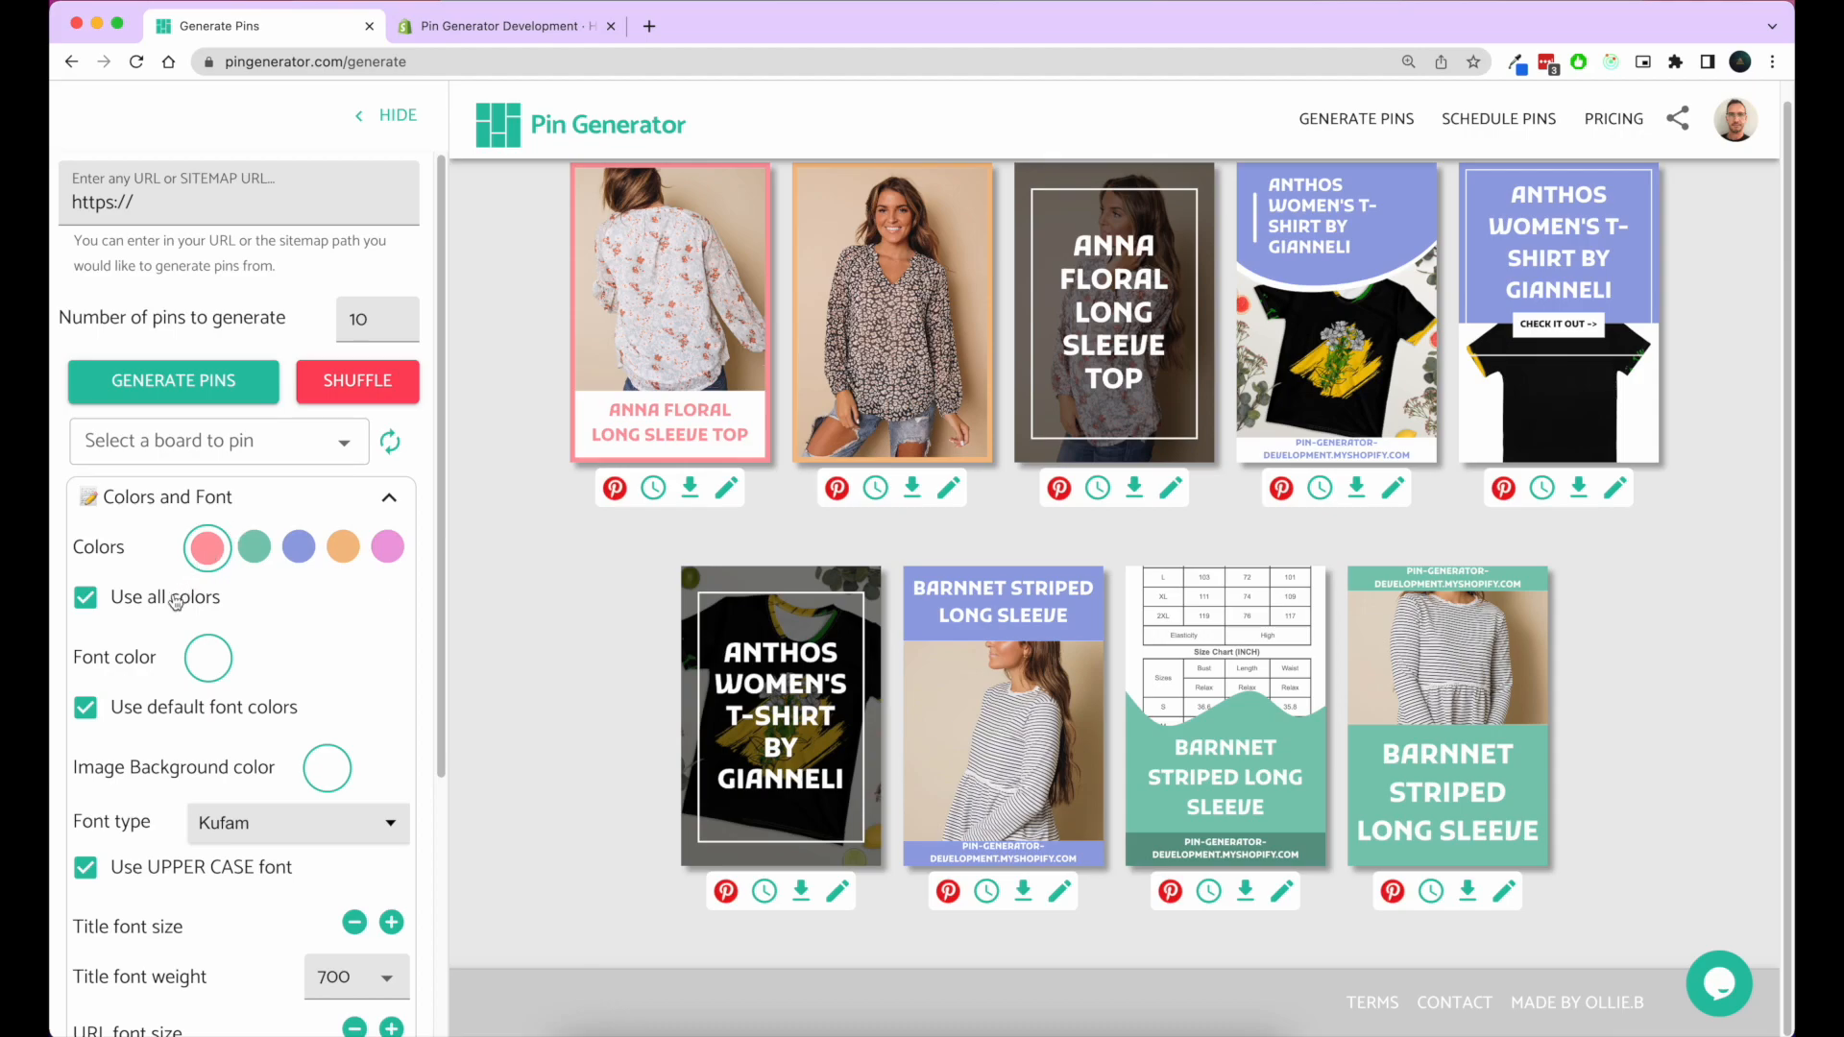
{"action": "left_click", "coordinate": [252, 547]}
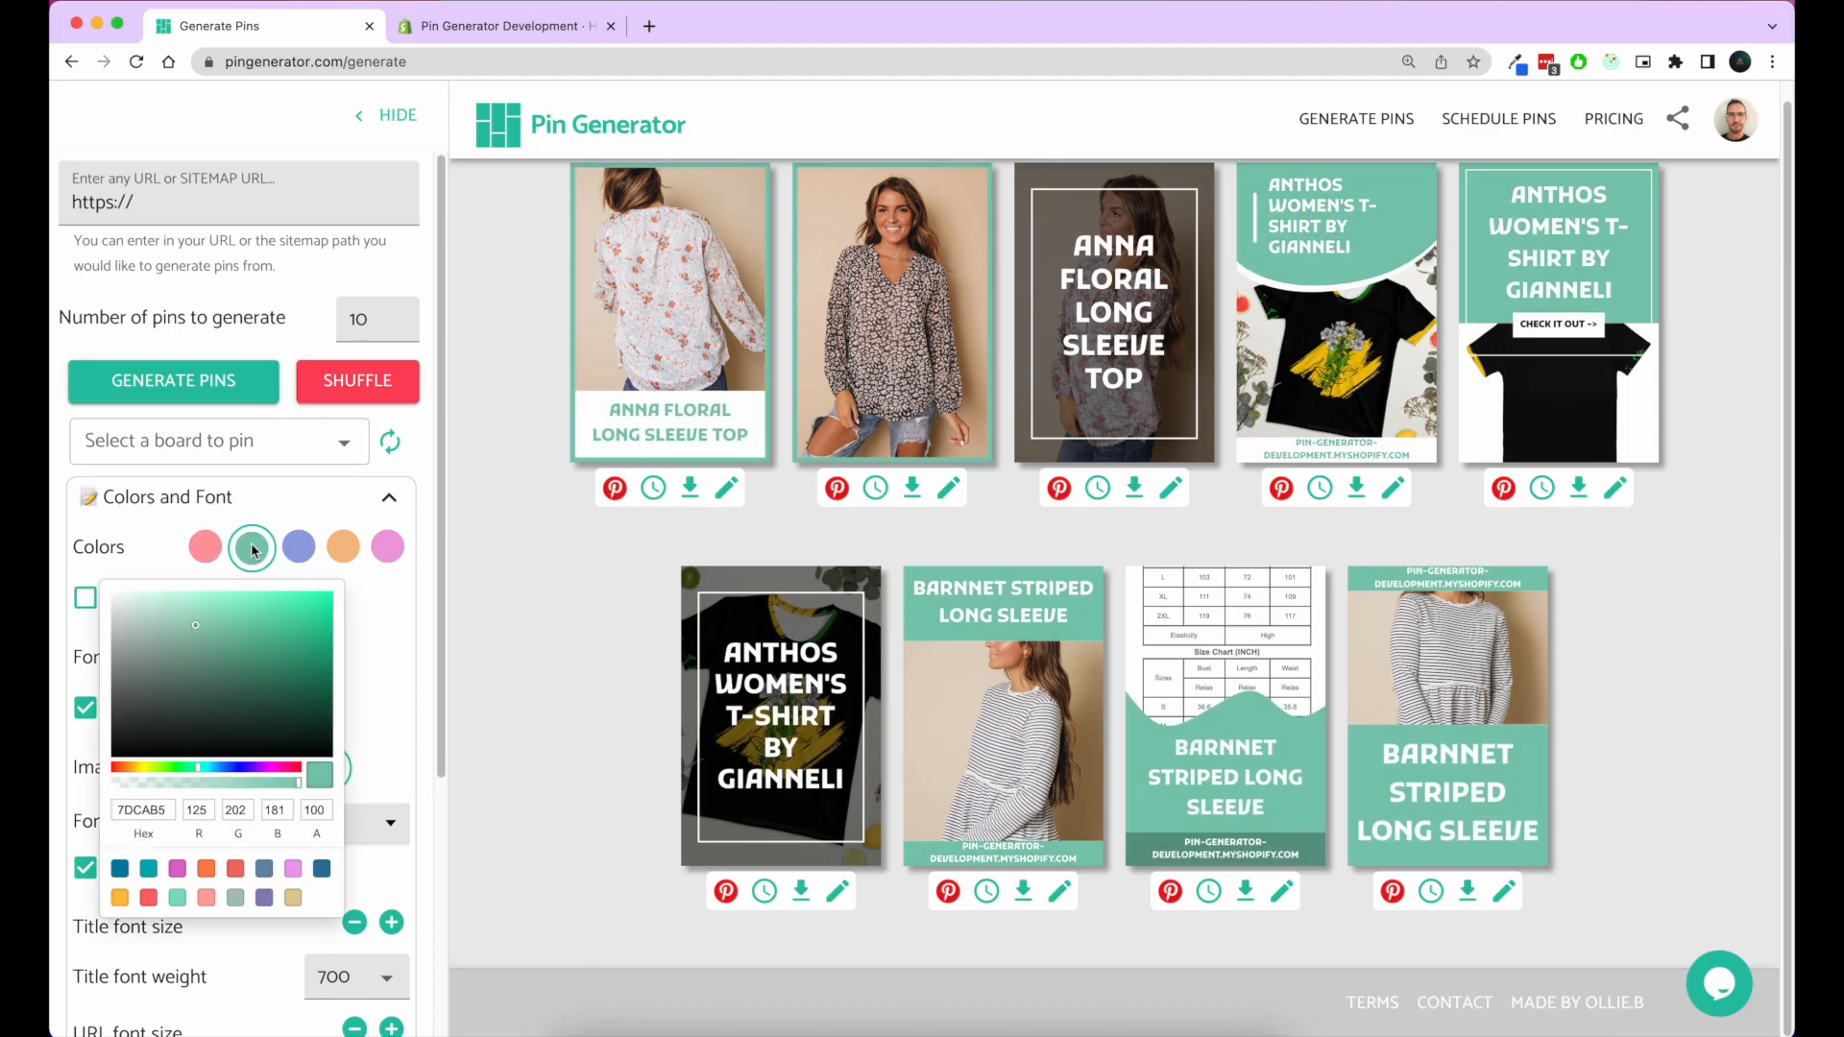
{"action": "left_click", "coordinate": [251, 547]}
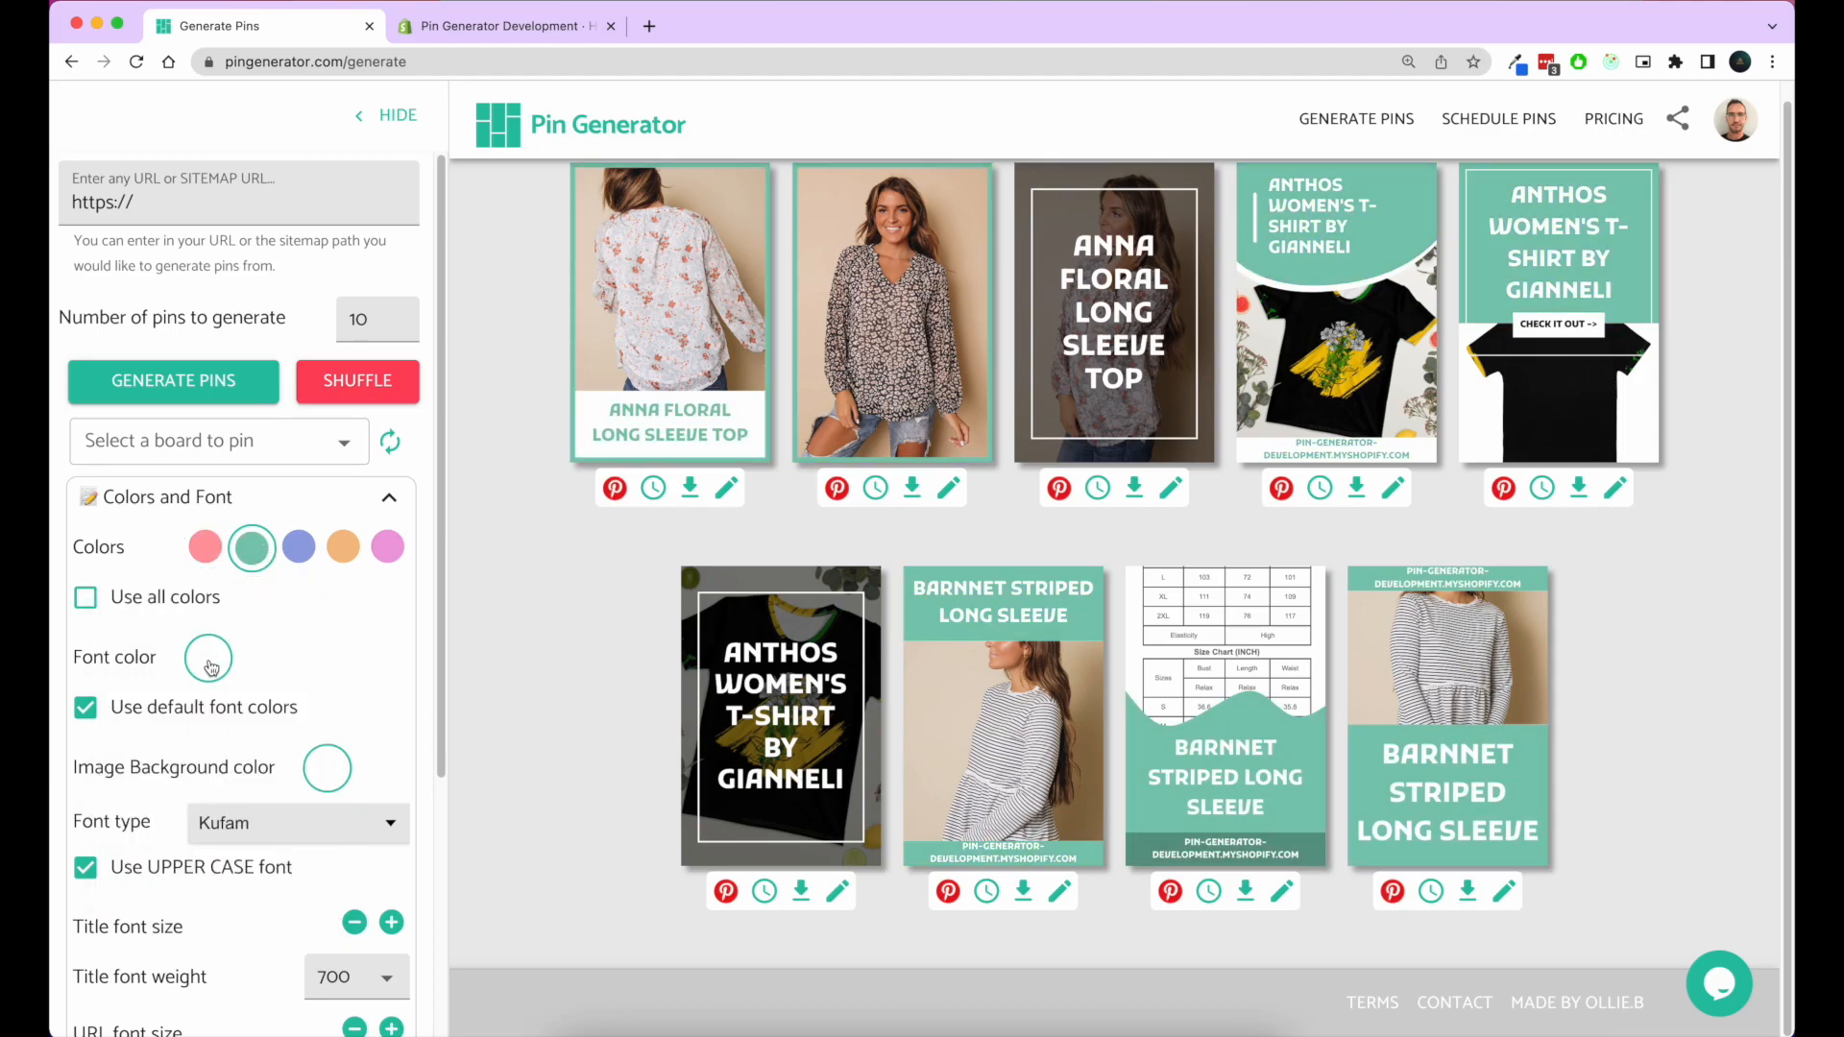
{"action": "left_click", "coordinate": [207, 658]}
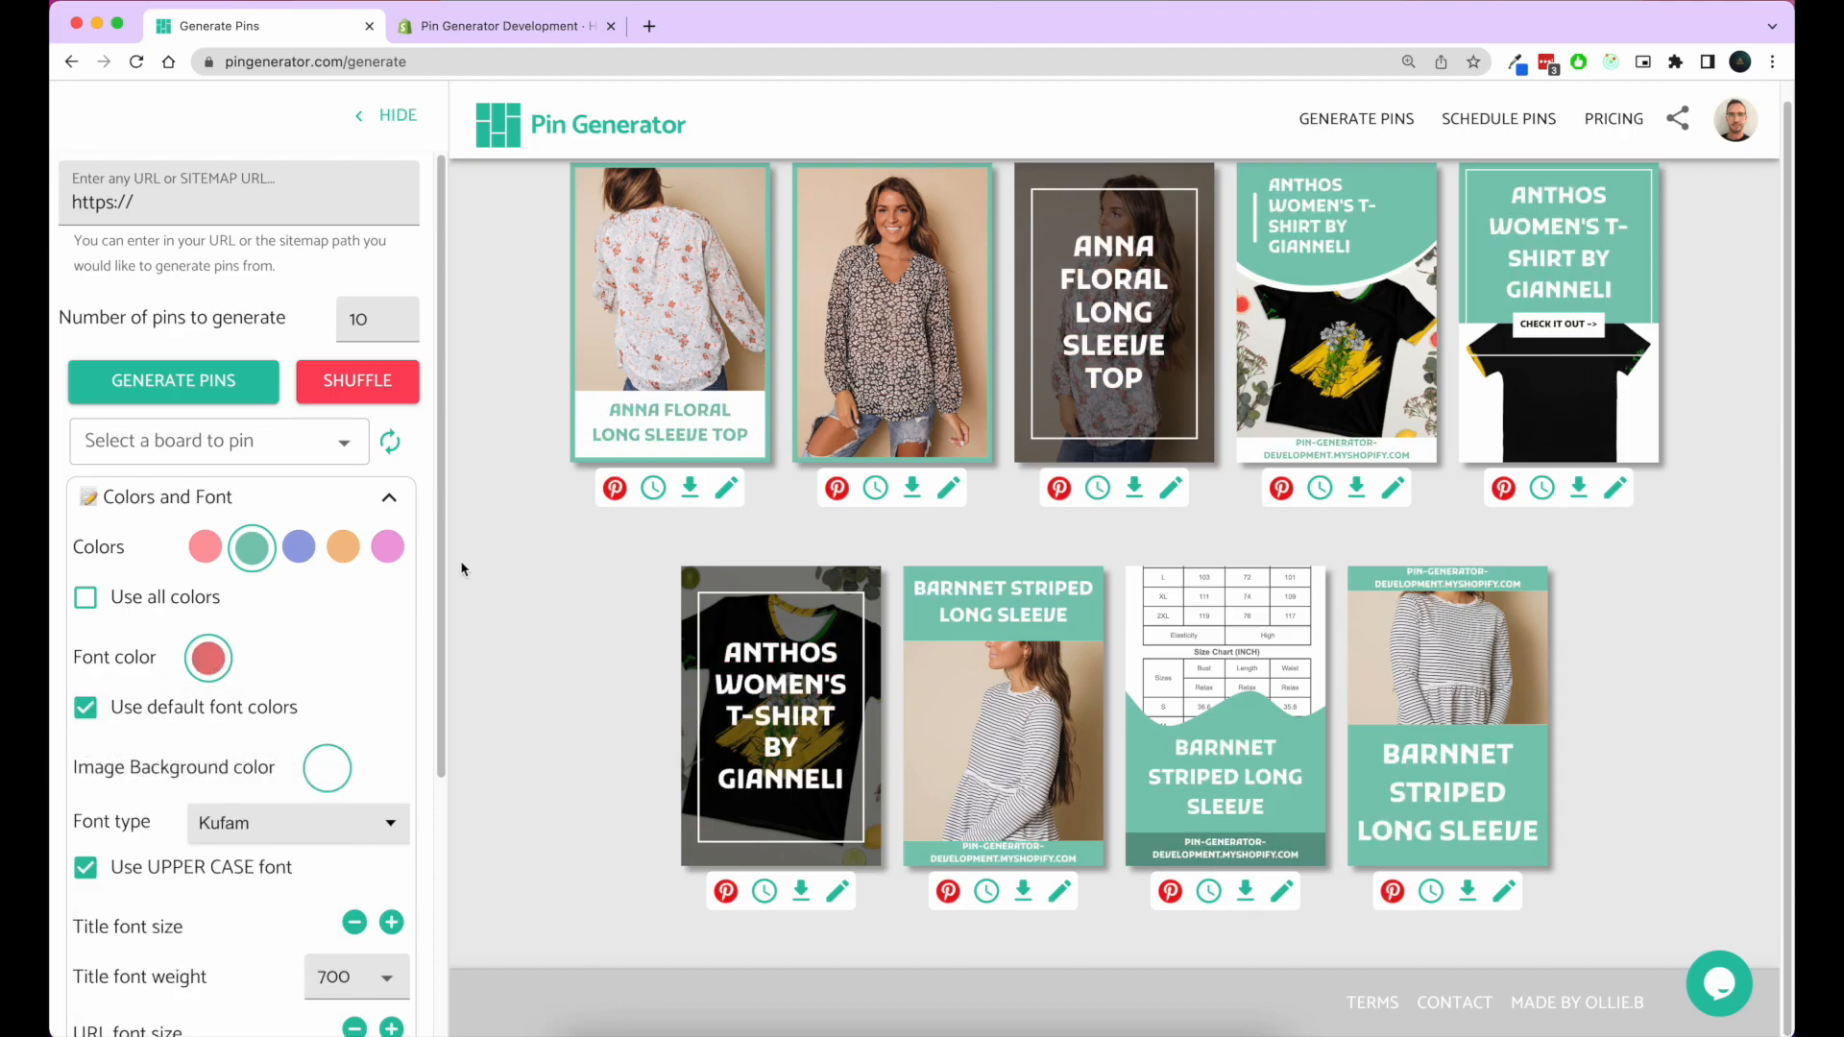
{"action": "mouse_move", "coordinate": [646, 527]}
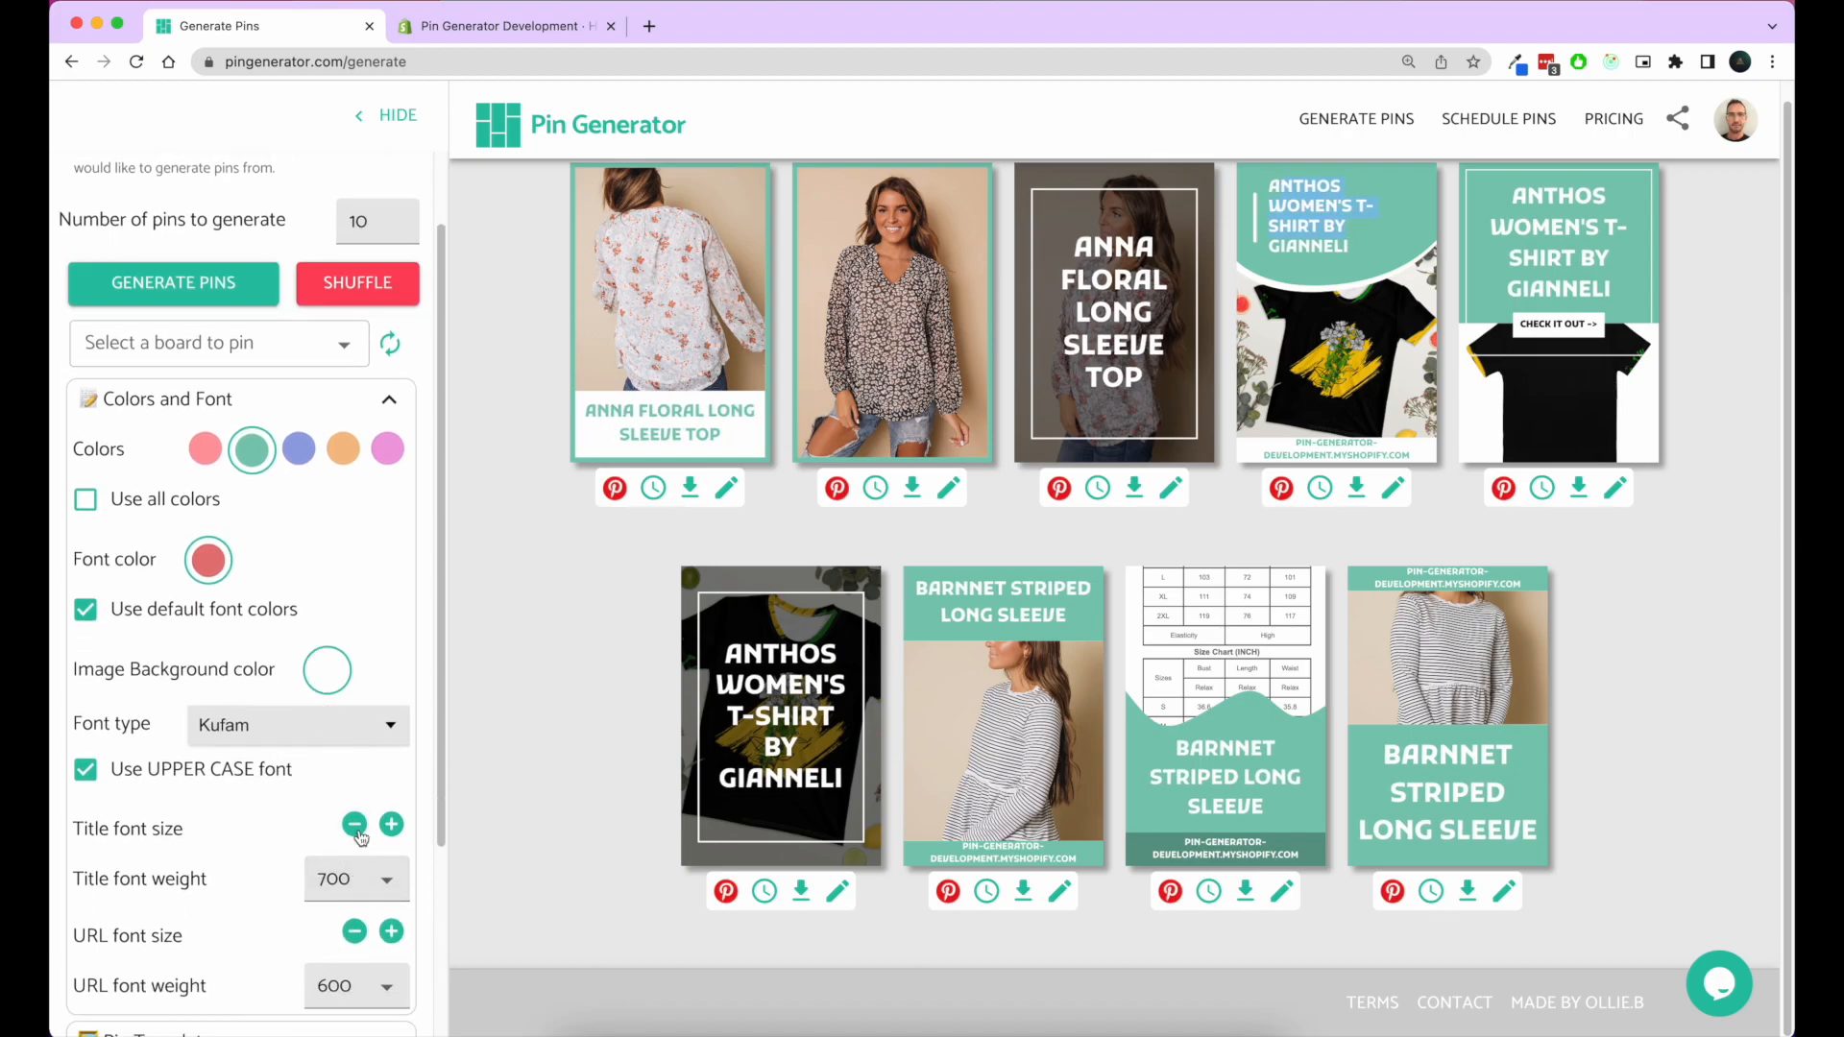
{"action": "left_click", "coordinate": [391, 824]}
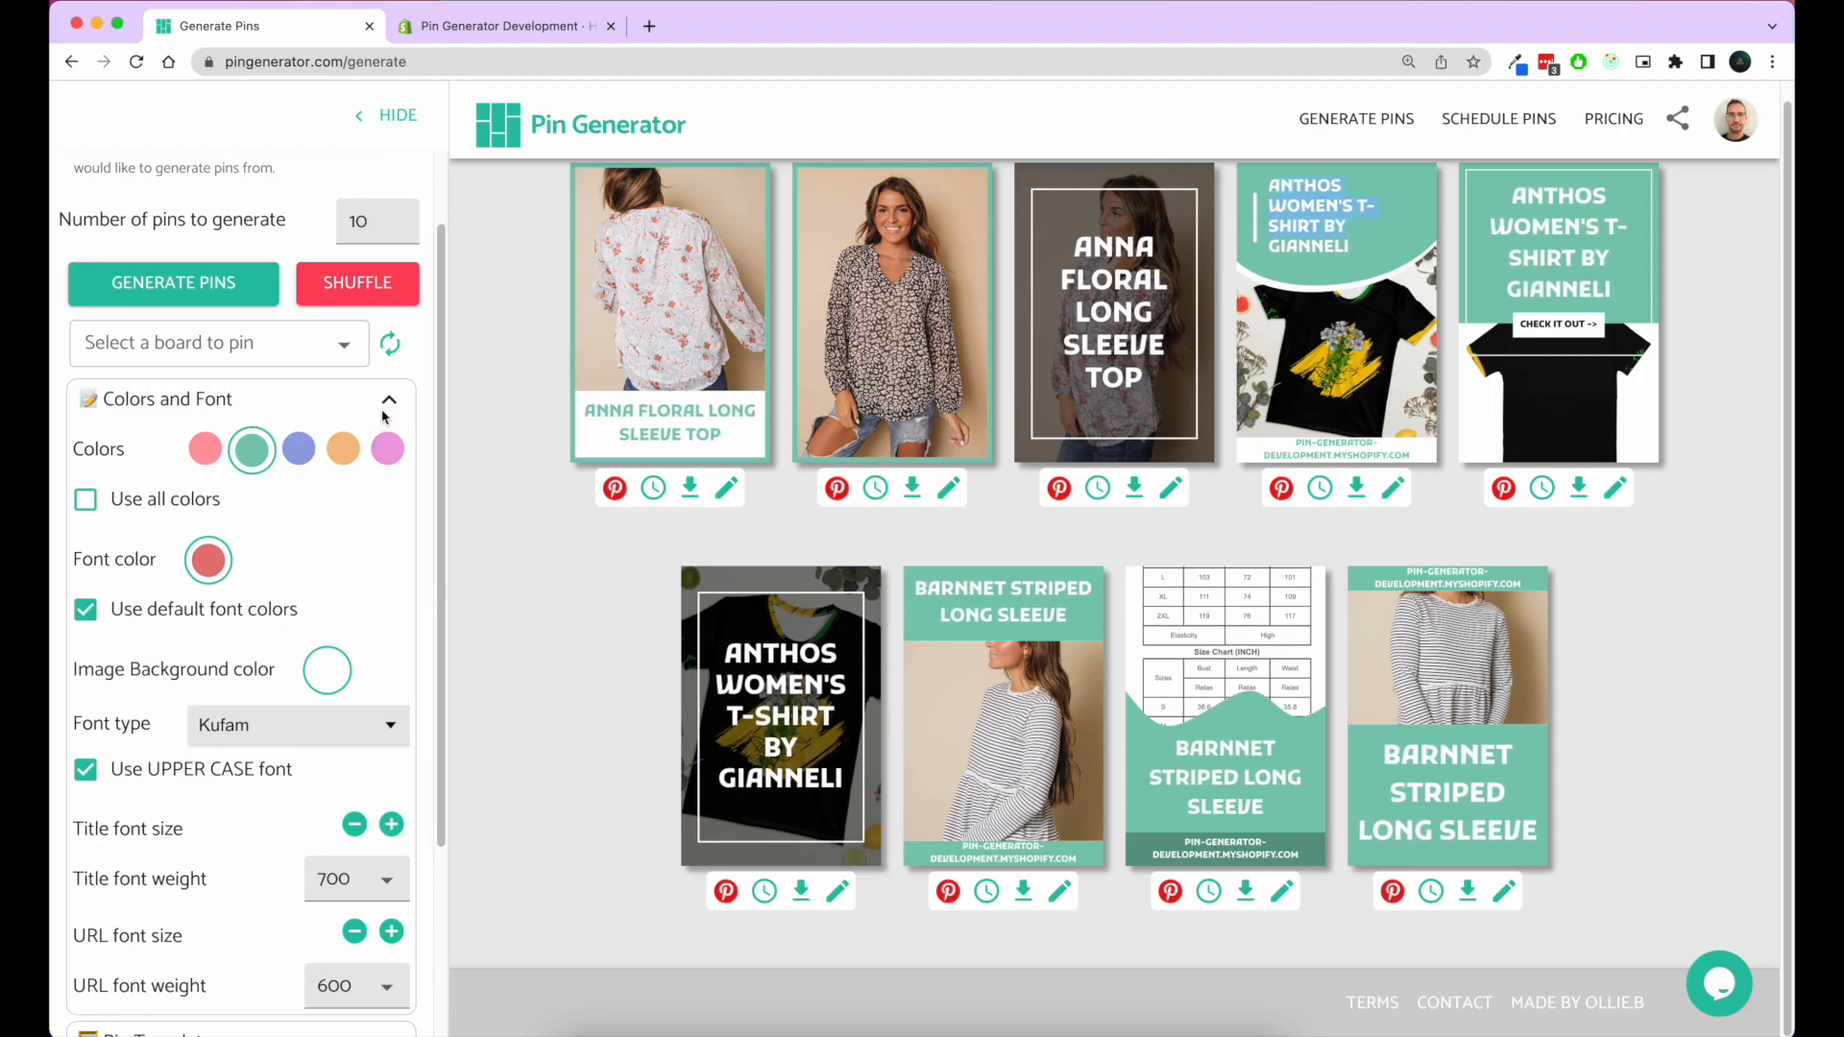
{"action": "left_click", "coordinate": [388, 399]}
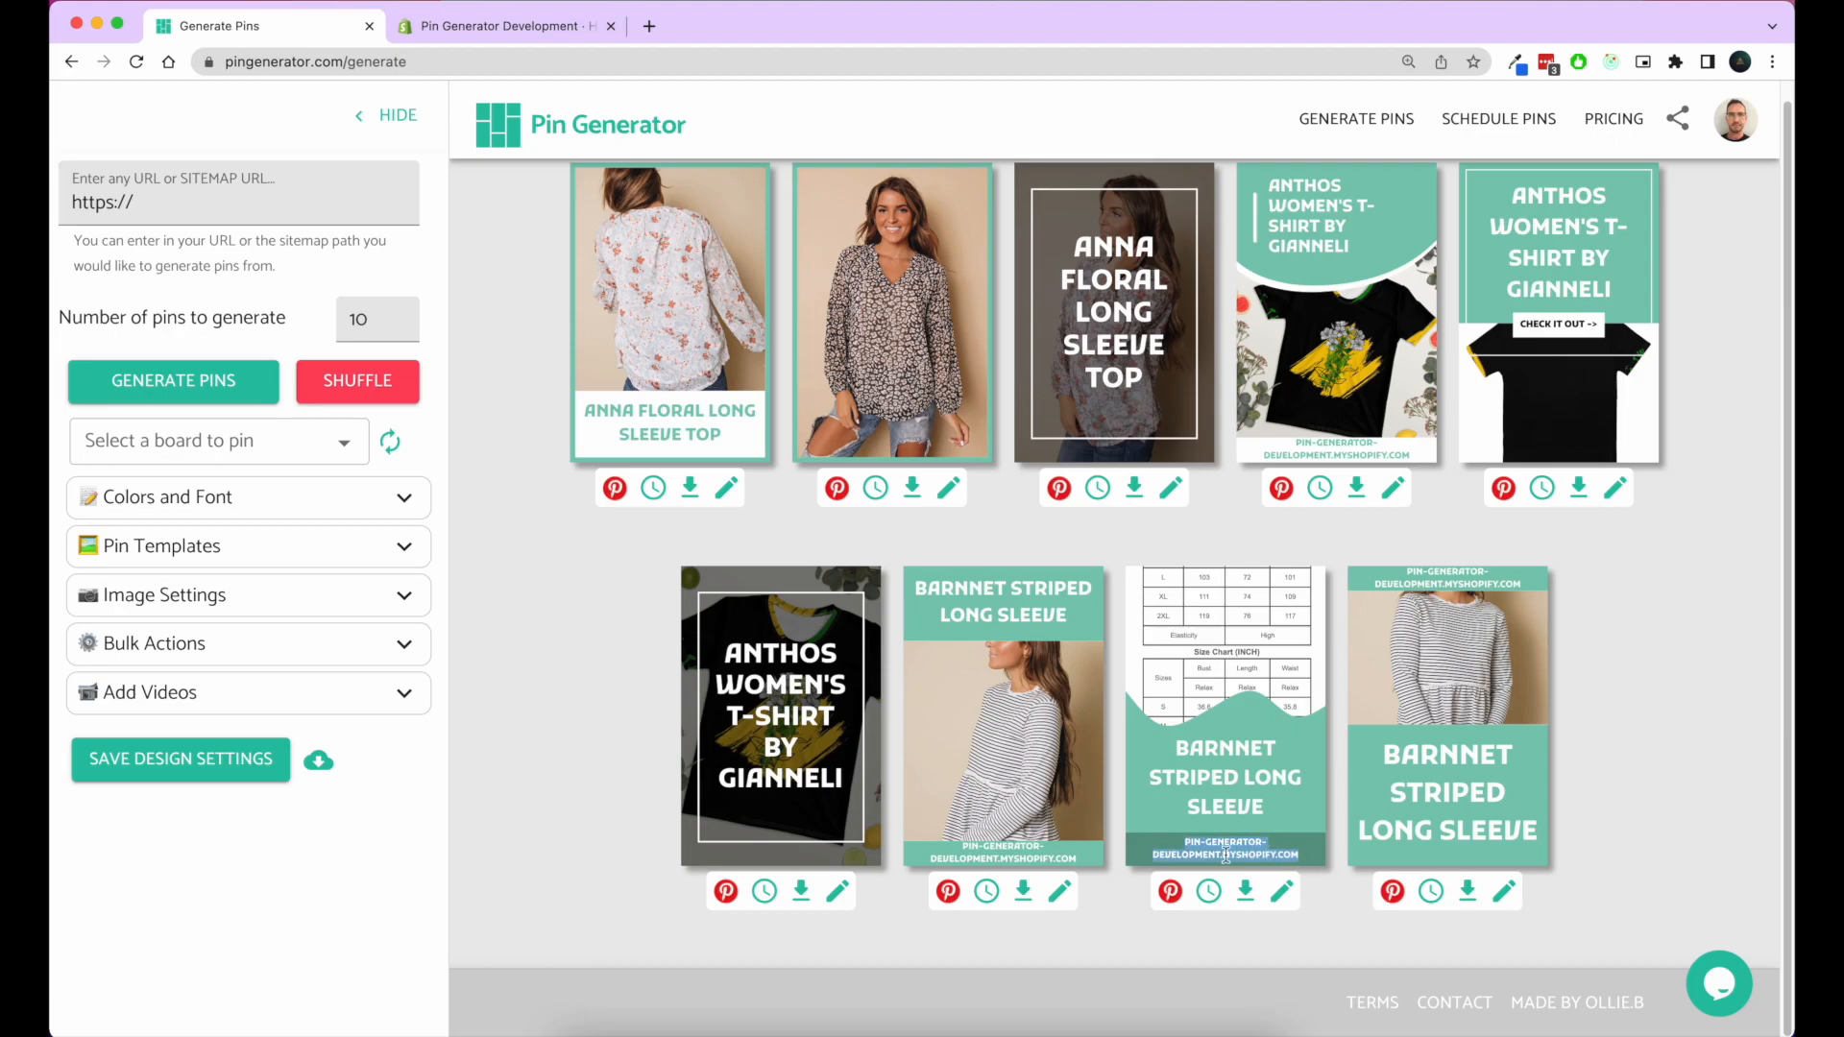
{"action": "mouse_move", "coordinate": [391, 572]}
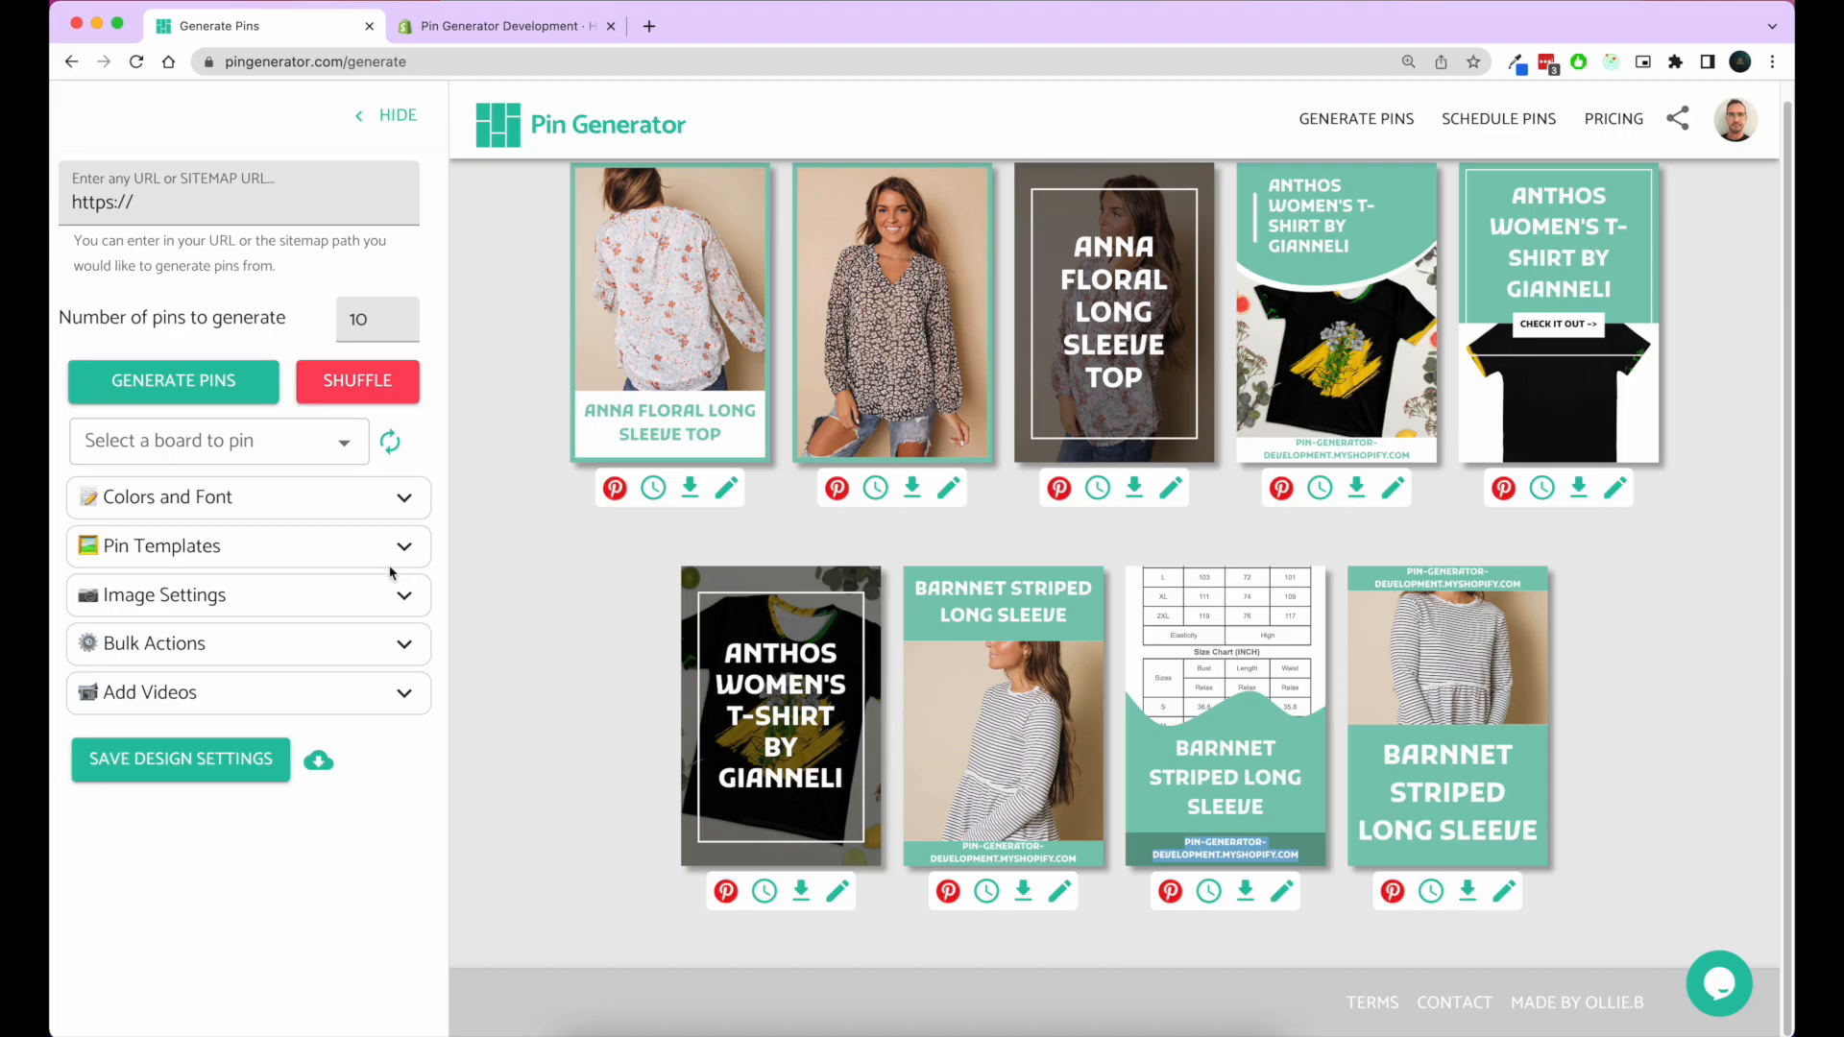
Step: Use Bulk Actions to set the URL text on every pin to 'Pin Generator'
{"action": "left_click", "coordinate": [153, 644]}
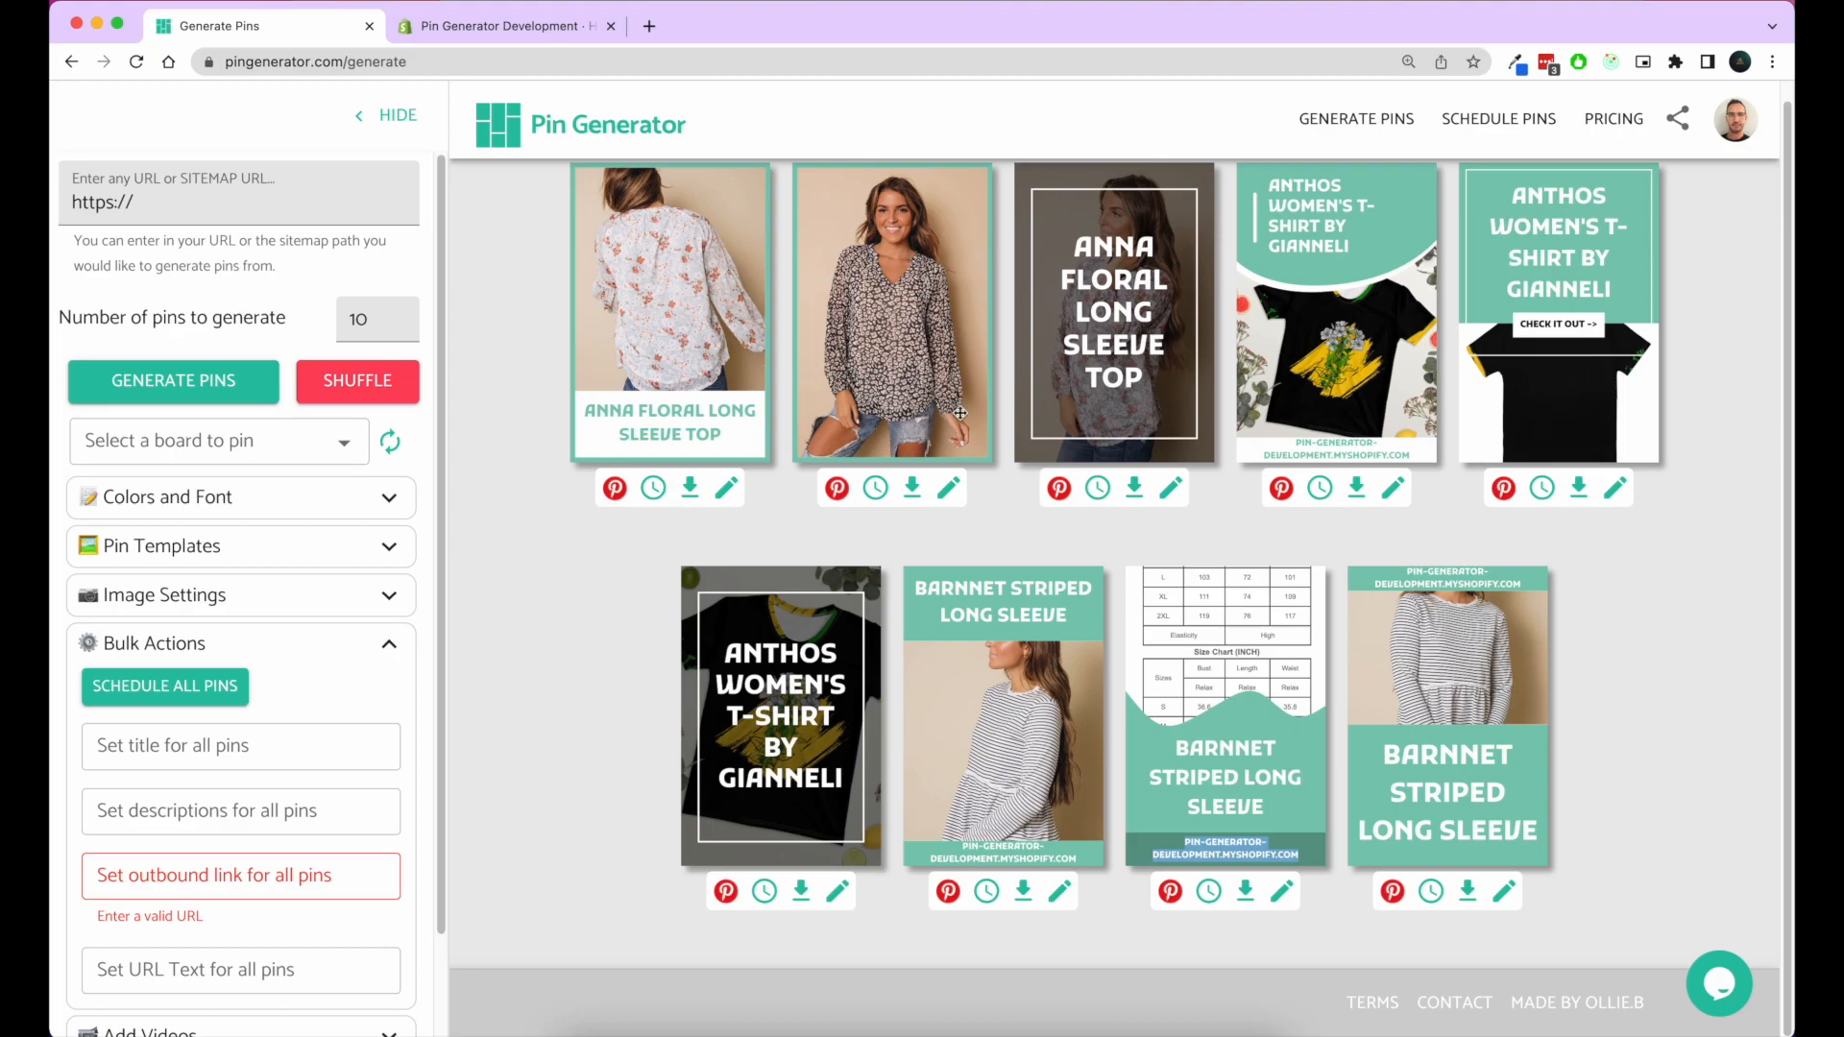
{"action": "scroll", "scroll_direction": "down", "scroll_amount": 3}
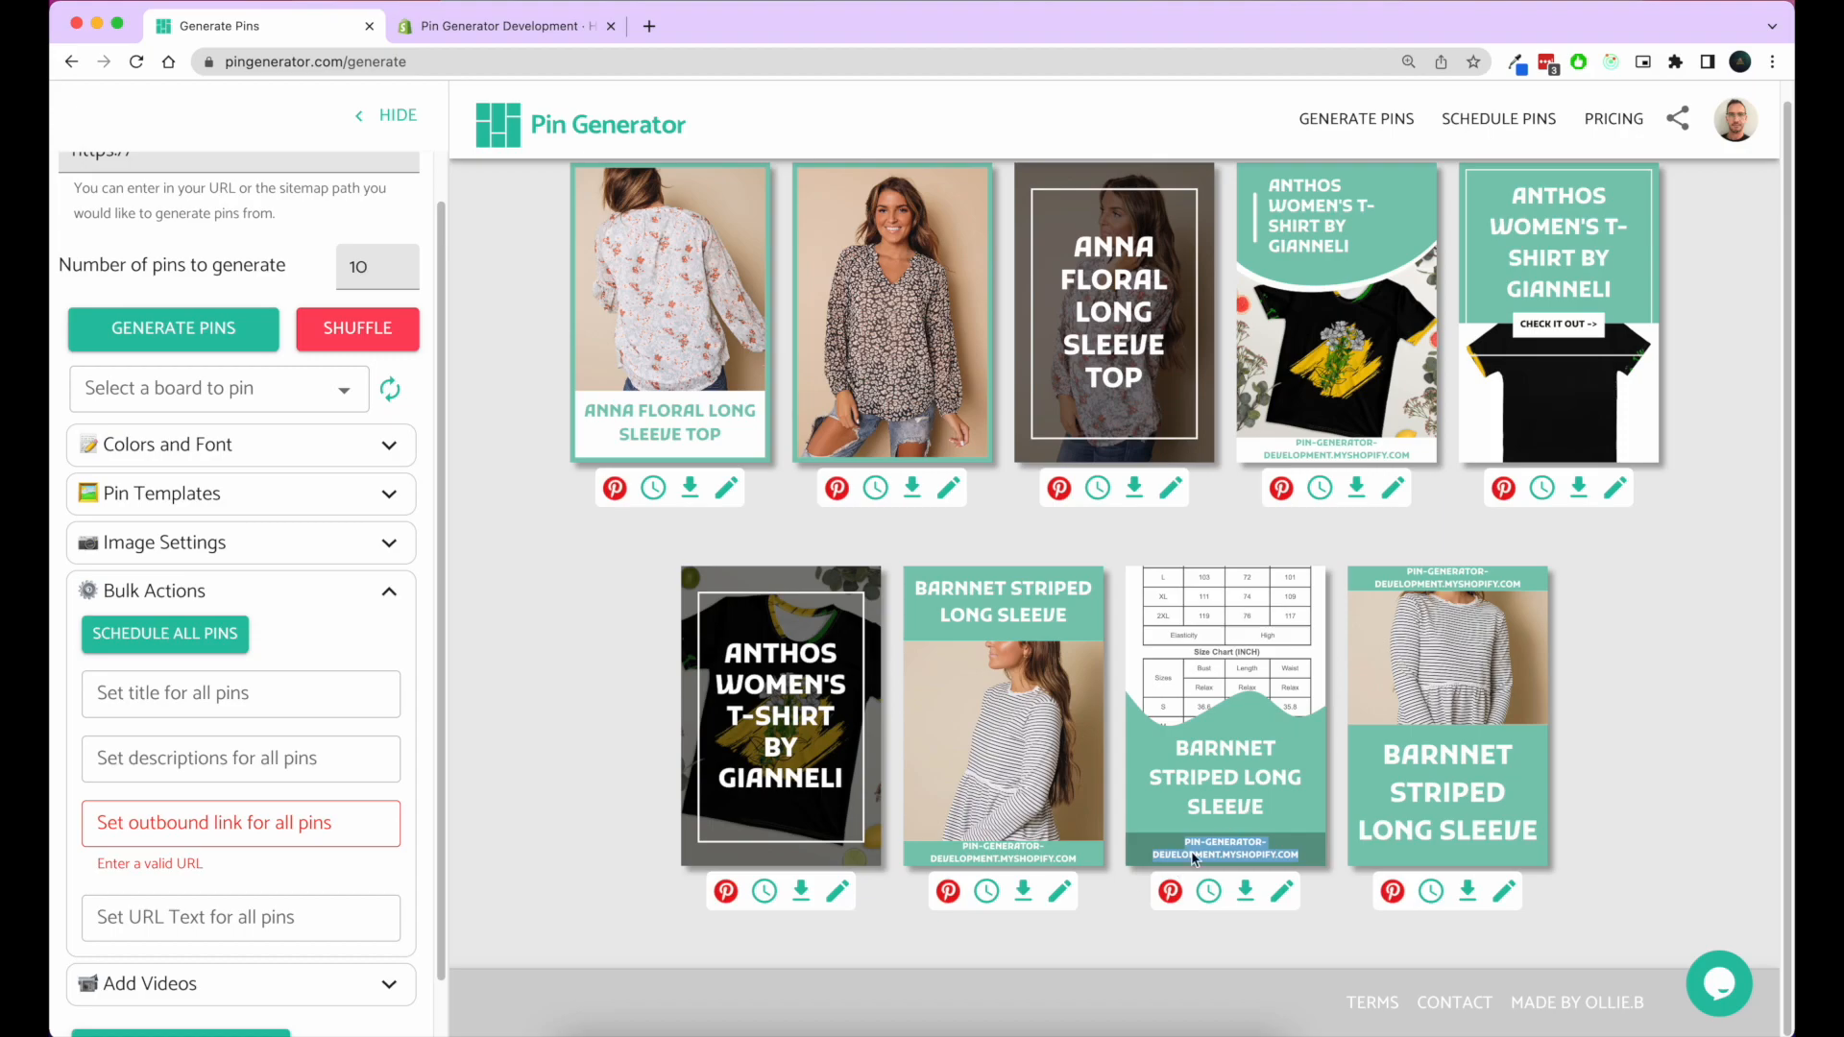
{"action": "left_click", "coordinate": [240, 917]}
{"action": "type", "text": "Pin Generator"}
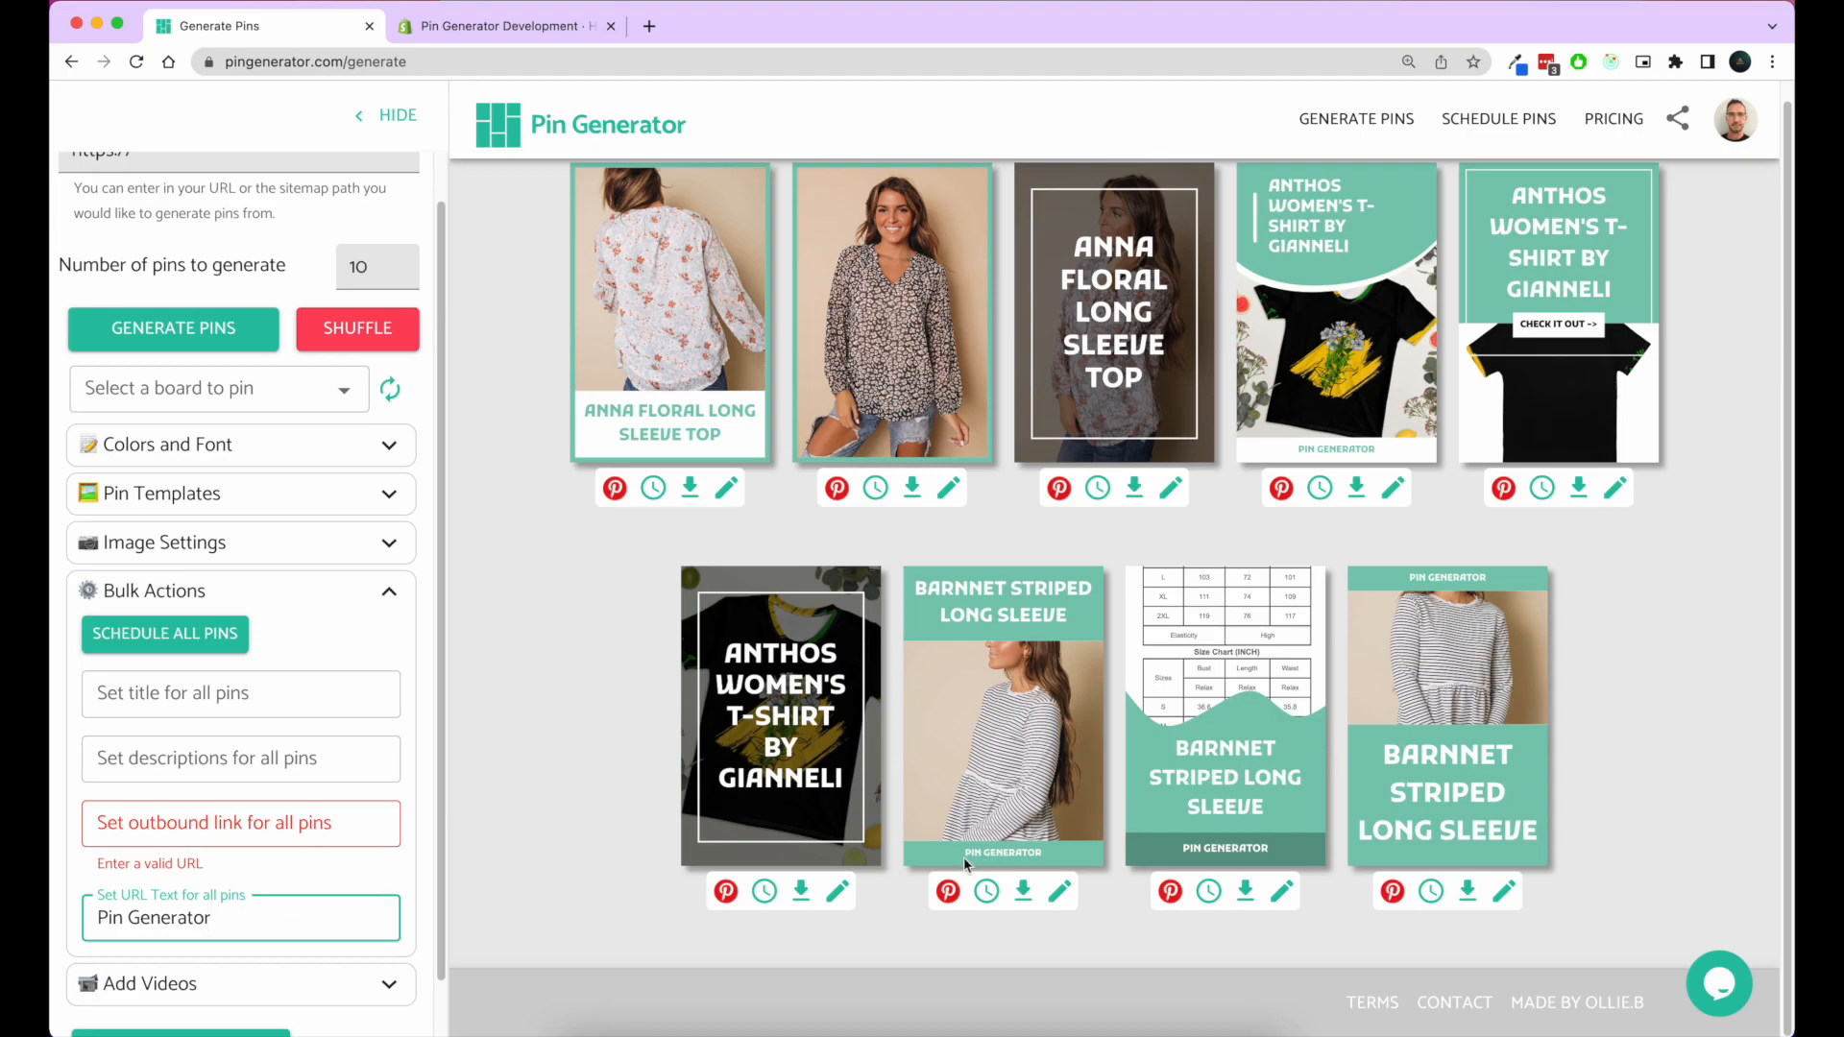
{"action": "mouse_move", "coordinate": [477, 690]}
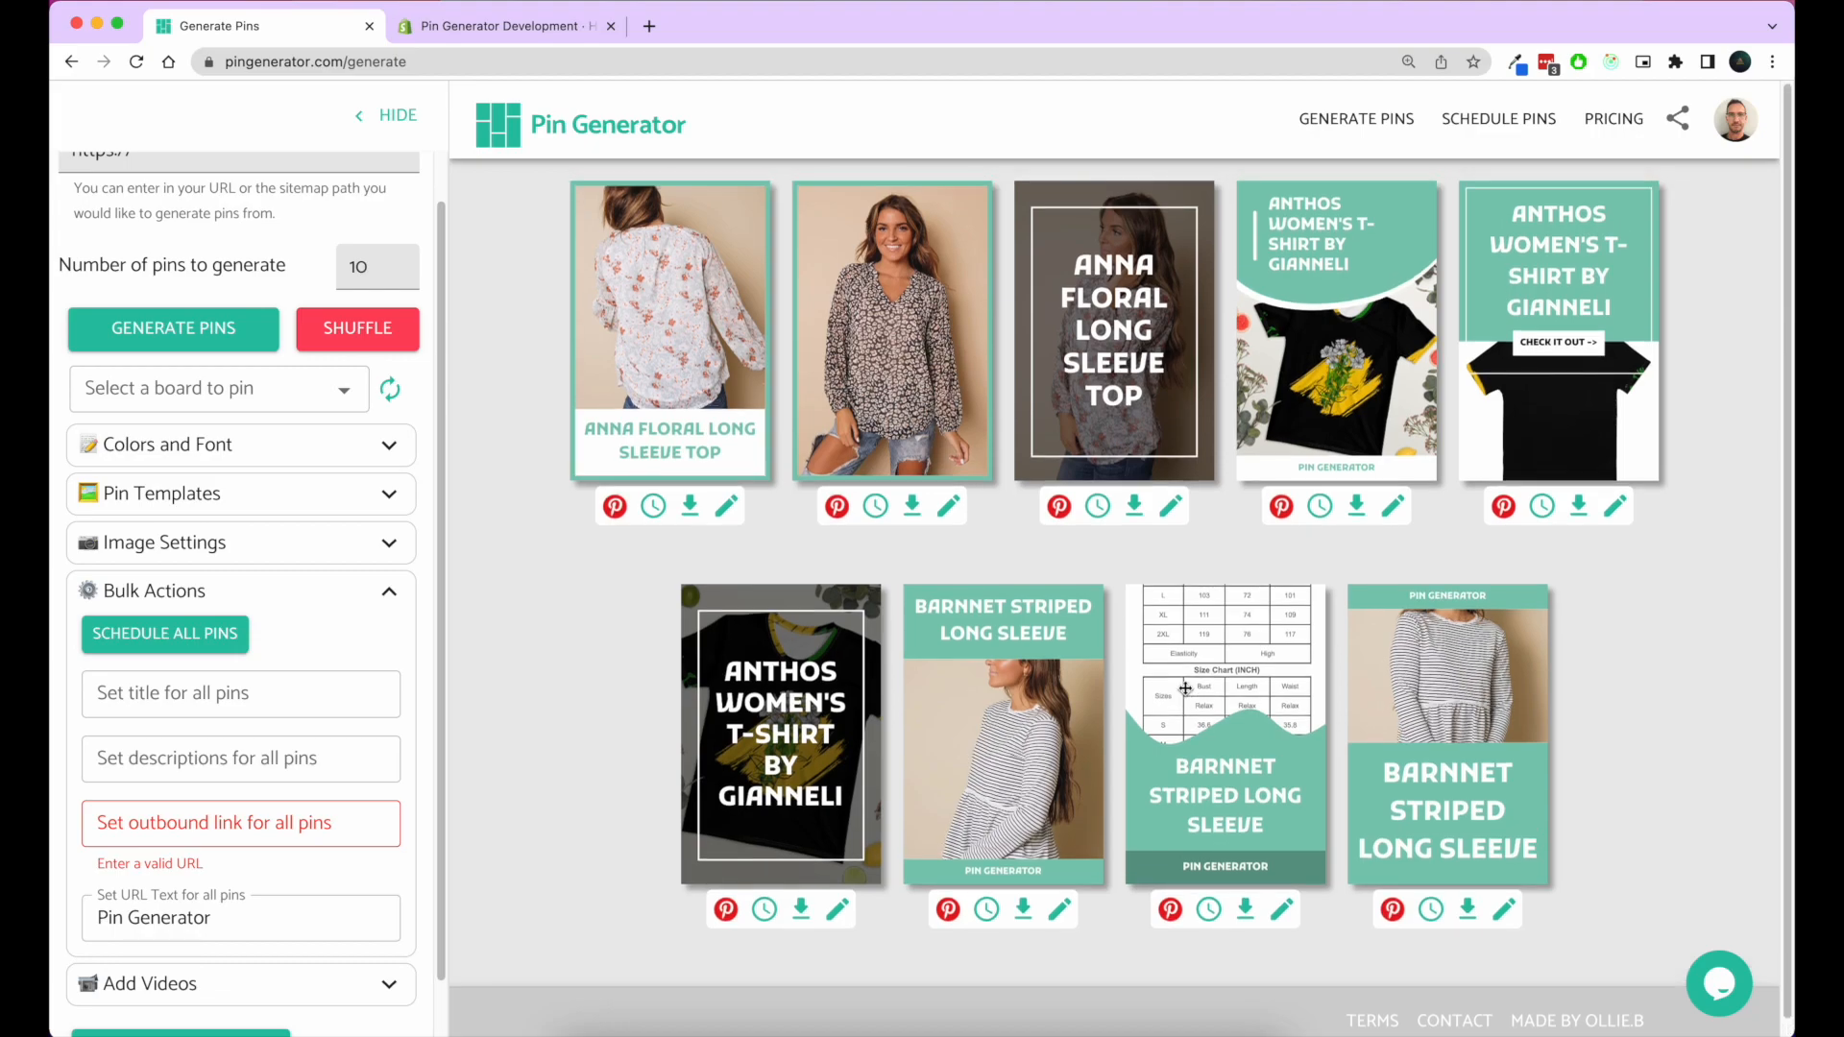
{"action": "mouse_move", "coordinate": [1192, 642]}
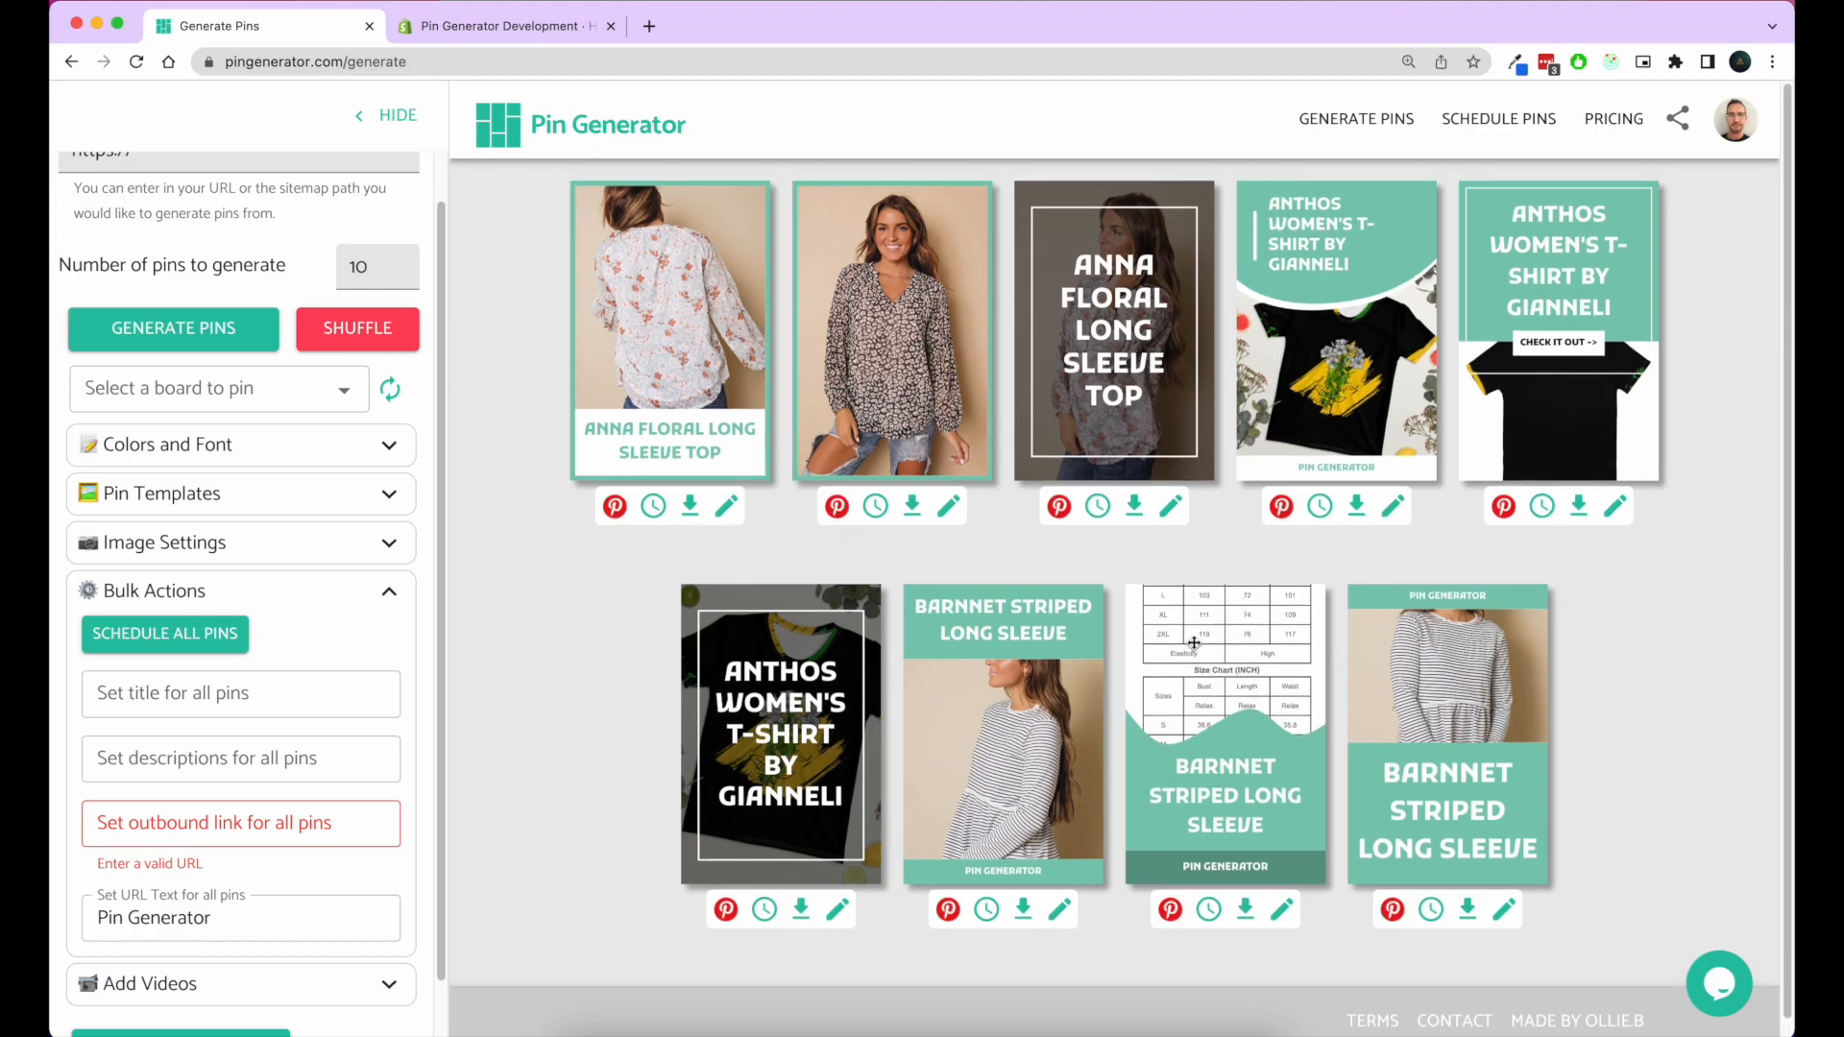
{"action": "mouse_move", "coordinate": [1028, 722]}
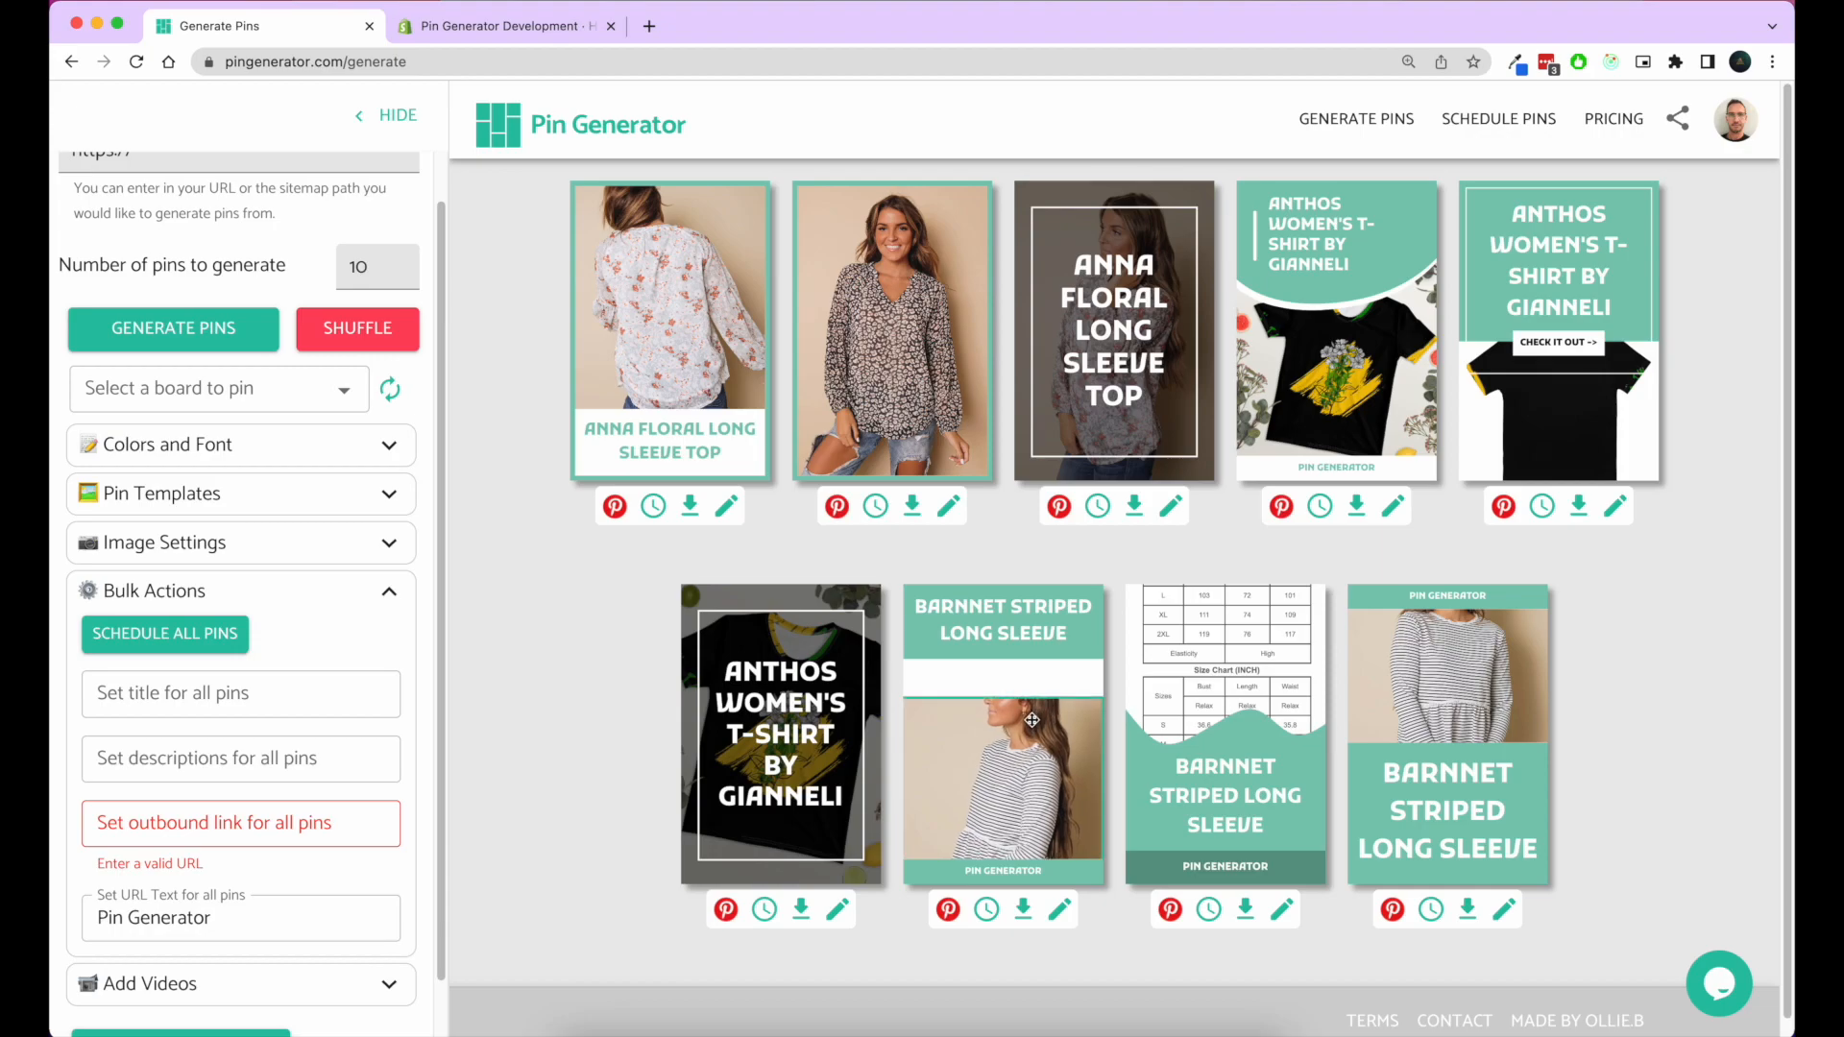
{"action": "mouse_move", "coordinate": [1031, 707]}
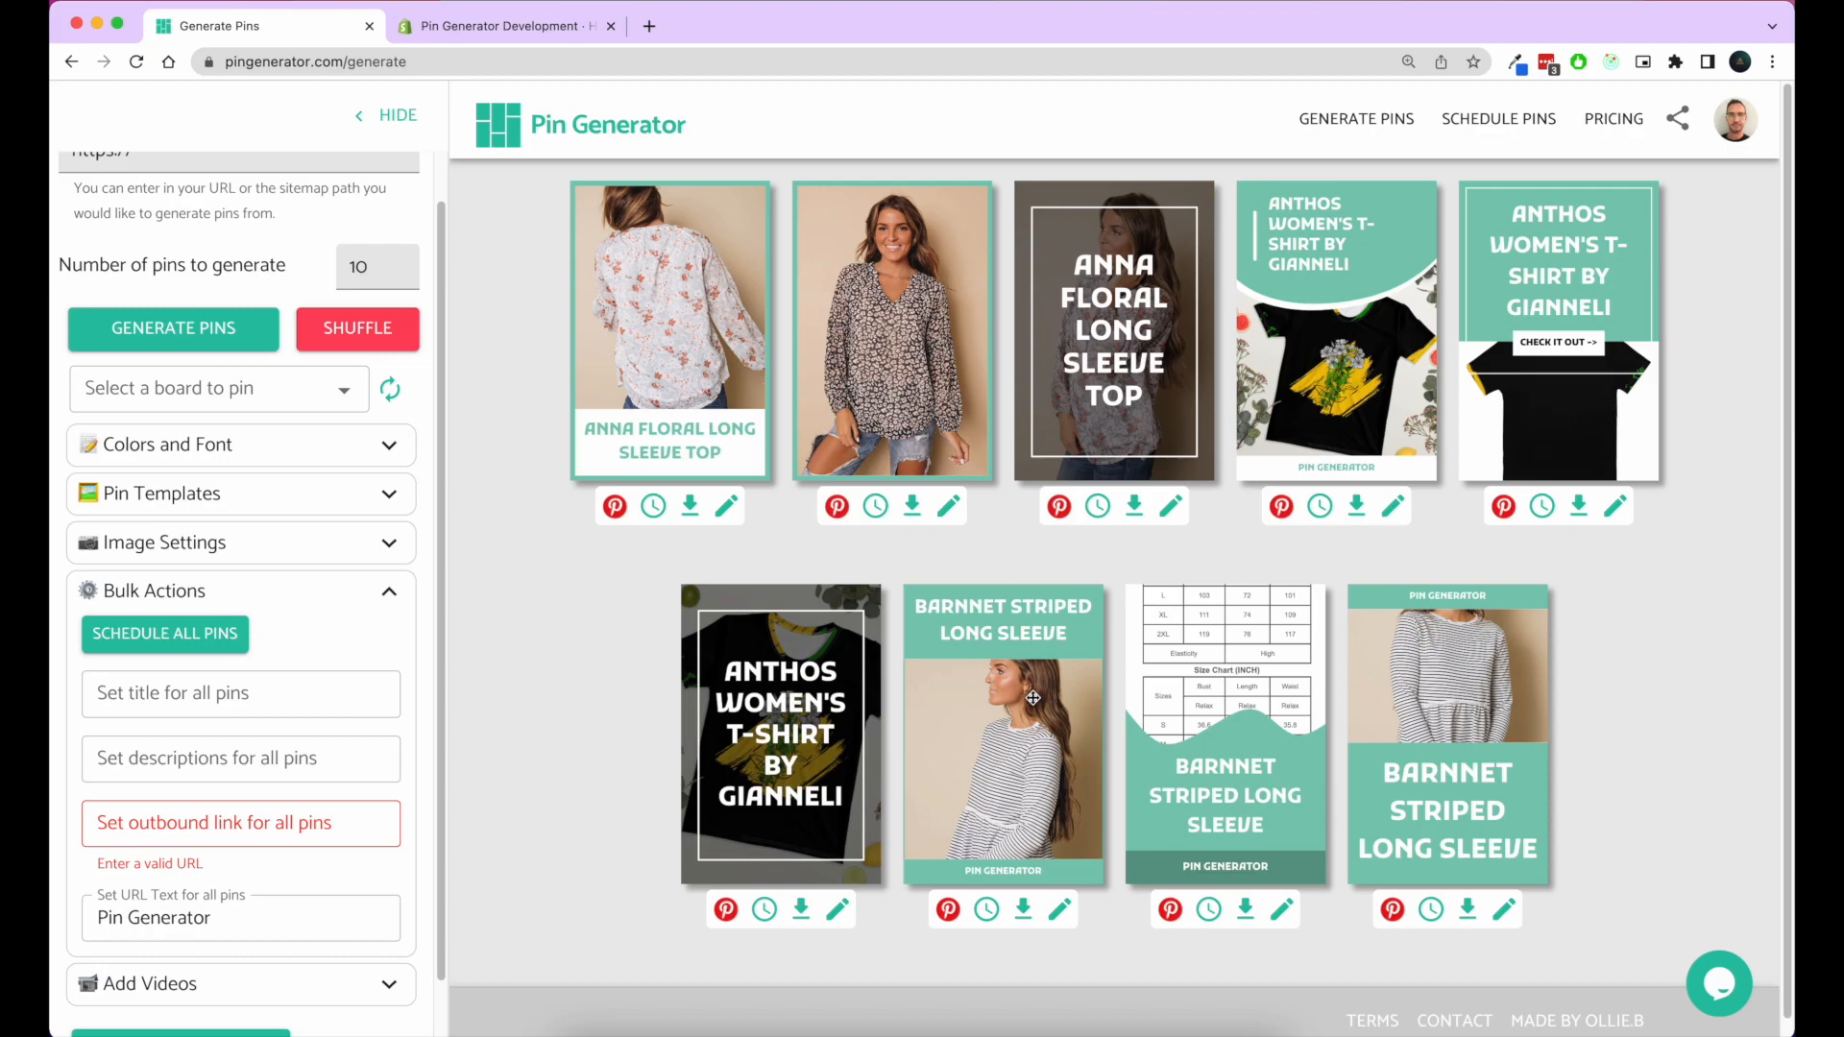
{"action": "mouse_move", "coordinate": [1064, 721]}
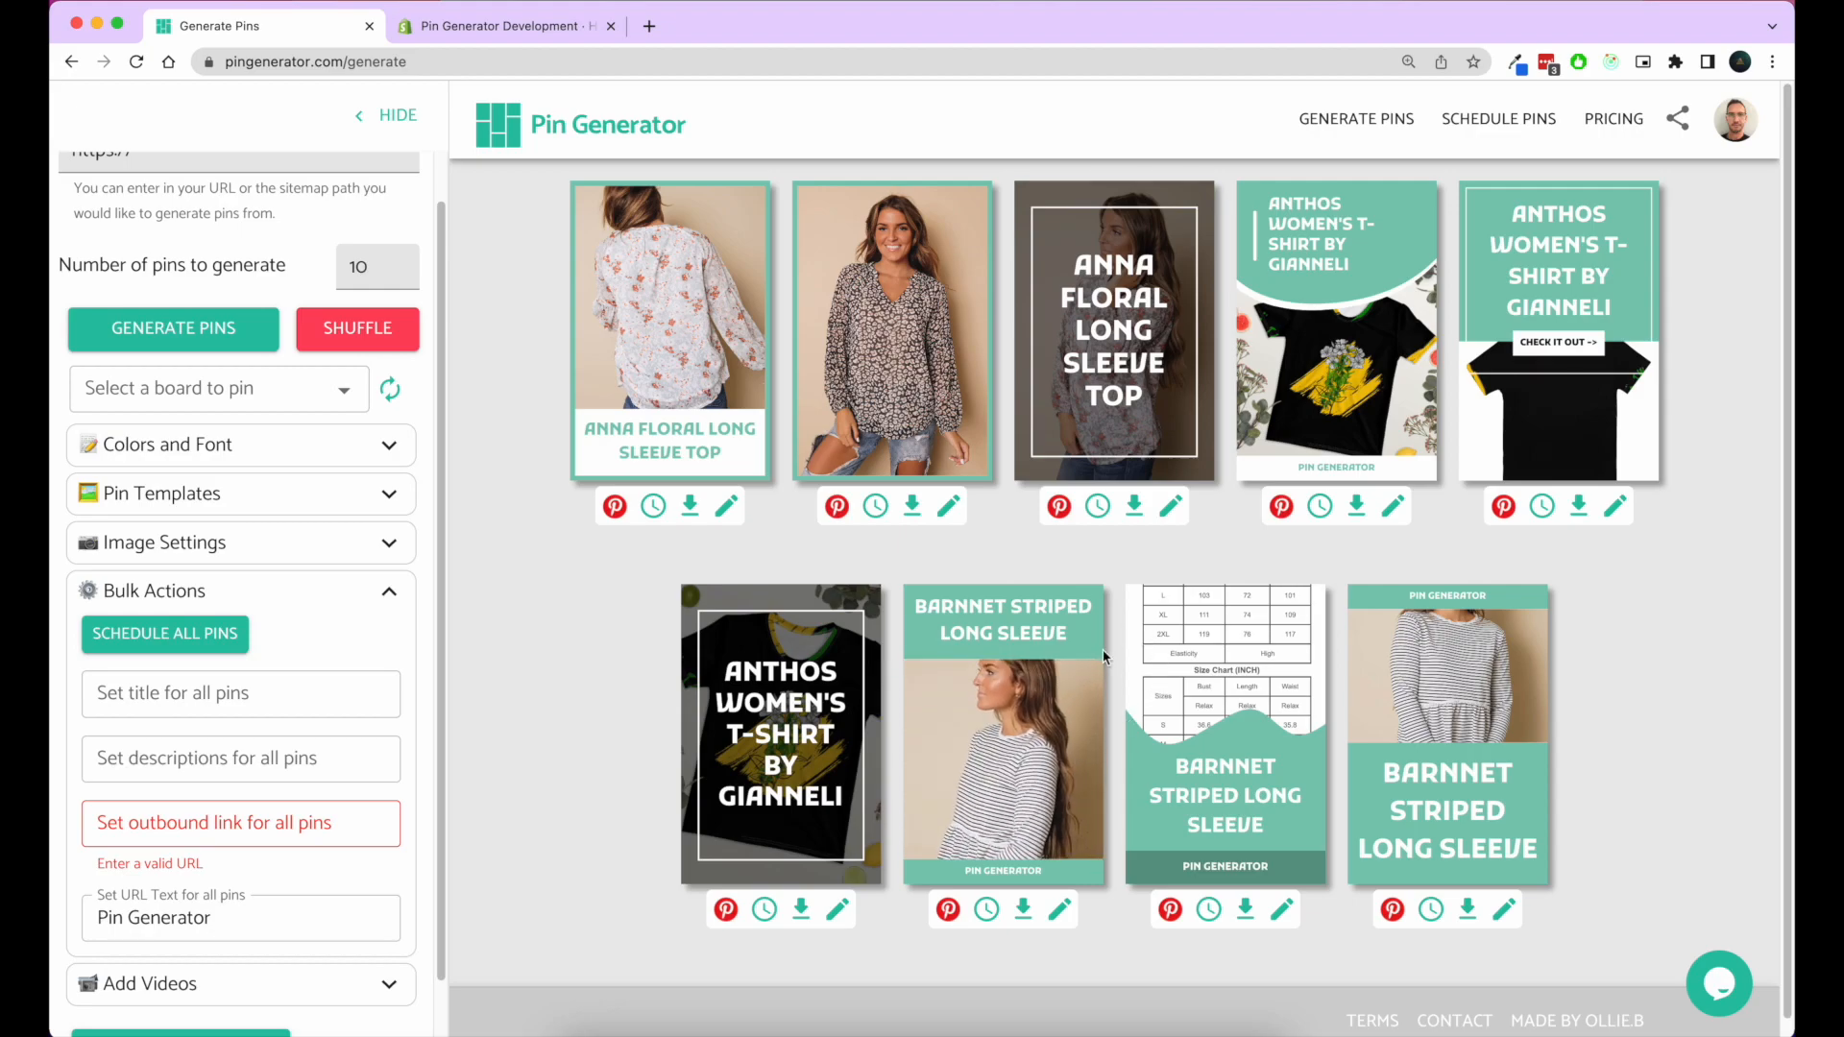
{"action": "mouse_move", "coordinate": [1050, 719]}
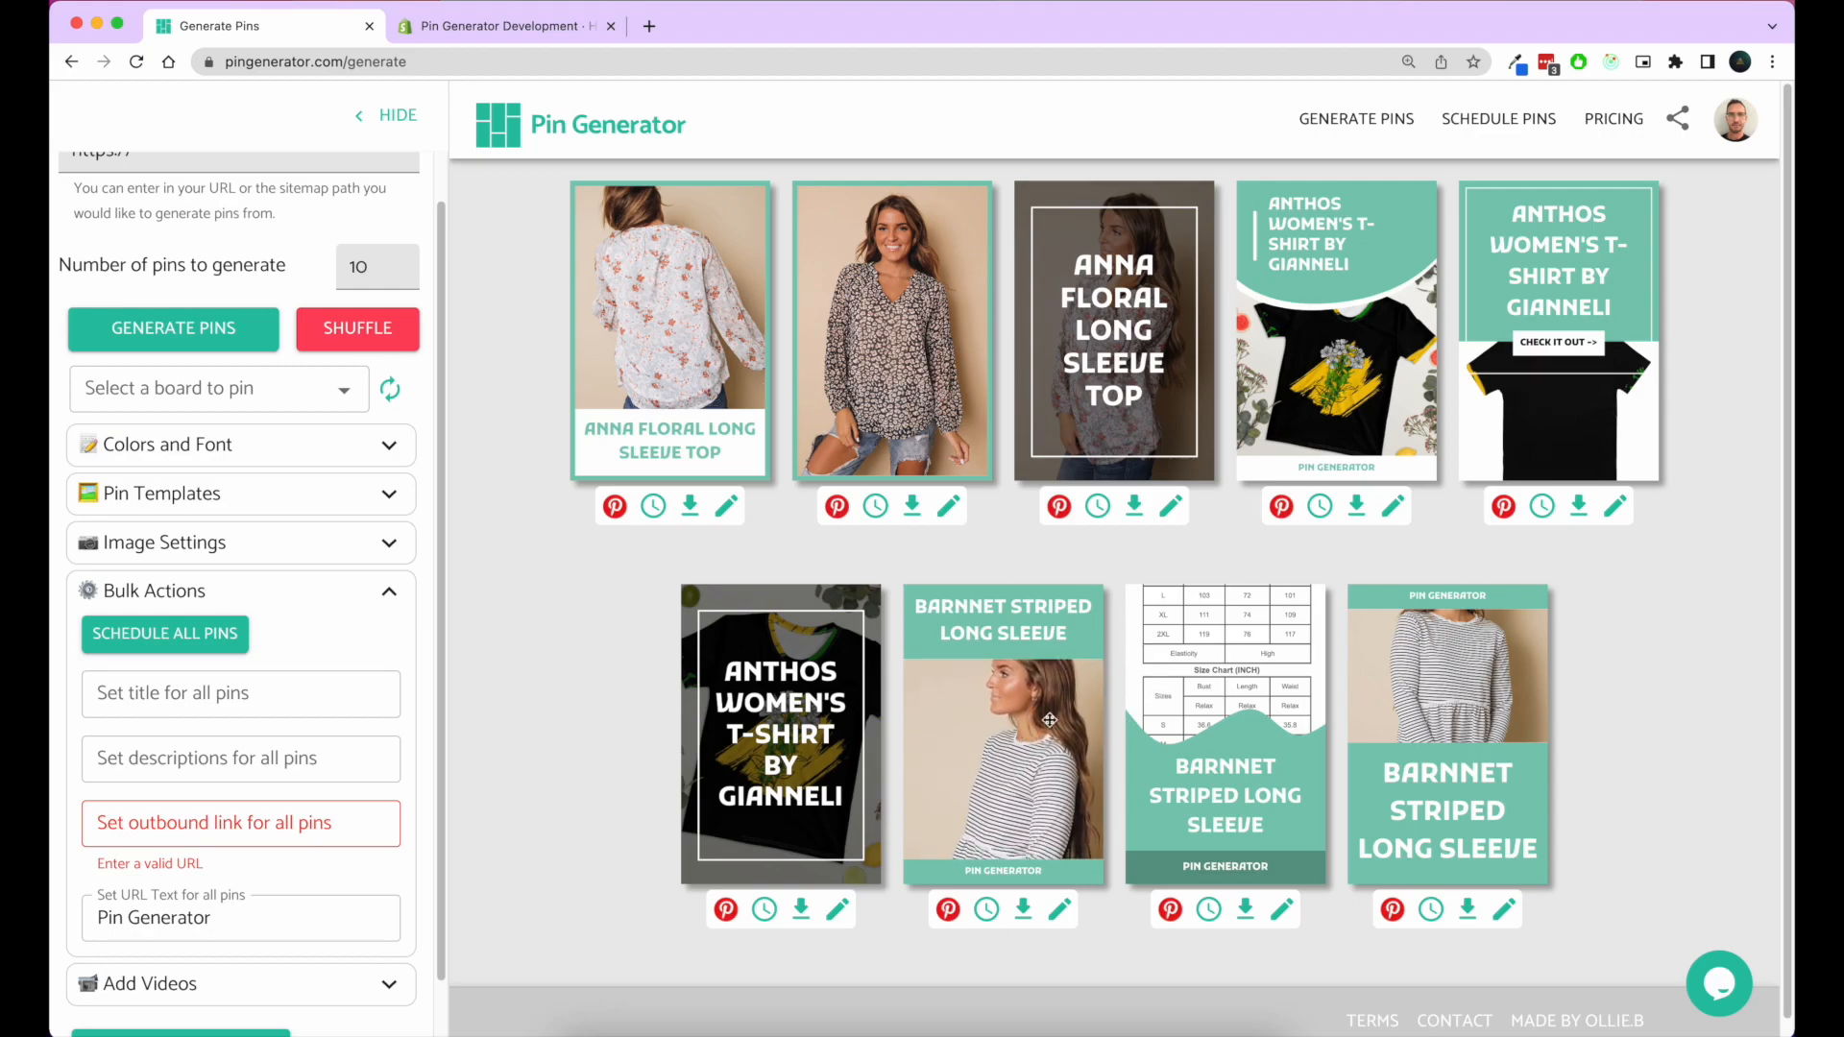
{"action": "mouse_move", "coordinate": [1024, 524]}
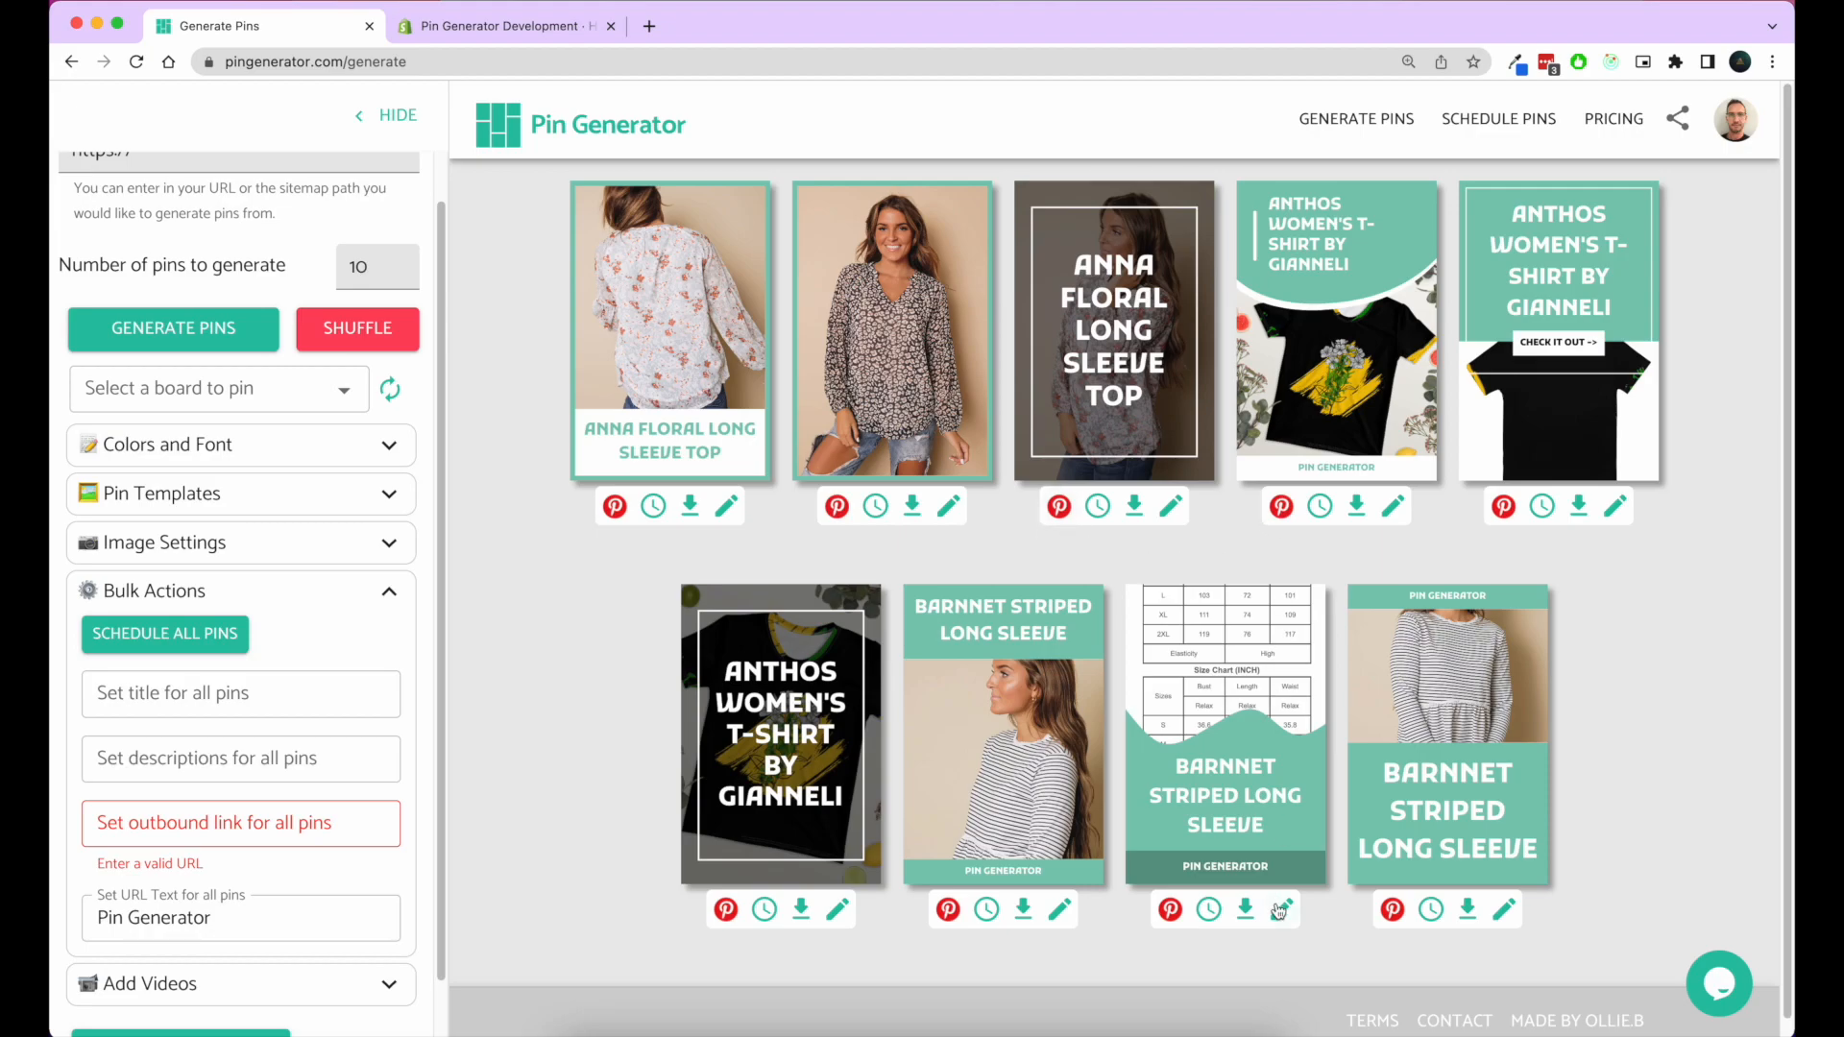
{"action": "mouse_move", "coordinate": [1281, 912]}
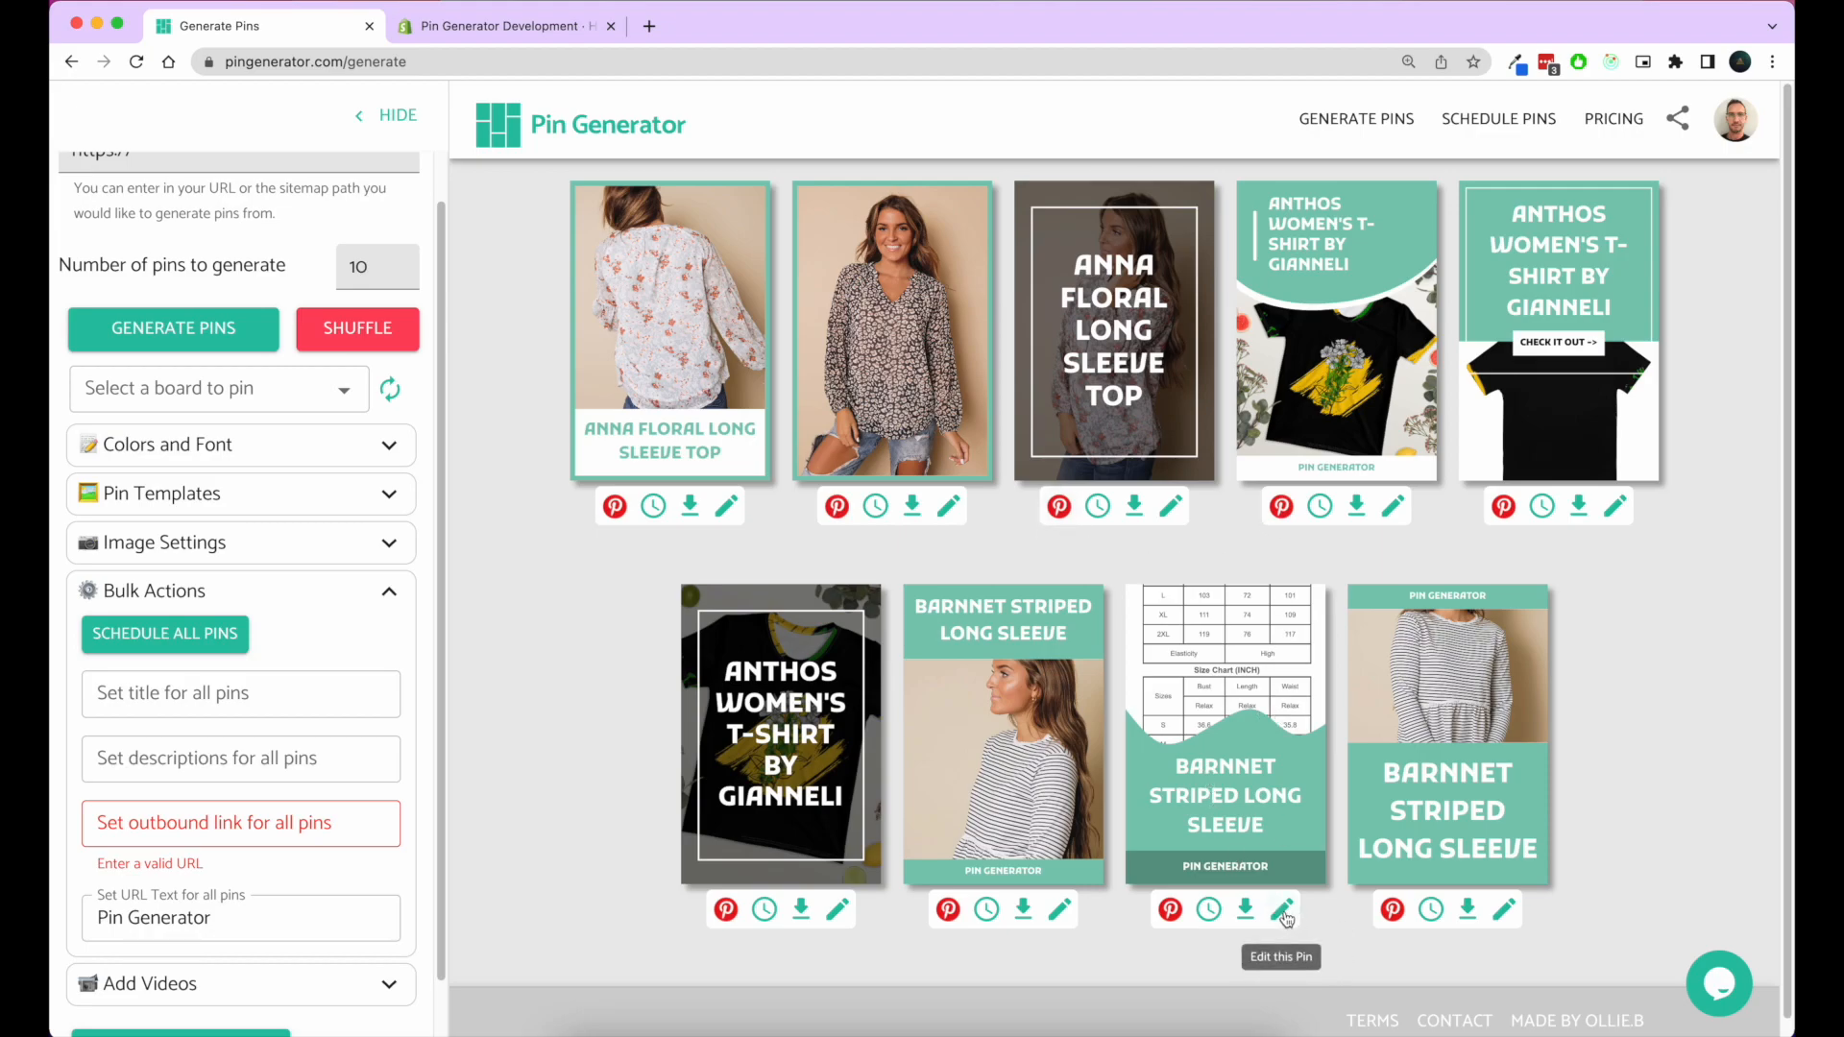
Step: Edit the wavy-split Barnnet Striped Long Sleeve pin to use the striped-top photo
{"action": "left_click", "coordinate": [1282, 910]}
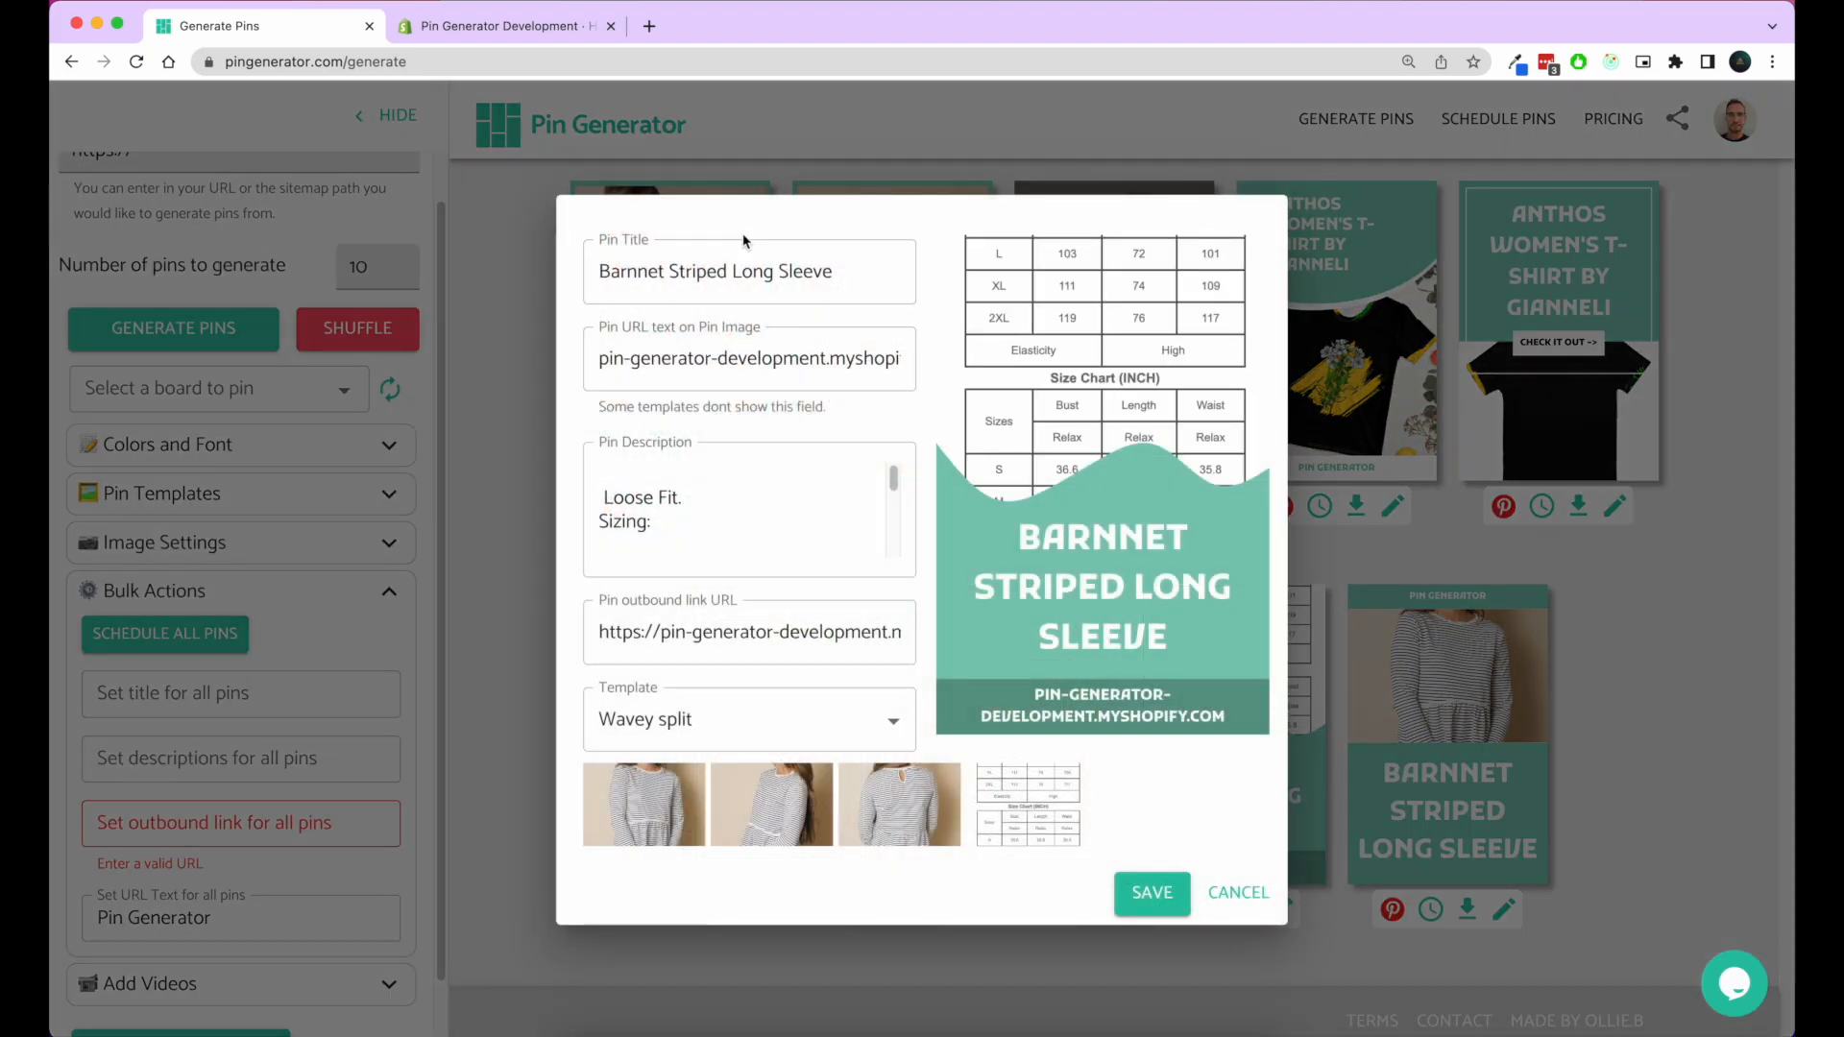
{"action": "mouse_move", "coordinate": [706, 817]}
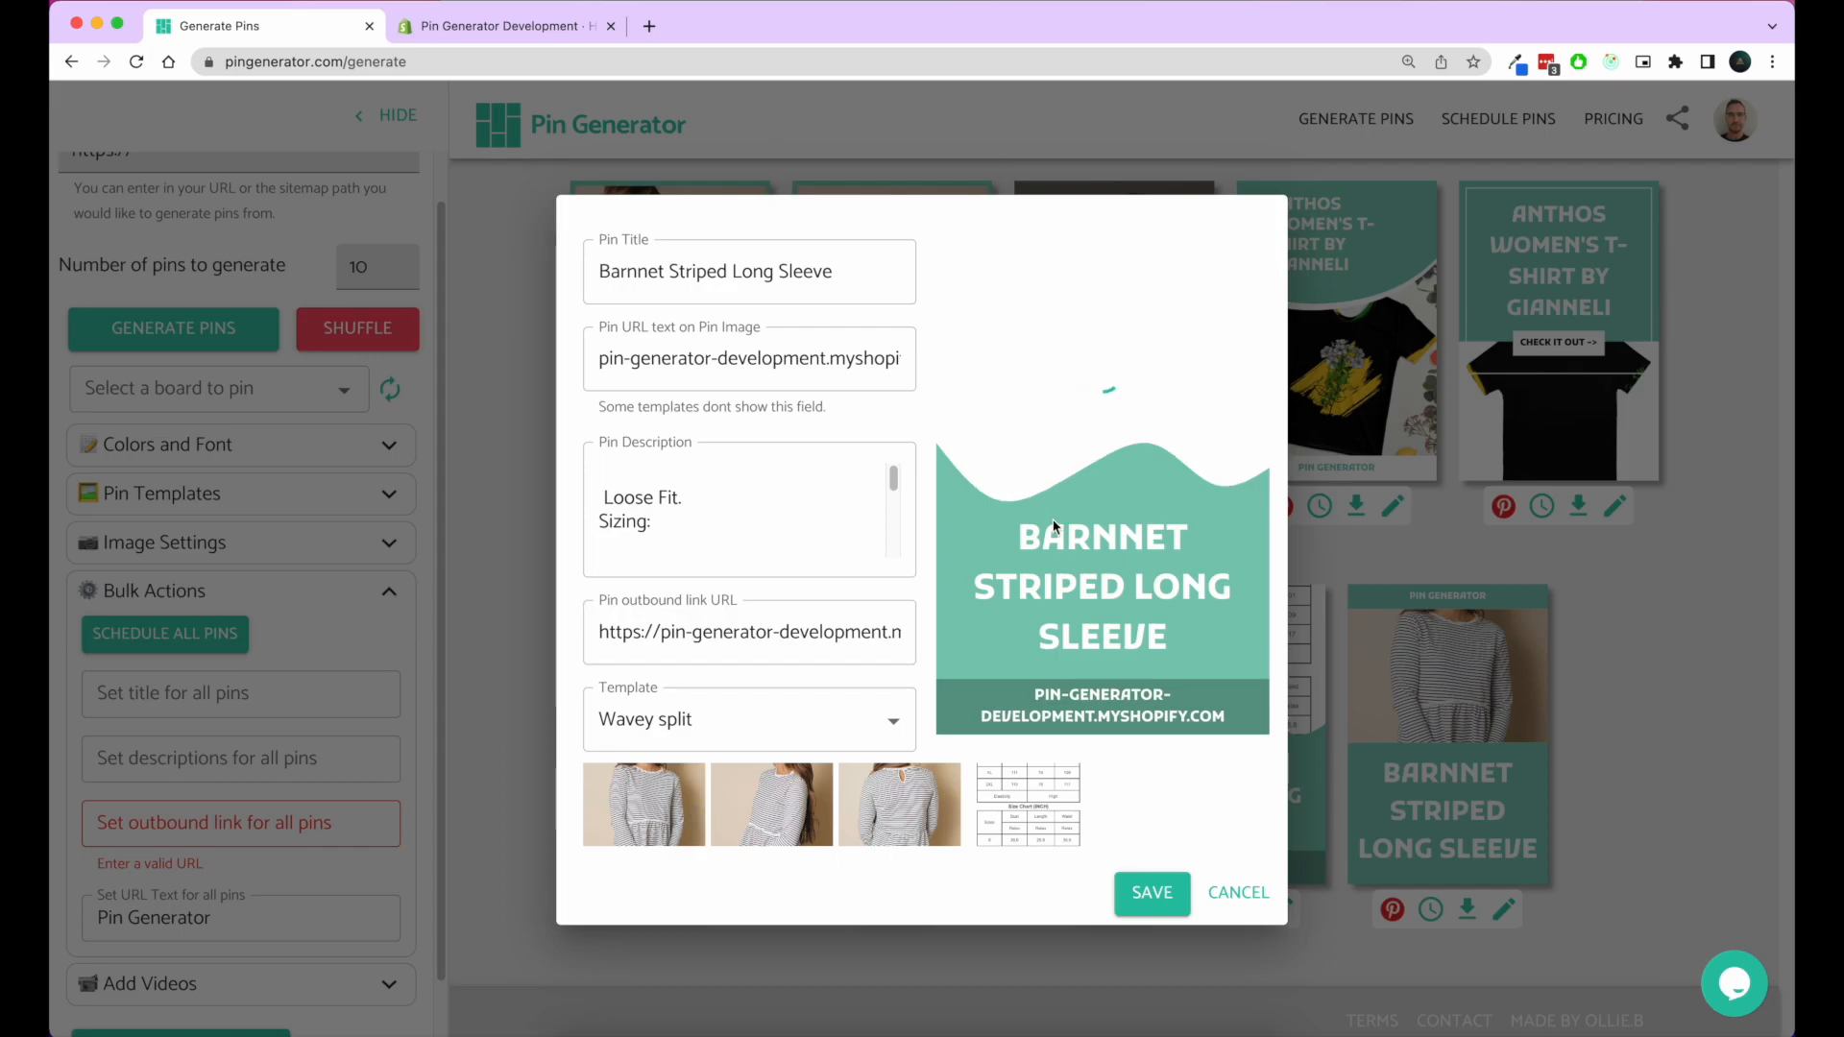
{"action": "mouse_move", "coordinate": [780, 822]}
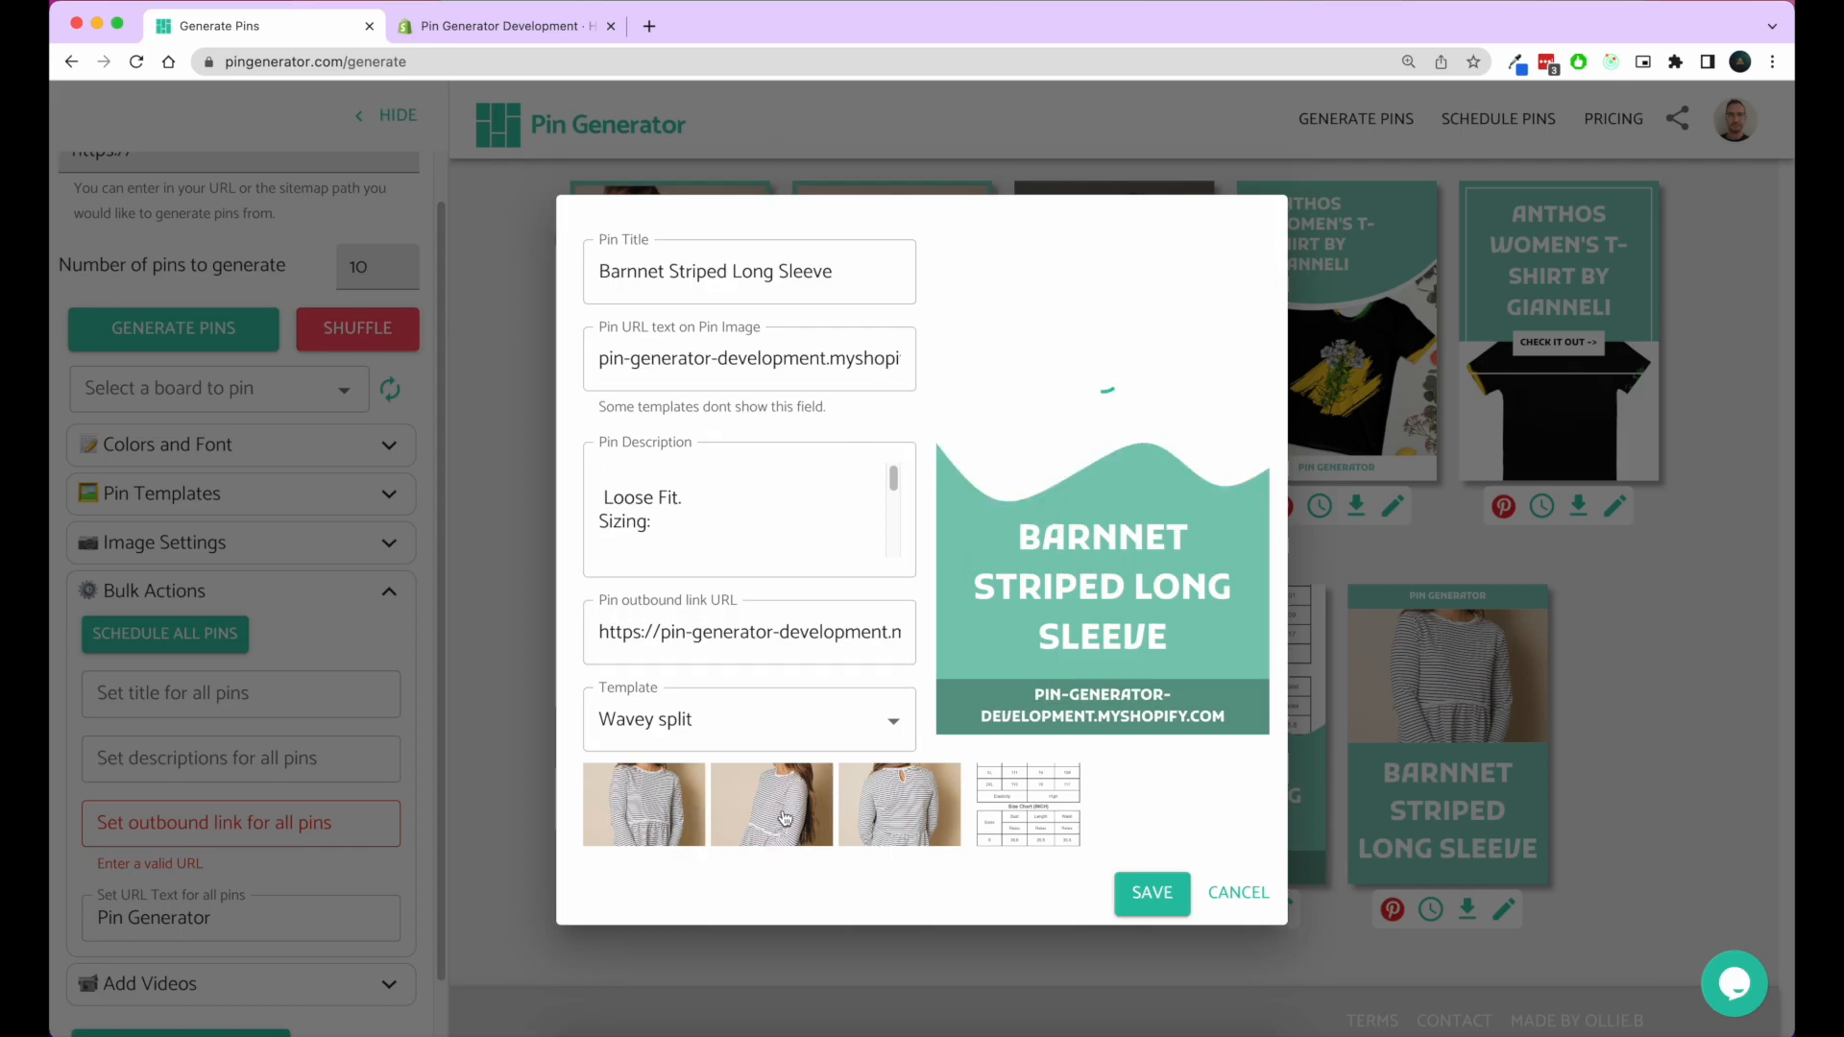
{"action": "left_click", "coordinate": [771, 804]}
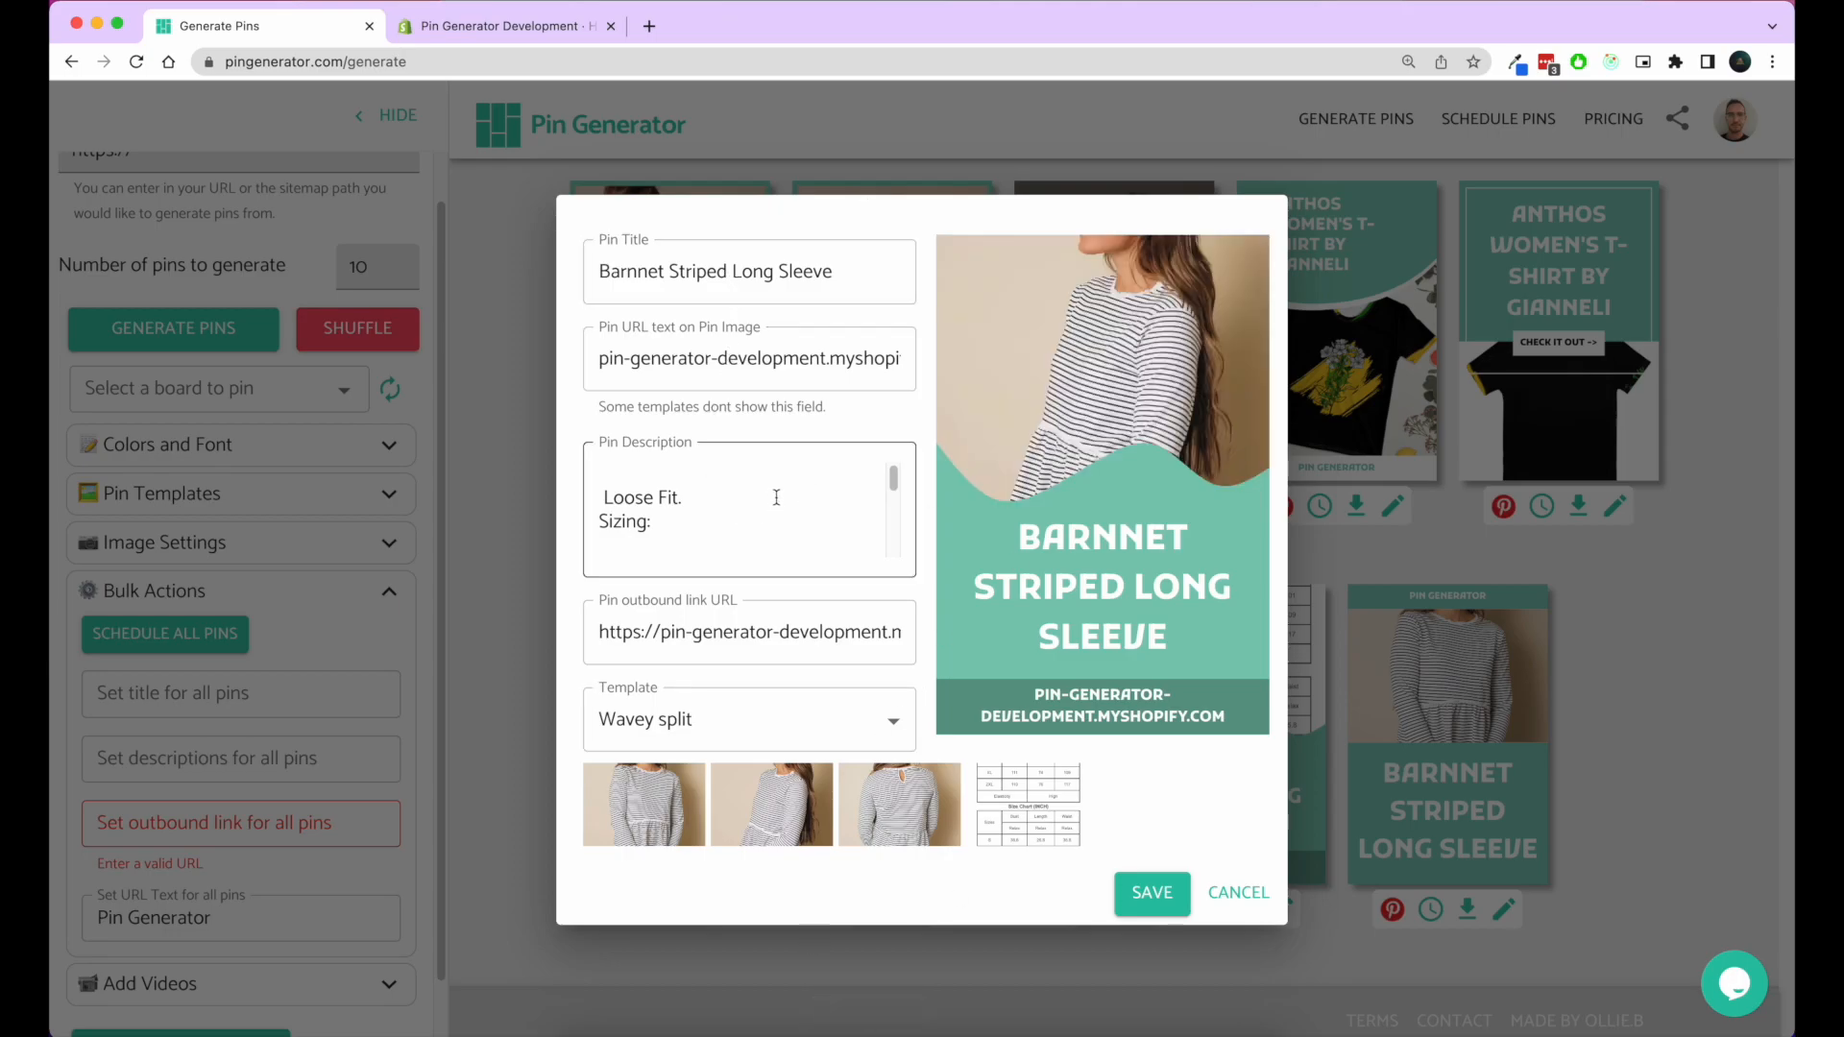
{"action": "left_click", "coordinate": [785, 514]}
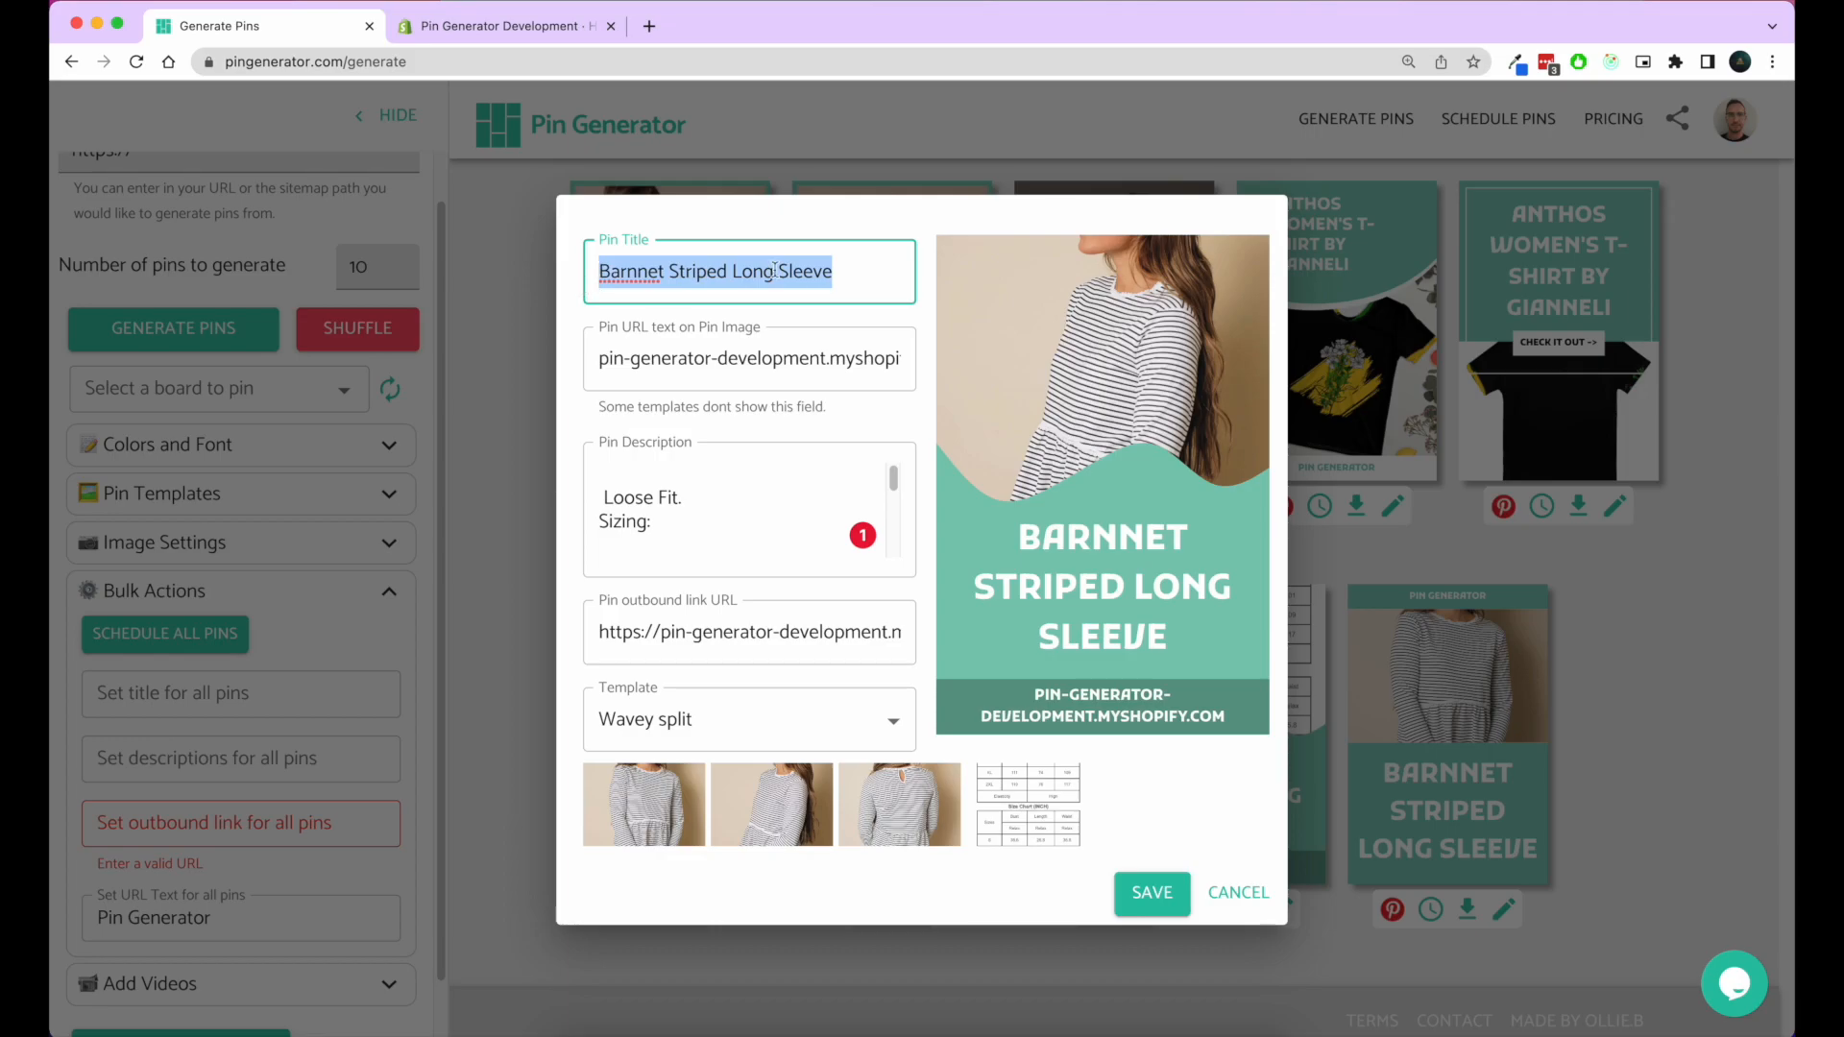
{"action": "left_click", "coordinate": [723, 512]}
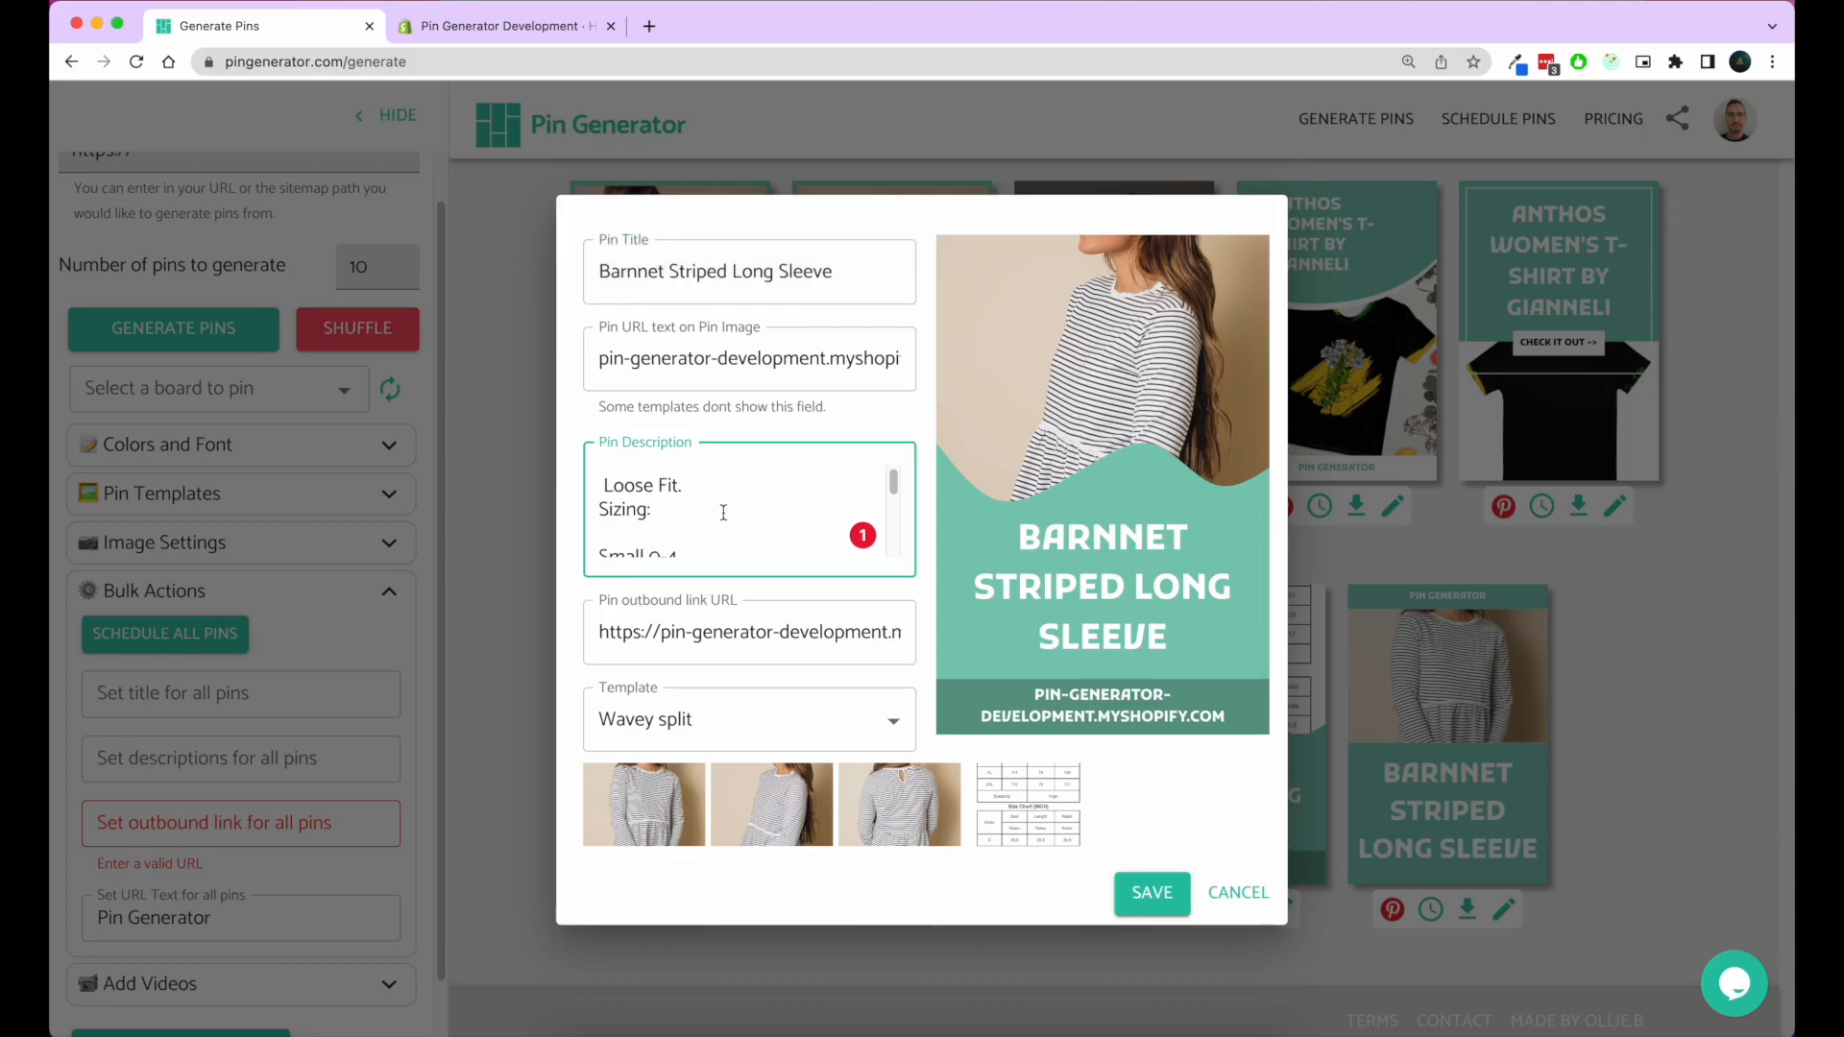
{"action": "scroll", "scroll_direction": "down", "scroll_amount": 3}
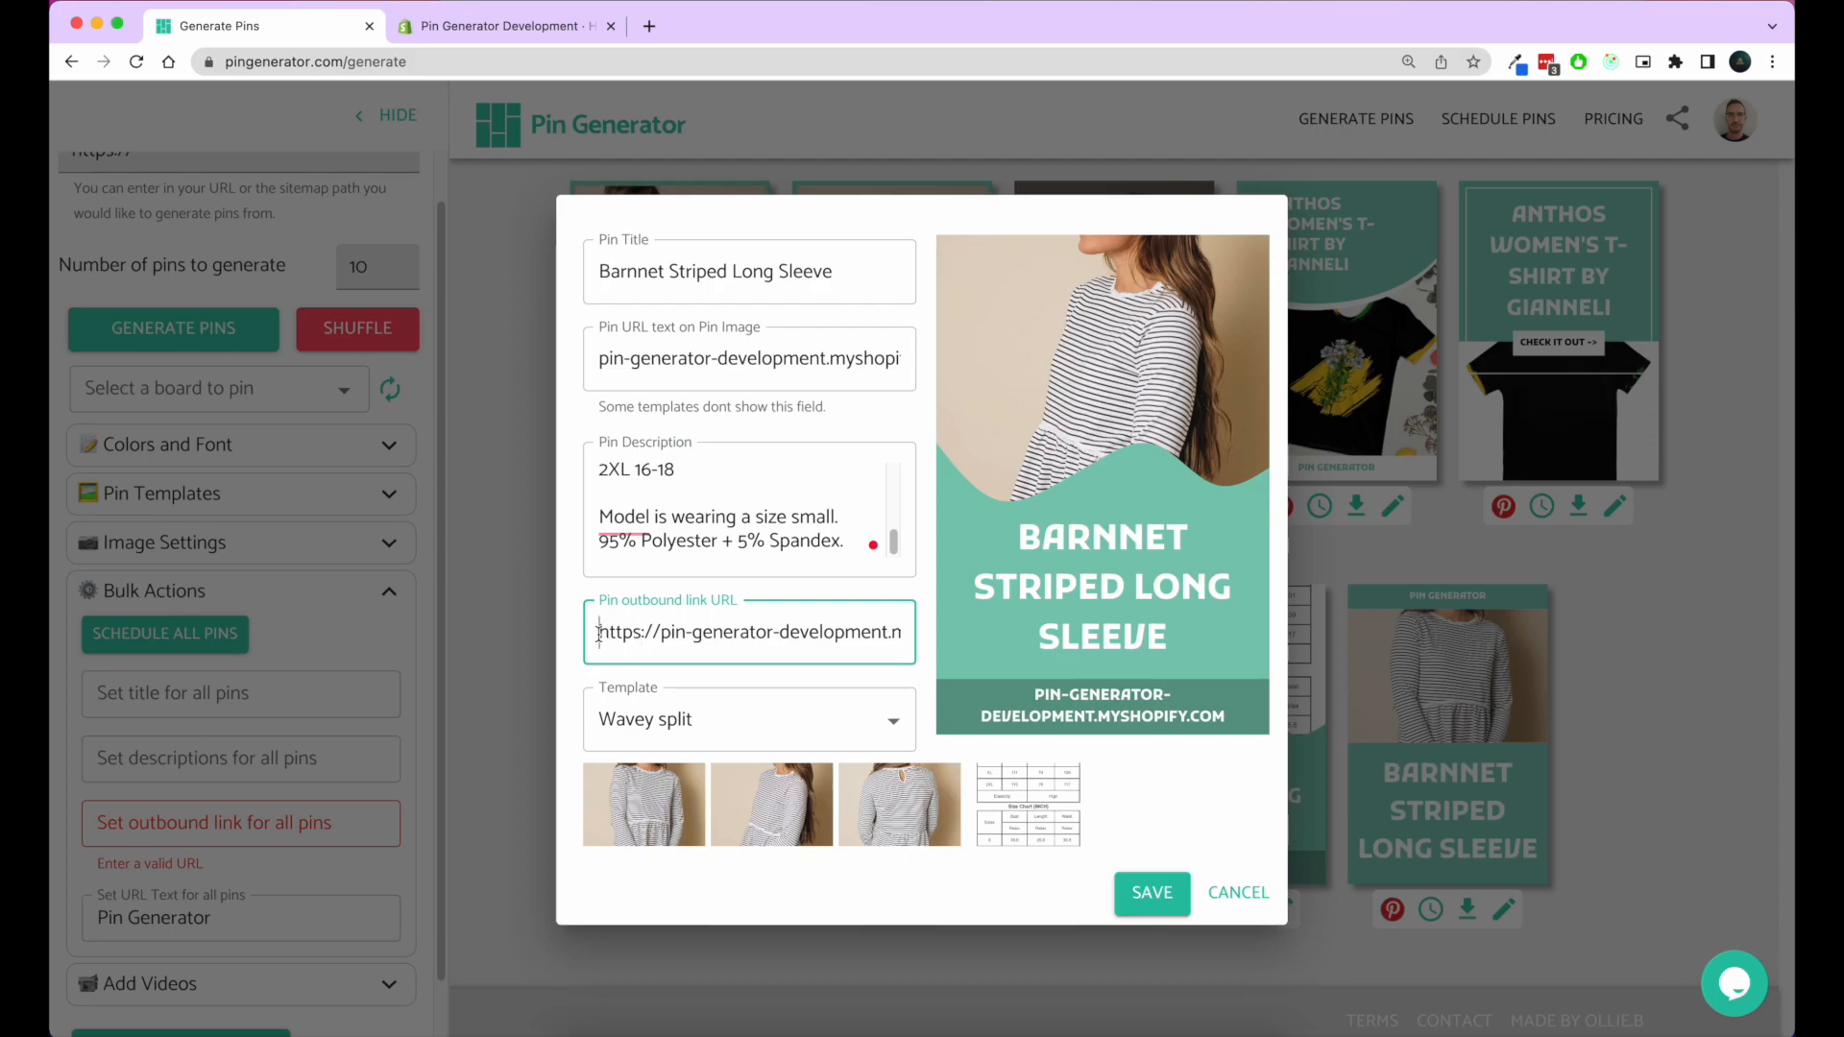
Step: Replace the pin description with 'Test description' and save the pin
{"action": "triple_click", "coordinate": [749, 632]}
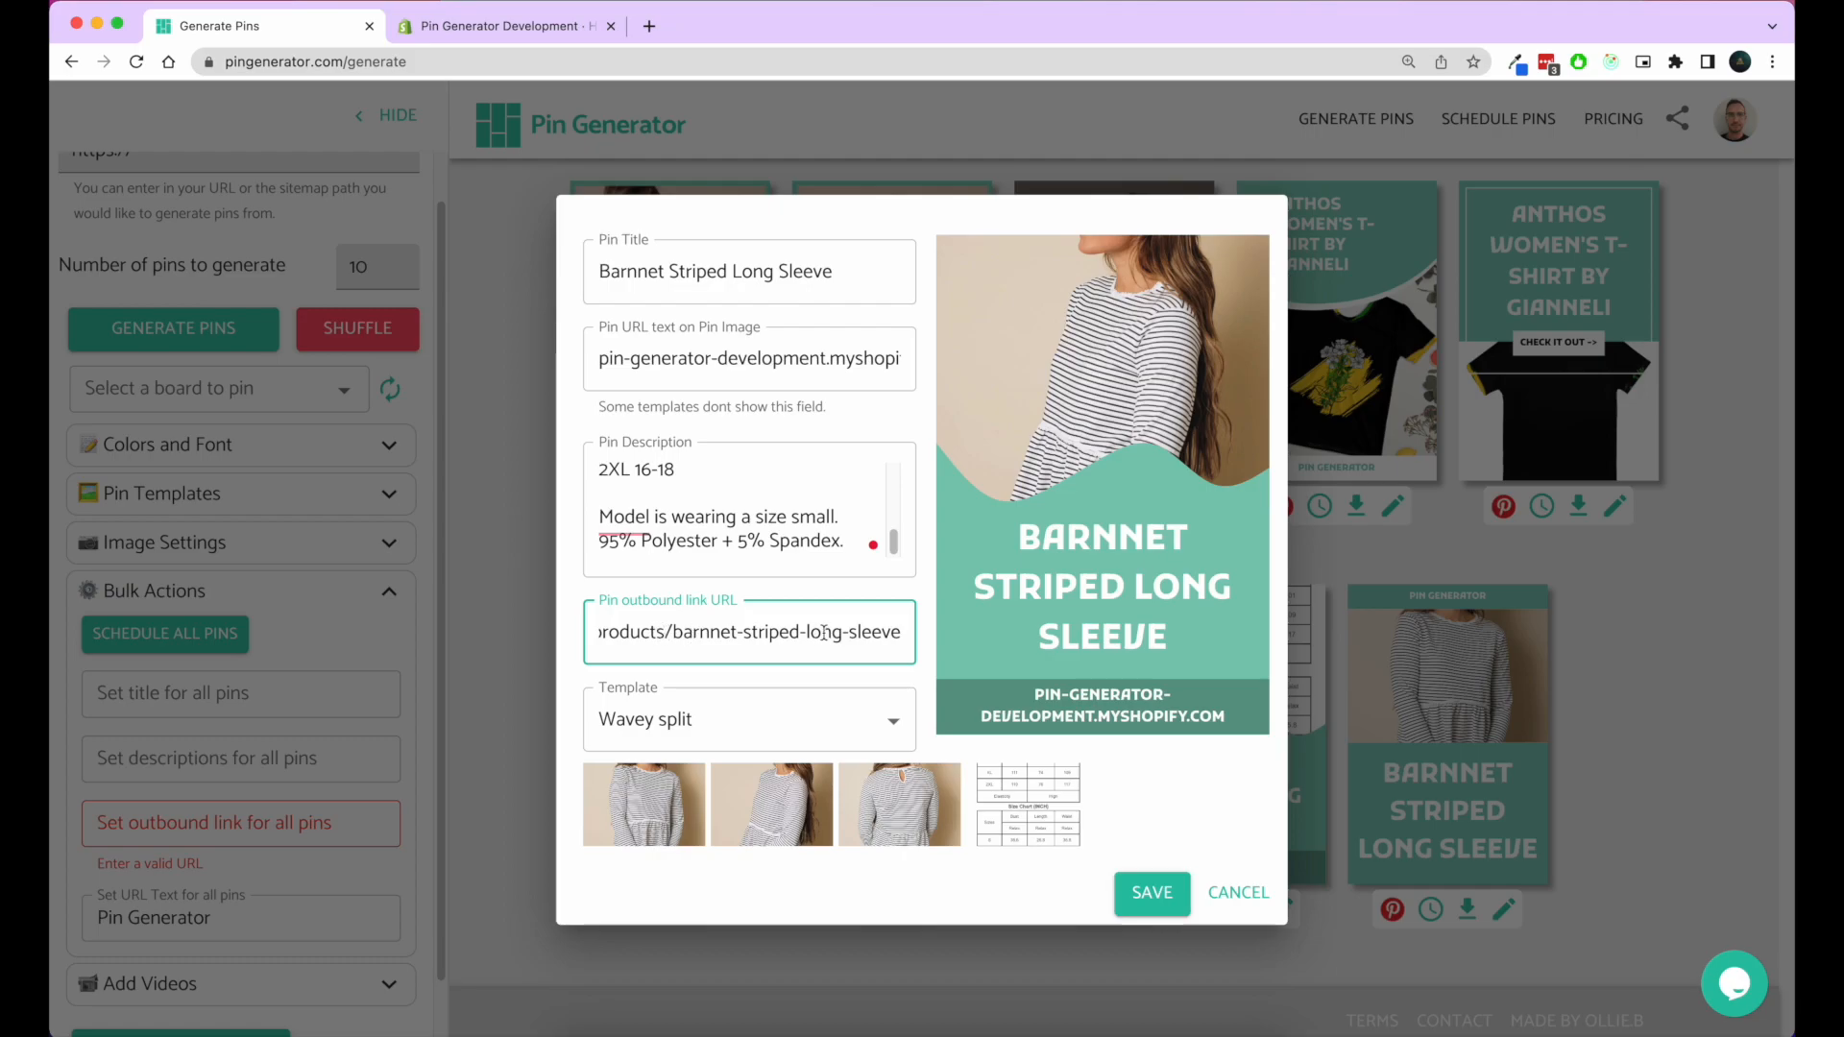
{"action": "triple_click", "coordinate": [749, 632]}
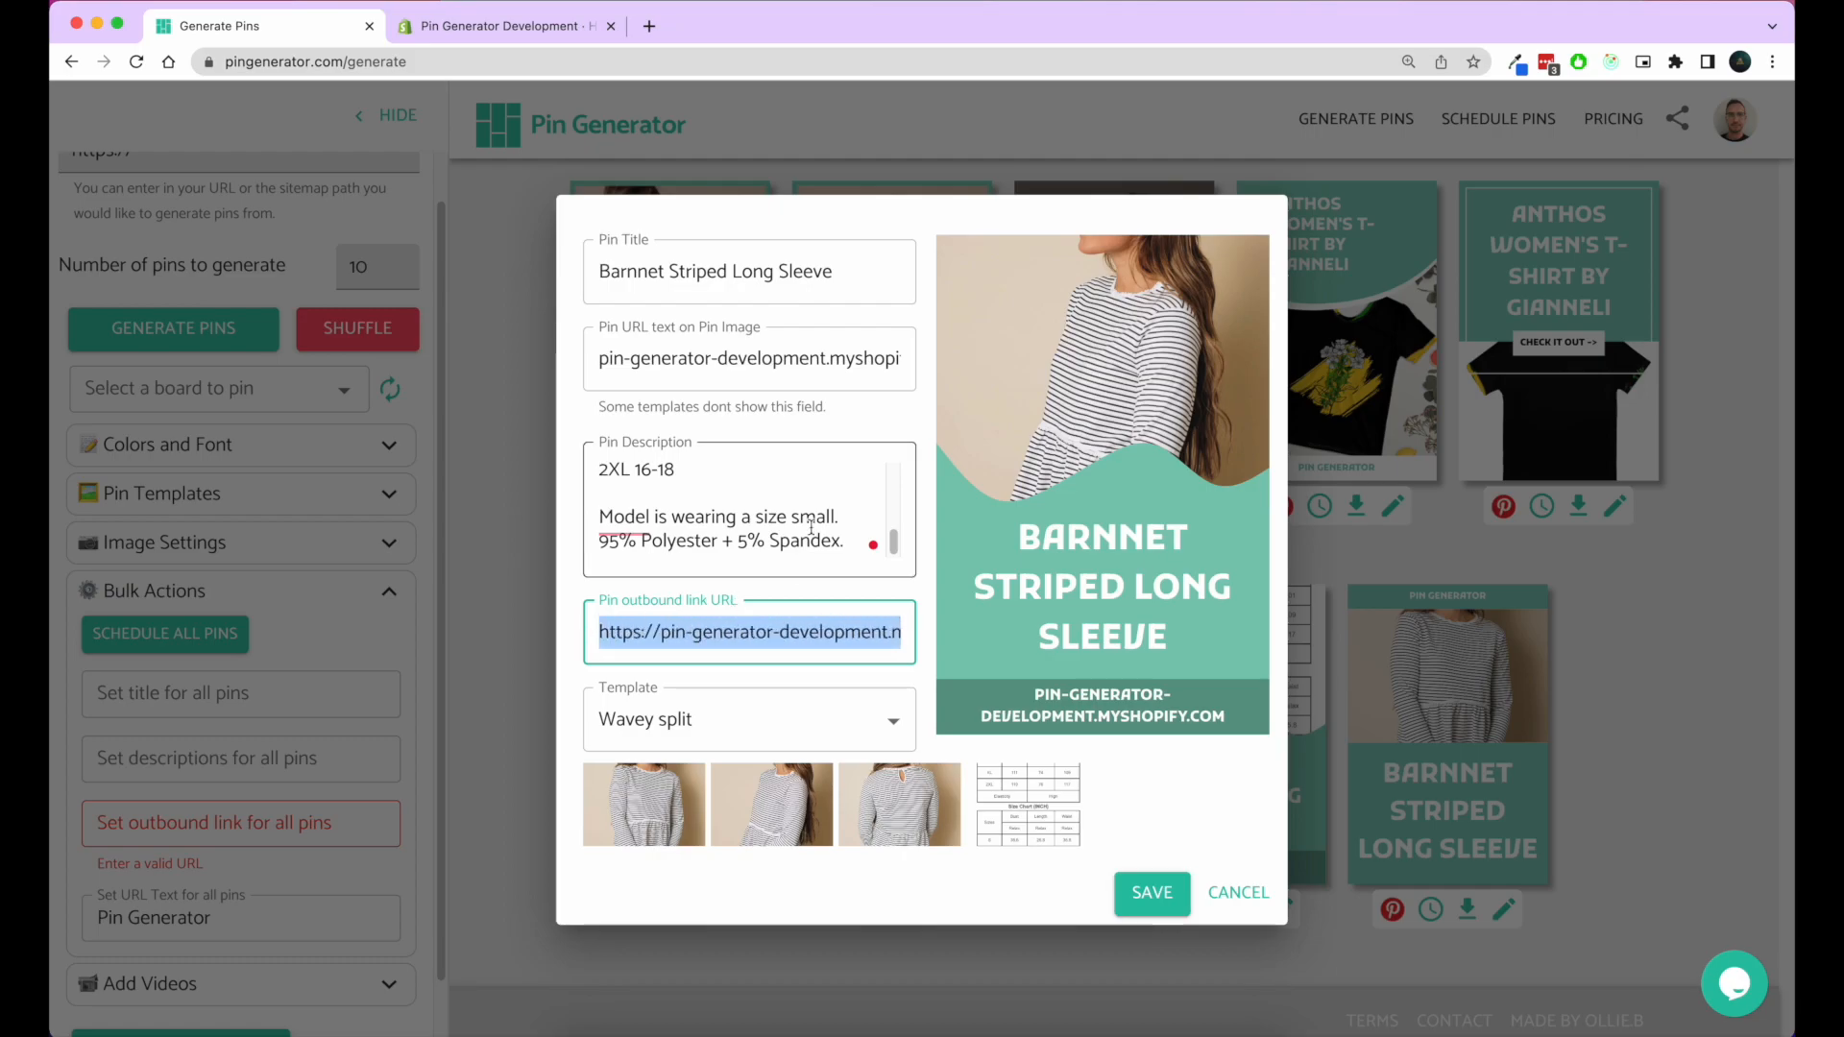
{"action": "left_click", "coordinate": [749, 508]}
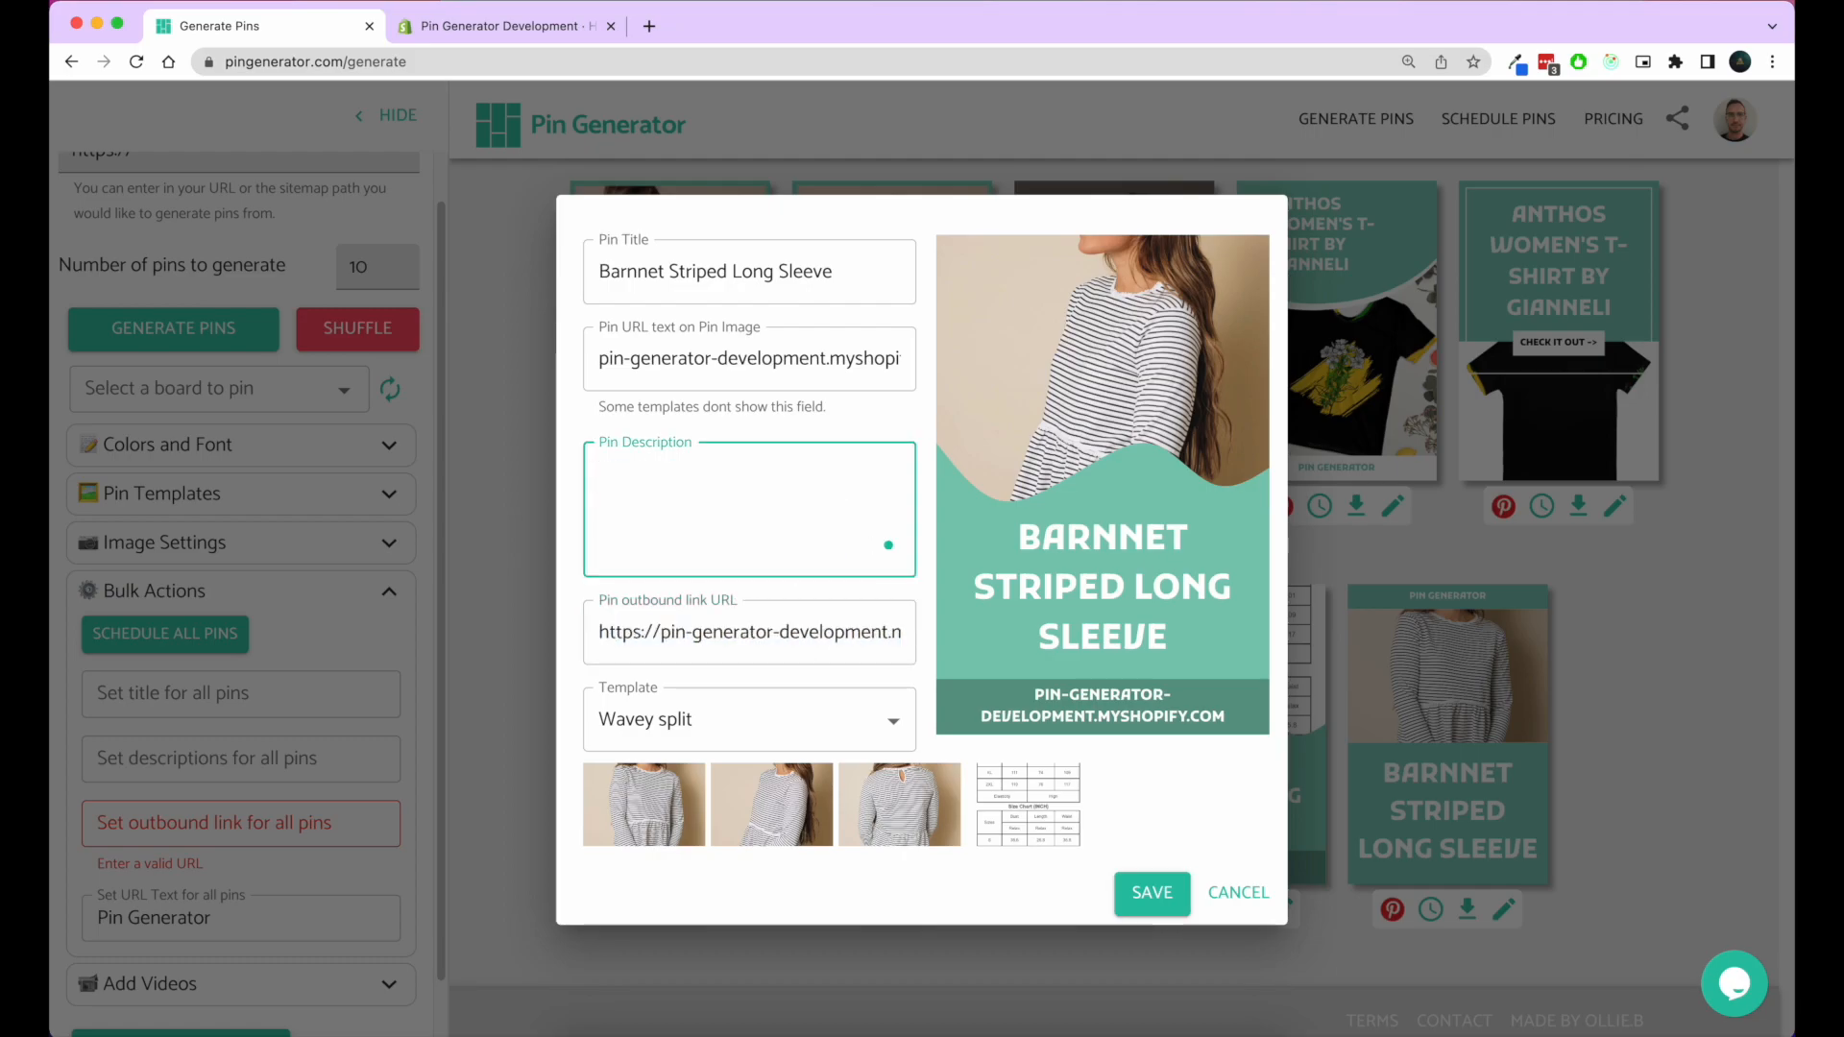
{"action": "type", "text": "Test d"}
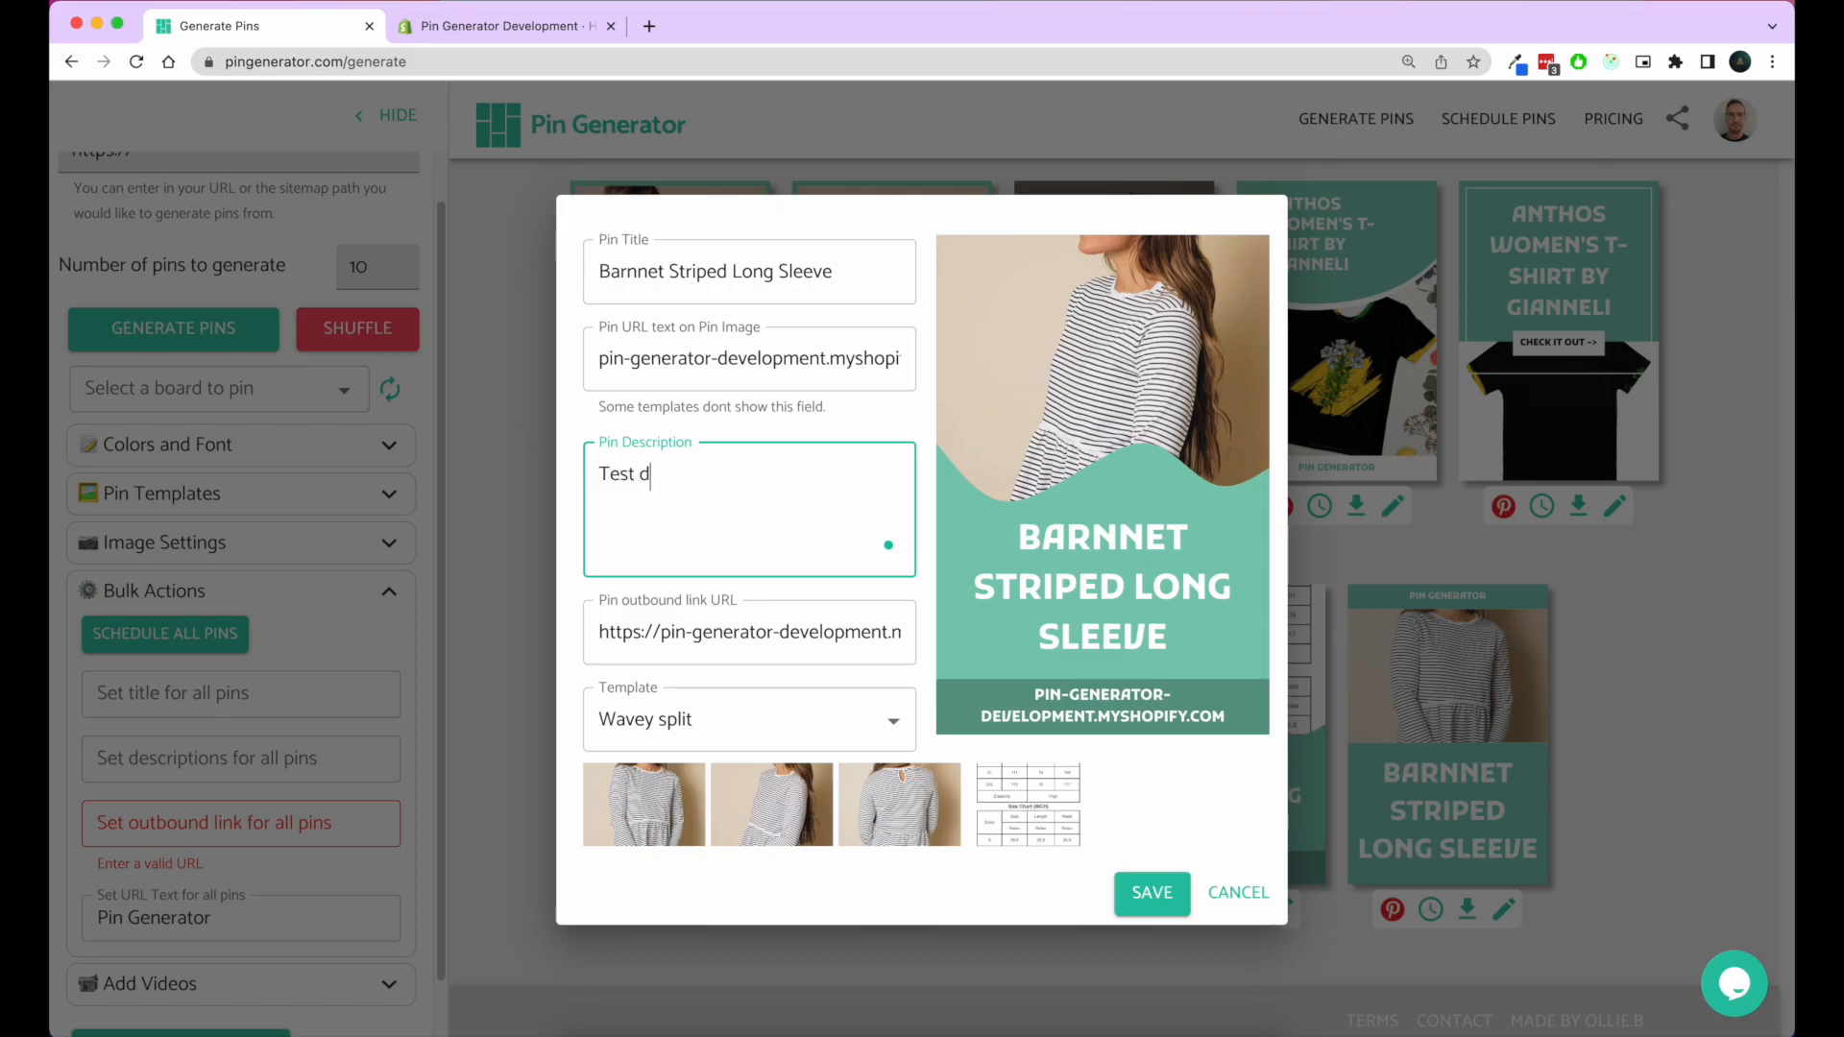
{"action": "type", "text": "escription"}
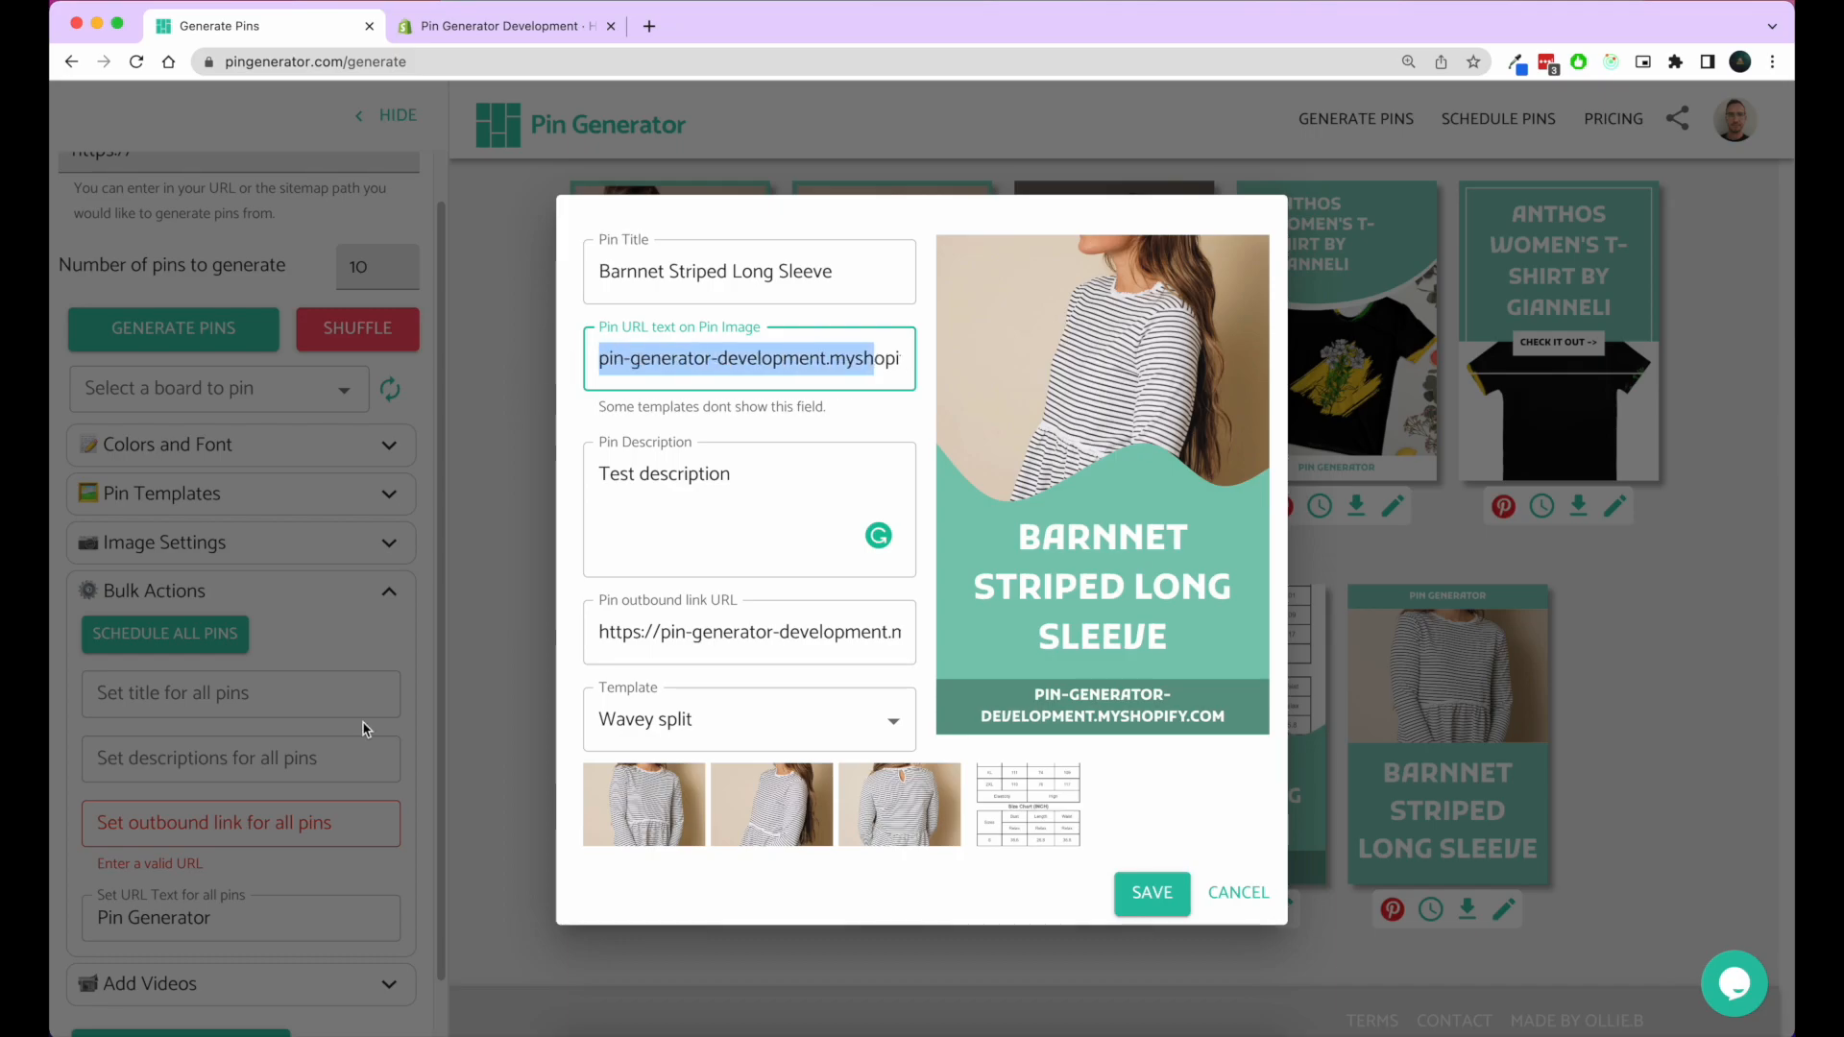
{"action": "mouse_move", "coordinate": [699, 385]}
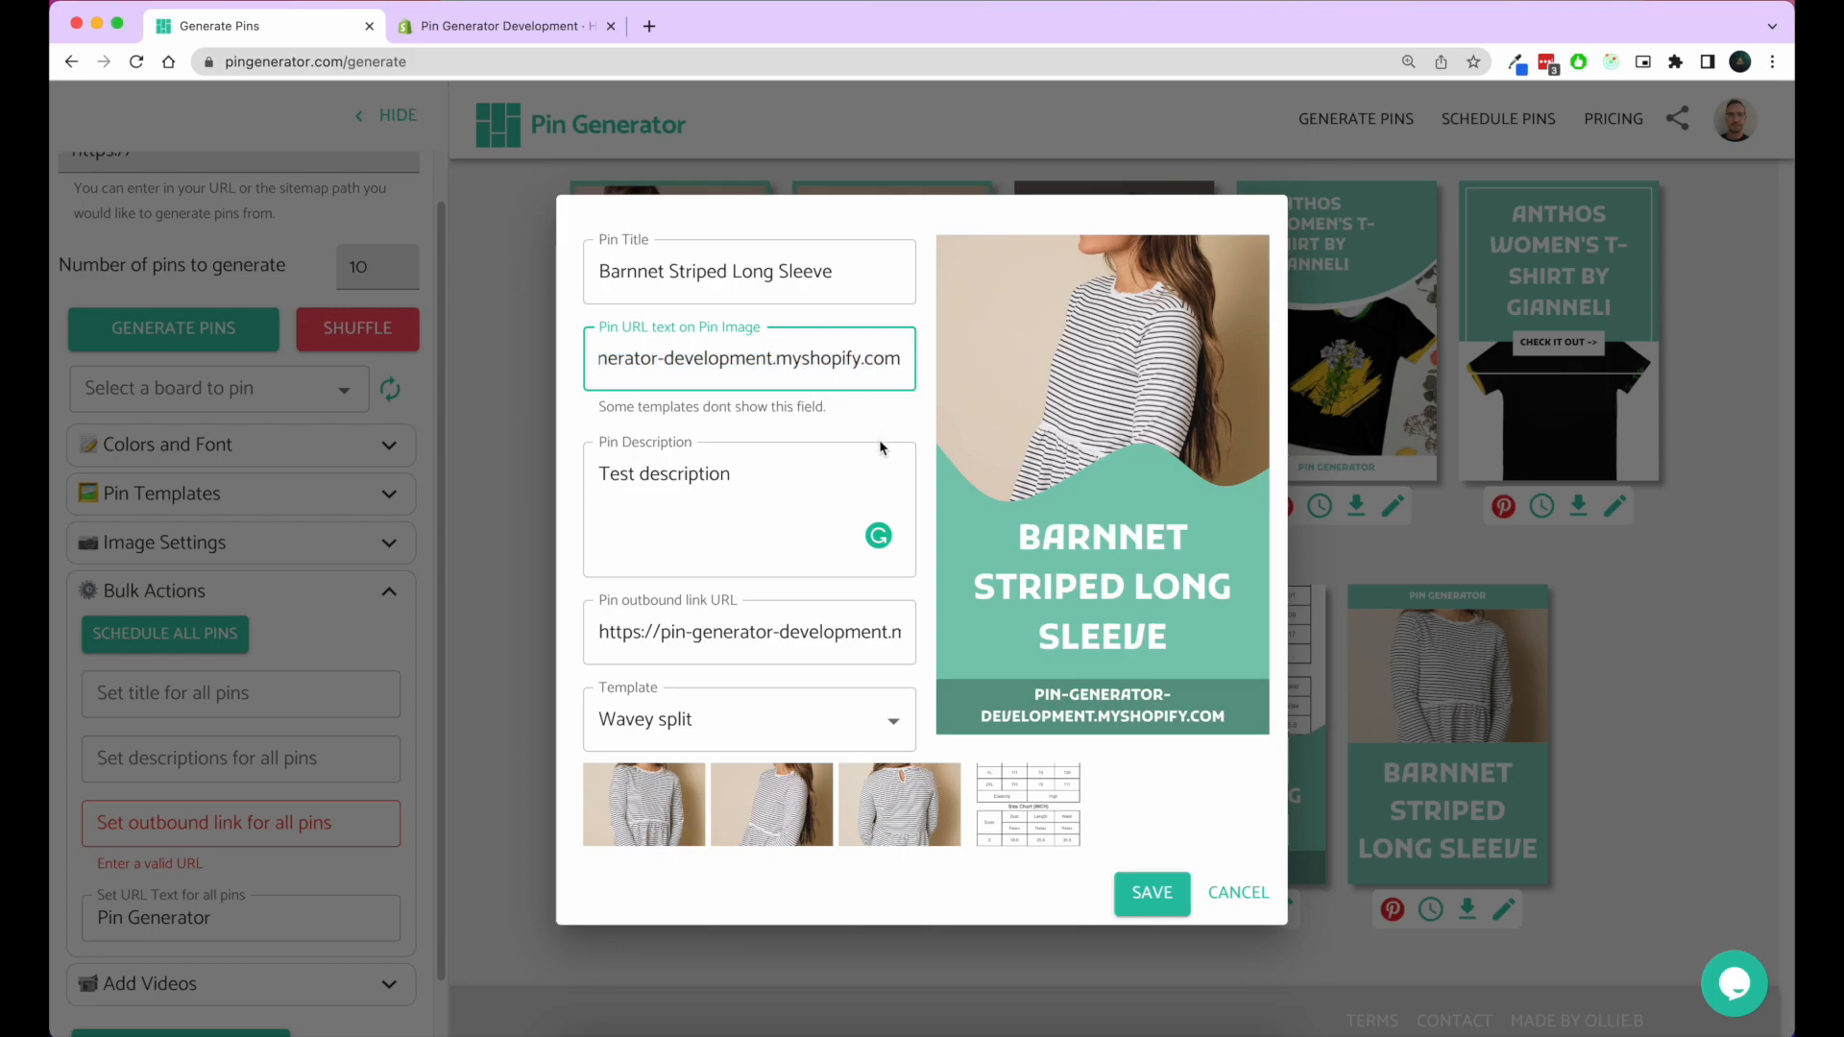
{"action": "mouse_move", "coordinate": [223, 929]}
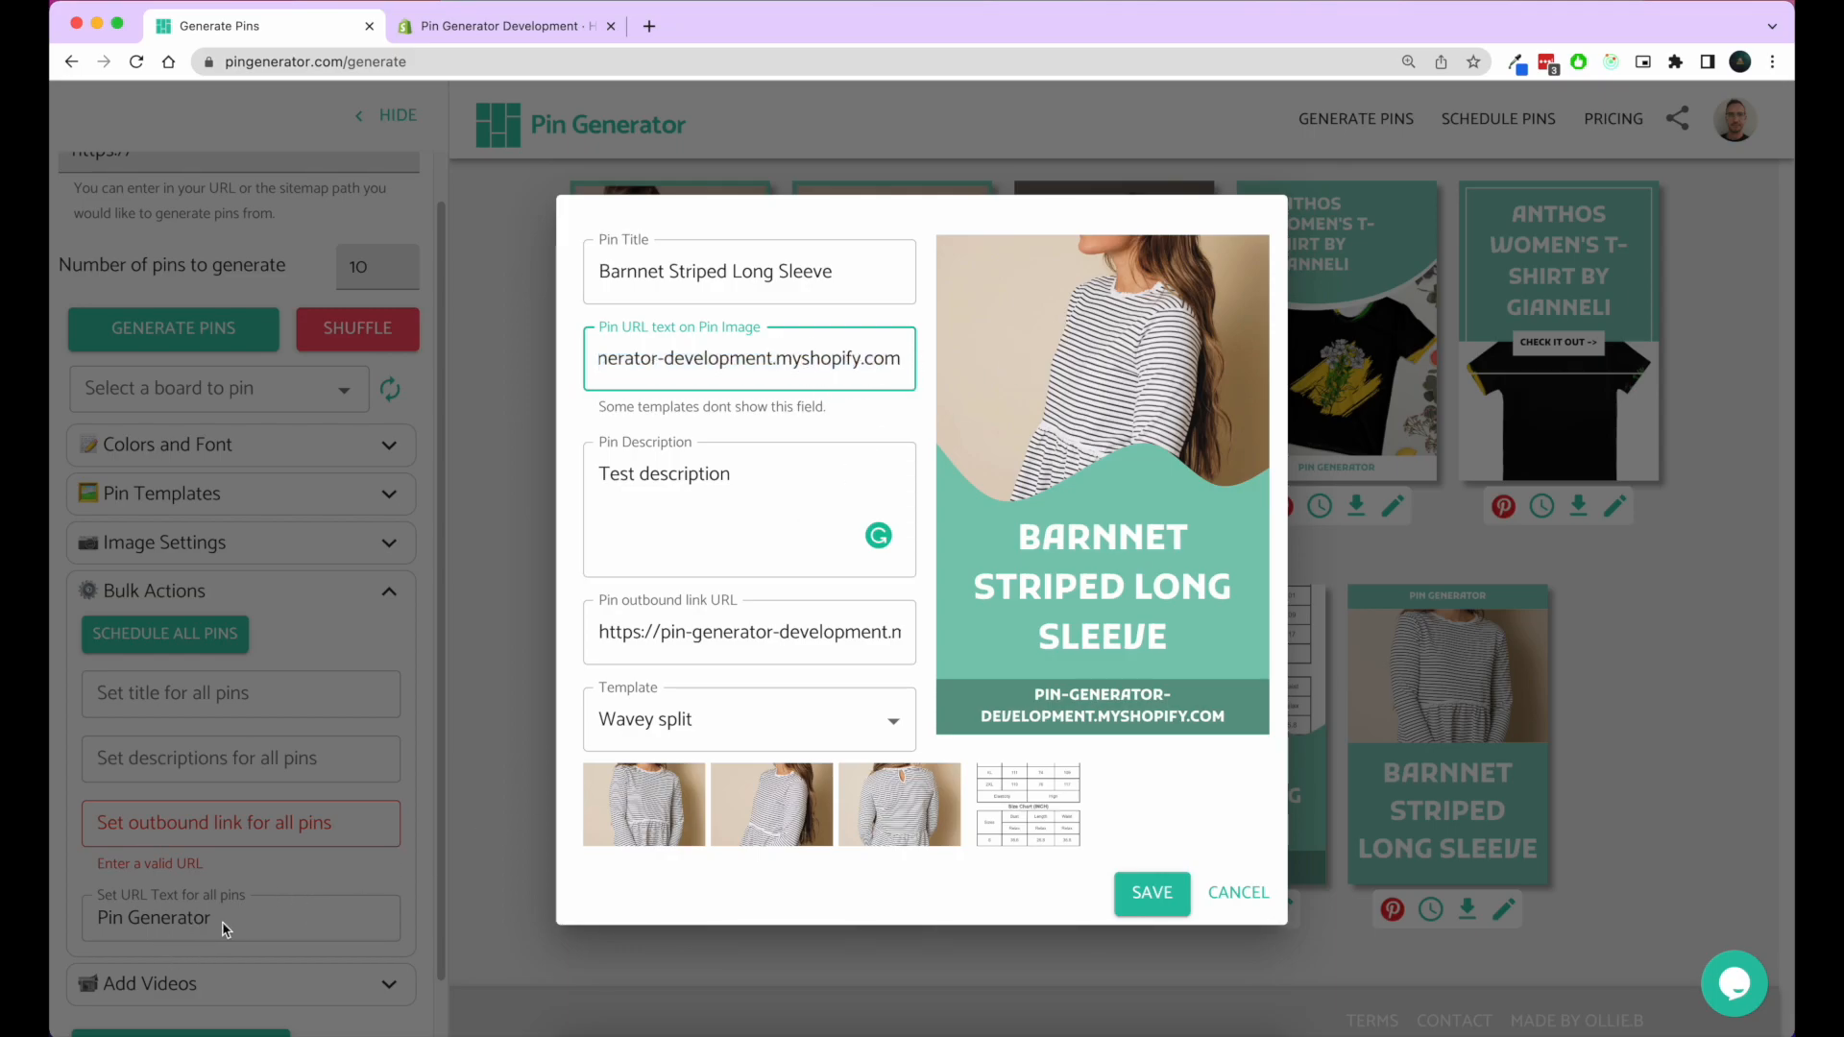
{"action": "mouse_move", "coordinate": [954, 290]}
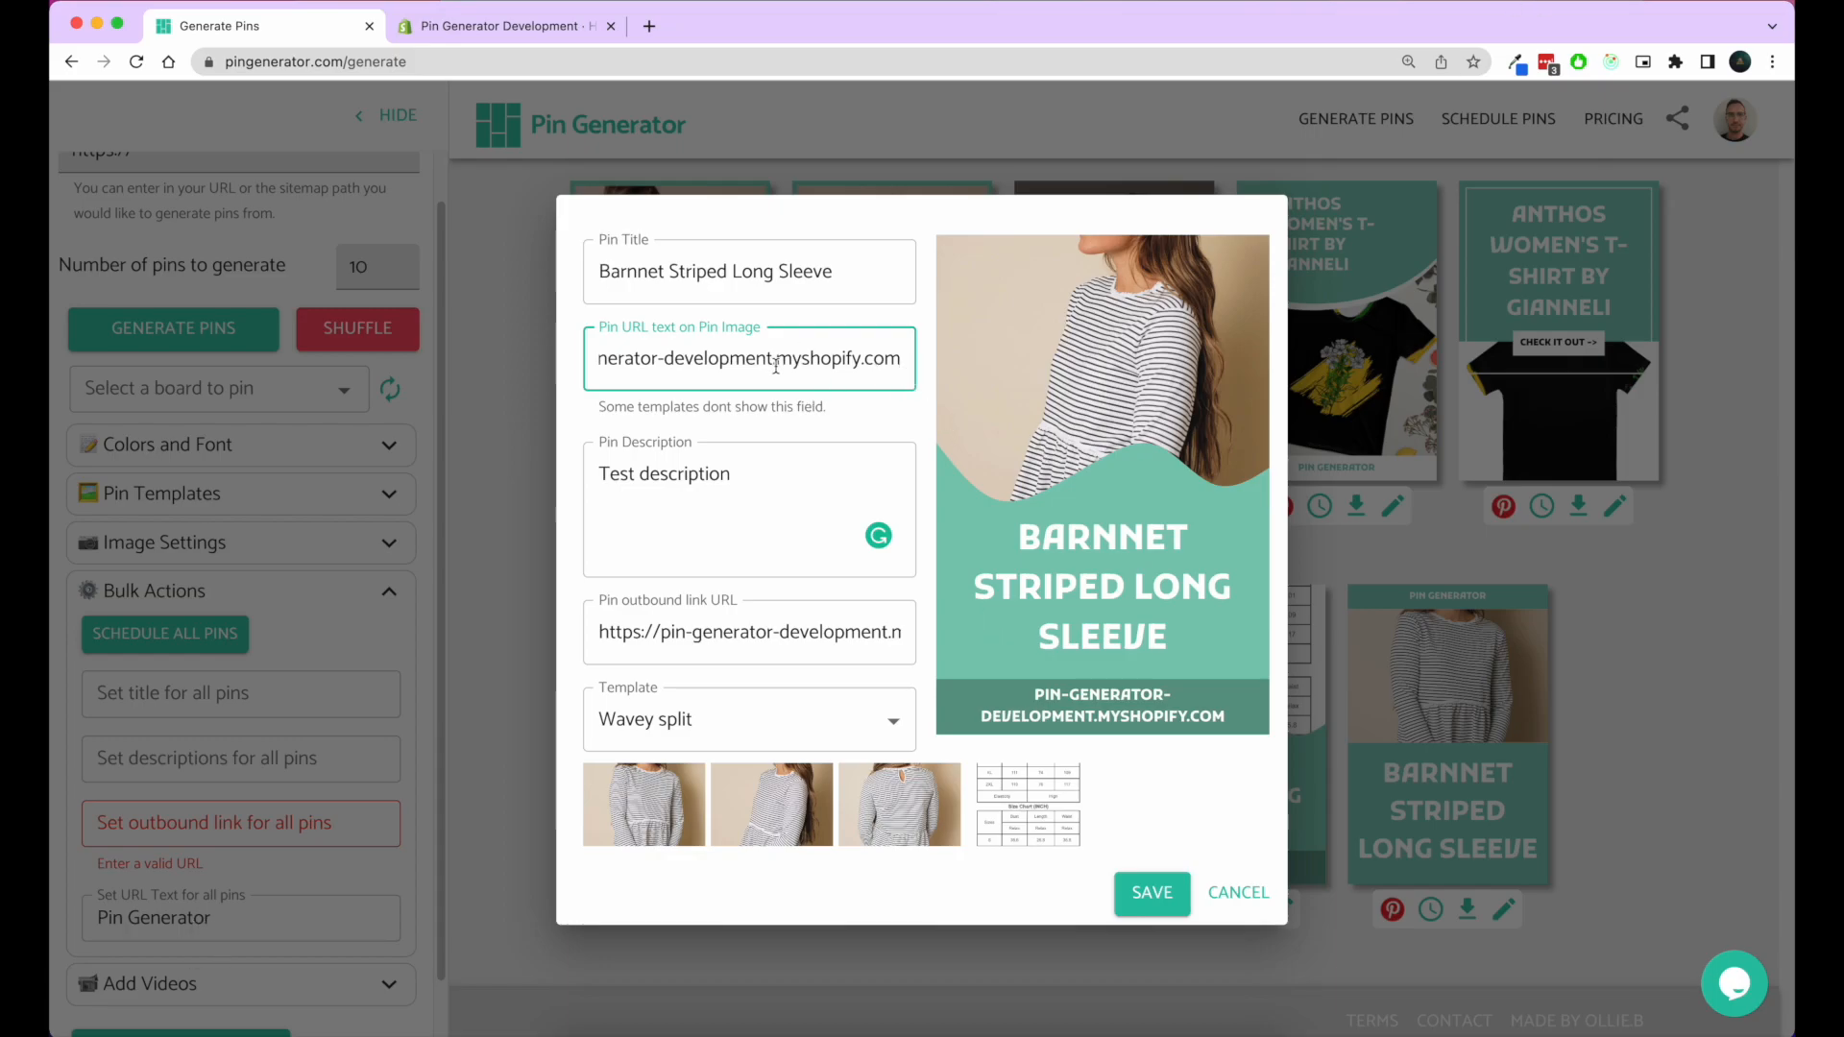
{"action": "left_click", "coordinate": [1151, 893]}
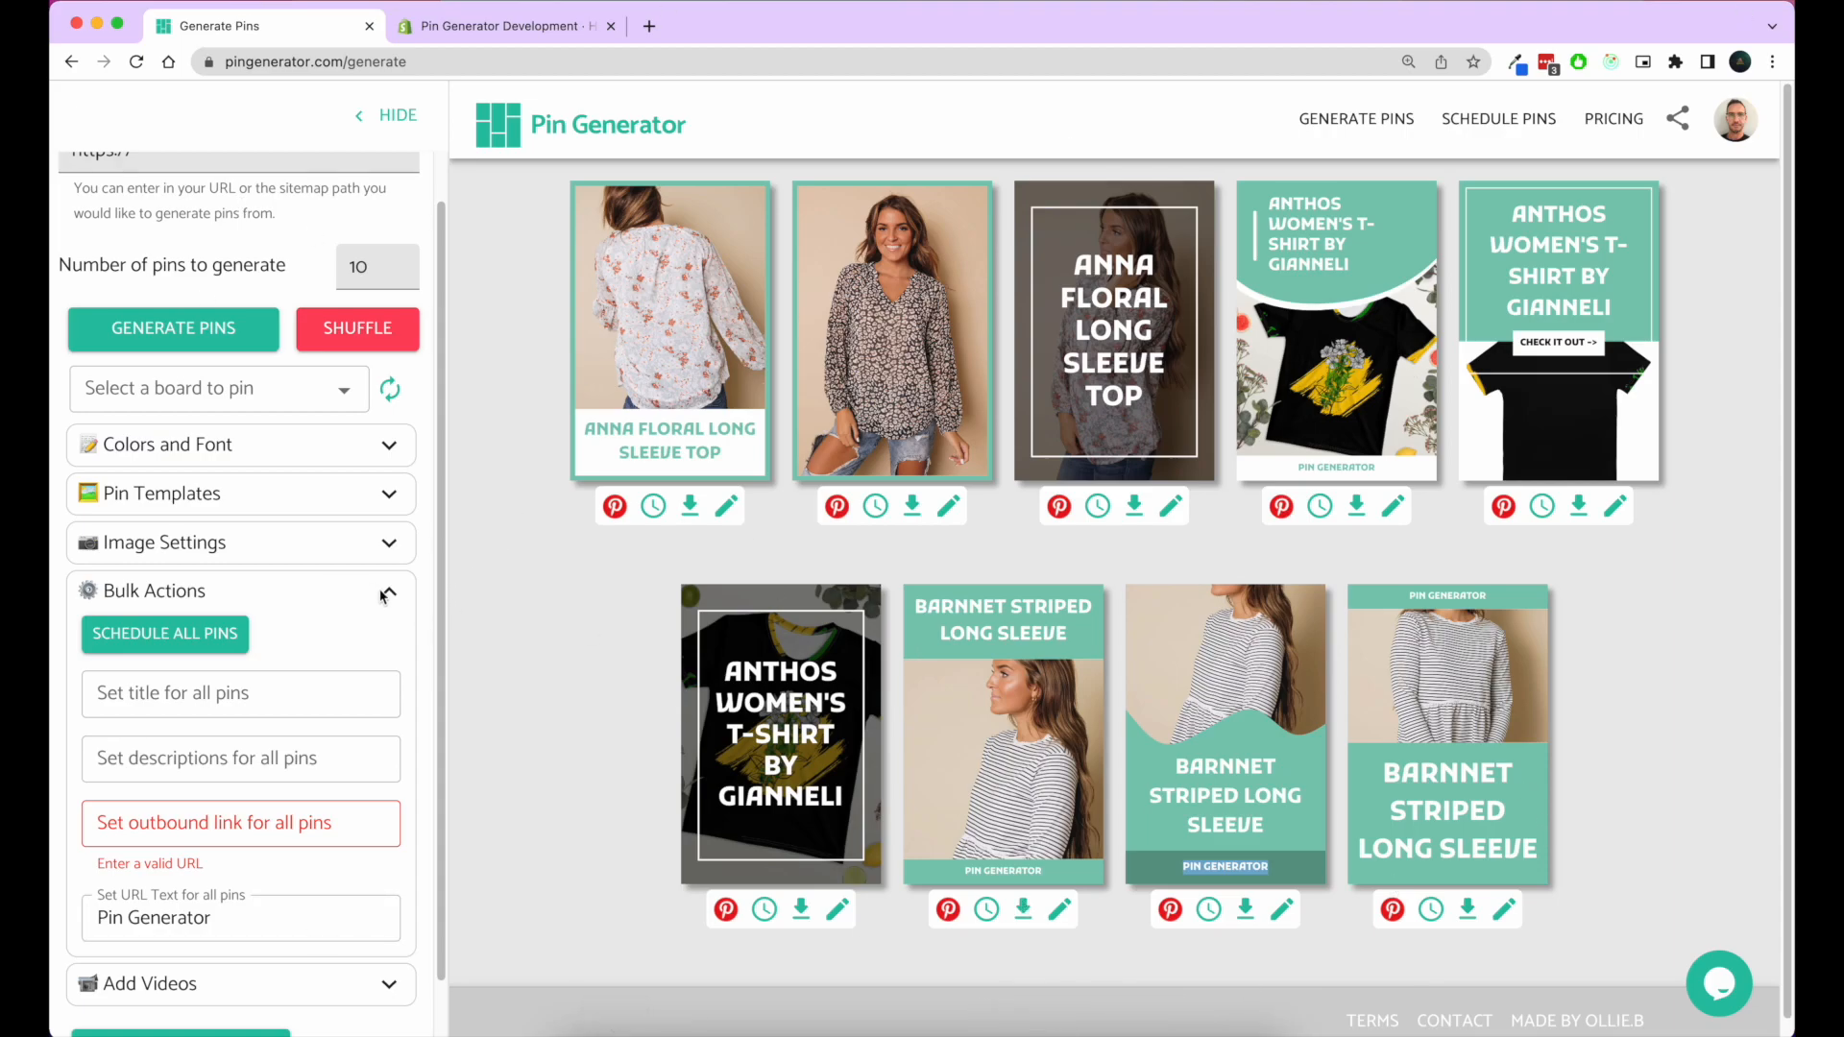
Step: In image settings, randomize product images and toggle Contain Images on, then off
{"action": "left_click", "coordinate": [240, 543]}
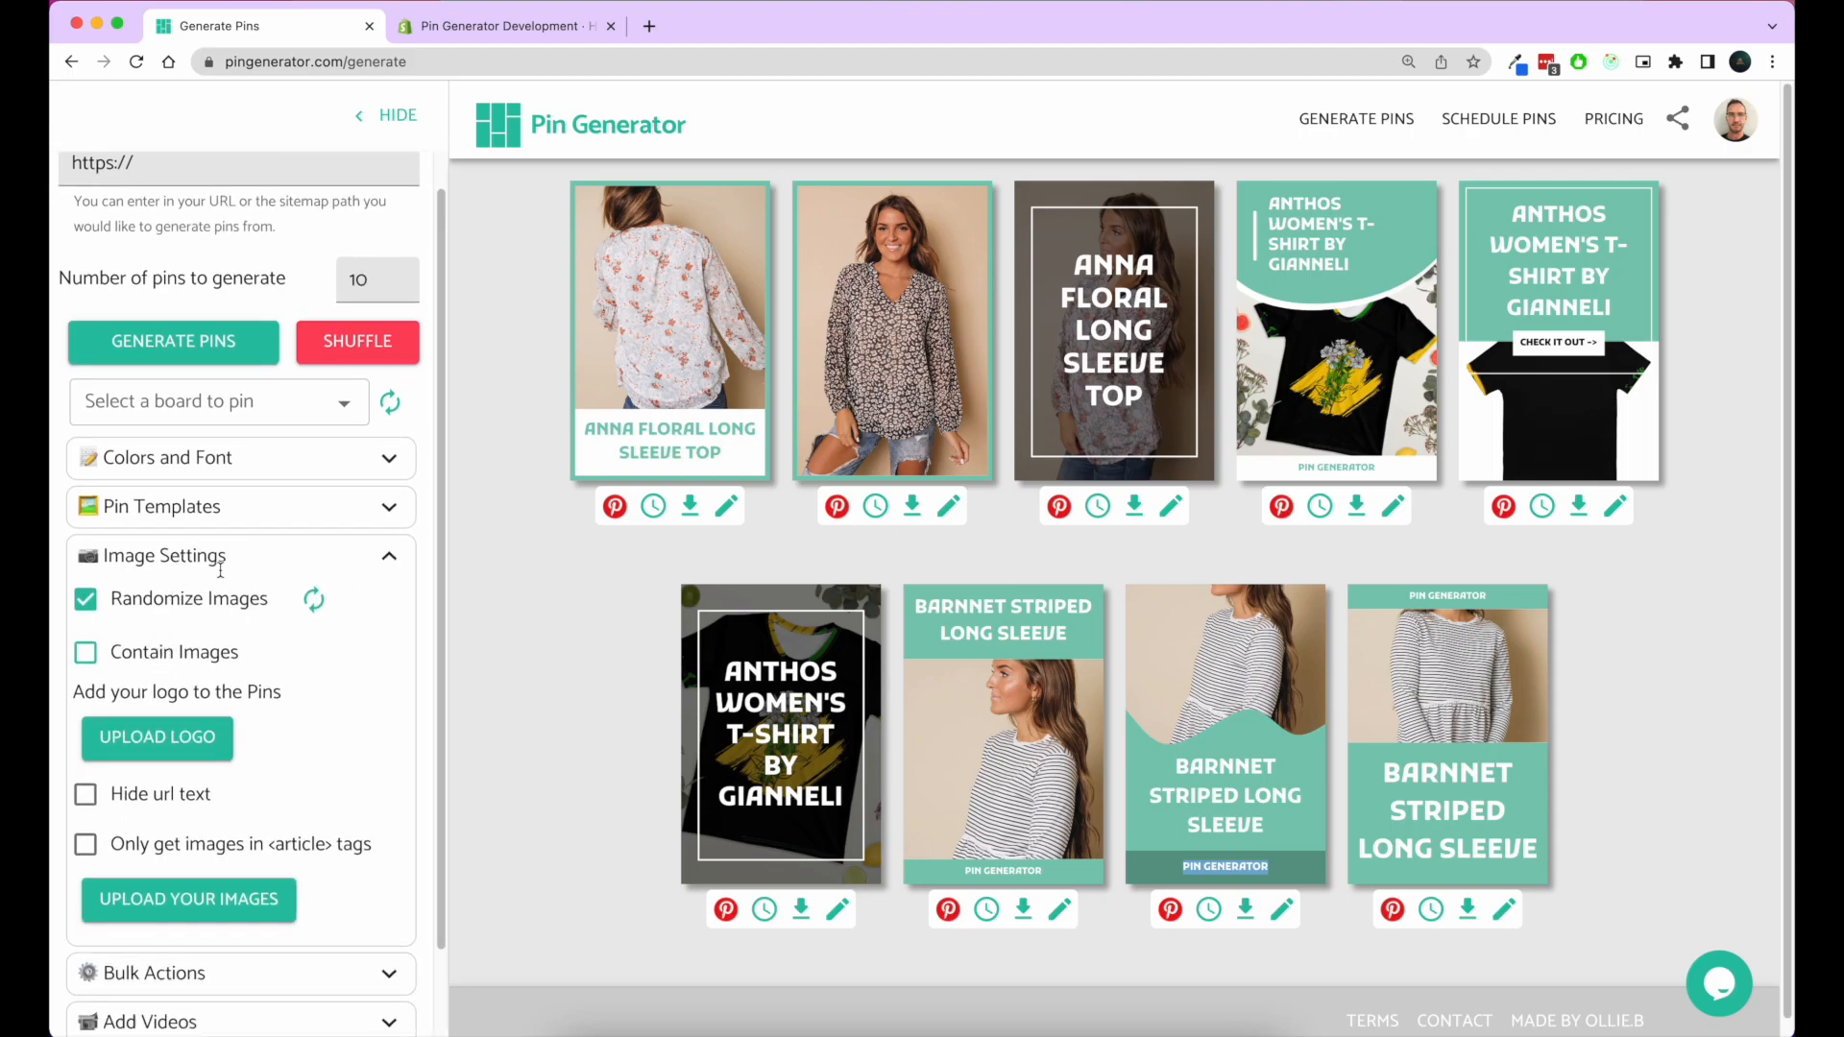
{"action": "left_click", "coordinate": [313, 599]}
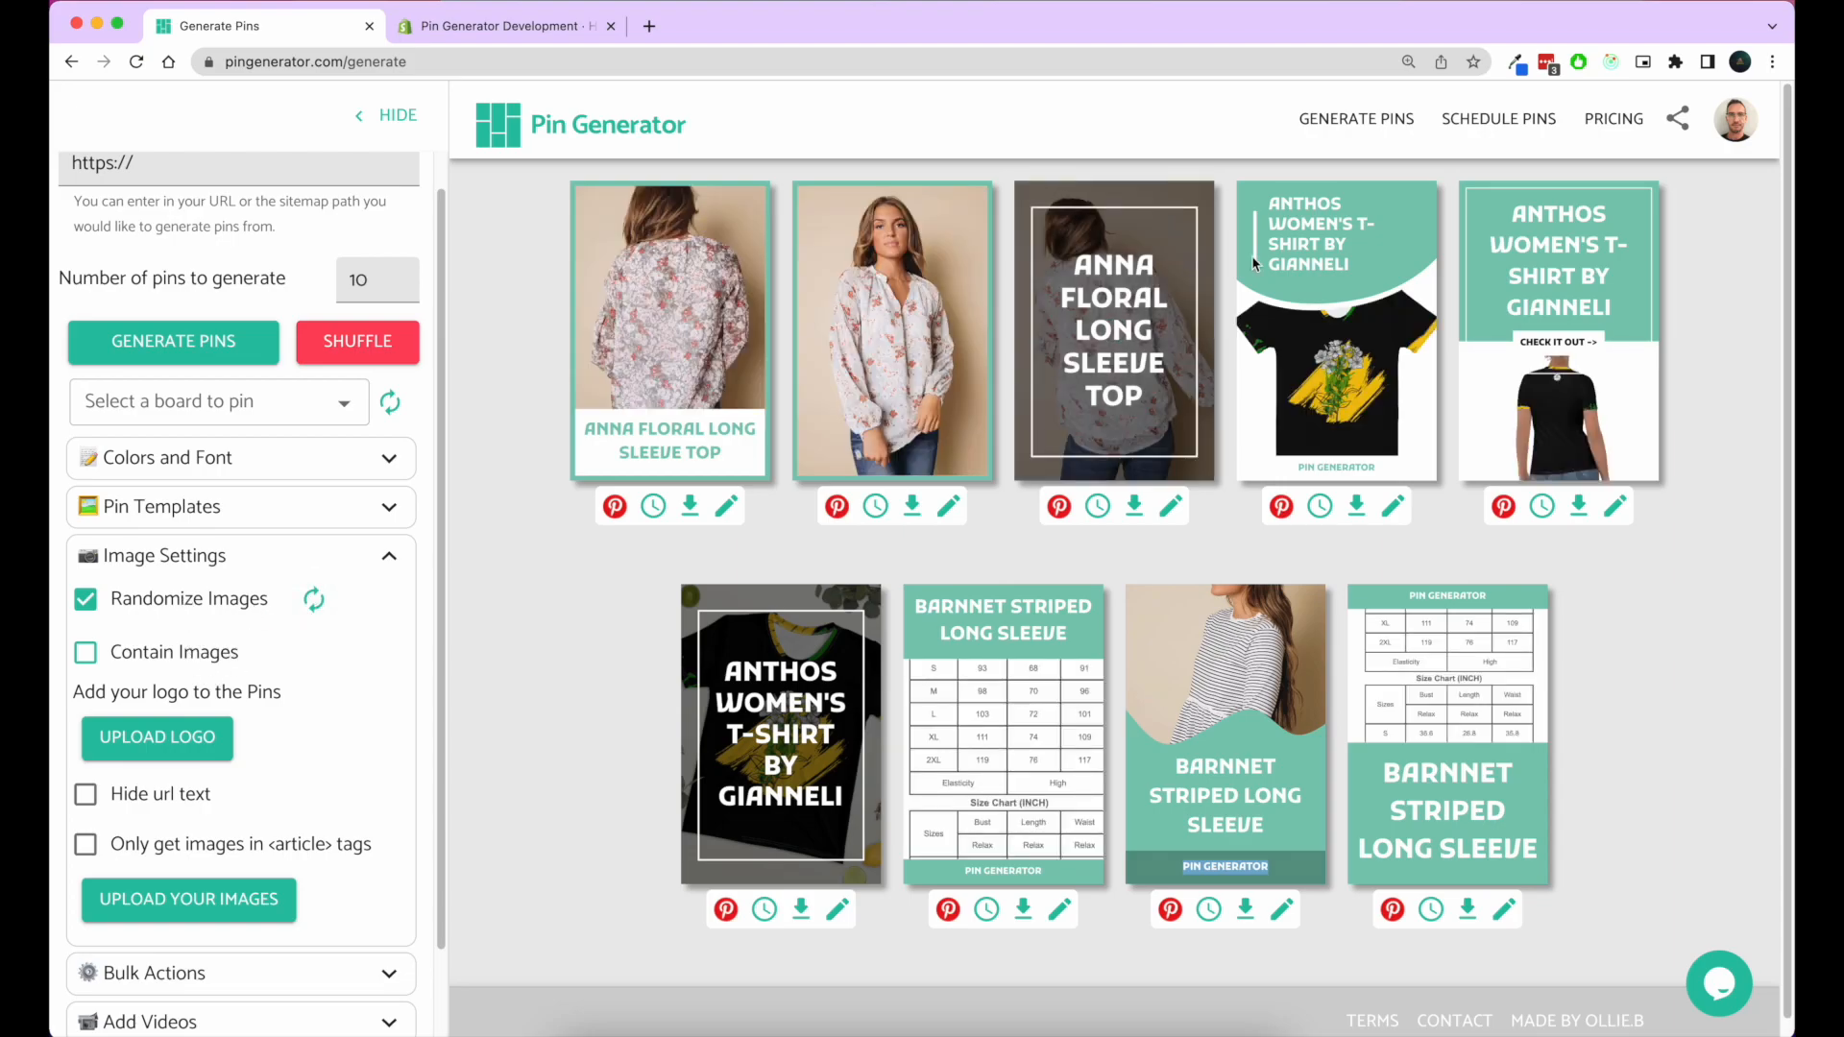
{"action": "mouse_move", "coordinate": [269, 639]}
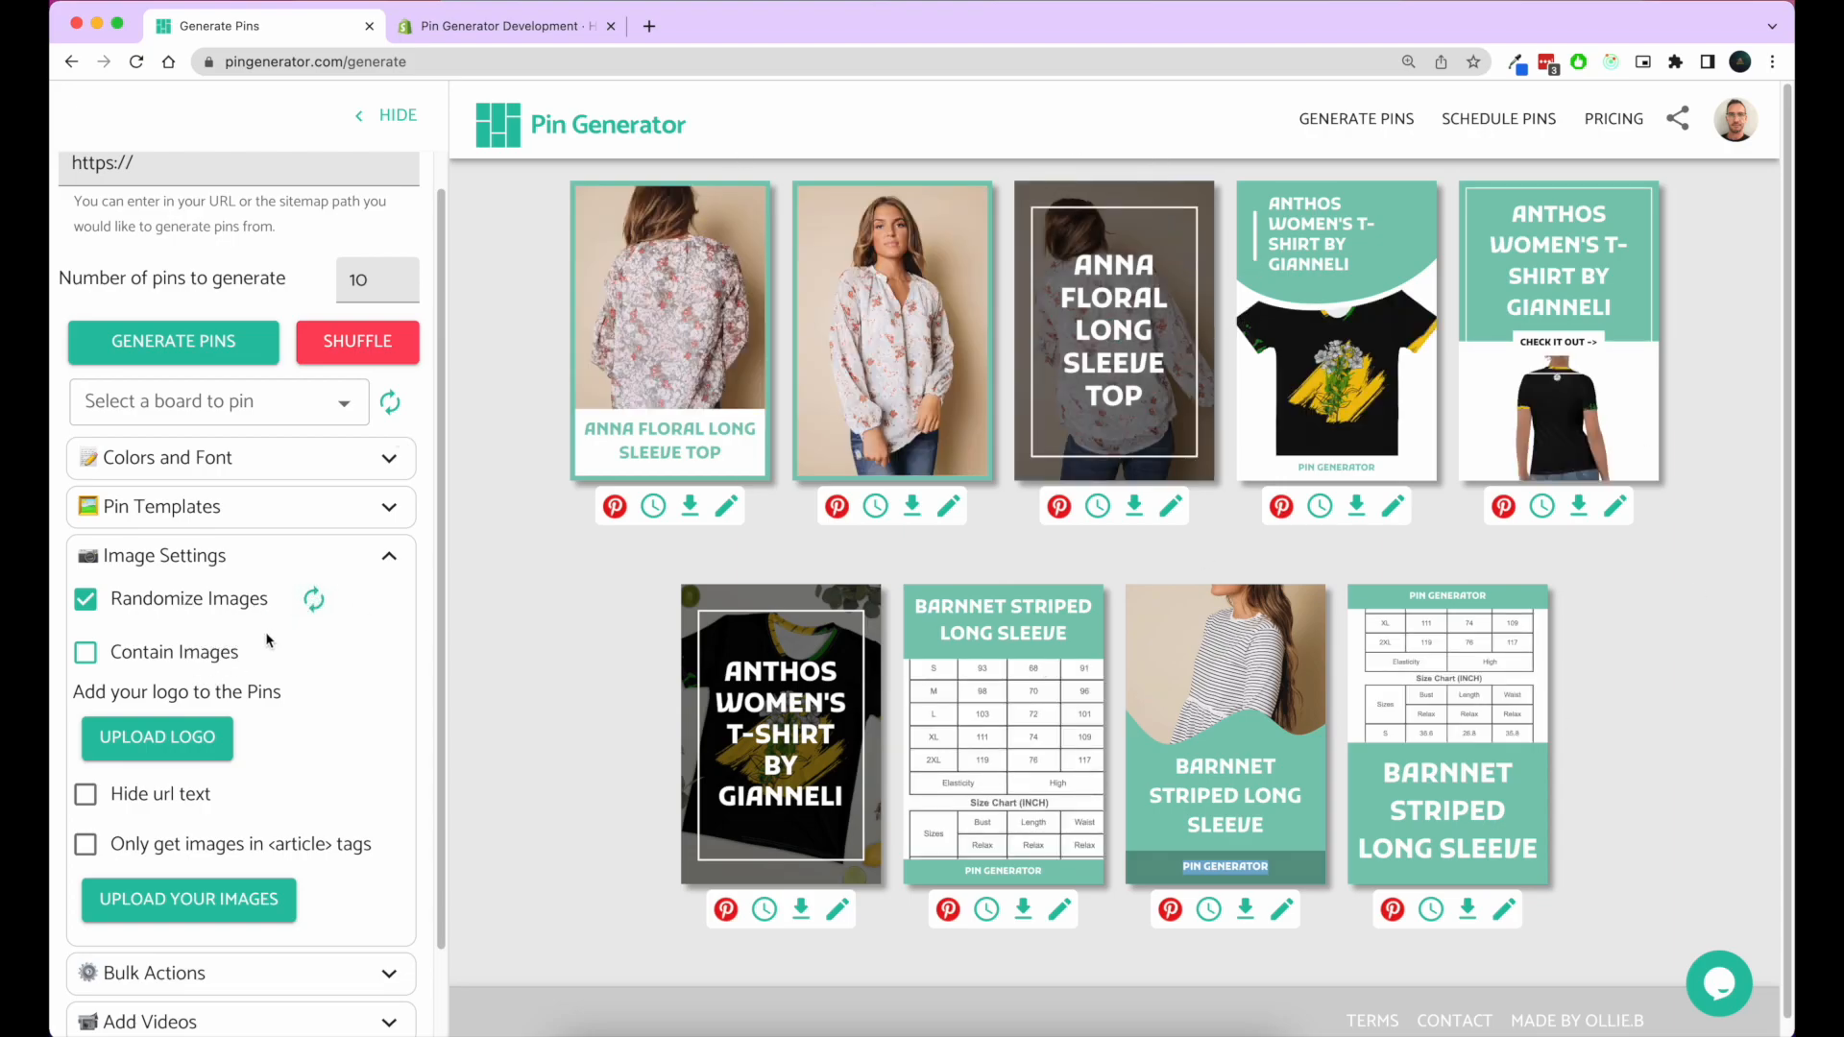
{"action": "left_click", "coordinate": [86, 652]}
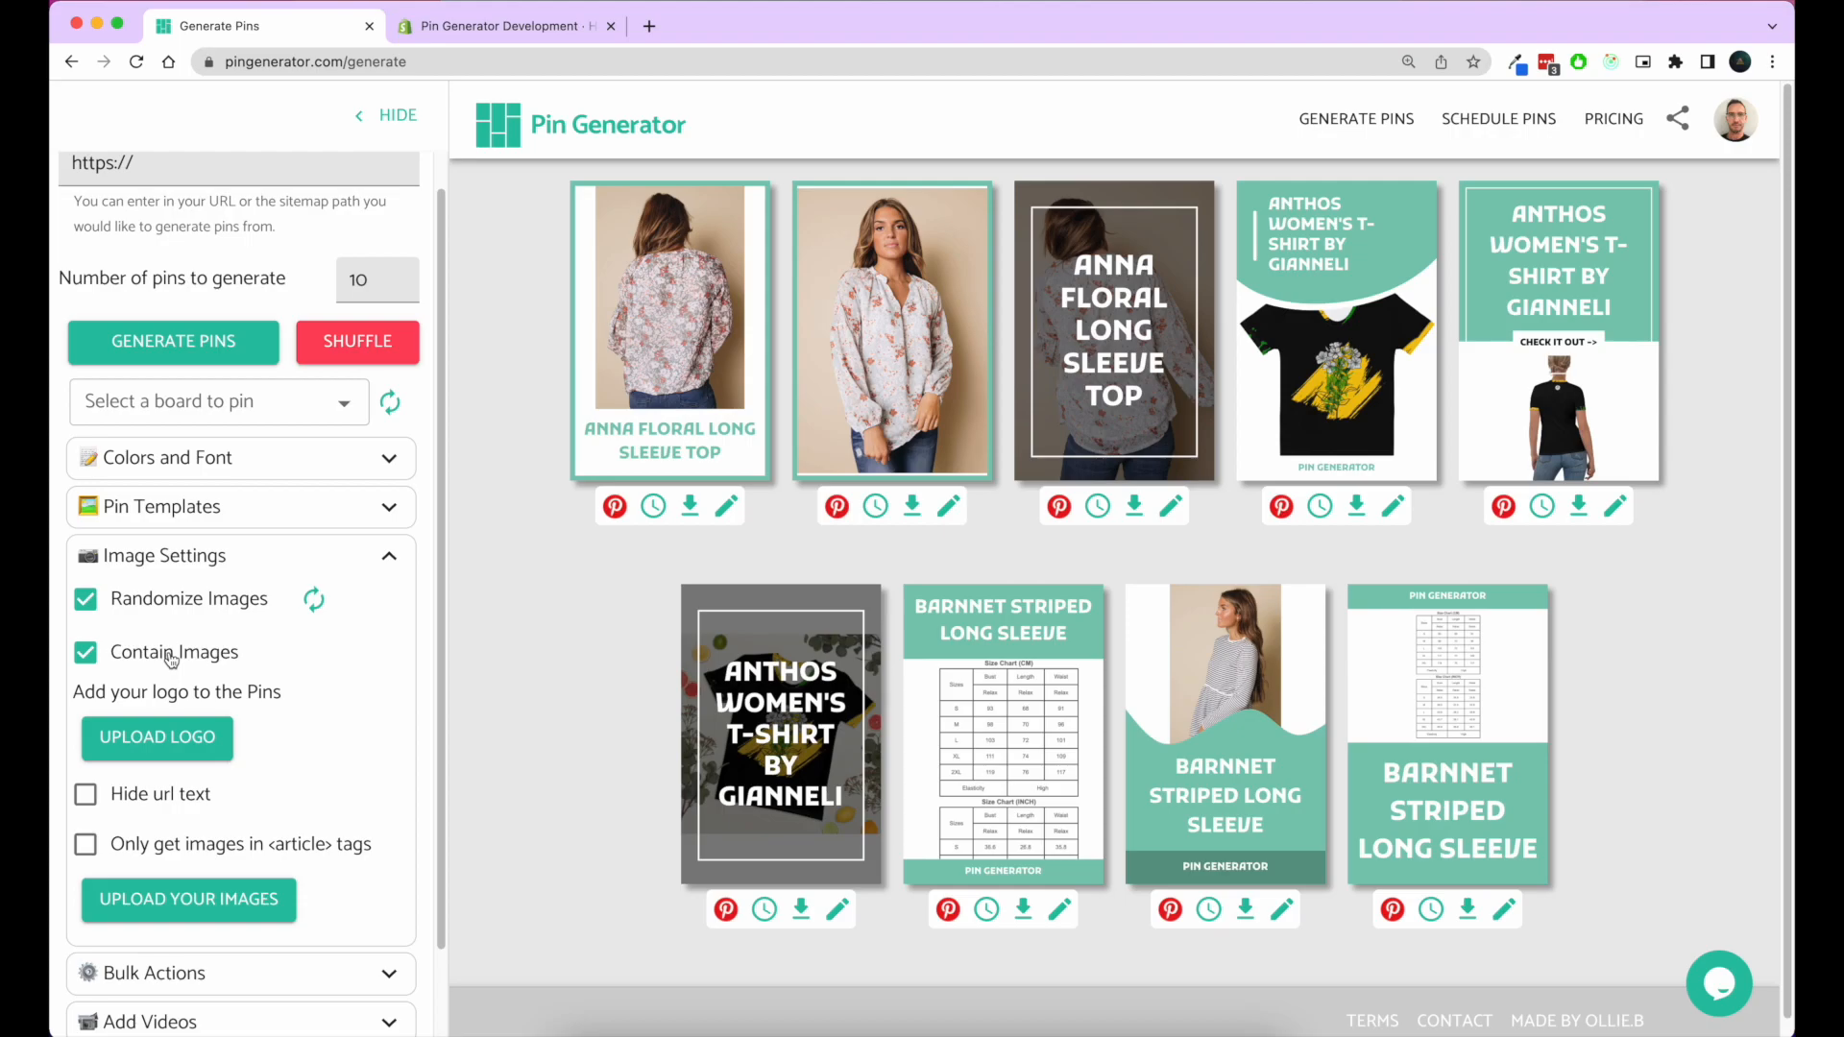
{"action": "left_click", "coordinate": [85, 651]}
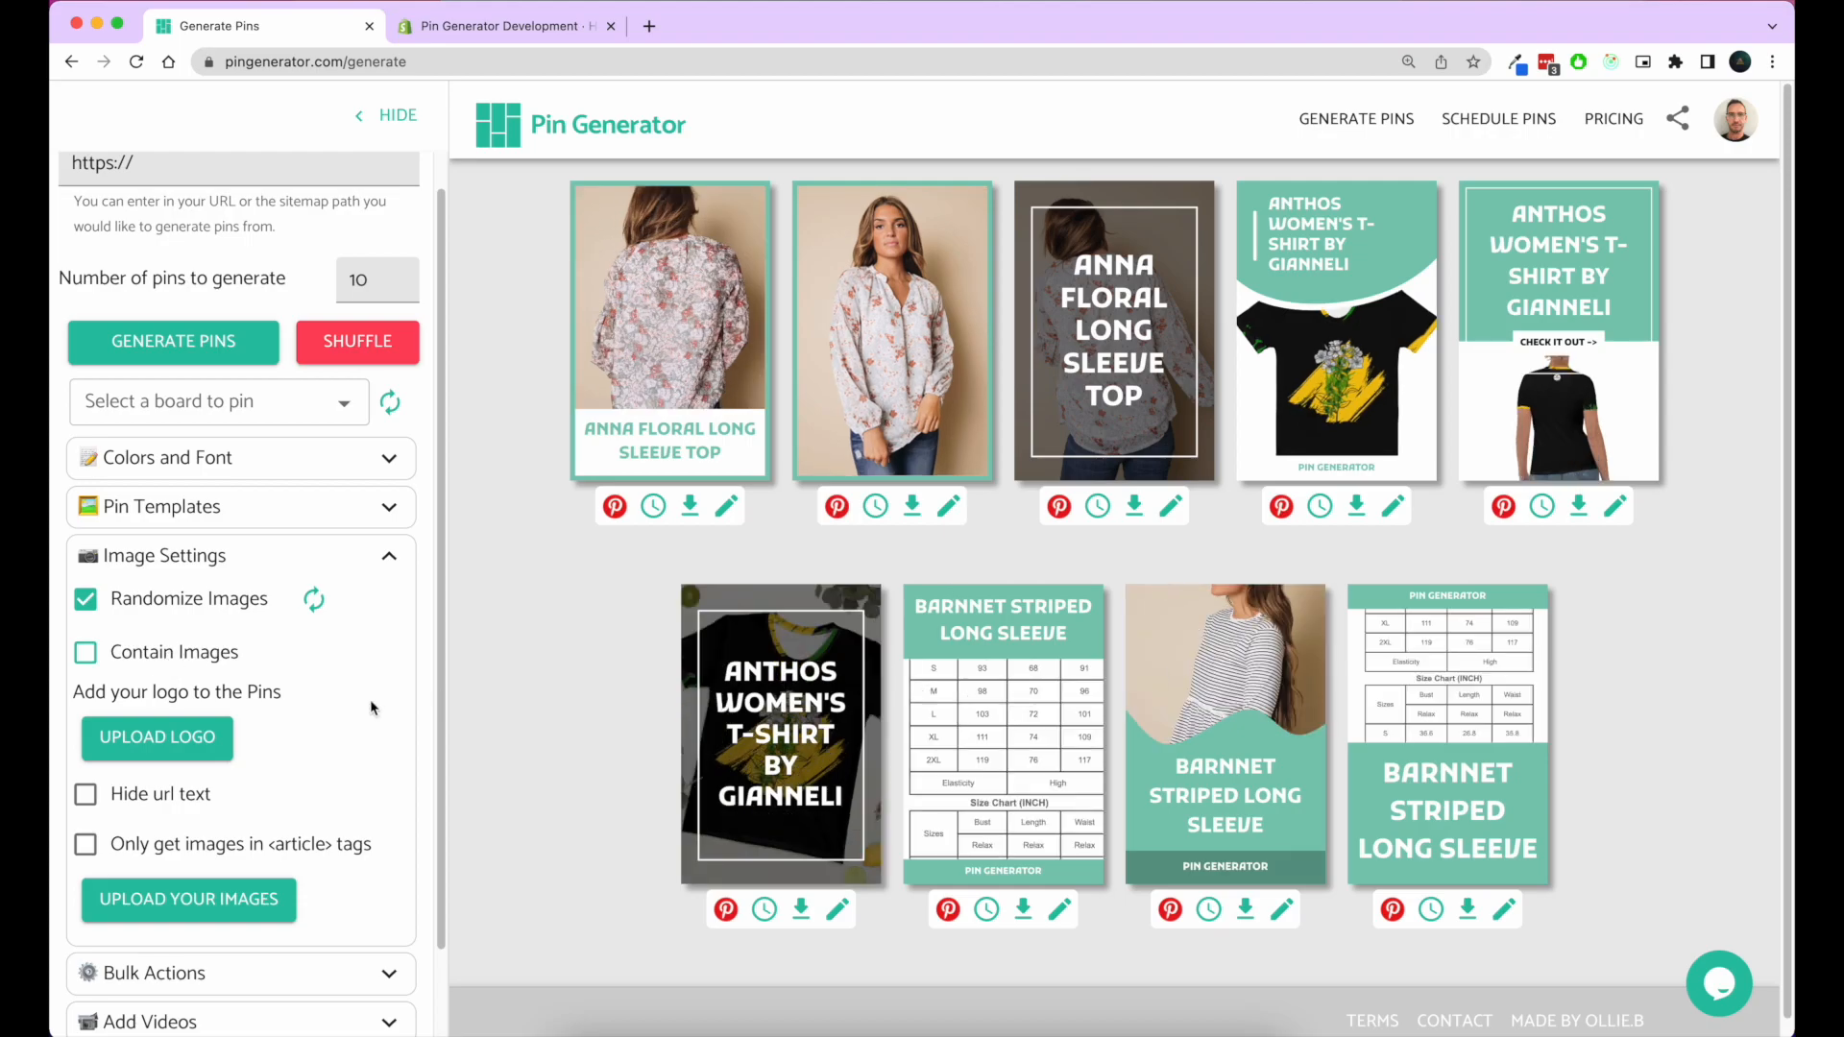
{"action": "mouse_move", "coordinate": [290, 809]}
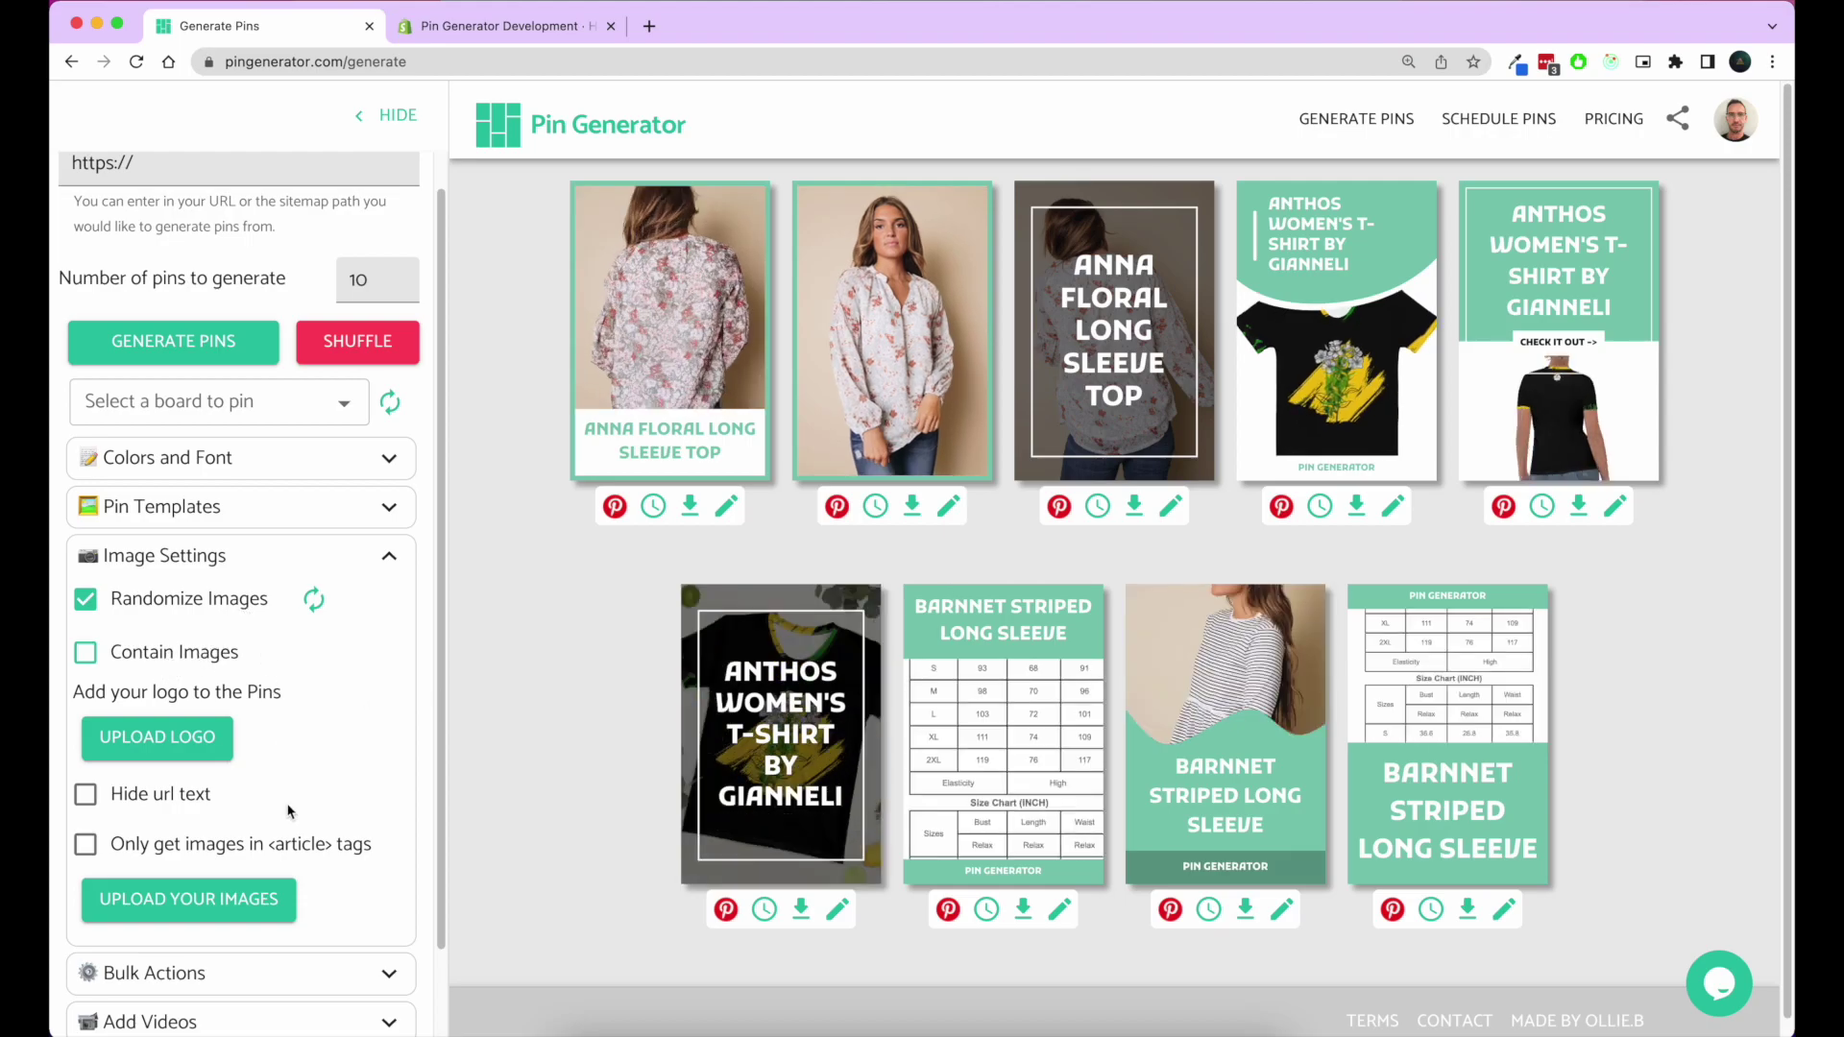
{"action": "mouse_move", "coordinate": [990, 874]}
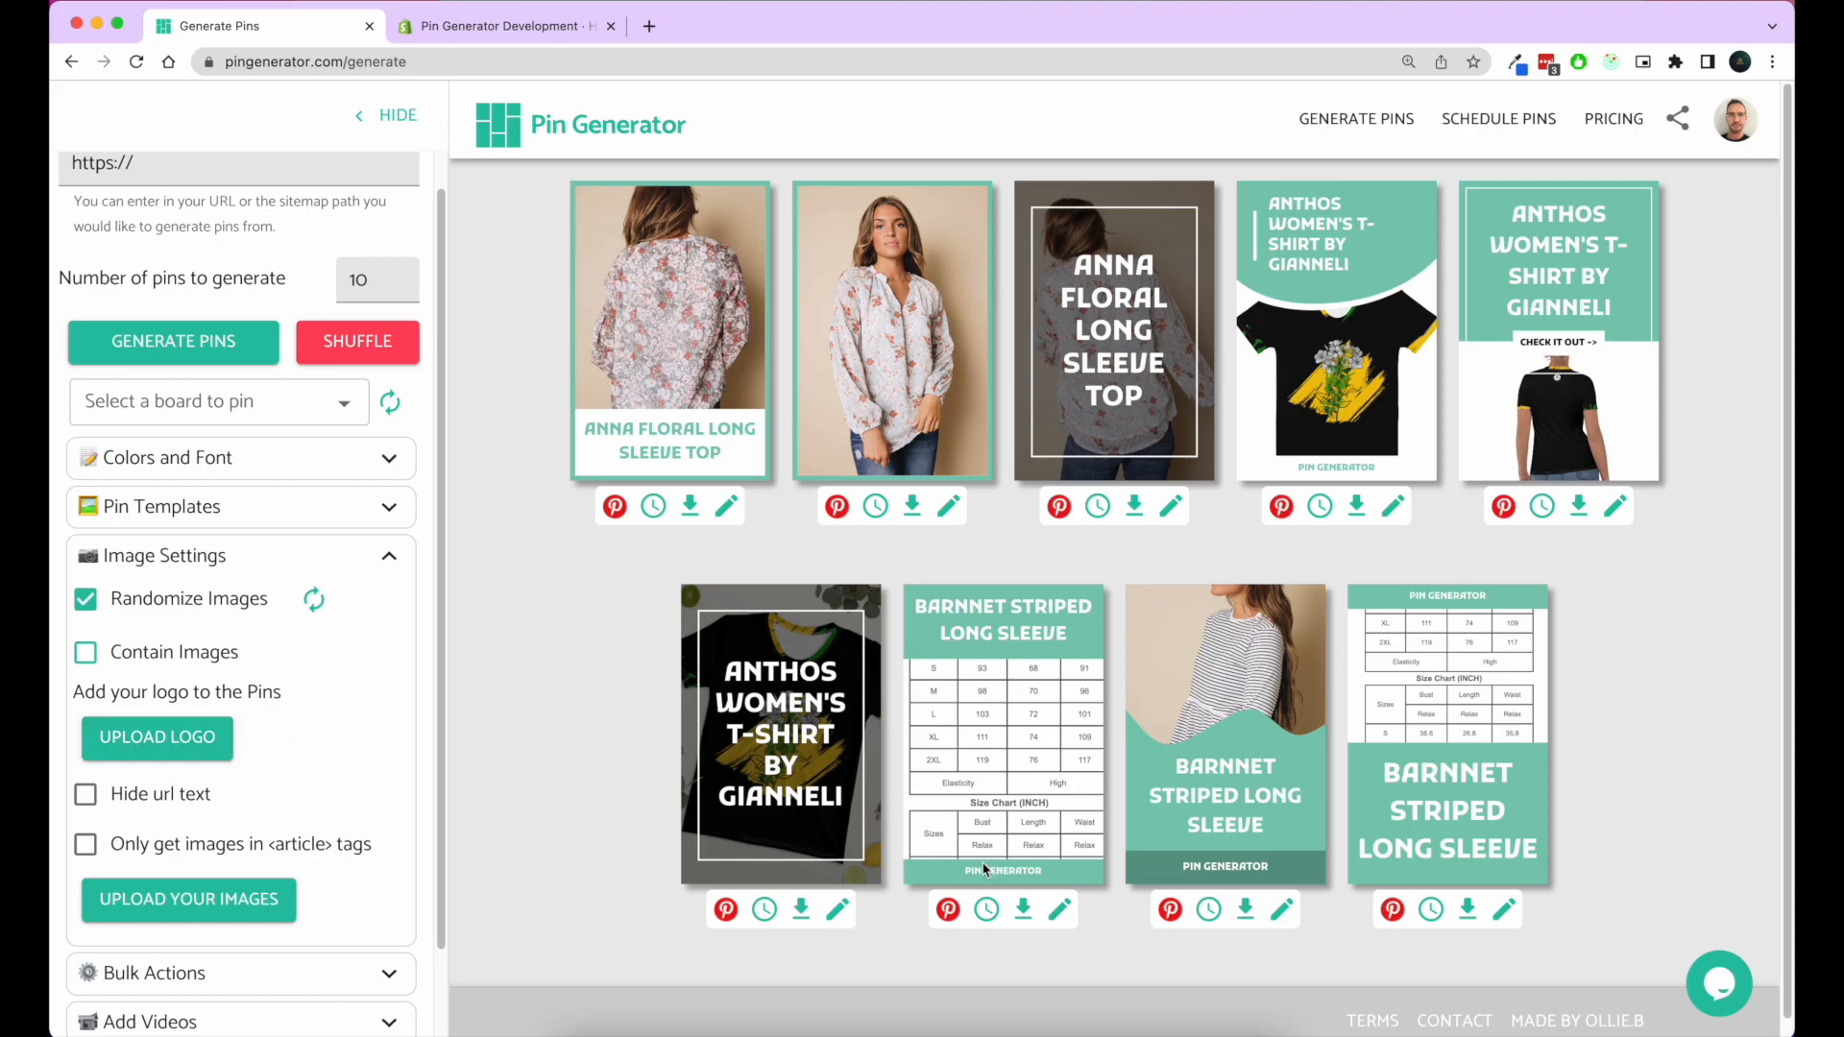
{"action": "mouse_move", "coordinate": [331, 871]}
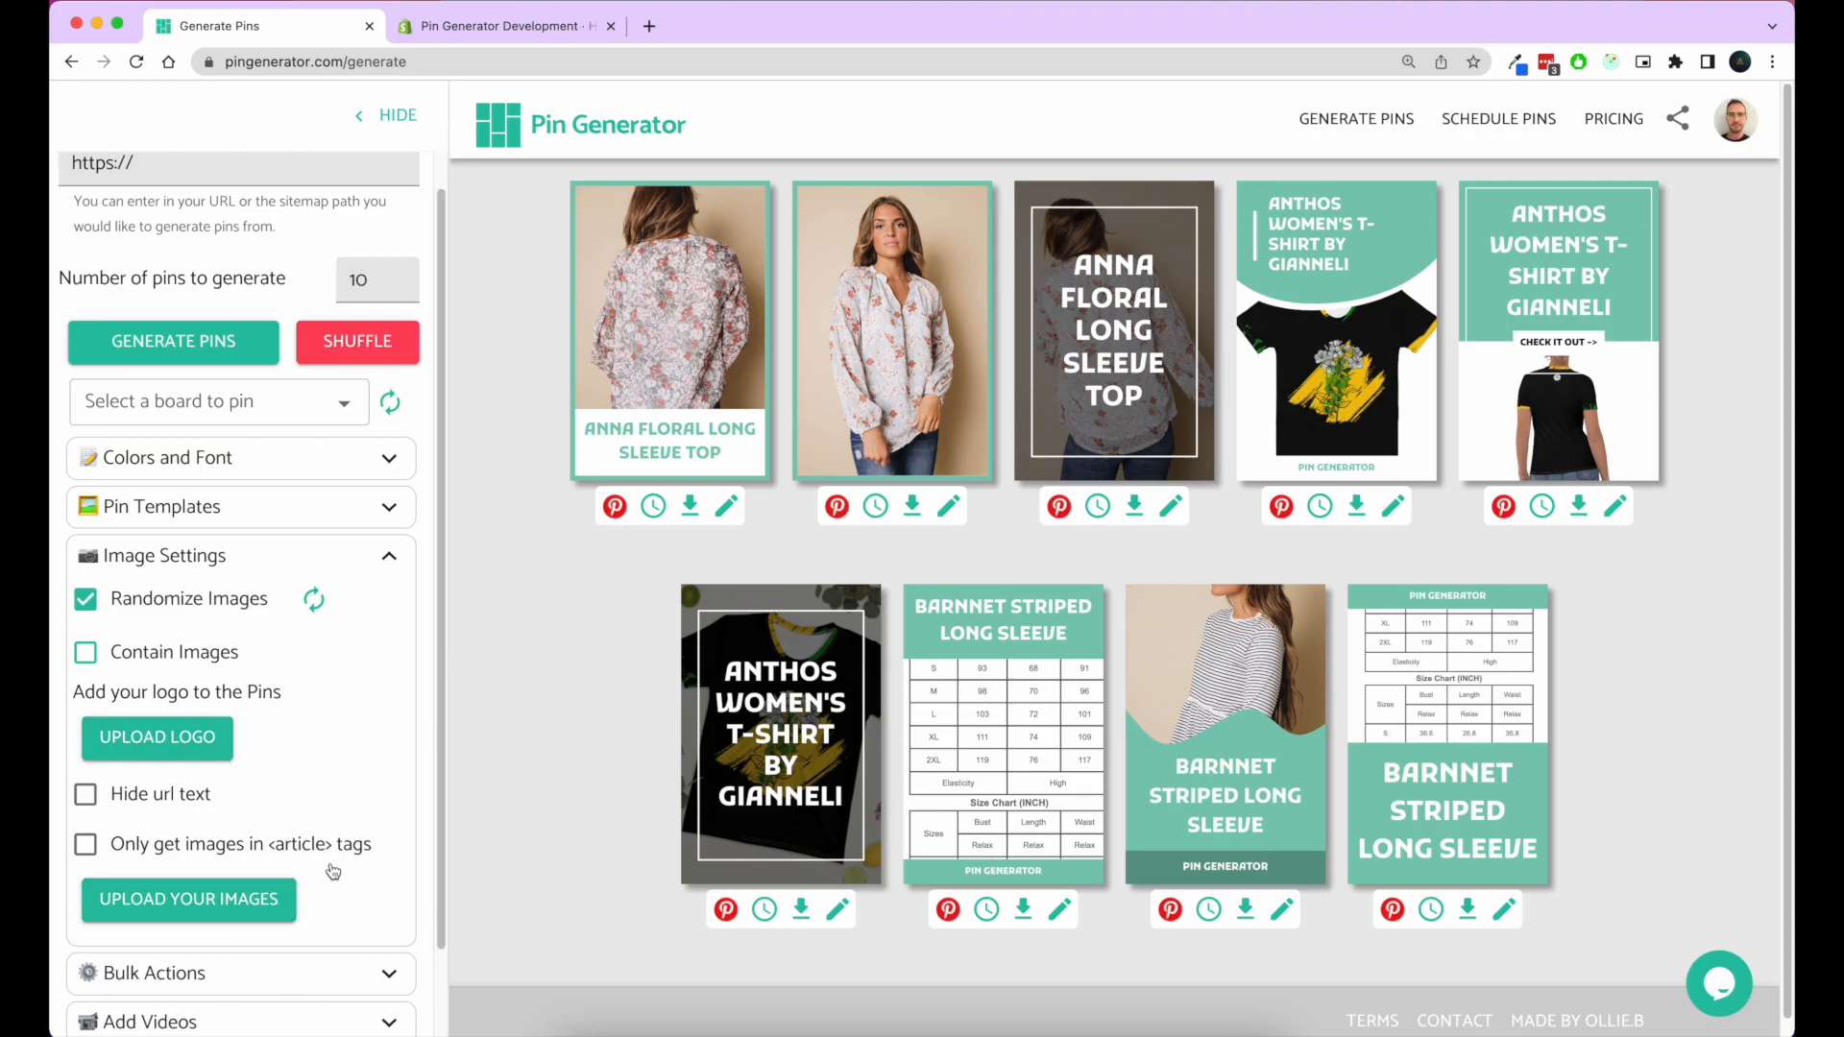
{"action": "mouse_move", "coordinate": [1625, 615]}
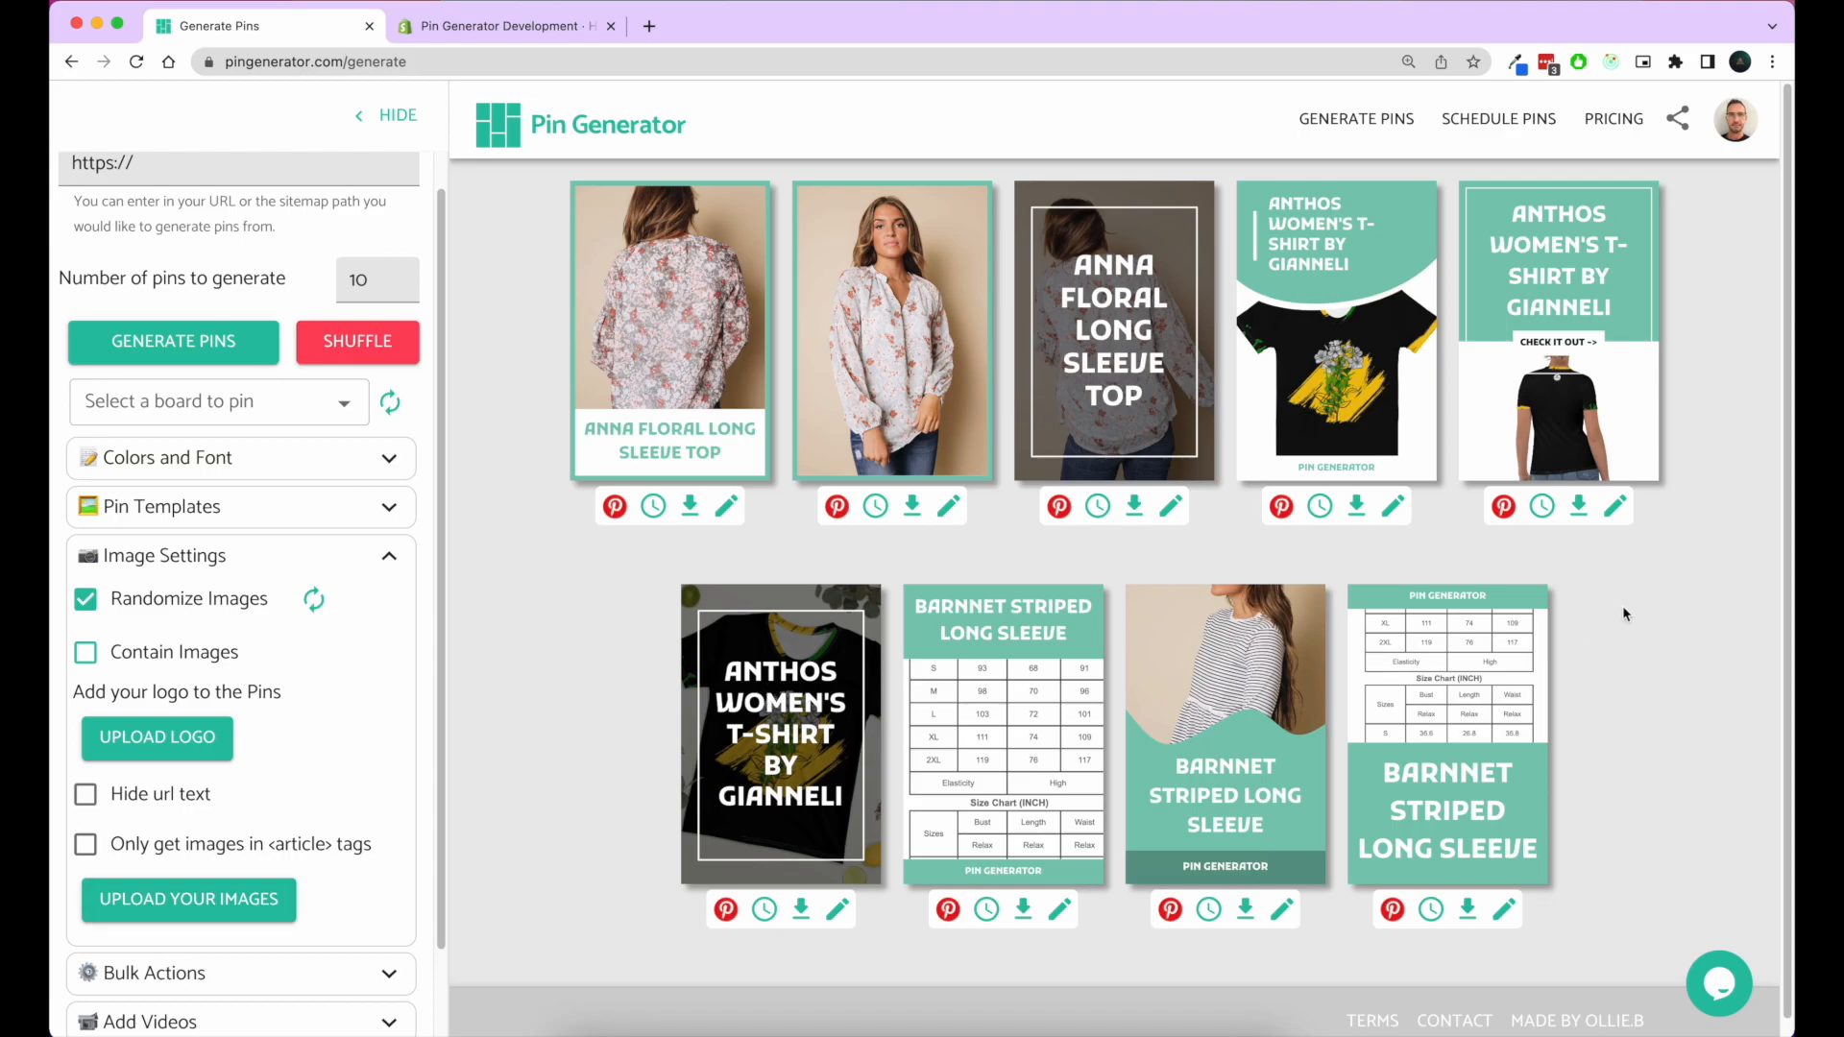
Step: Toggle Hide url text on and back off, then expand the Pin Templates section
{"action": "left_click", "coordinate": [86, 794]}
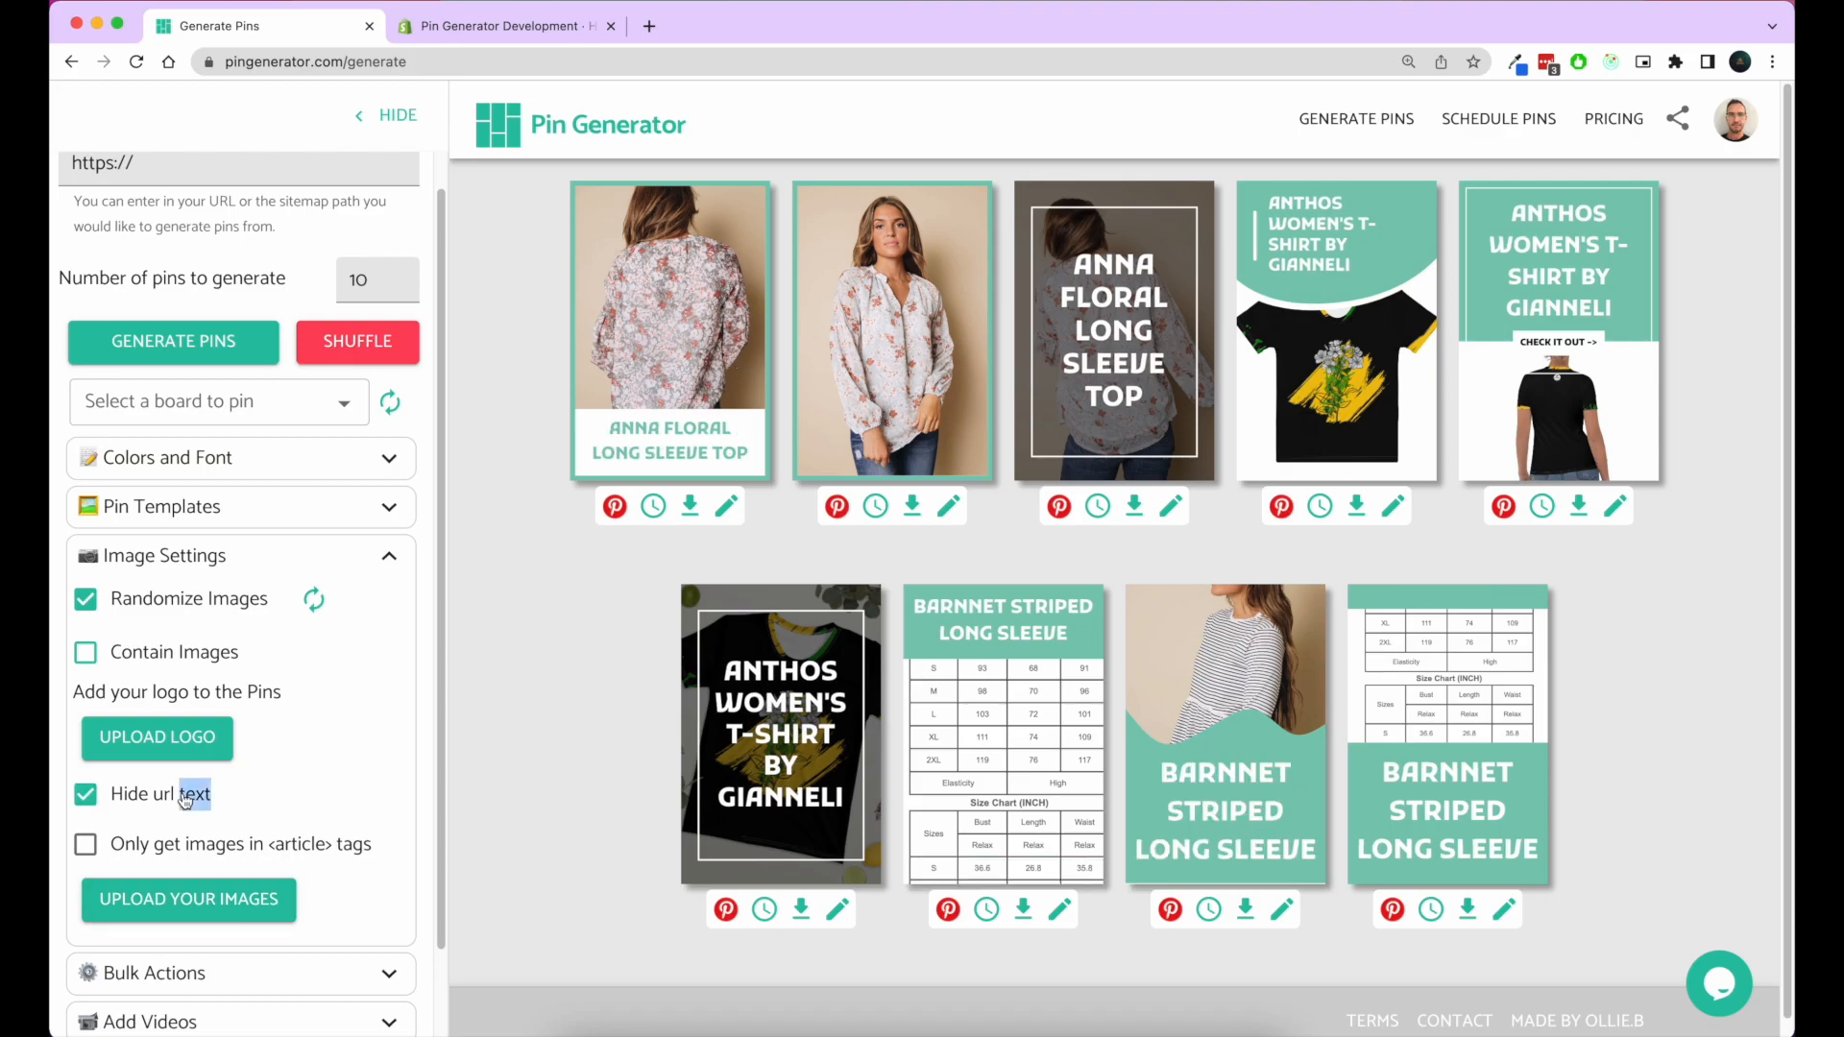
{"action": "left_click", "coordinate": [85, 794]}
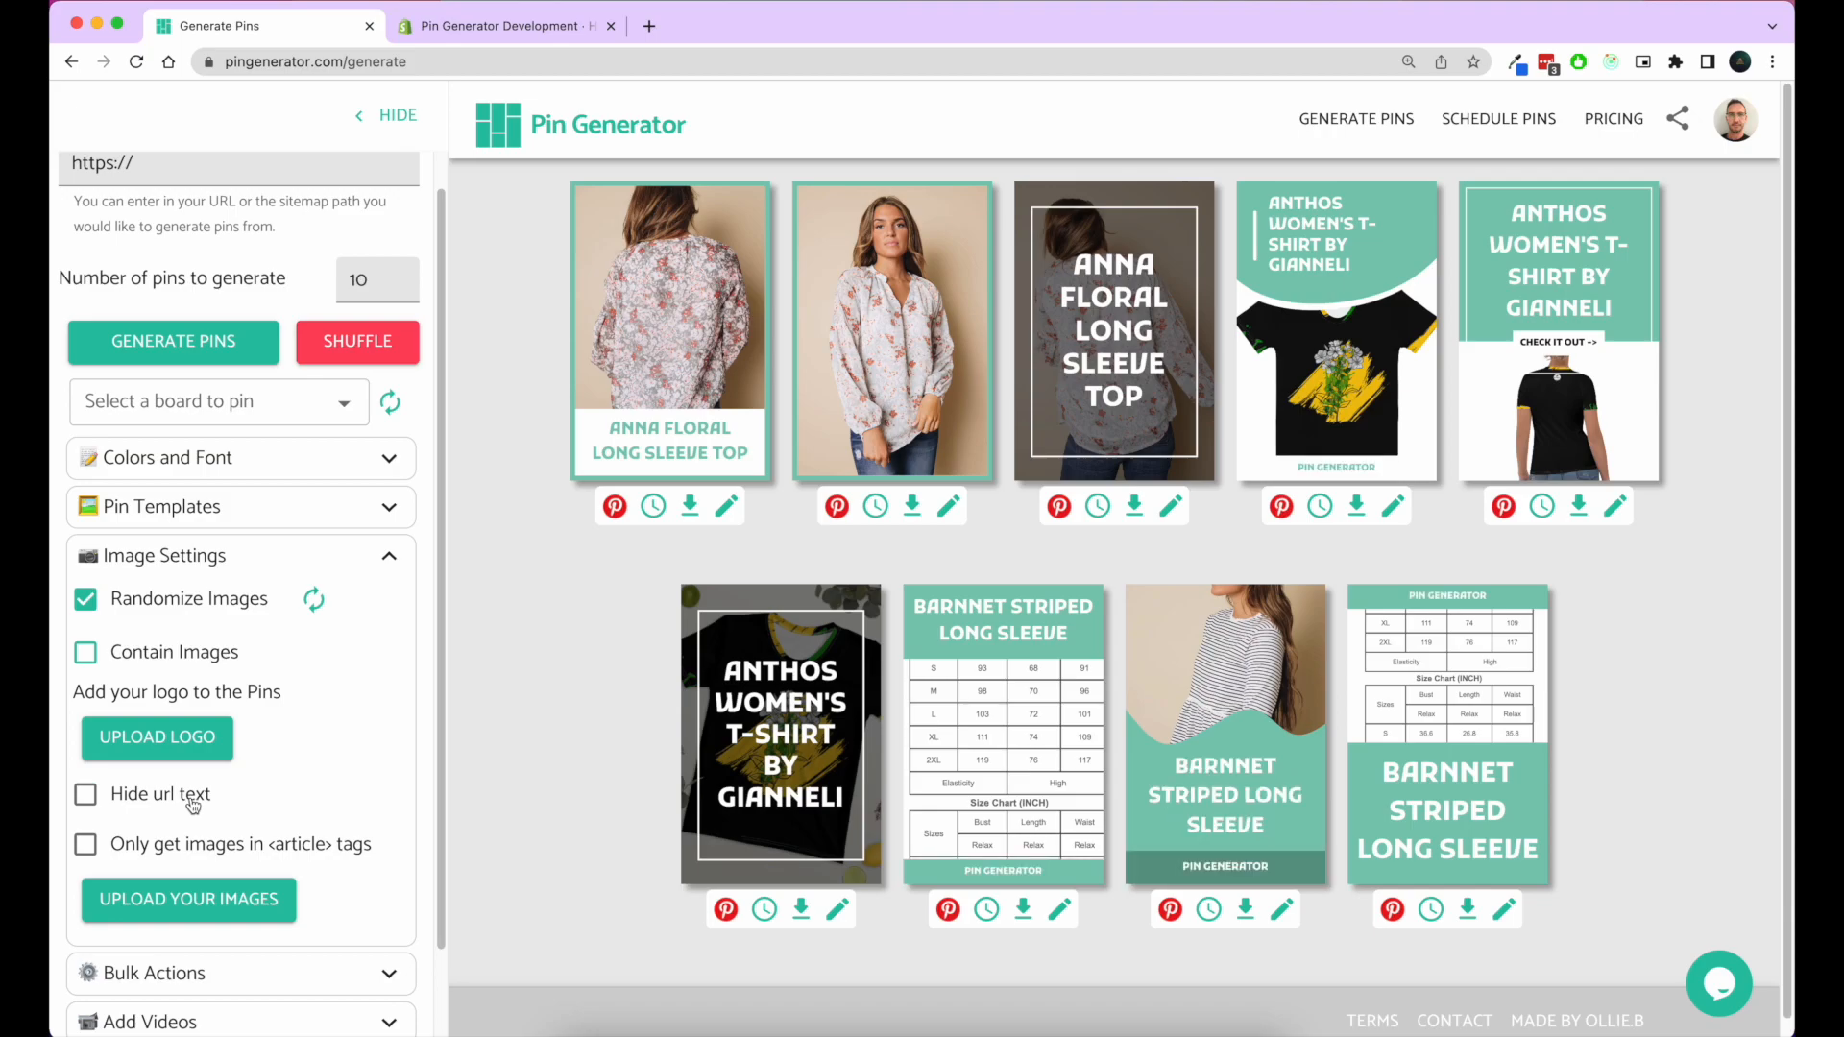
{"action": "scroll", "scroll_direction": "down", "scroll_amount": 3}
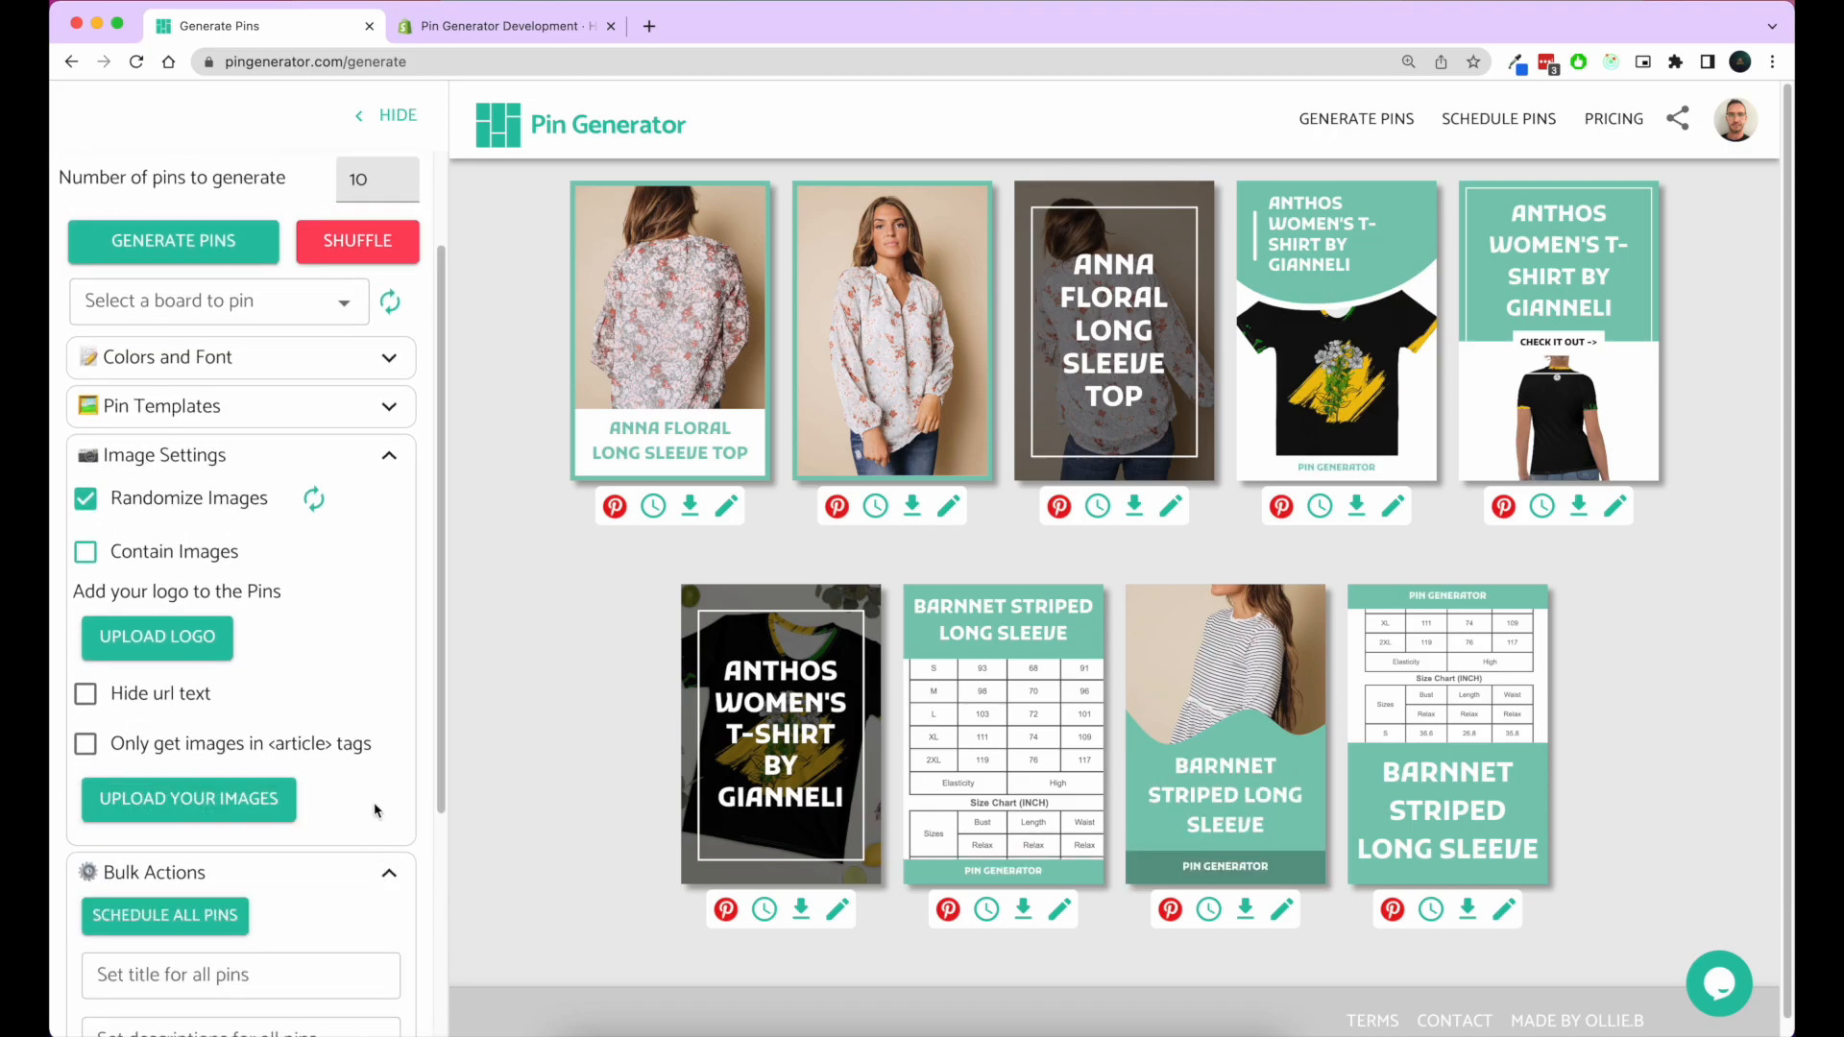
{"action": "left_click", "coordinate": [161, 406]}
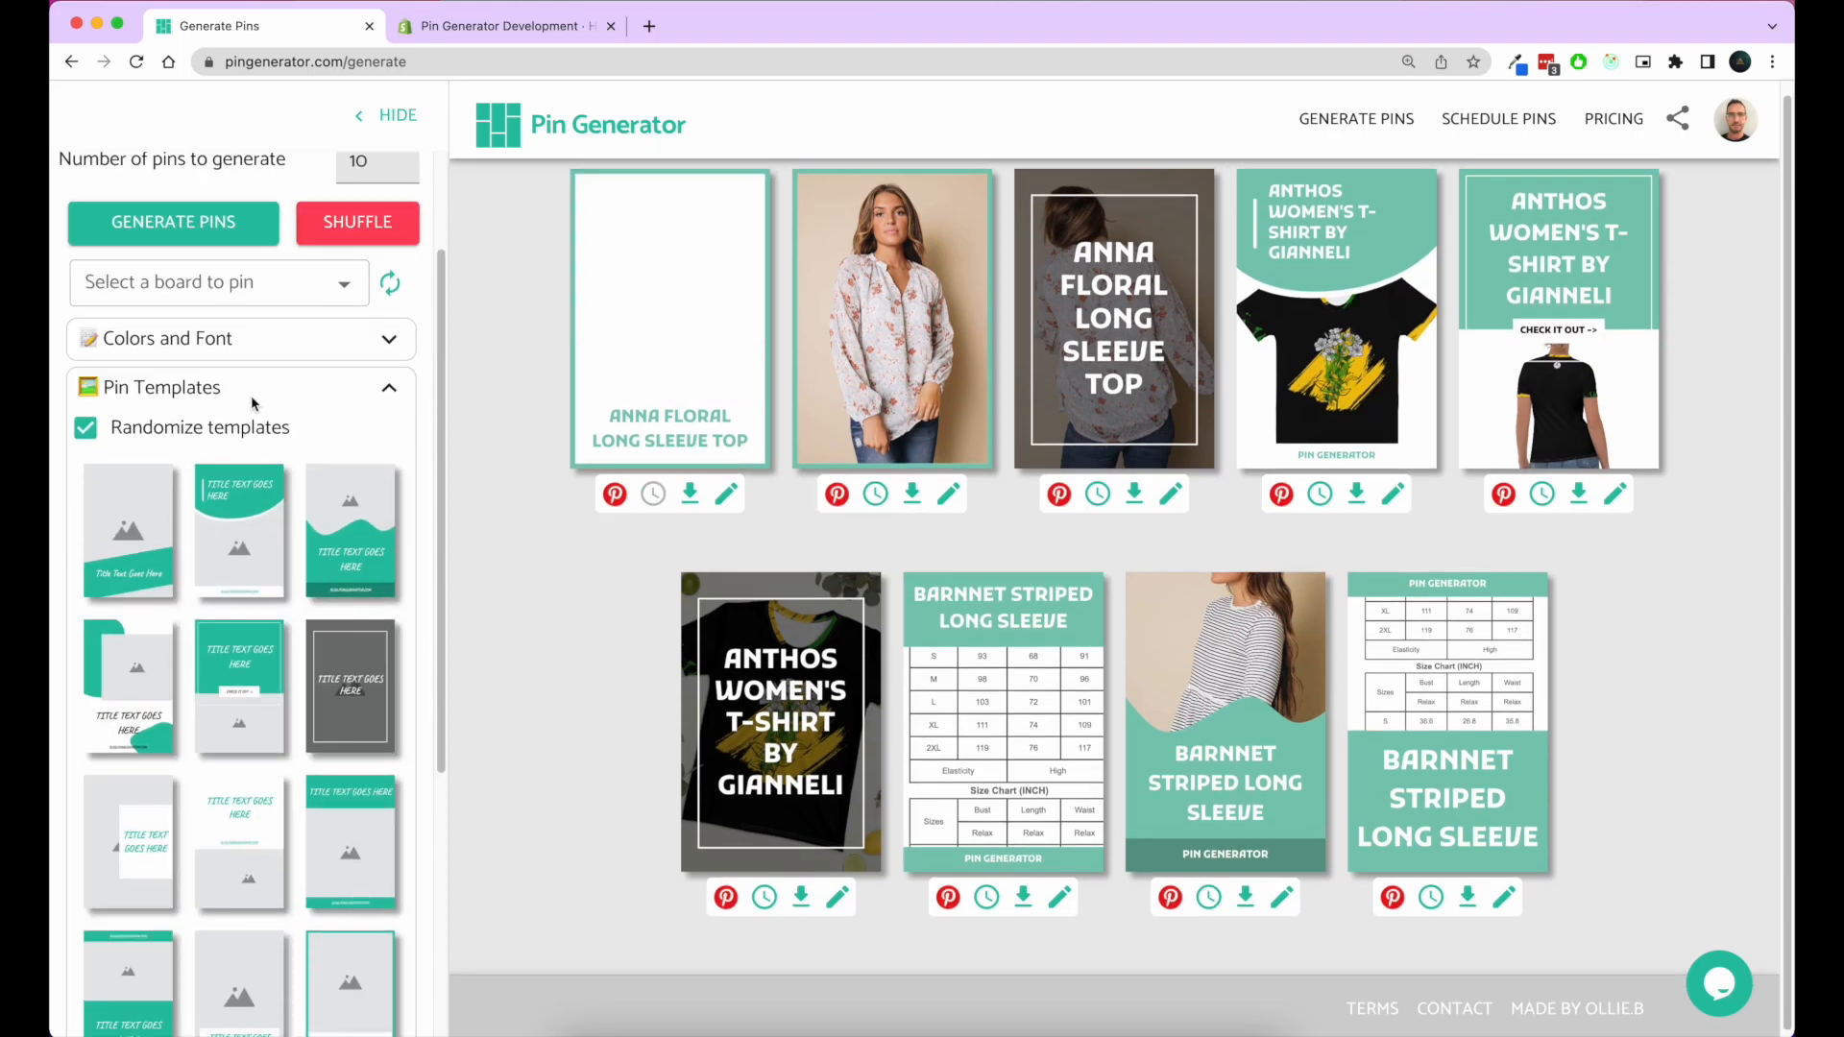
Step: Enable Randomize templates and regenerate the nine pins with new designs
{"action": "left_click", "coordinate": [85, 427]}
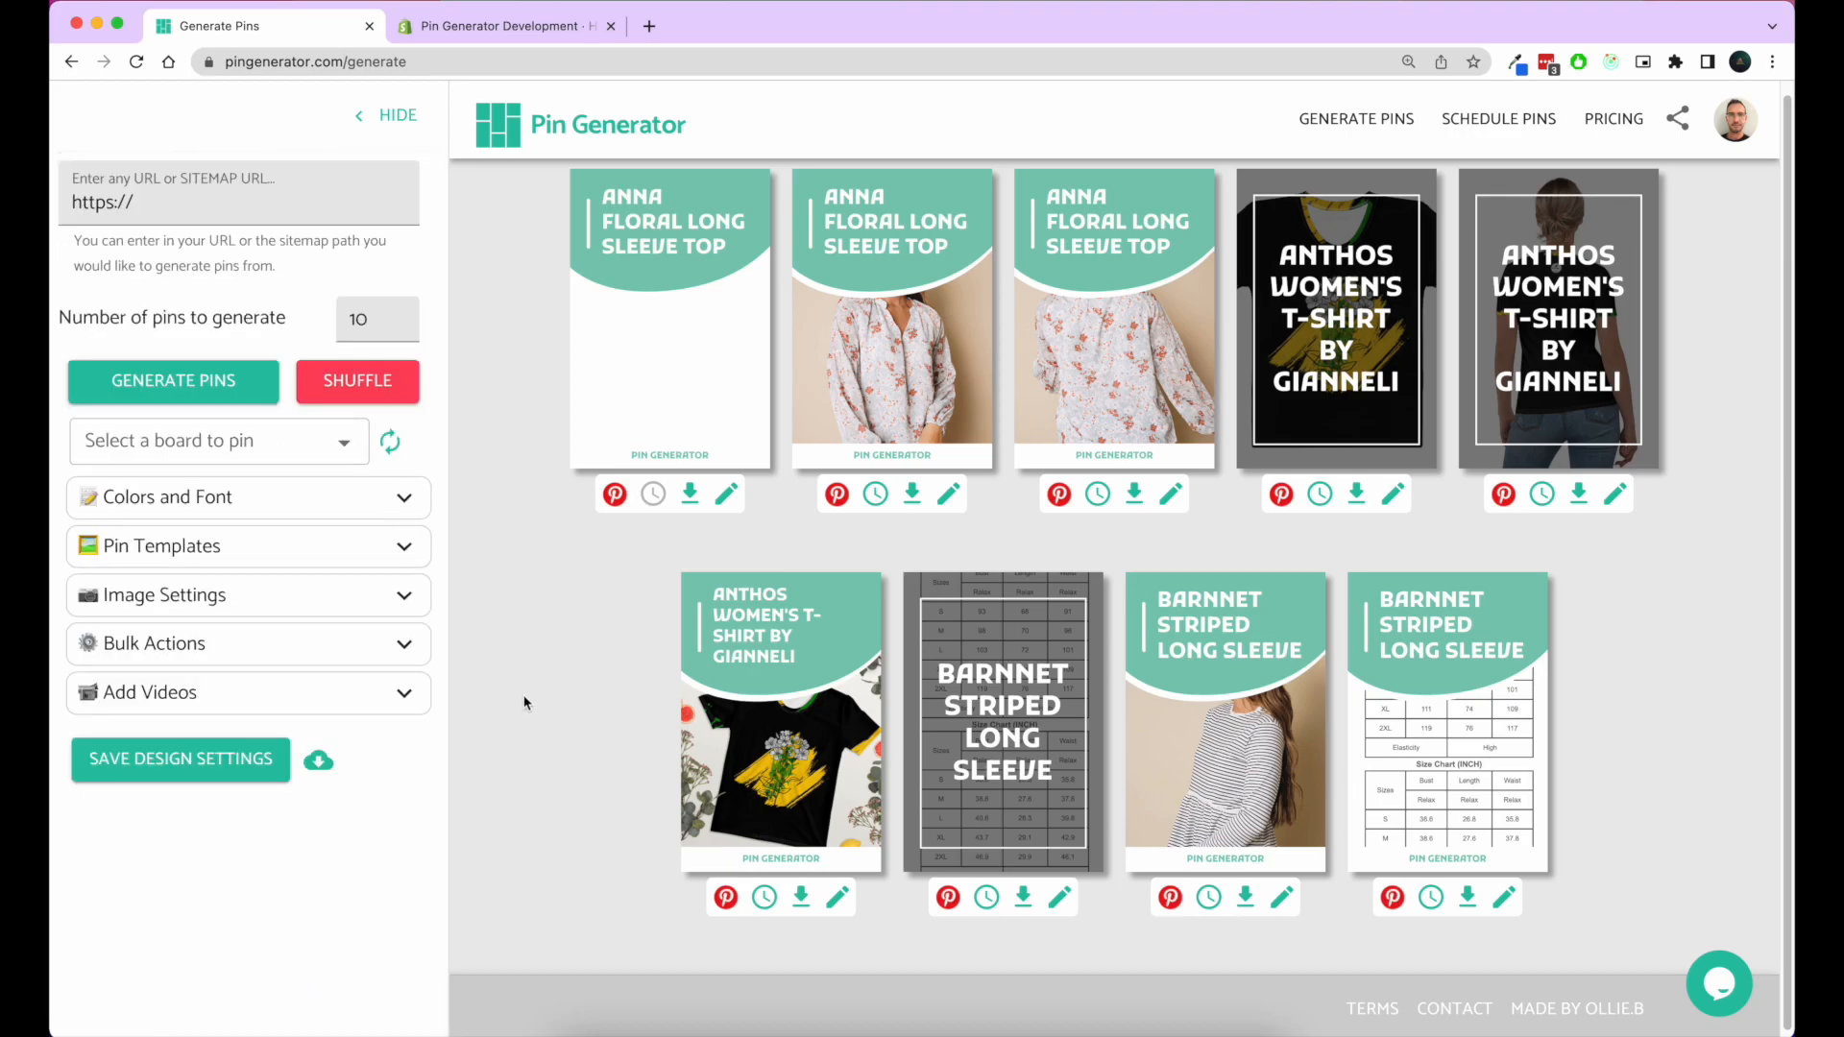
{"action": "left_click", "coordinate": [248, 547]}
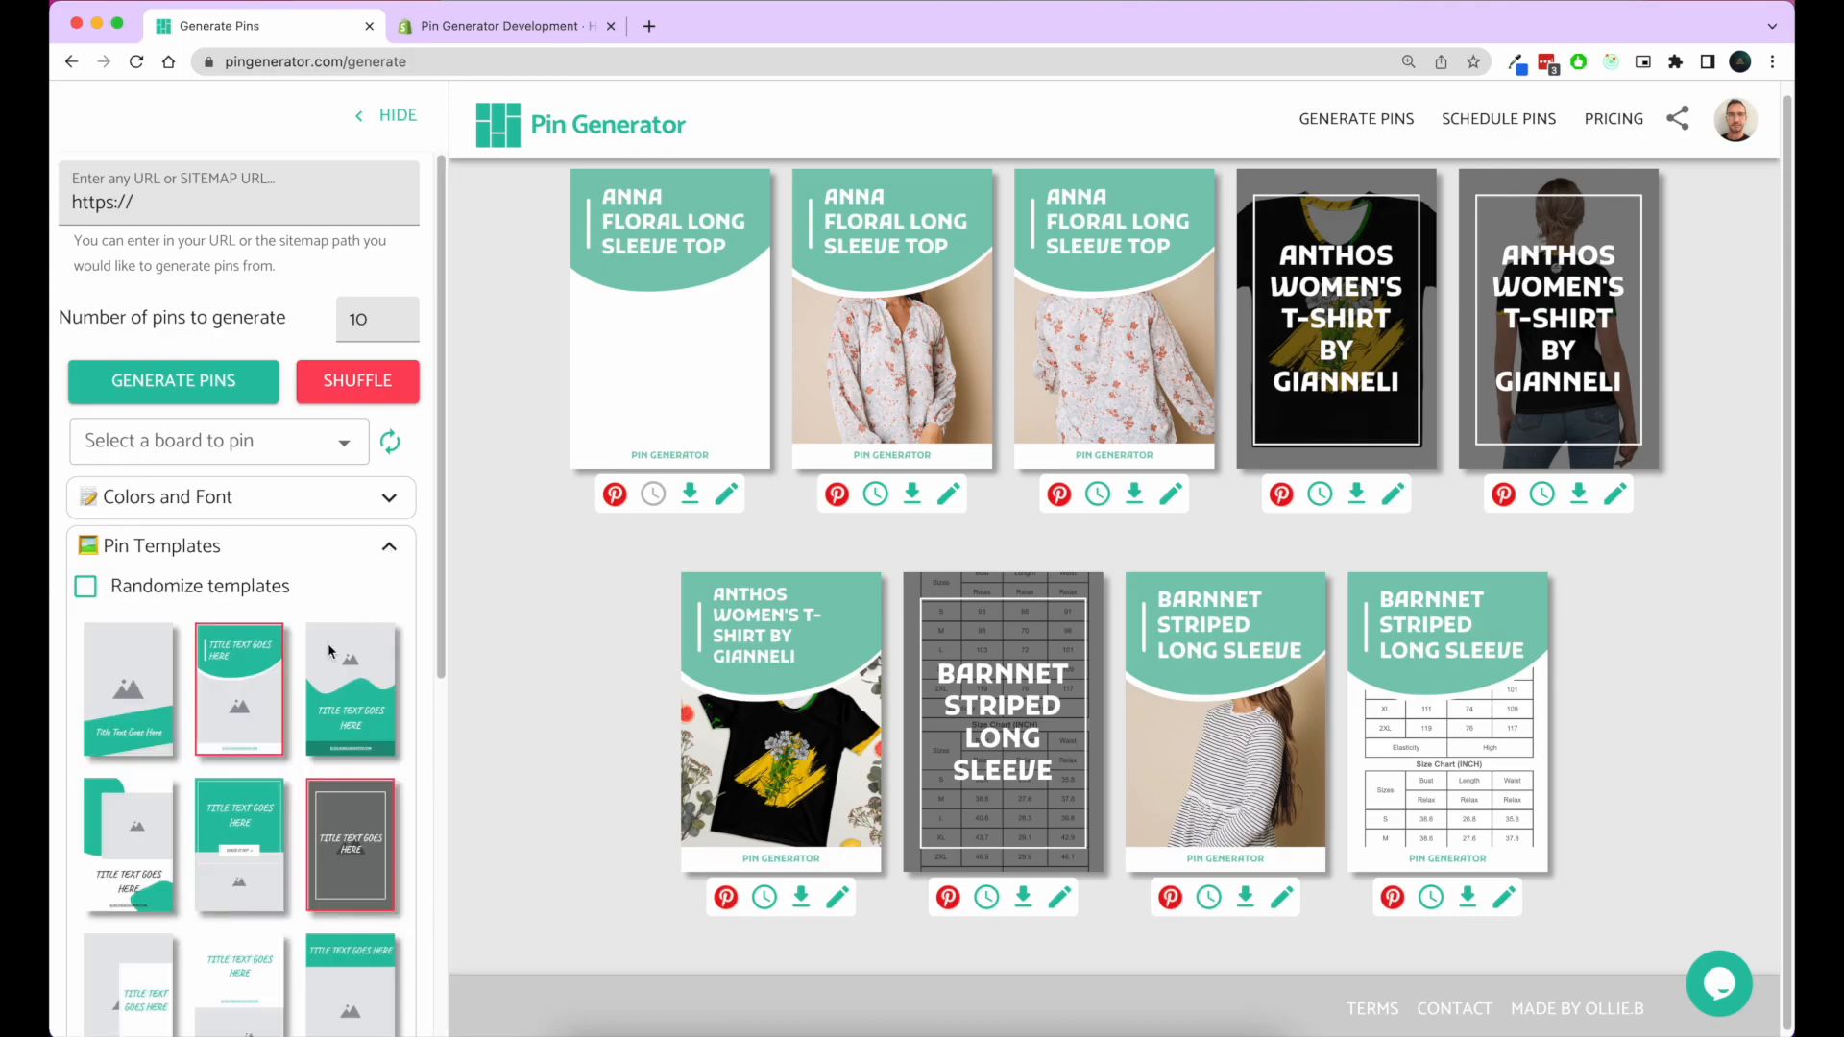
{"action": "left_click", "coordinate": [85, 586]}
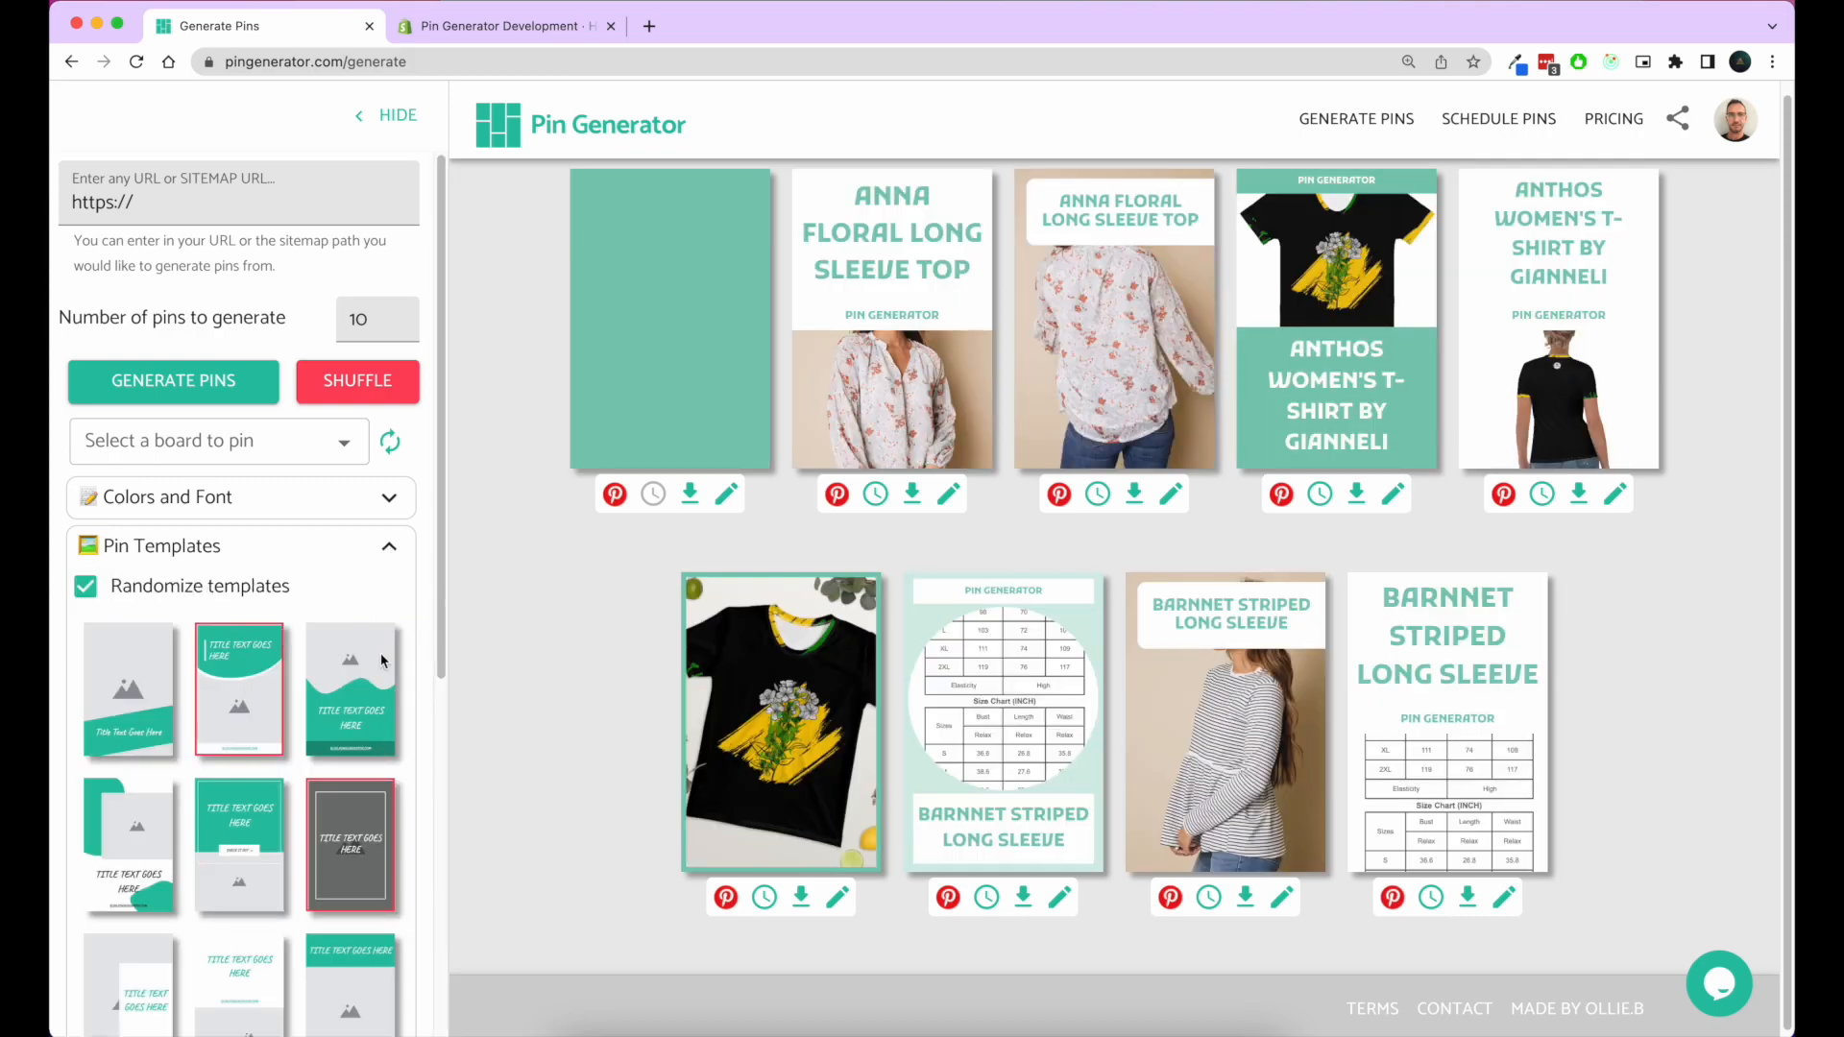
{"action": "left_click", "coordinate": [357, 381]}
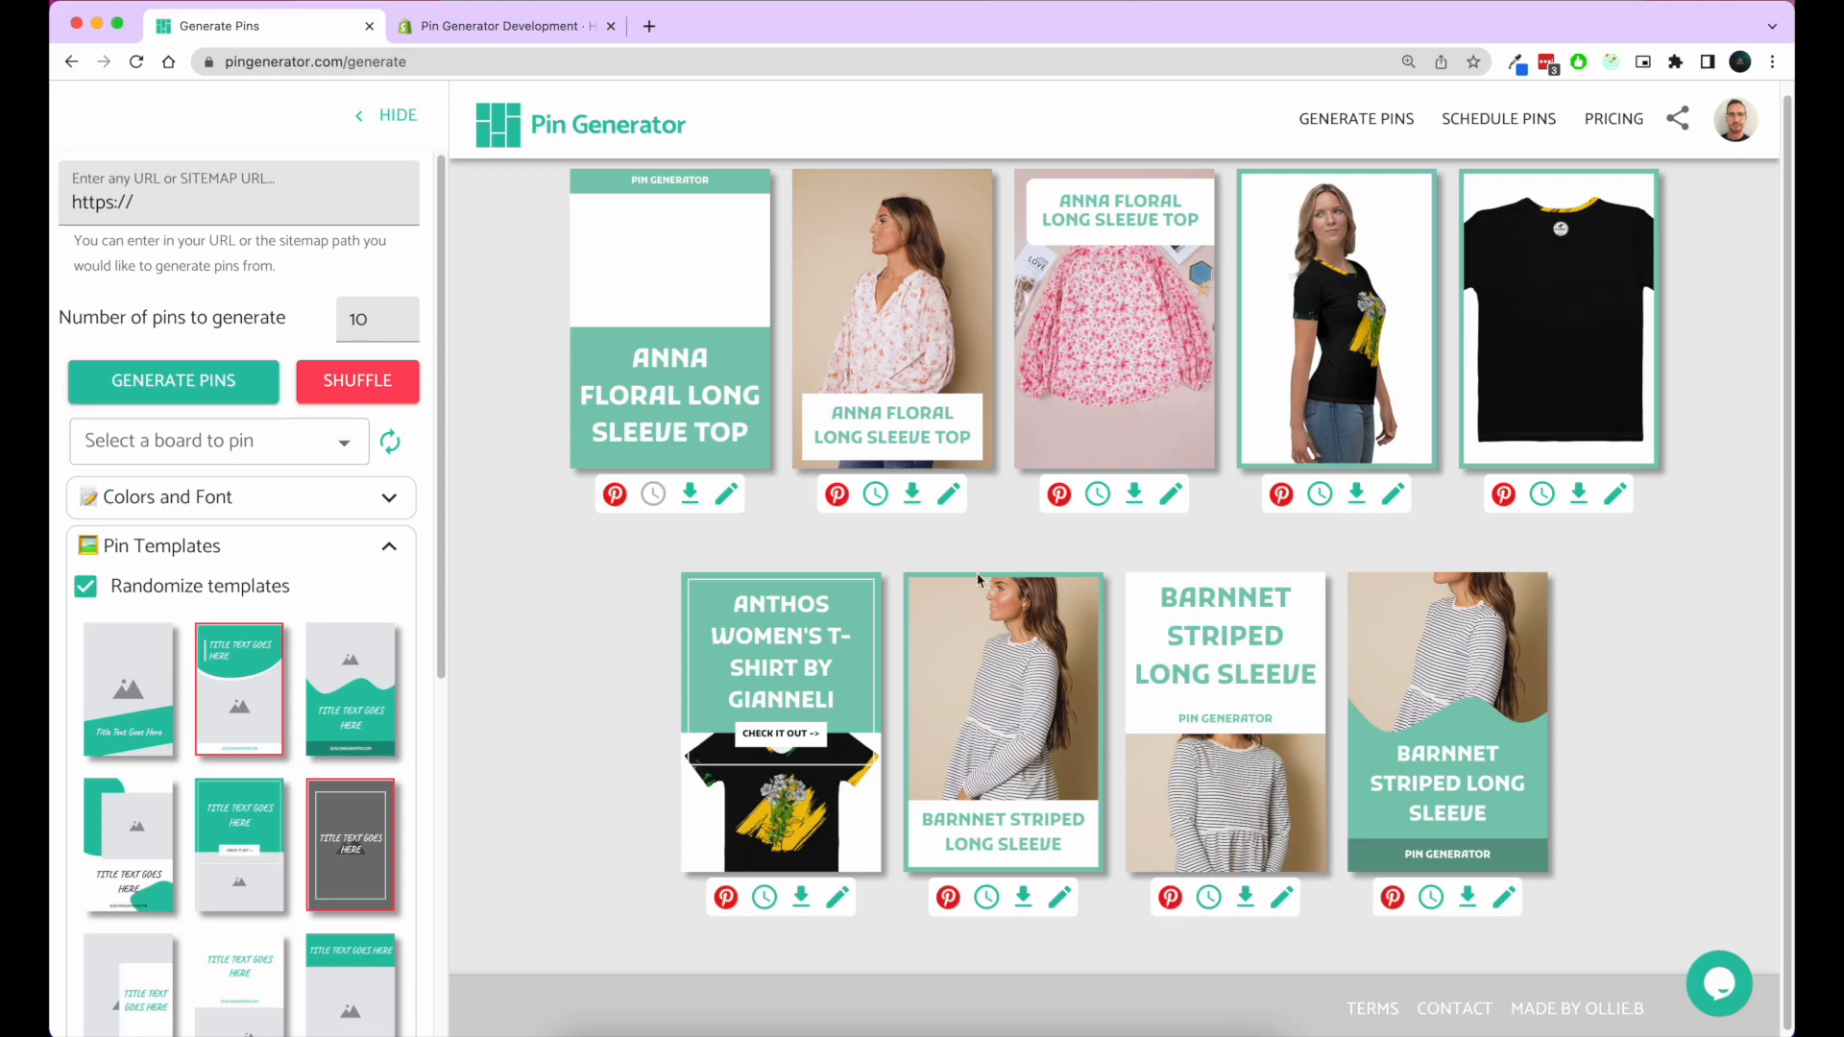
{"action": "mouse_move", "coordinate": [910, 494]}
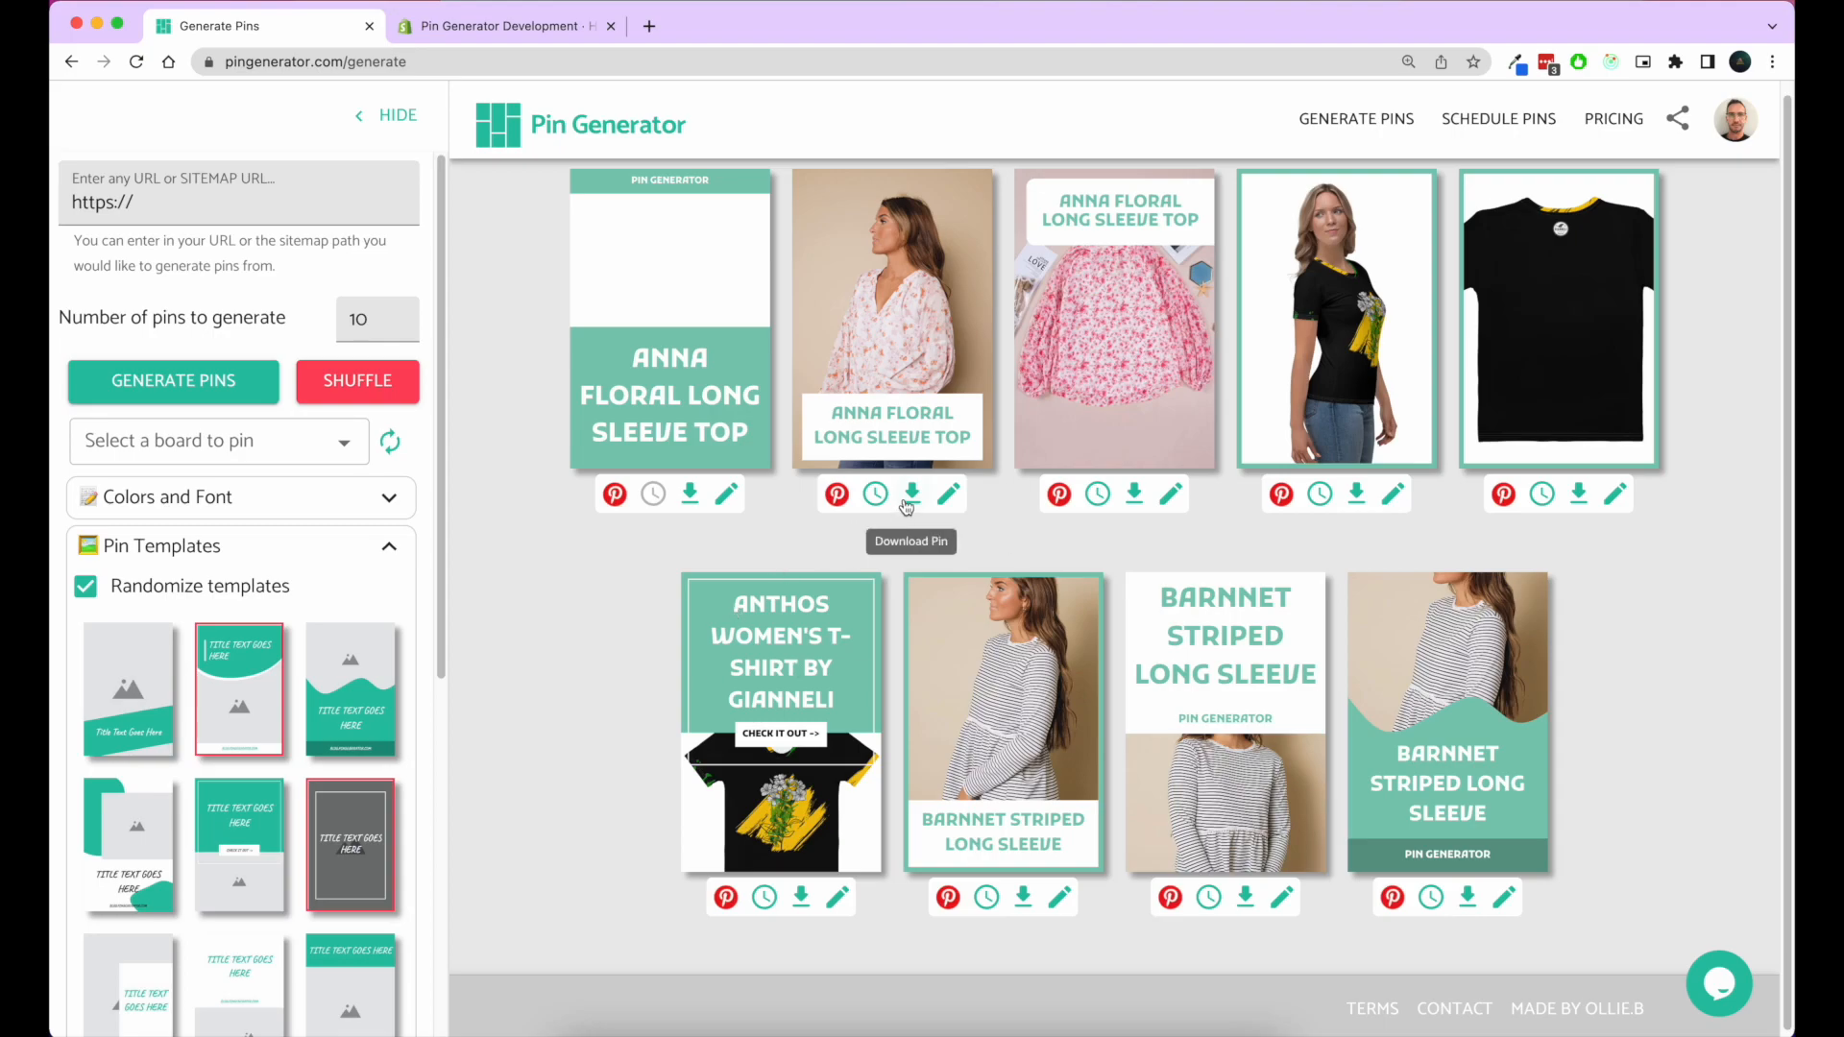
{"action": "mouse_move", "coordinate": [834, 496]}
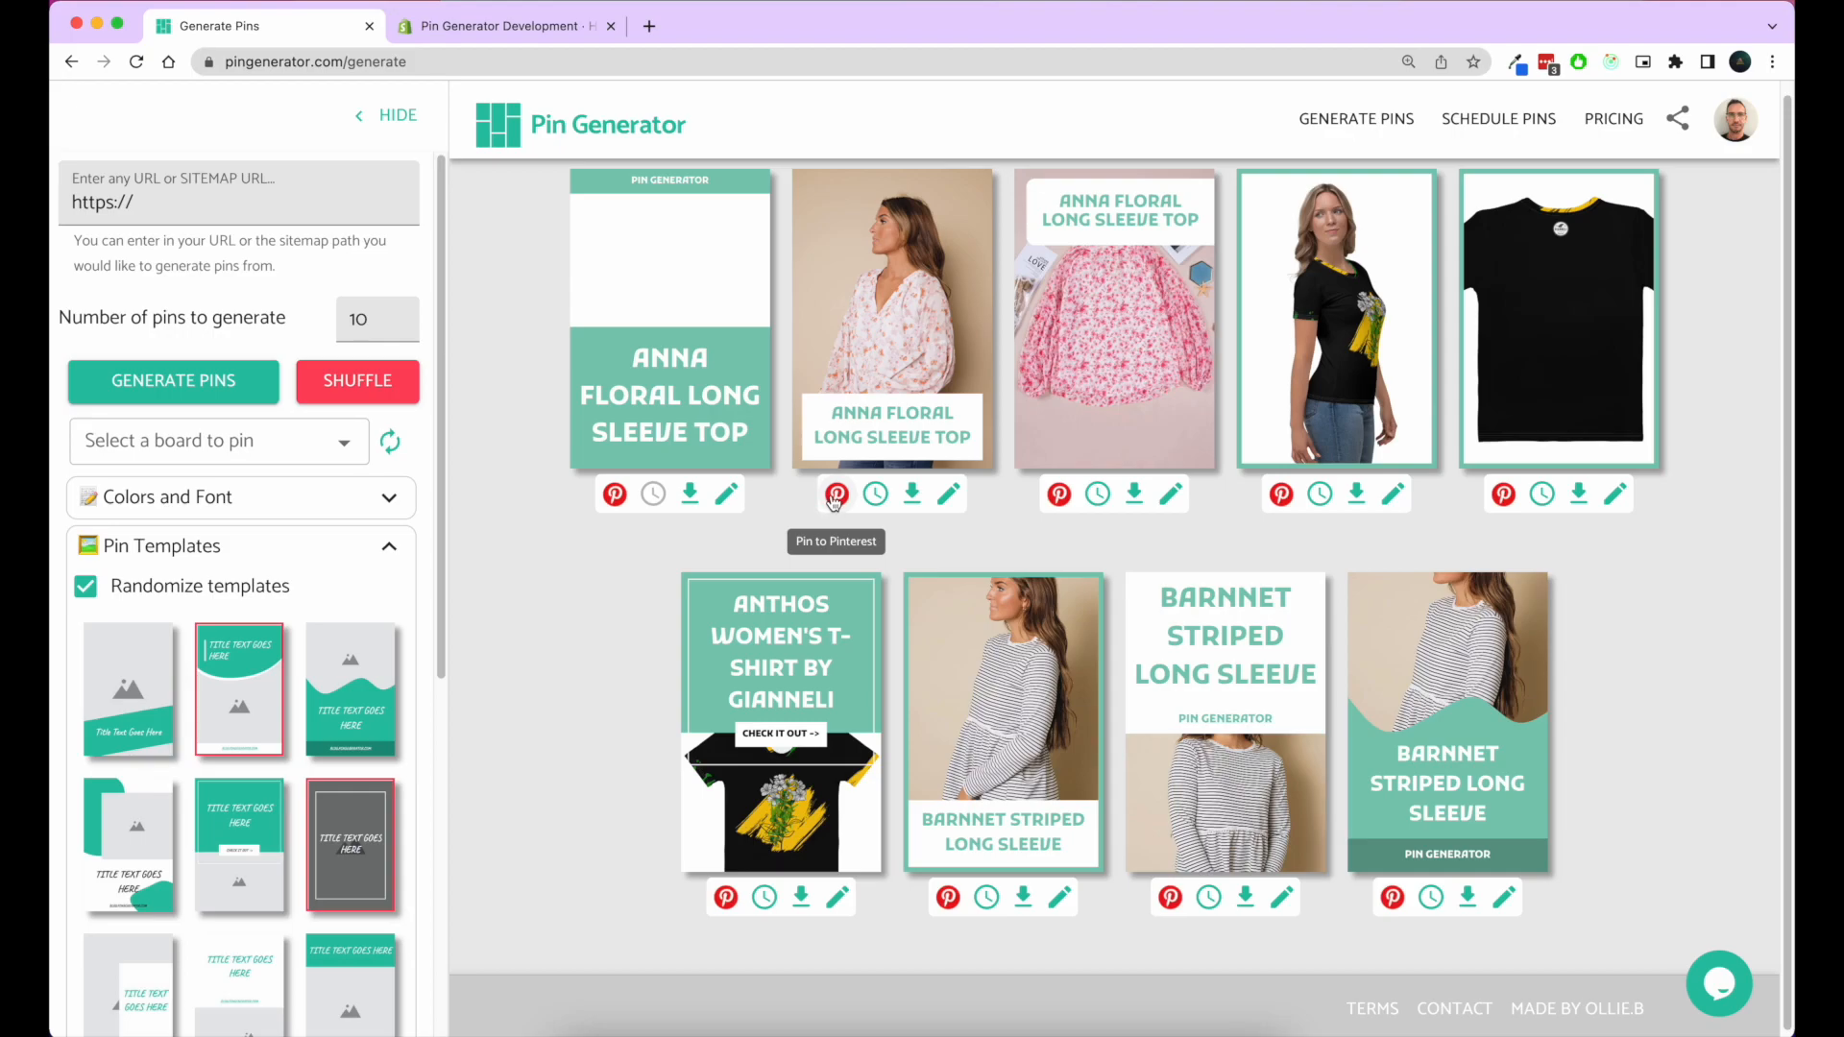
Step: Choose 'Pinterest for business' as the board to pin, then go to Schedule Pins
{"action": "left_click", "coordinate": [219, 441]}
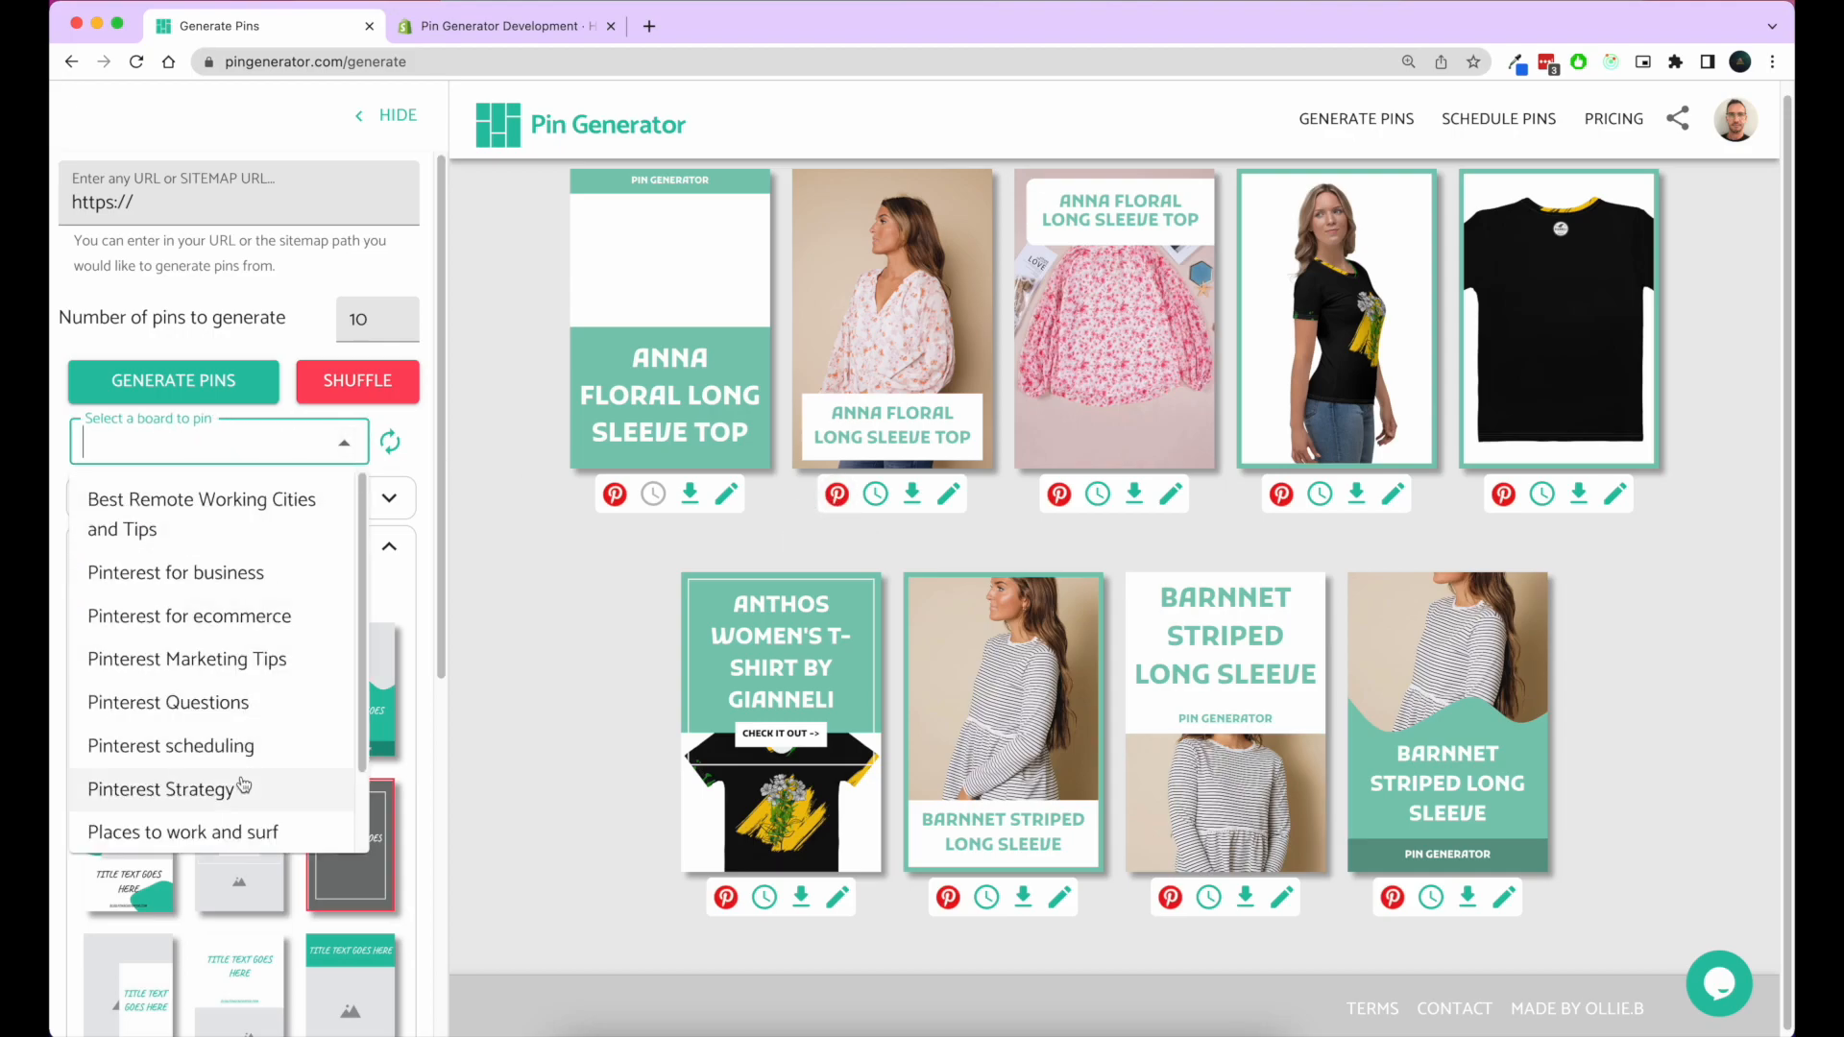
{"action": "left_click", "coordinate": [176, 572]}
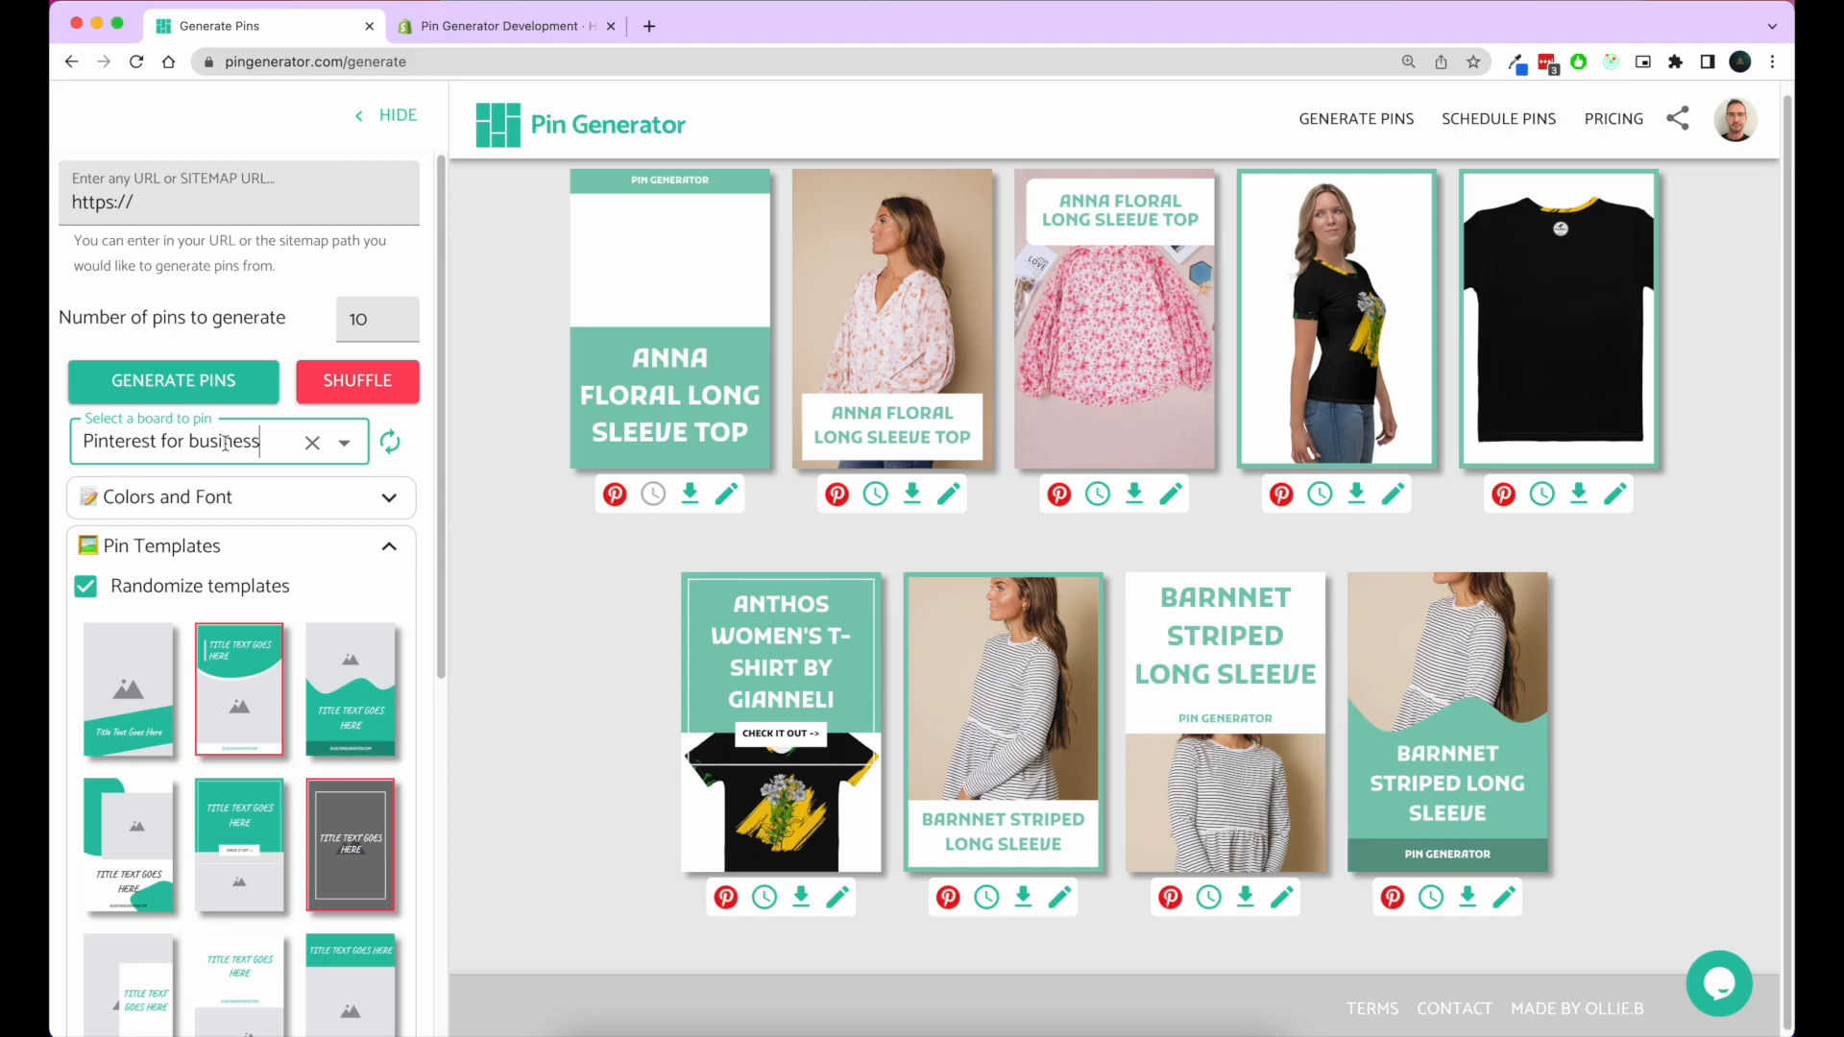
{"action": "mouse_move", "coordinate": [836, 495]}
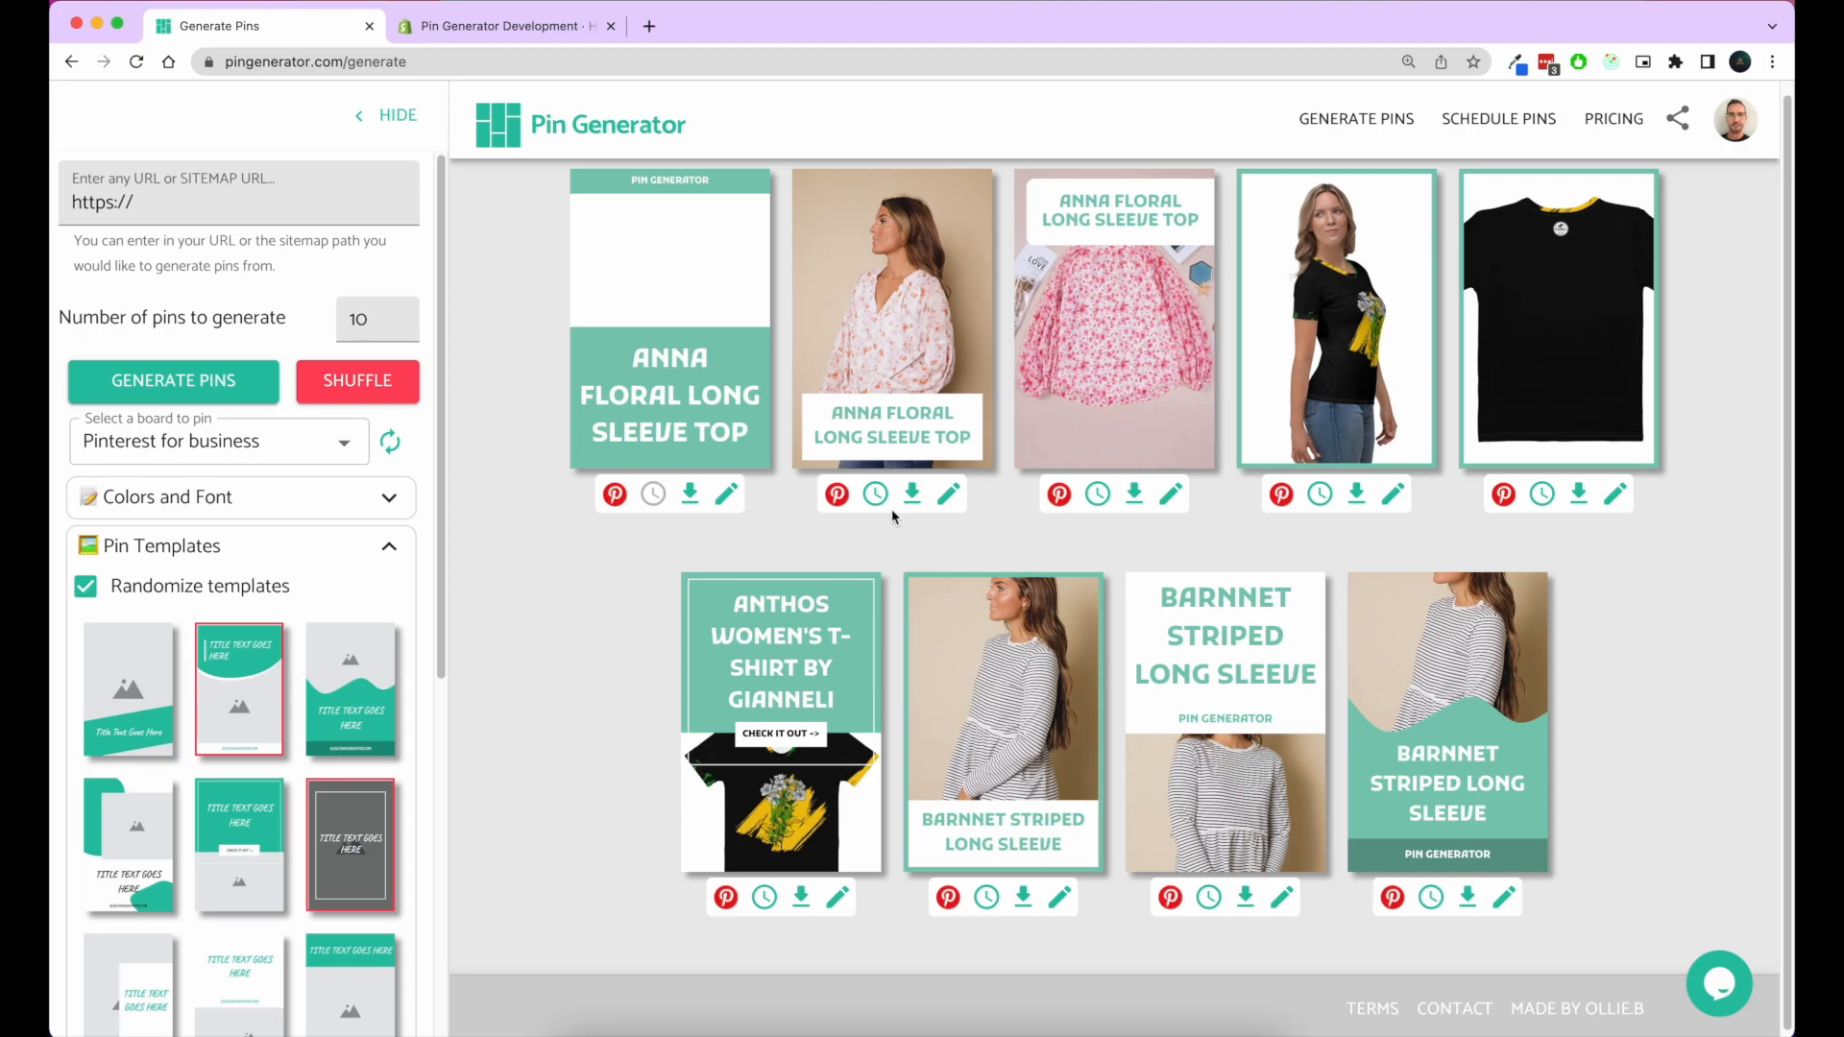
{"action": "mouse_move", "coordinate": [1498, 118]}
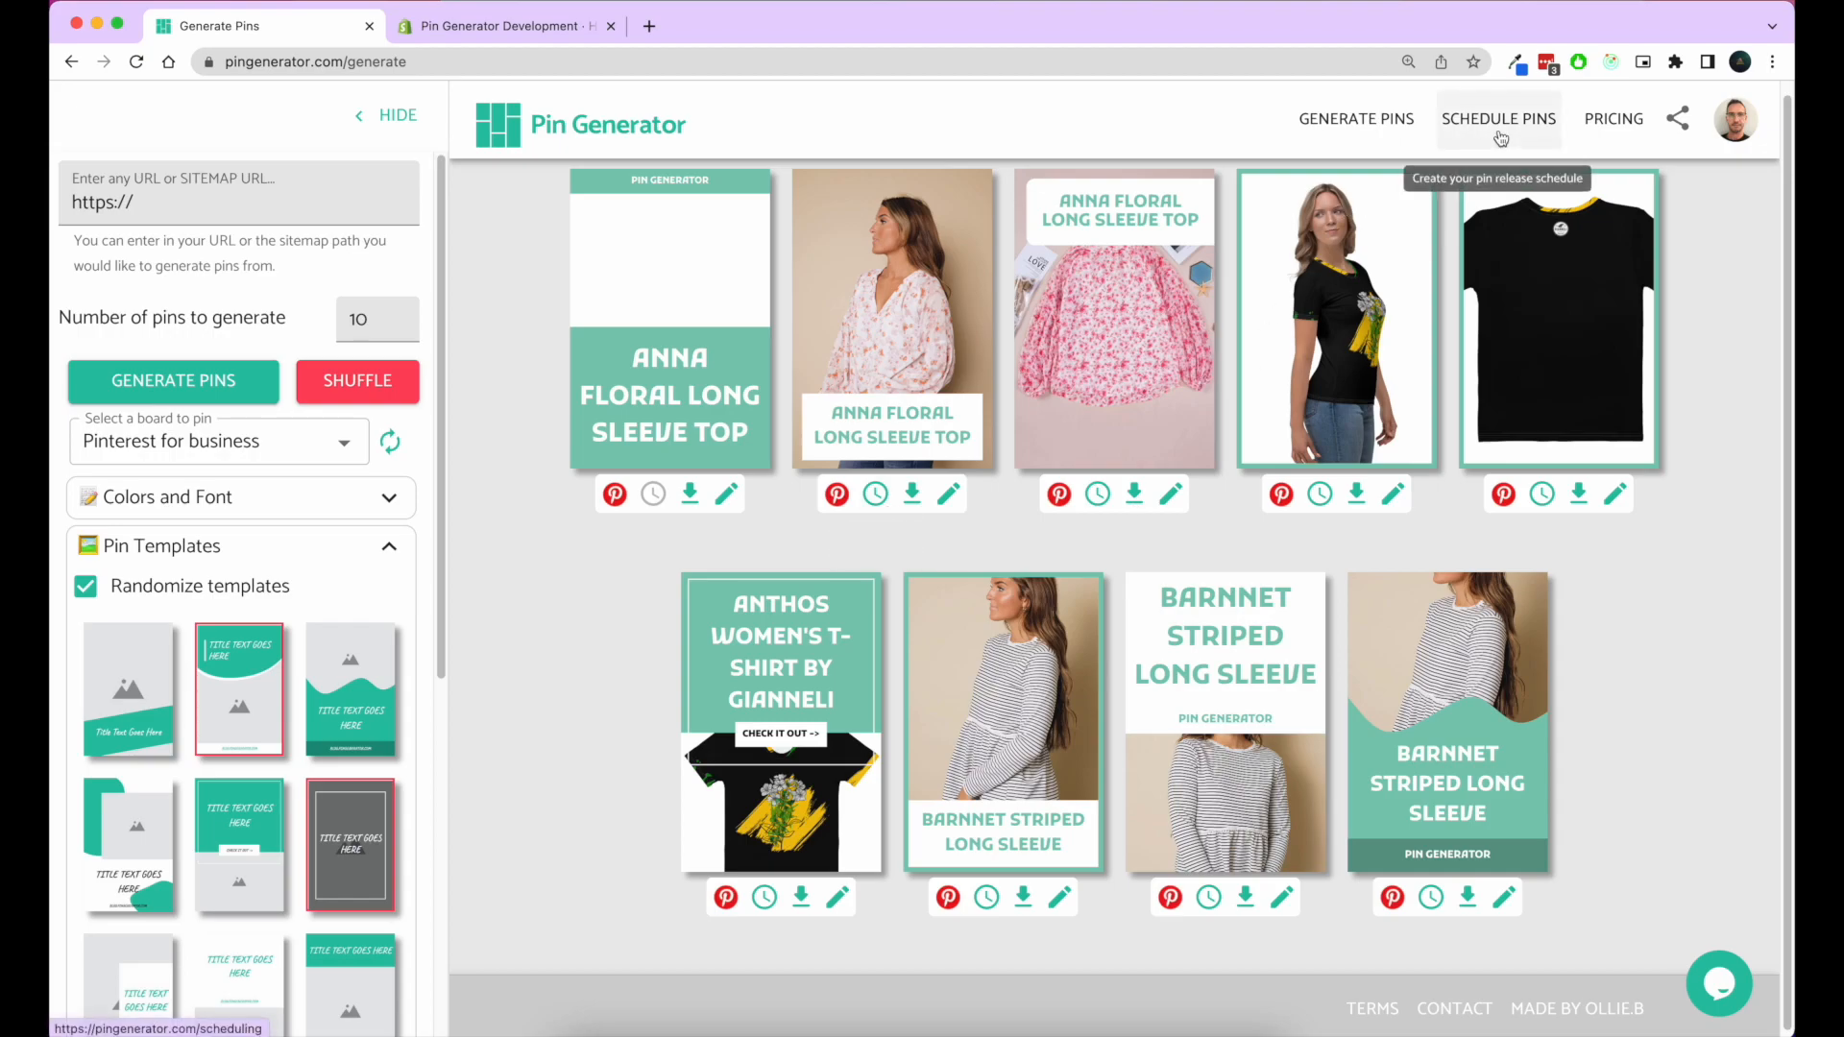
{"action": "mouse_move", "coordinate": [1504, 128]}
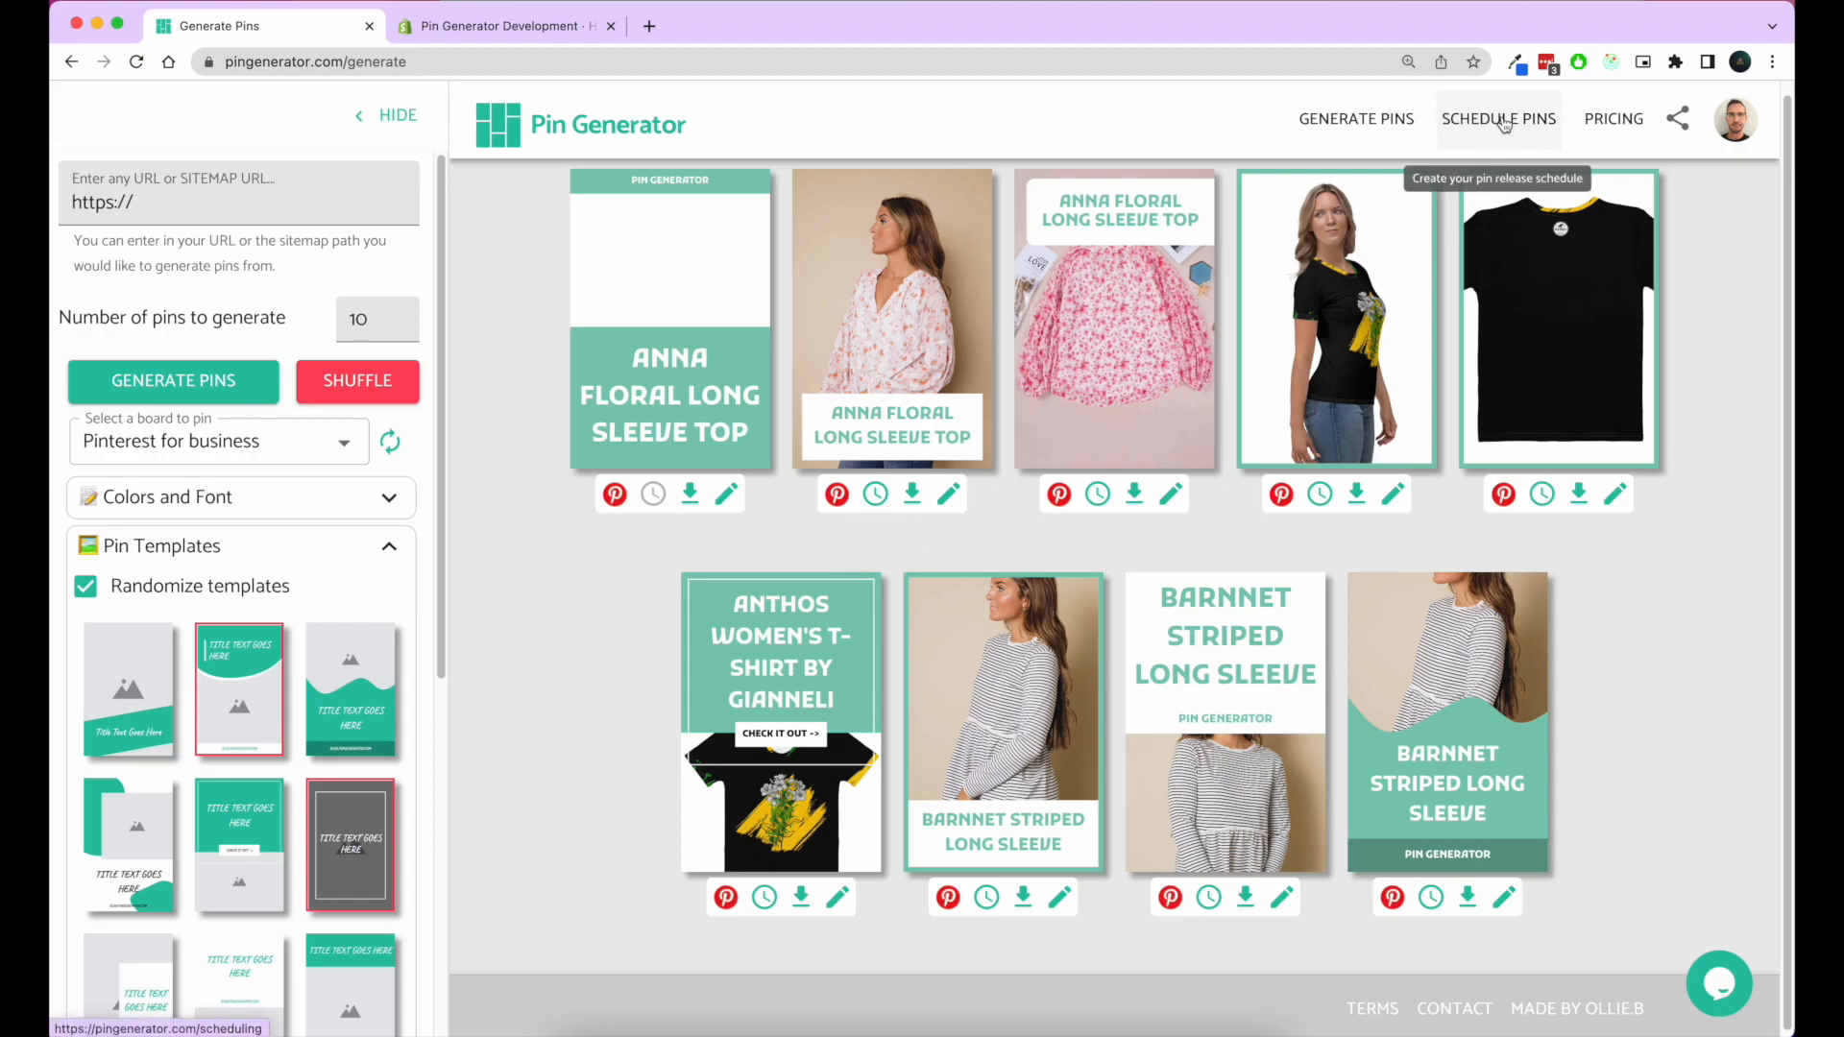
{"action": "left_click", "coordinate": [1498, 119]}
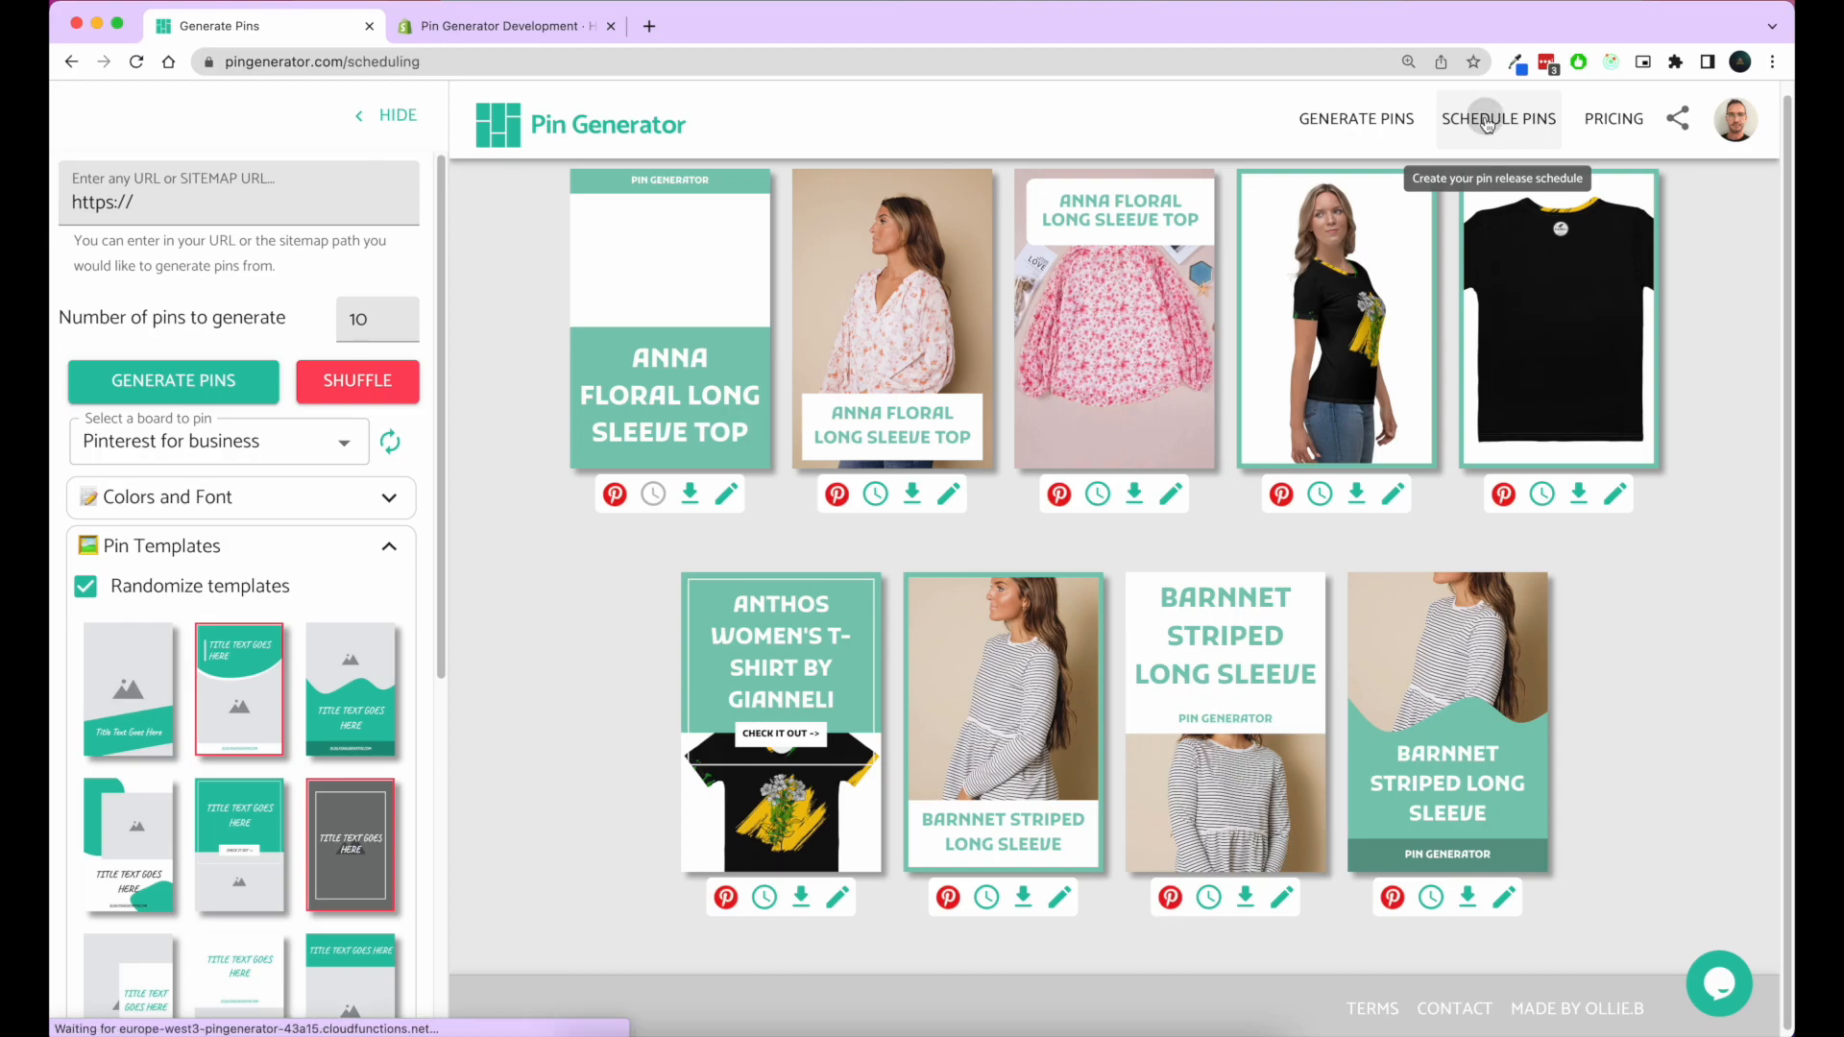
Step: View the scheduled pins list showing two pins for Pinterest for business on 1 Aug 2022
{"action": "left_click", "coordinate": [1498, 118]}
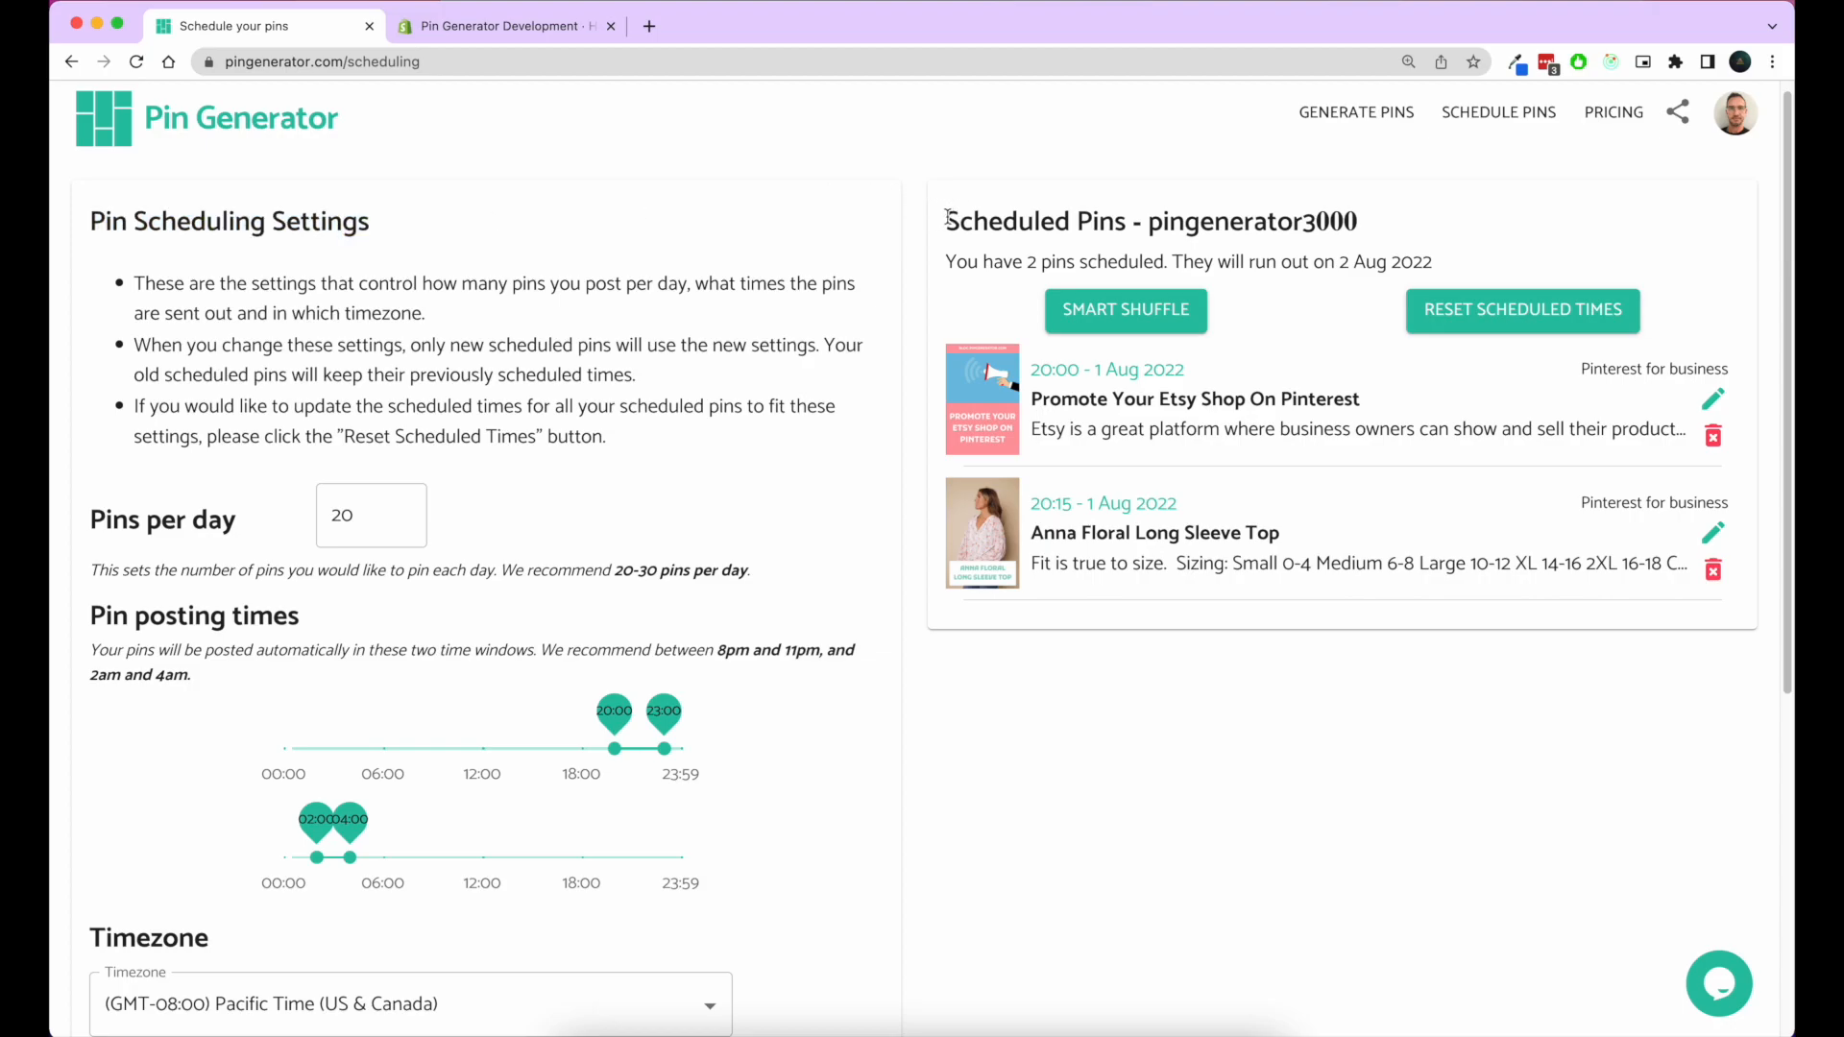
{"action": "left_click_drag", "start_coordinate": [947, 221], "coordinate": [1358, 221]}
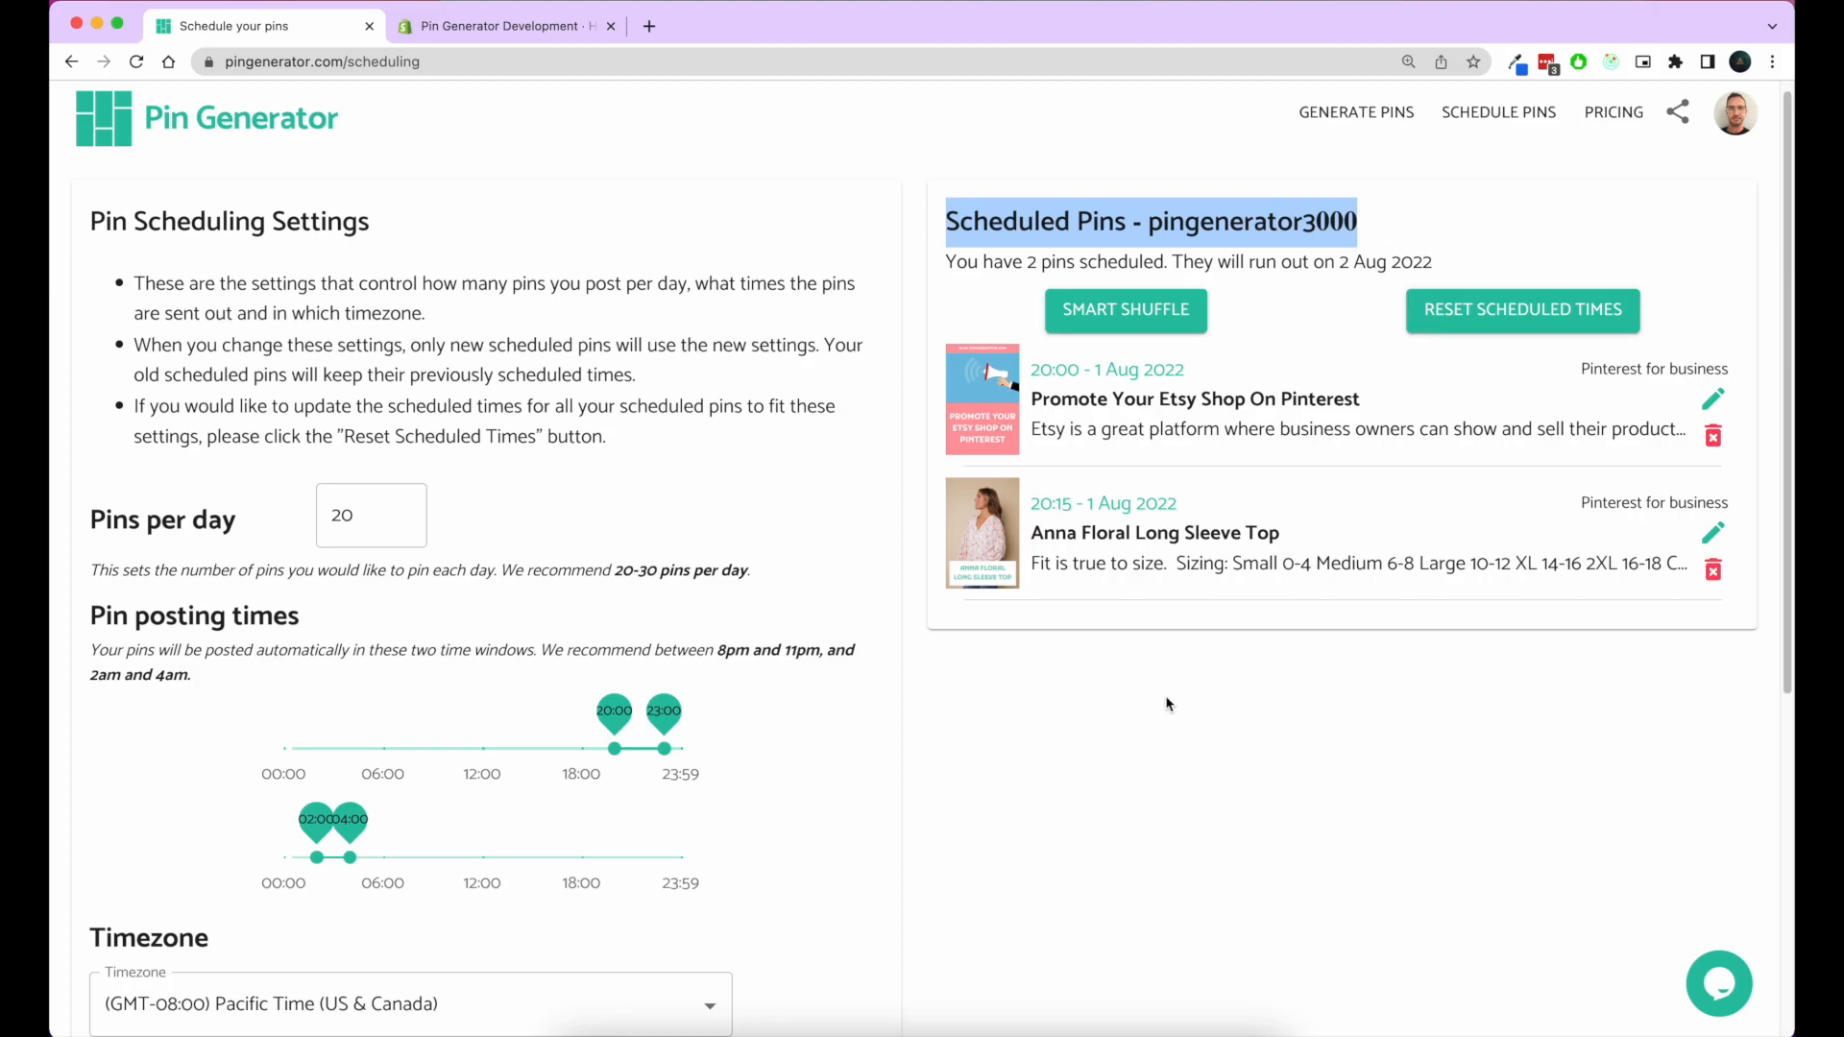
{"action": "mouse_move", "coordinate": [1108, 620]}
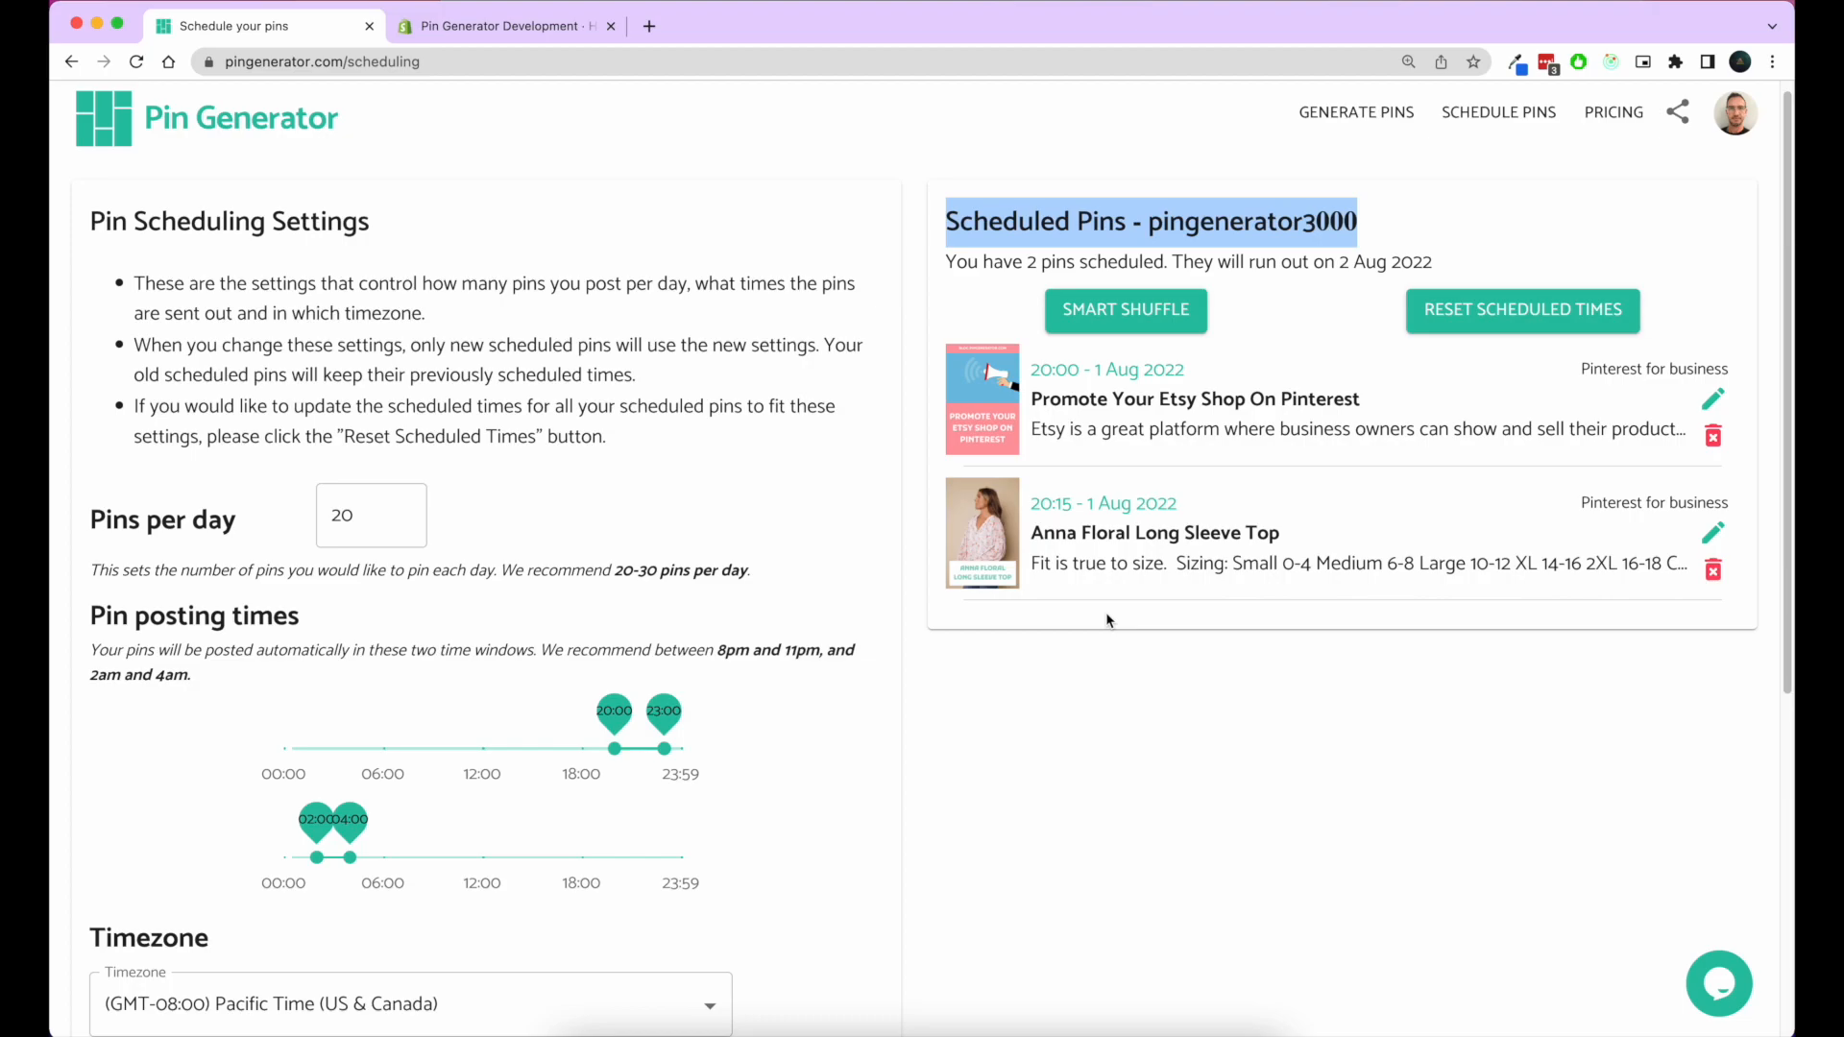
{"action": "mouse_move", "coordinate": [847, 567]}
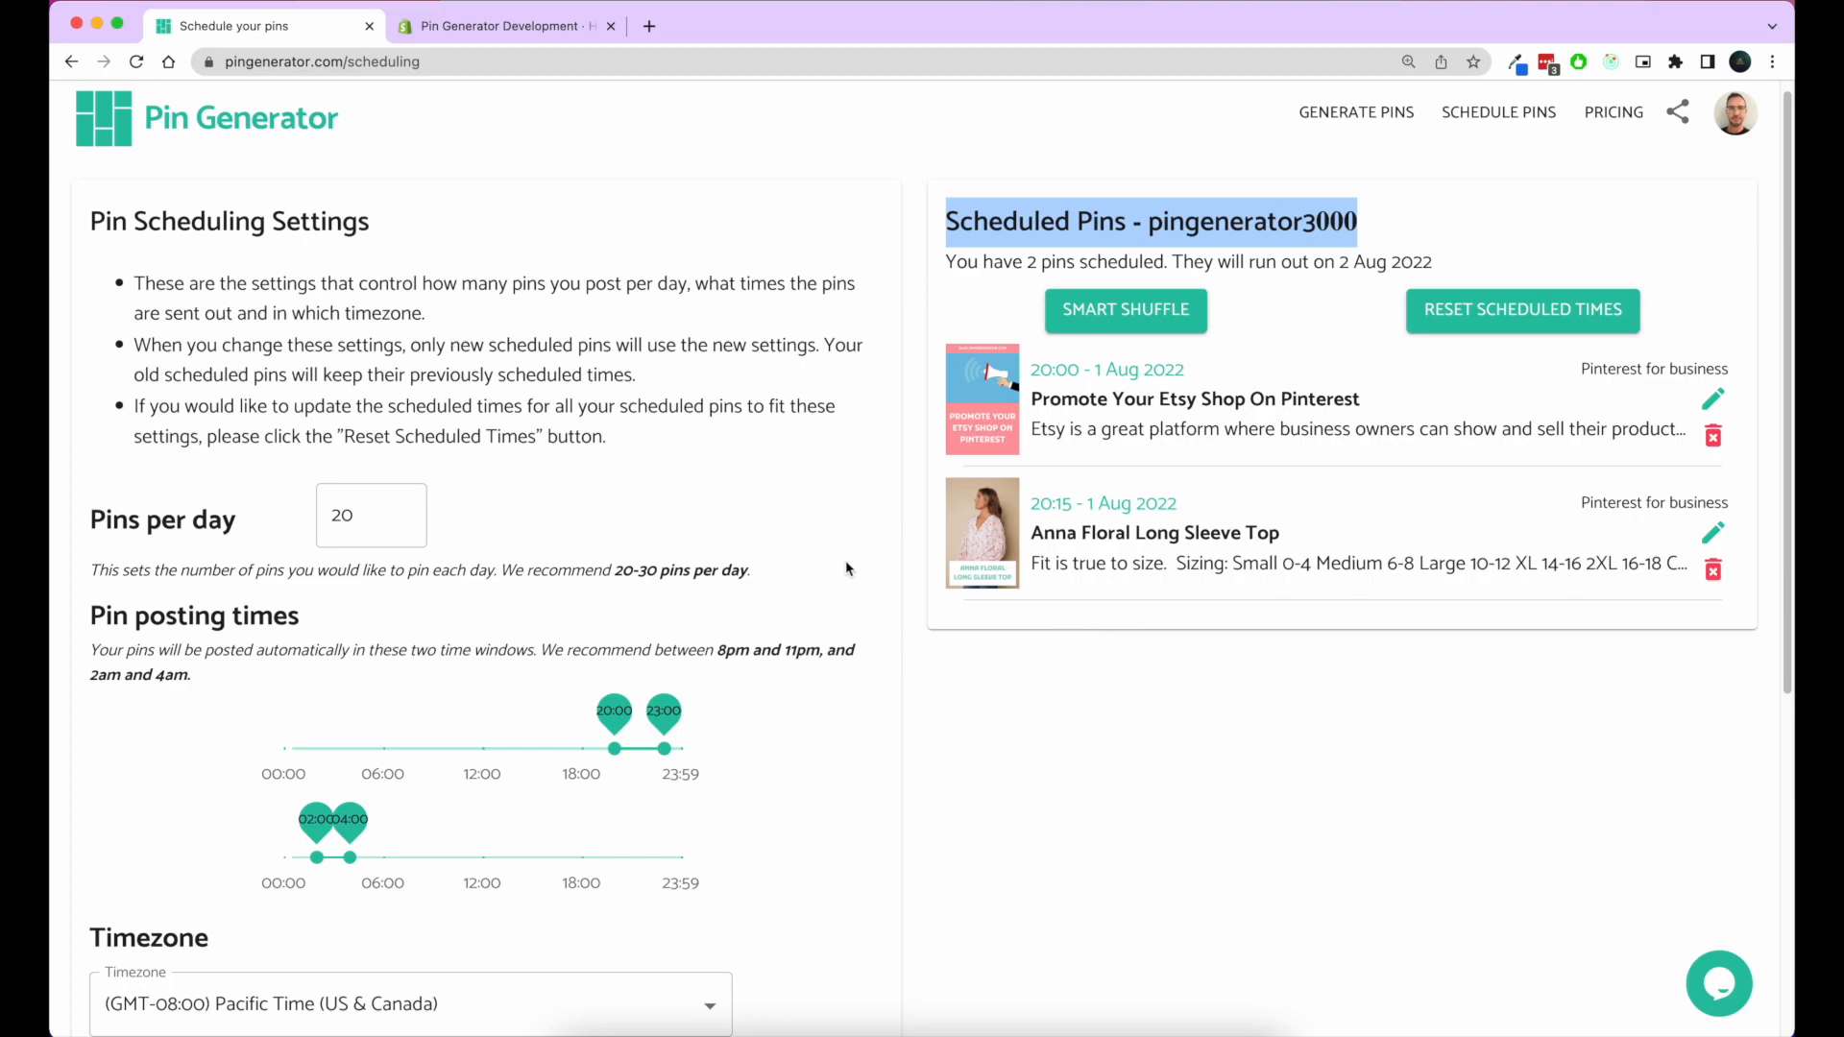
{"action": "mouse_move", "coordinate": [752, 193]}
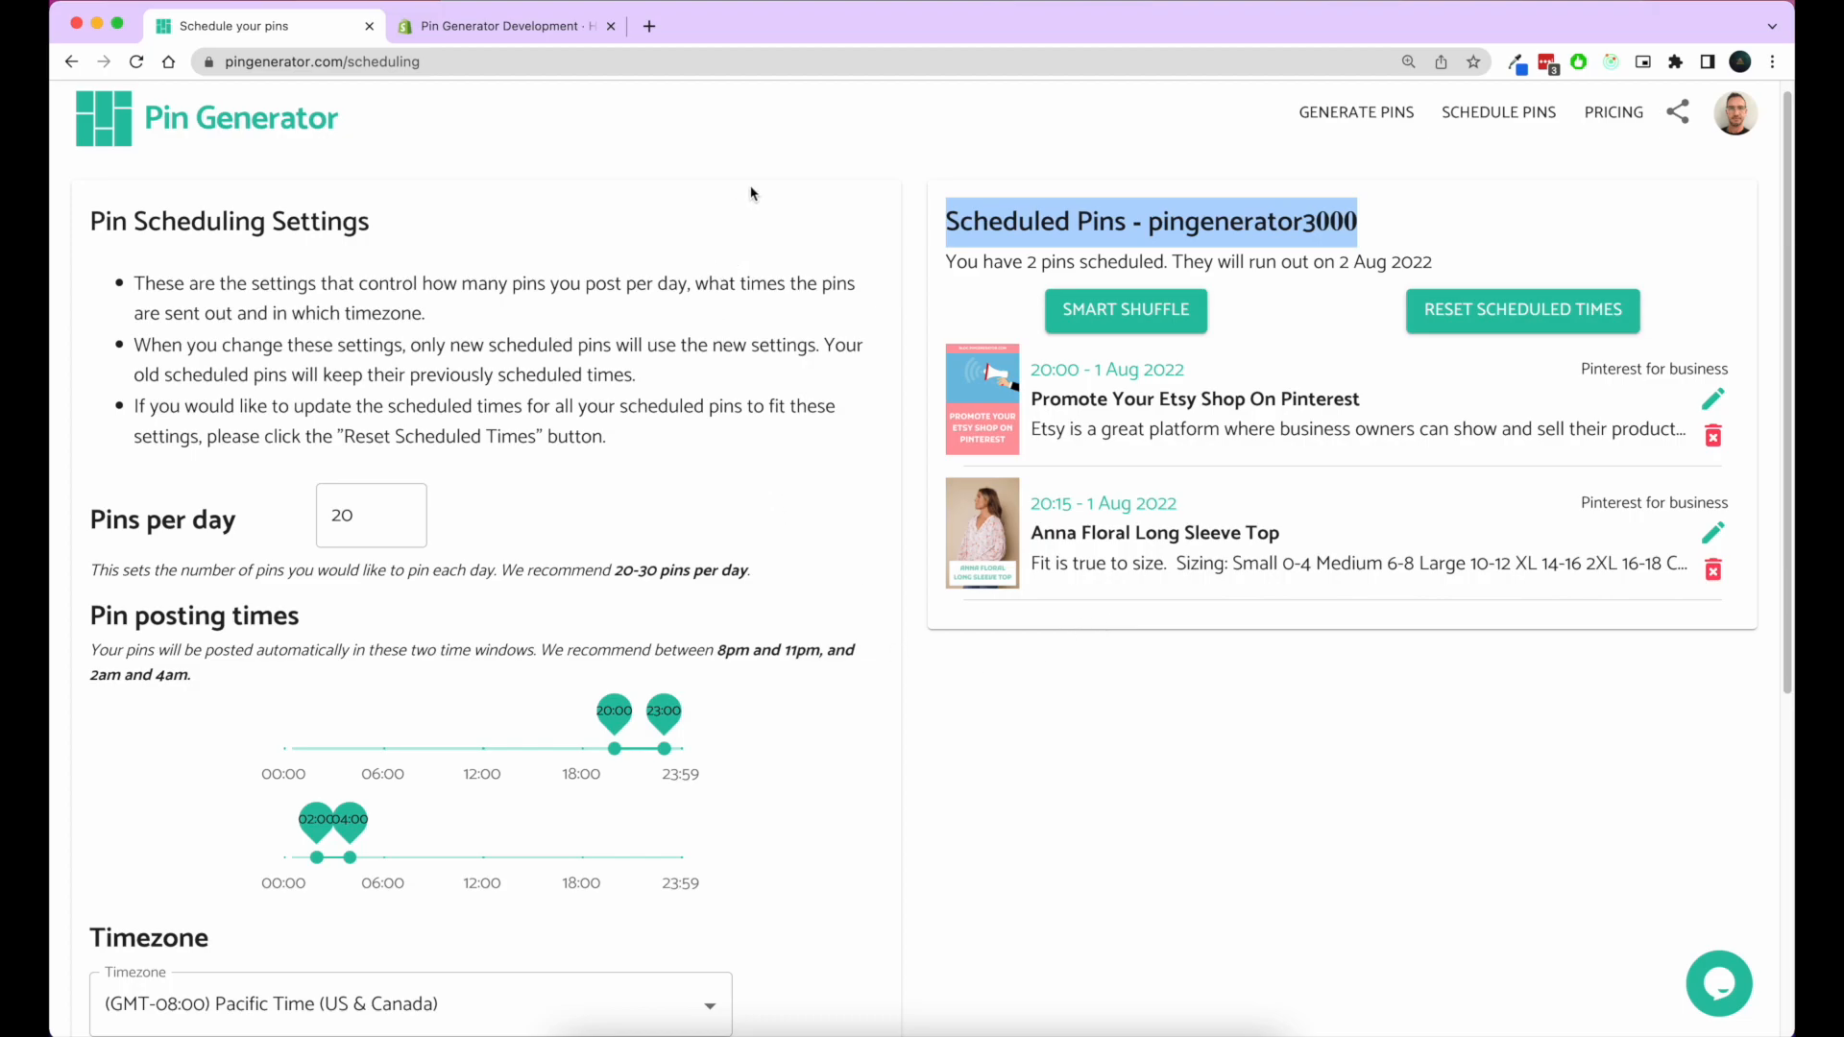
{"action": "mouse_move", "coordinate": [707, 874]}
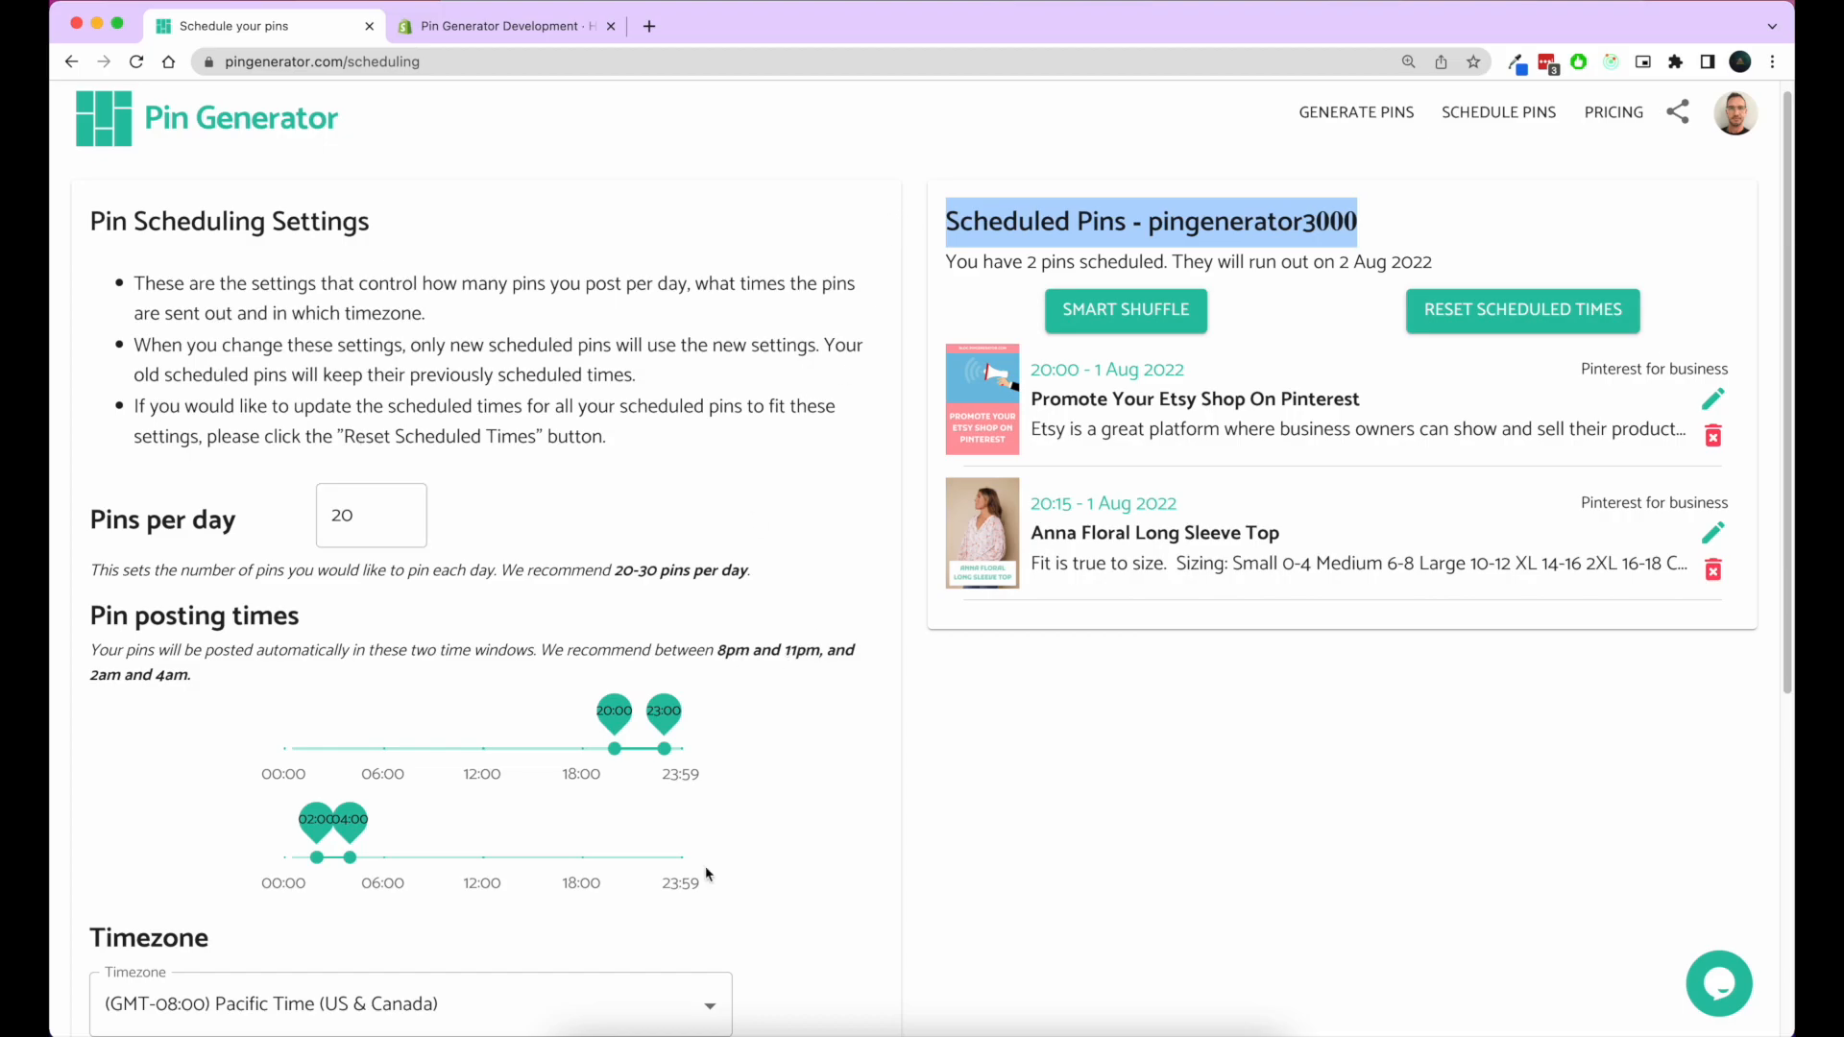
{"action": "scroll", "scroll_direction": "down", "scroll_amount": 3}
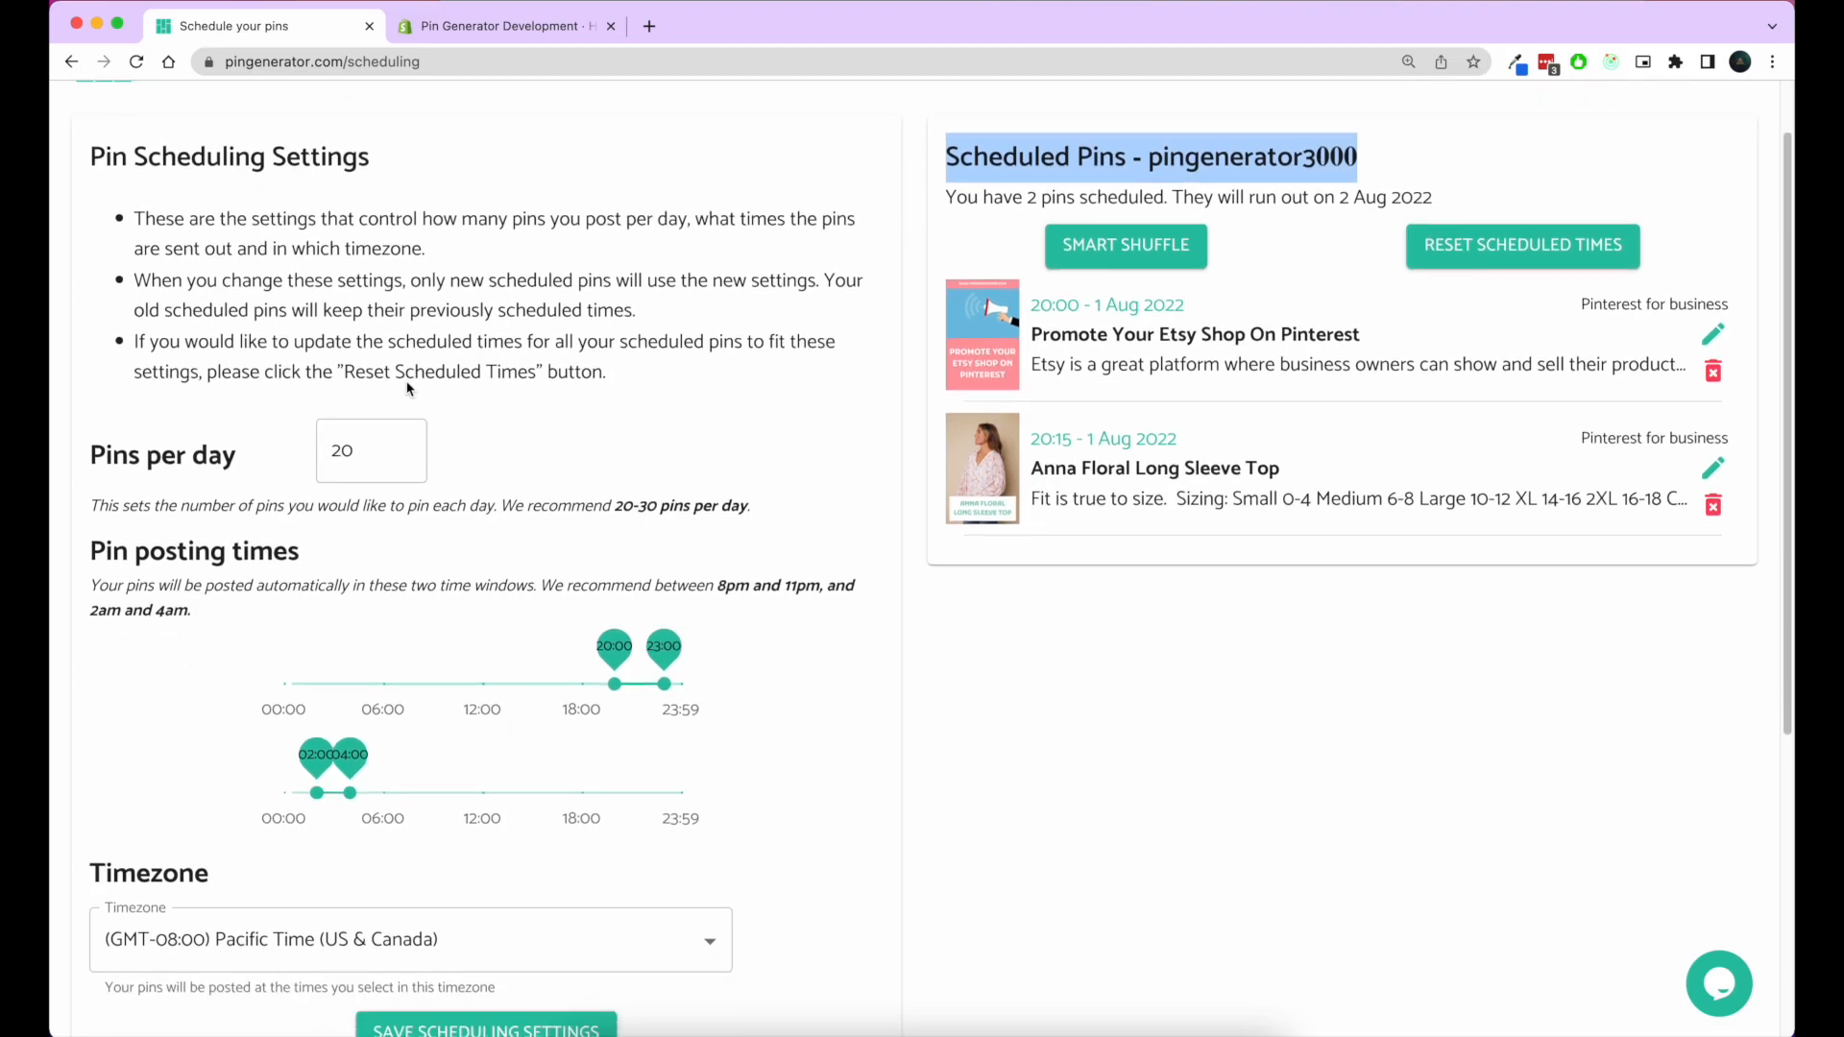
{"action": "left_click", "coordinate": [370, 450]}
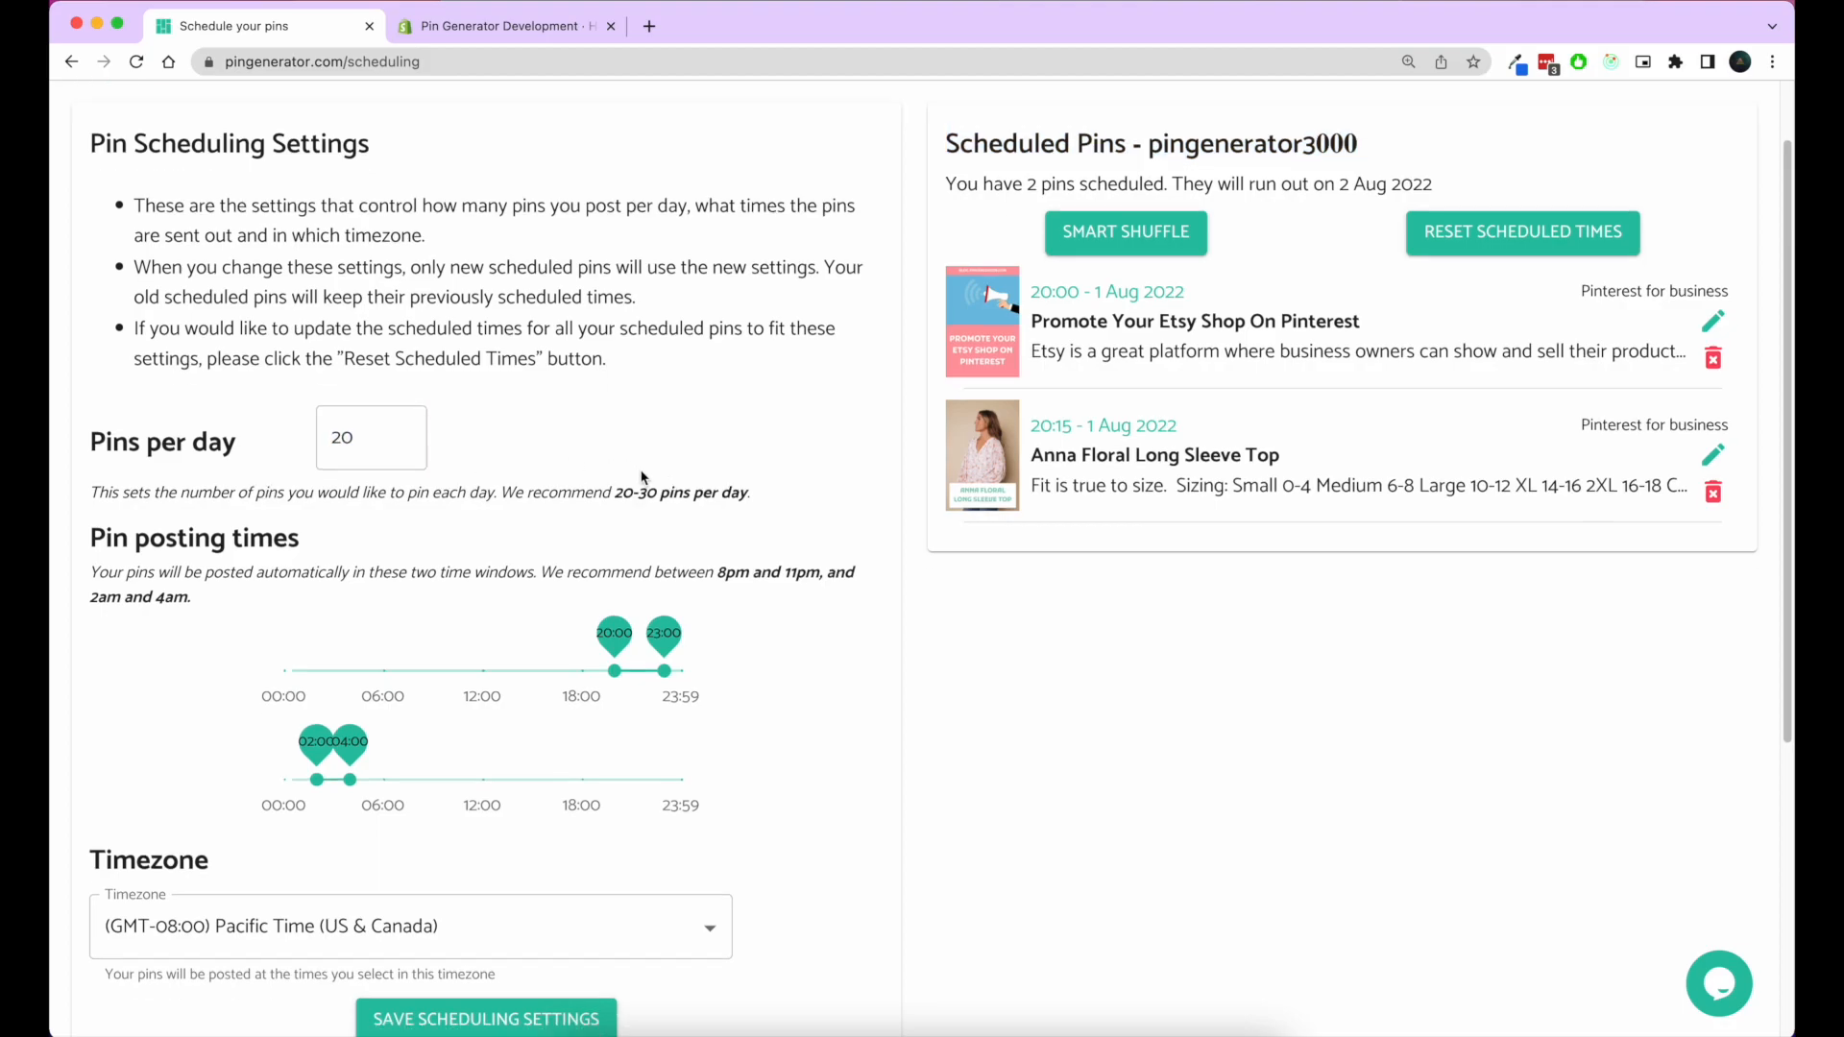
{"action": "scroll", "scroll_direction": "down", "scroll_amount": 3}
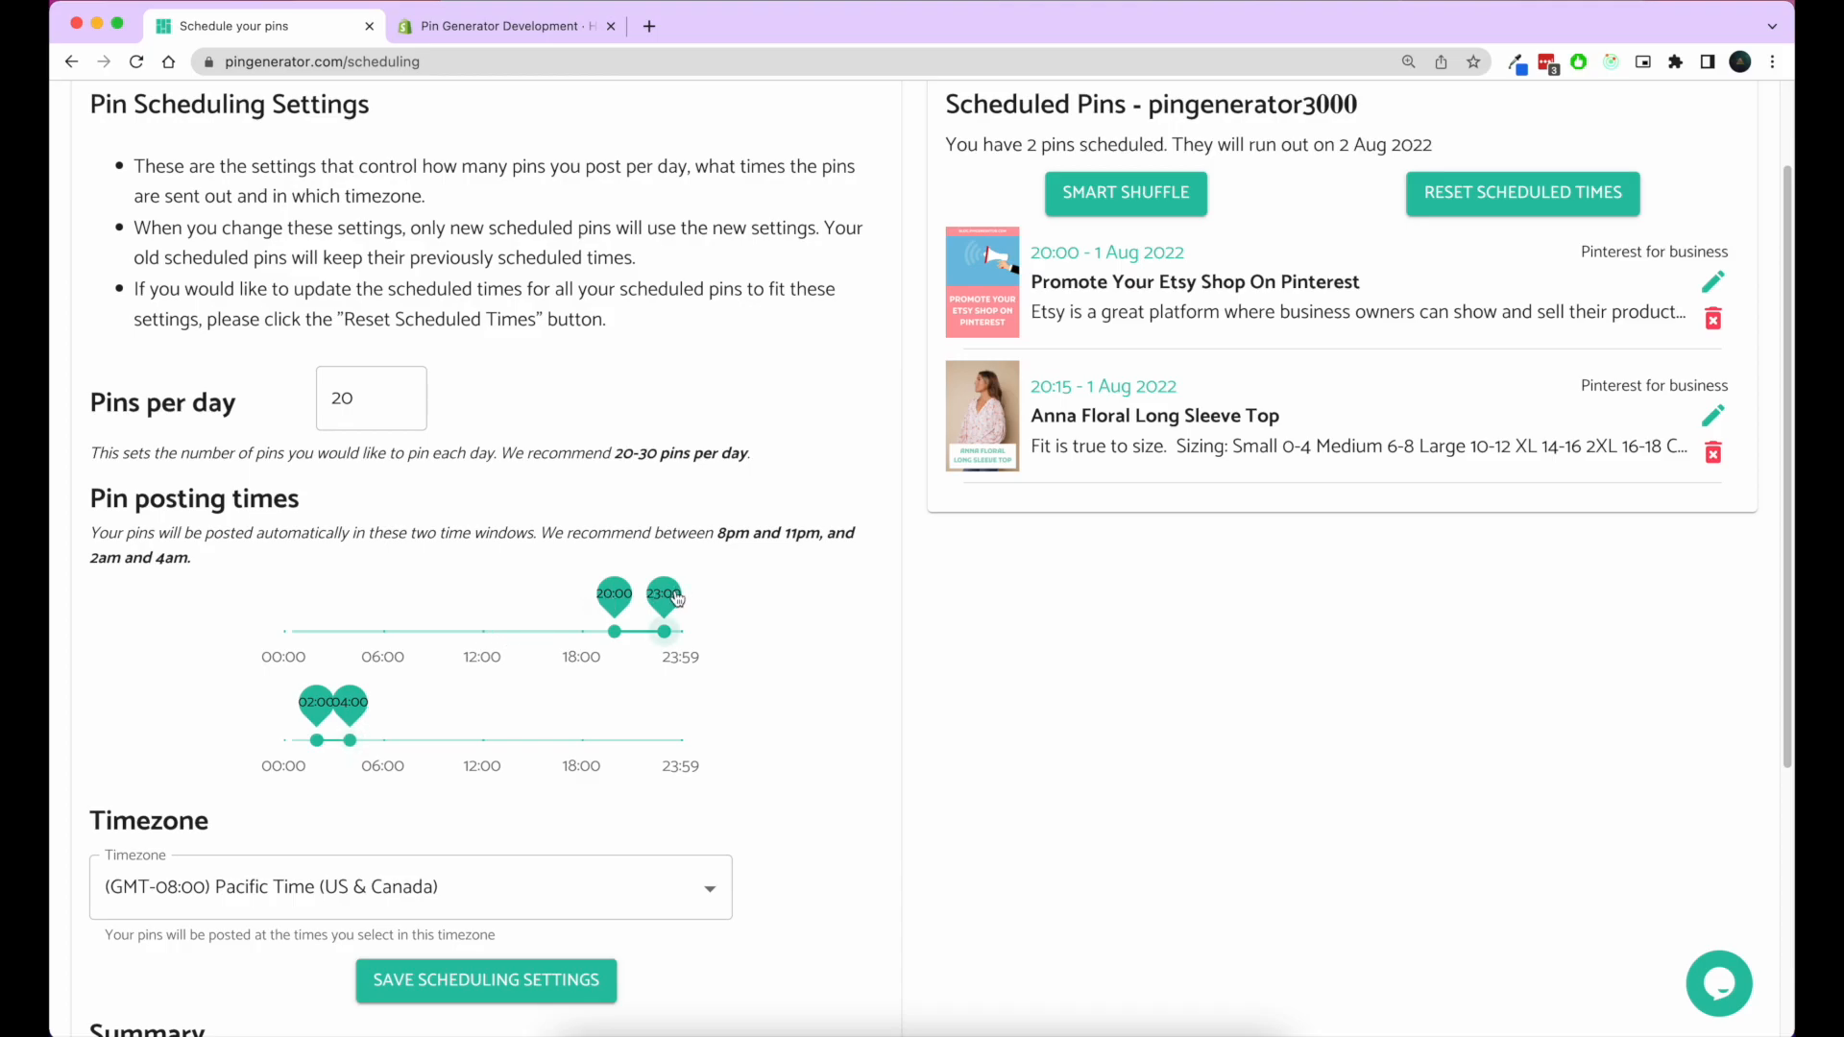
{"action": "scroll", "scroll_direction": "down", "scroll_amount": 3}
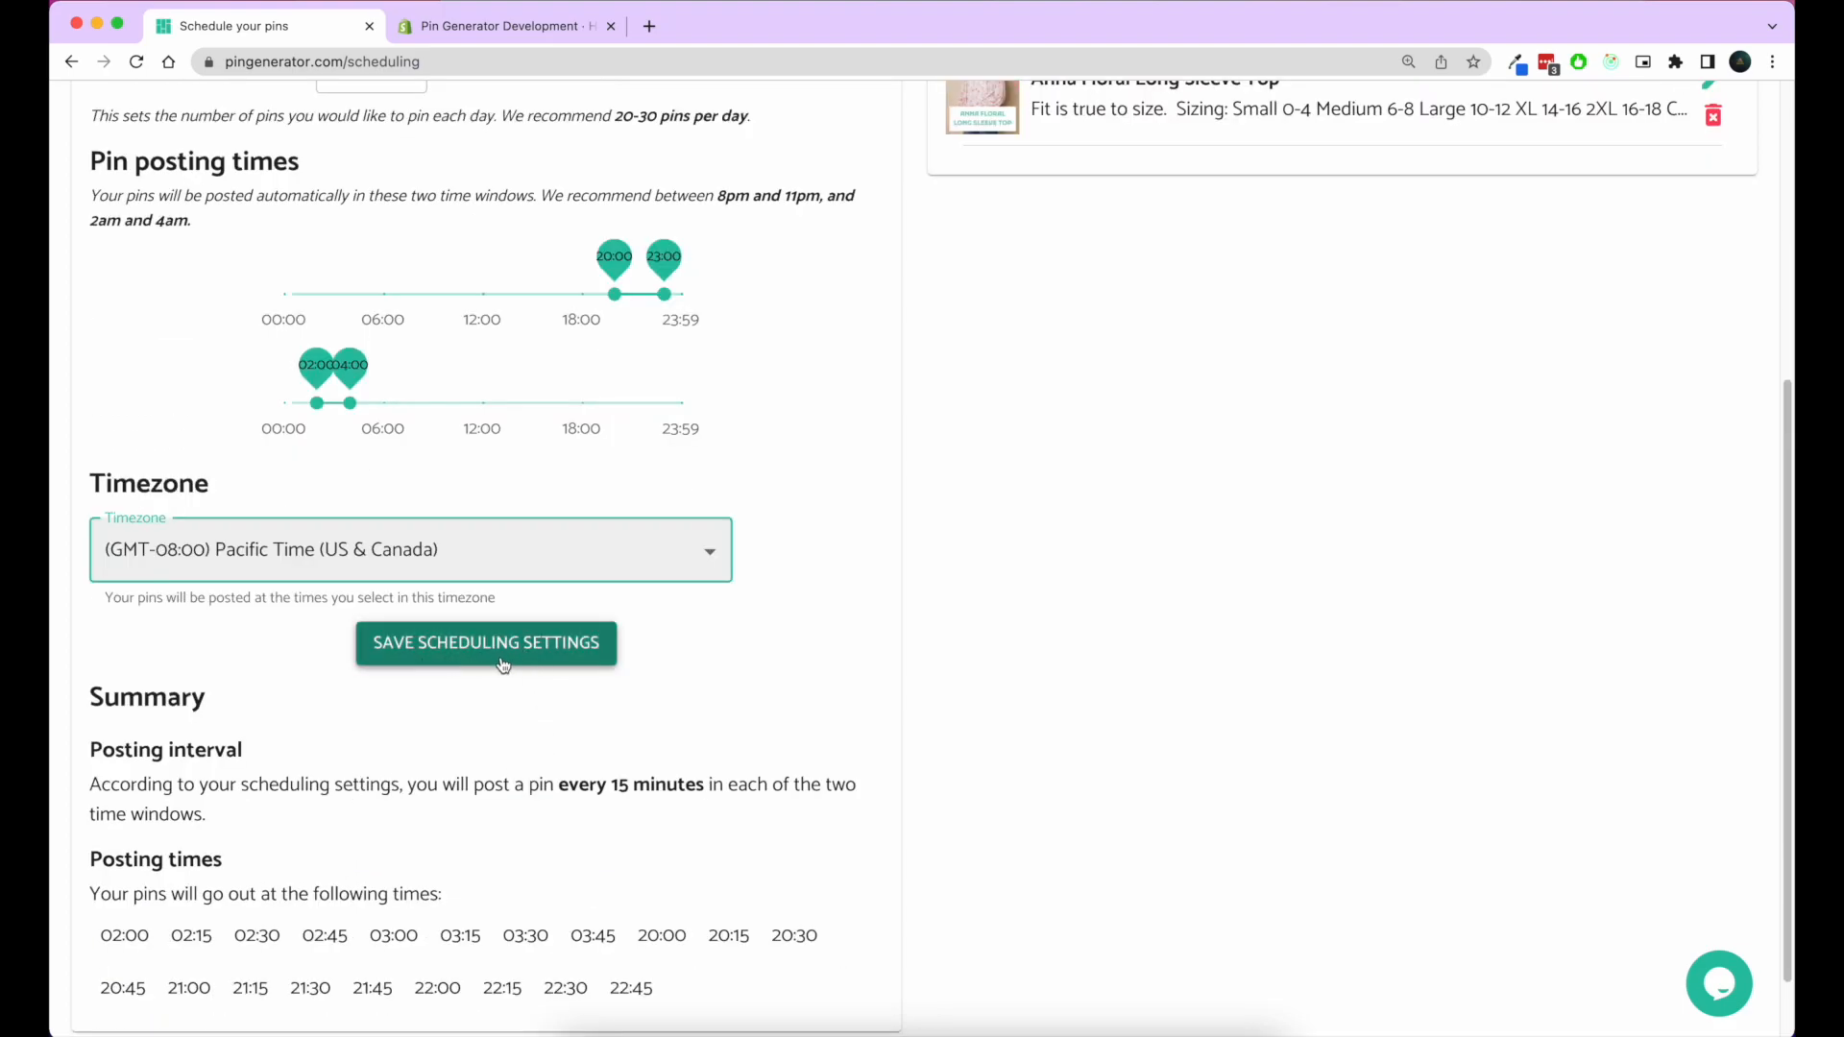
{"action": "scroll", "scroll_direction": "down", "scroll_amount": 3}
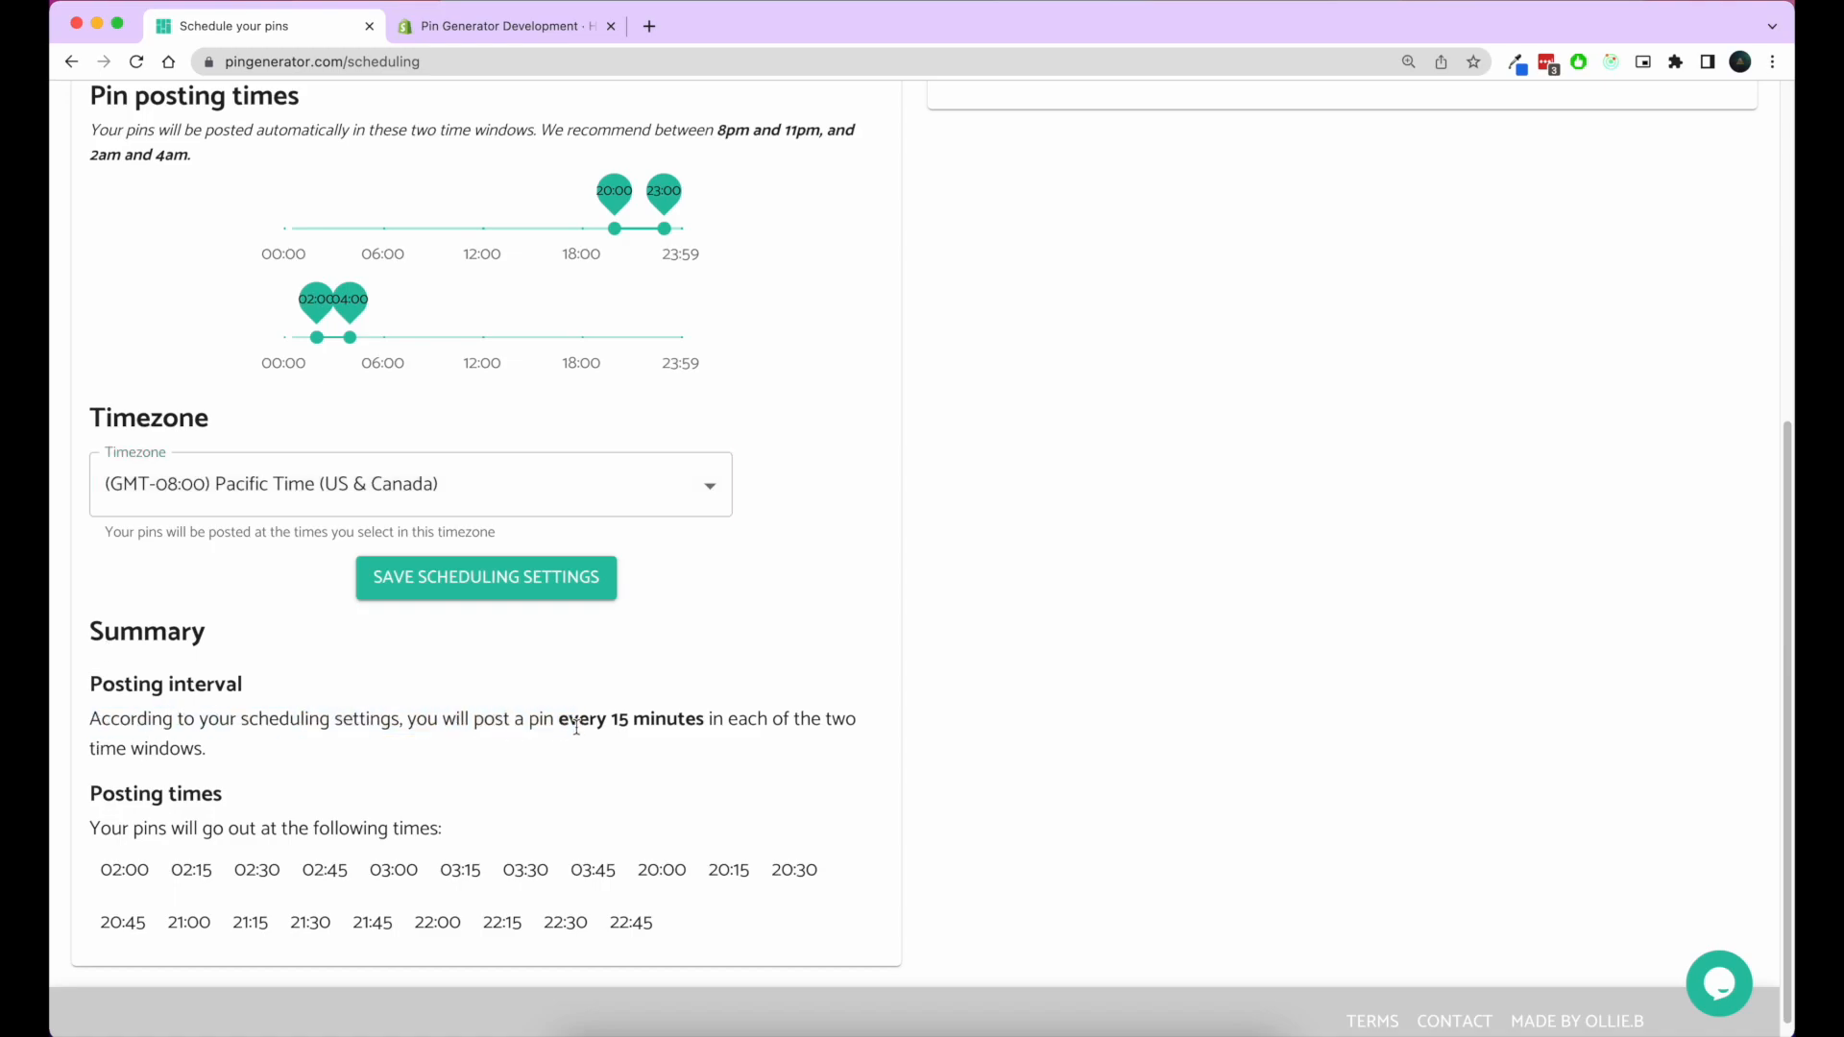
{"action": "left_click_drag", "start_coordinate": [560, 718], "coordinate": [698, 719]}
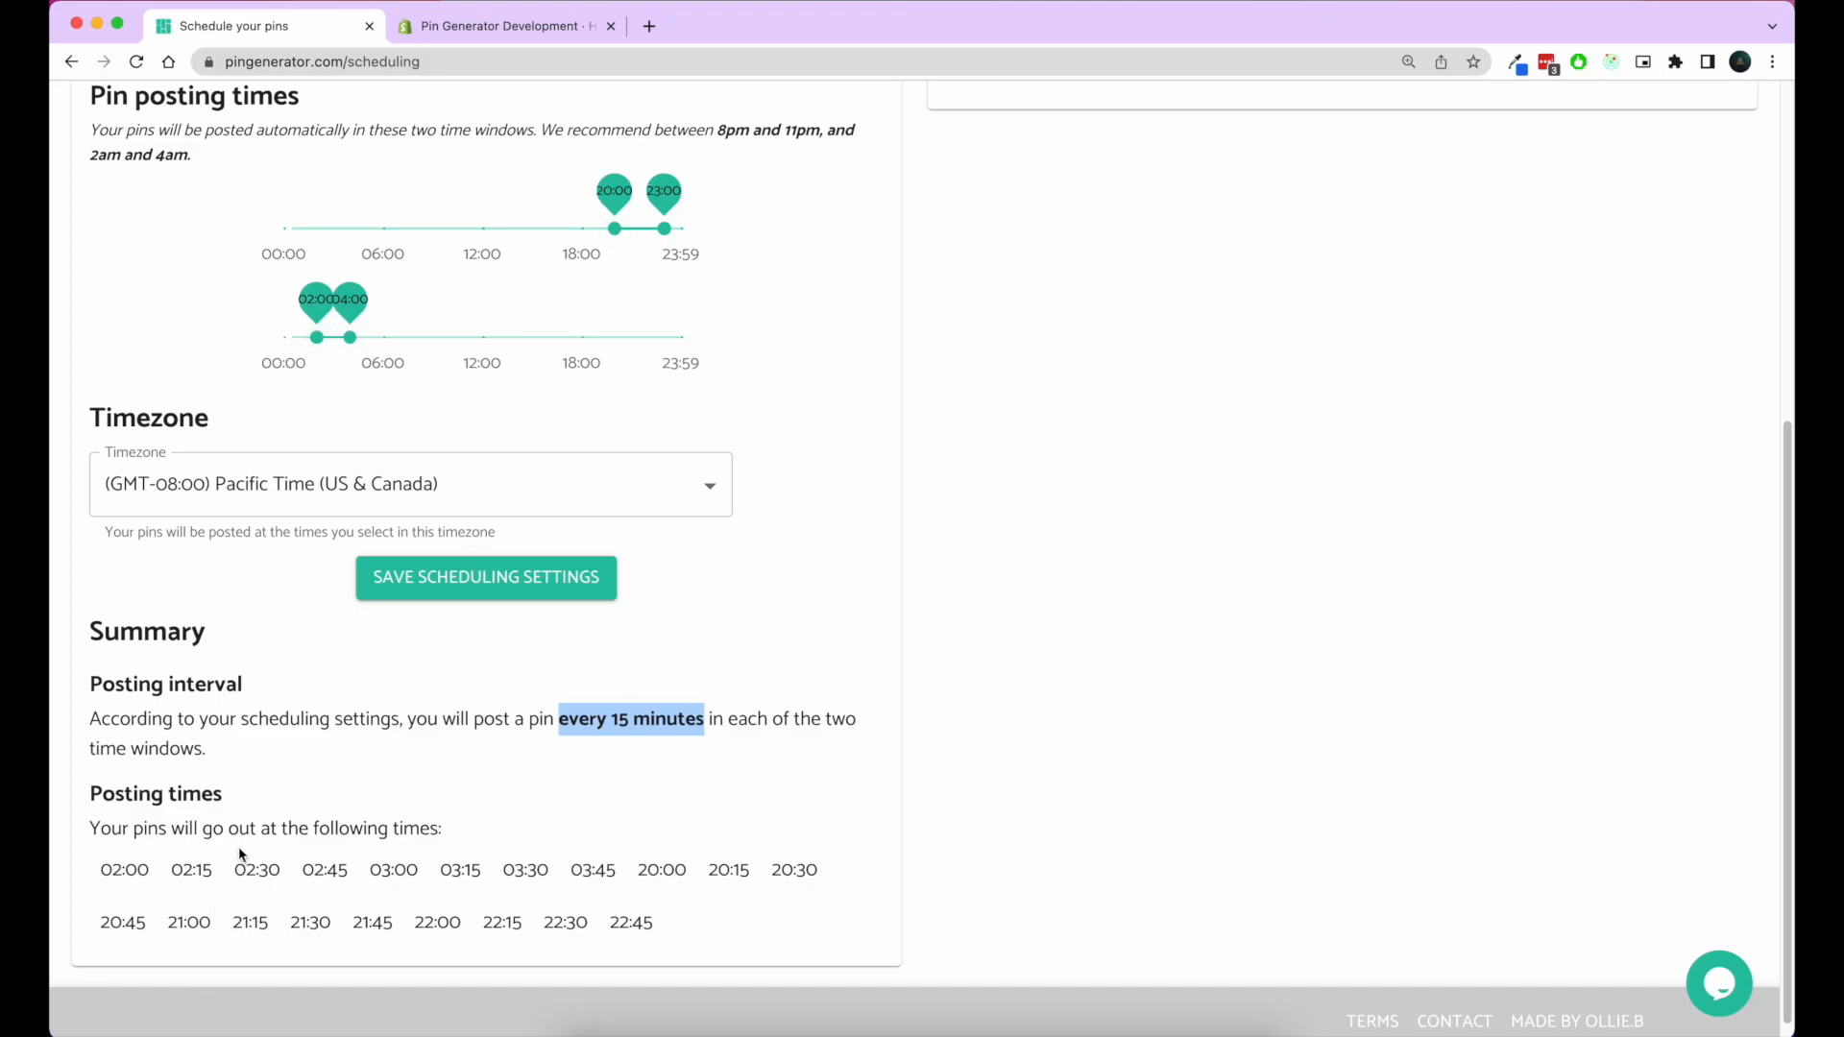
{"action": "mouse_move", "coordinate": [91, 876]}
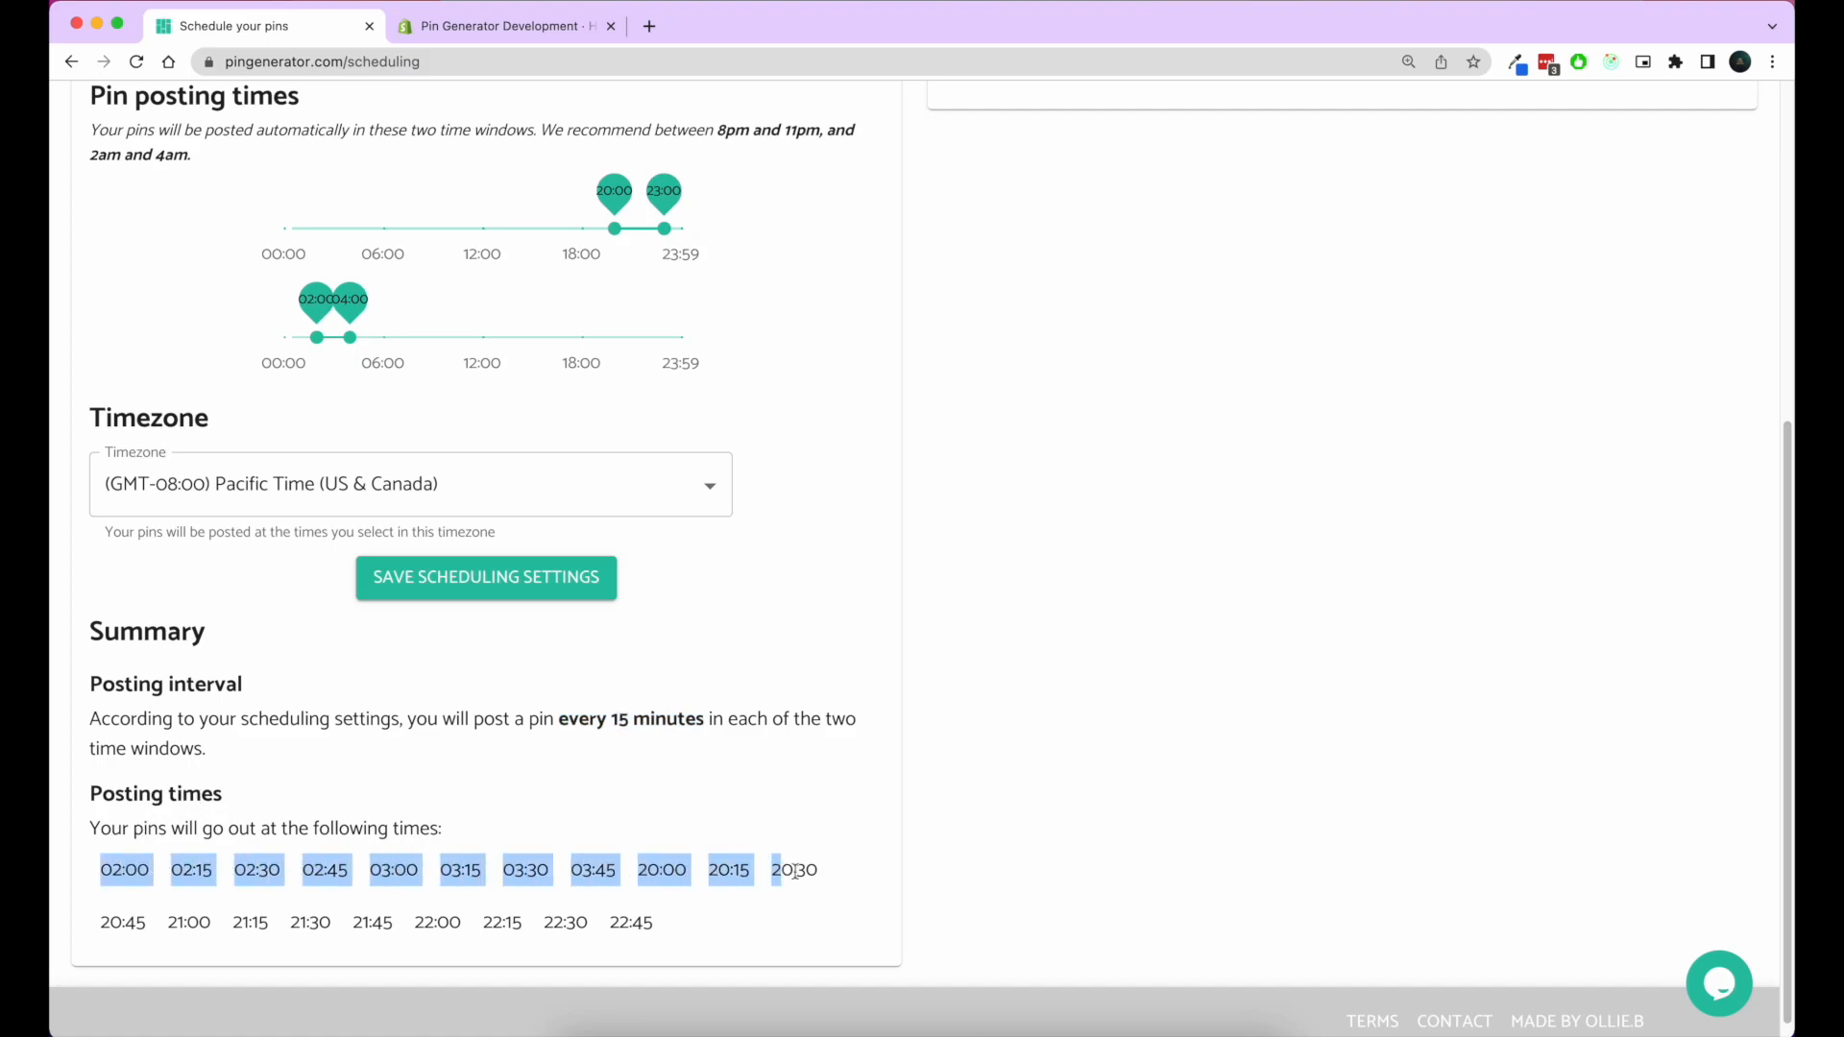
{"action": "left_click", "coordinate": [769, 791]}
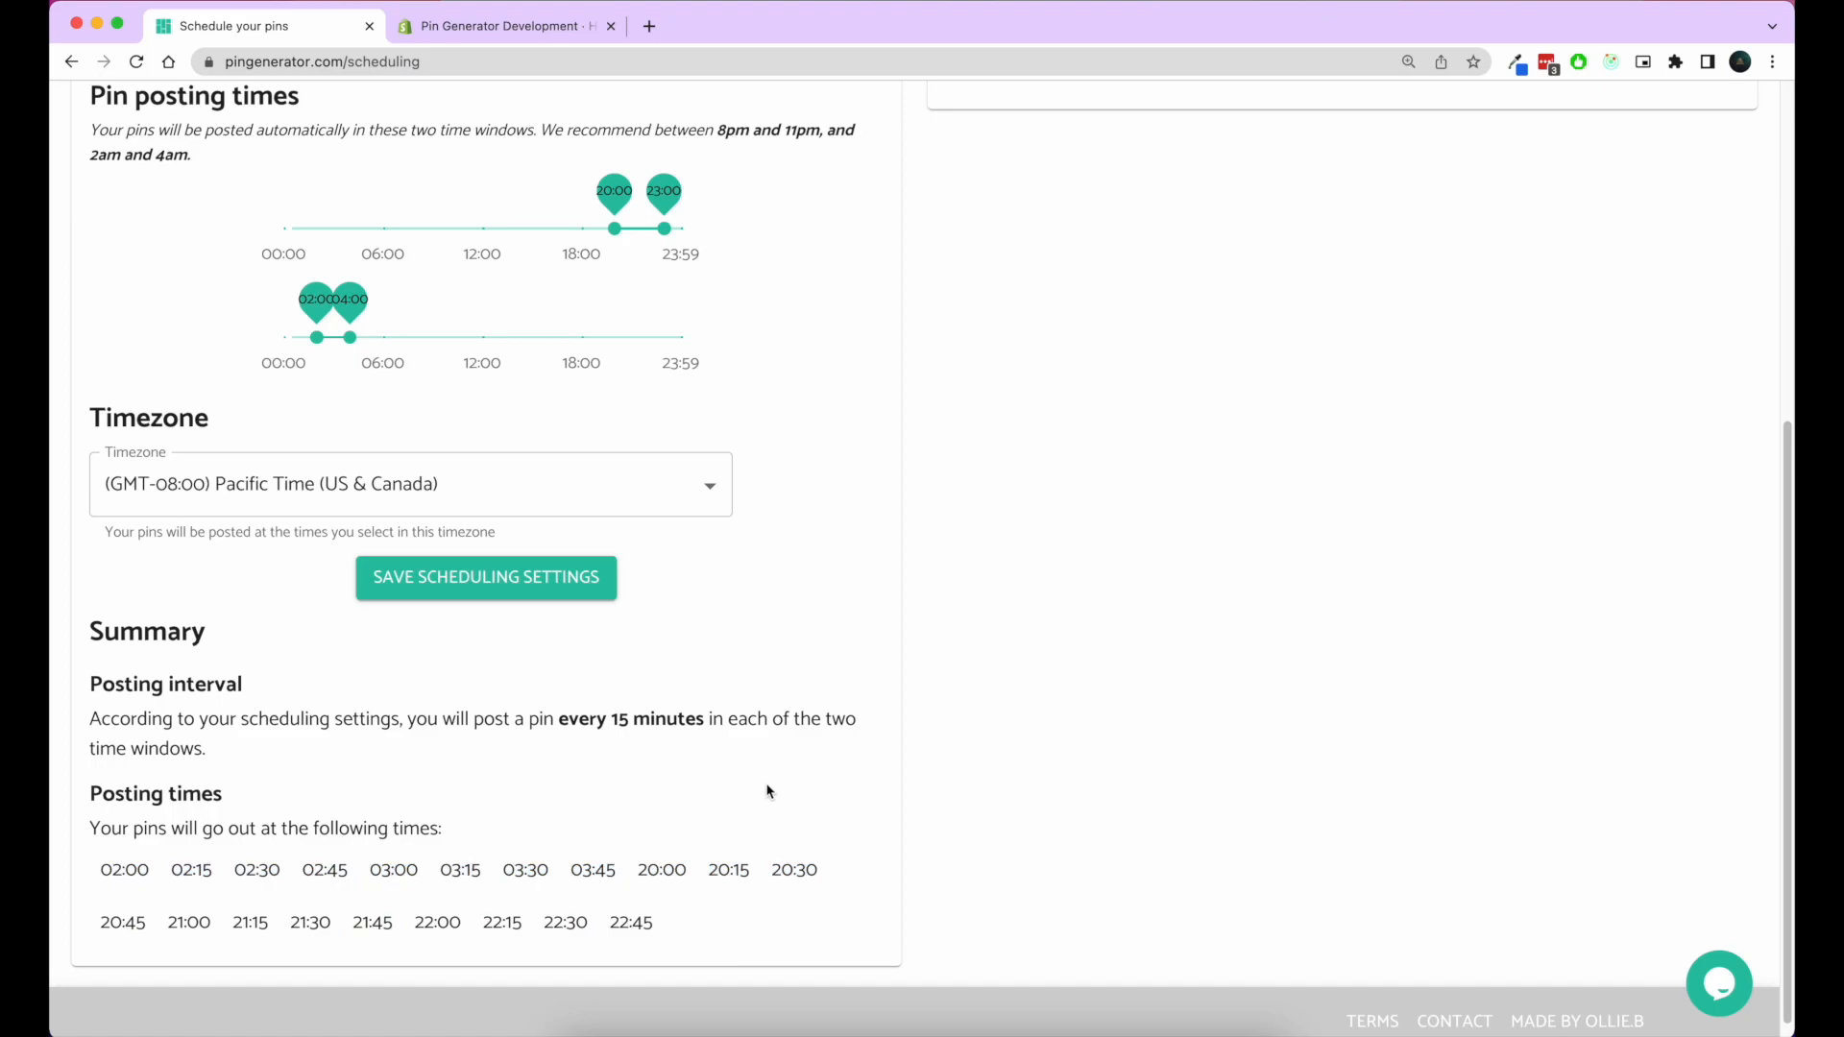
{"action": "mouse_move", "coordinate": [888, 320]}
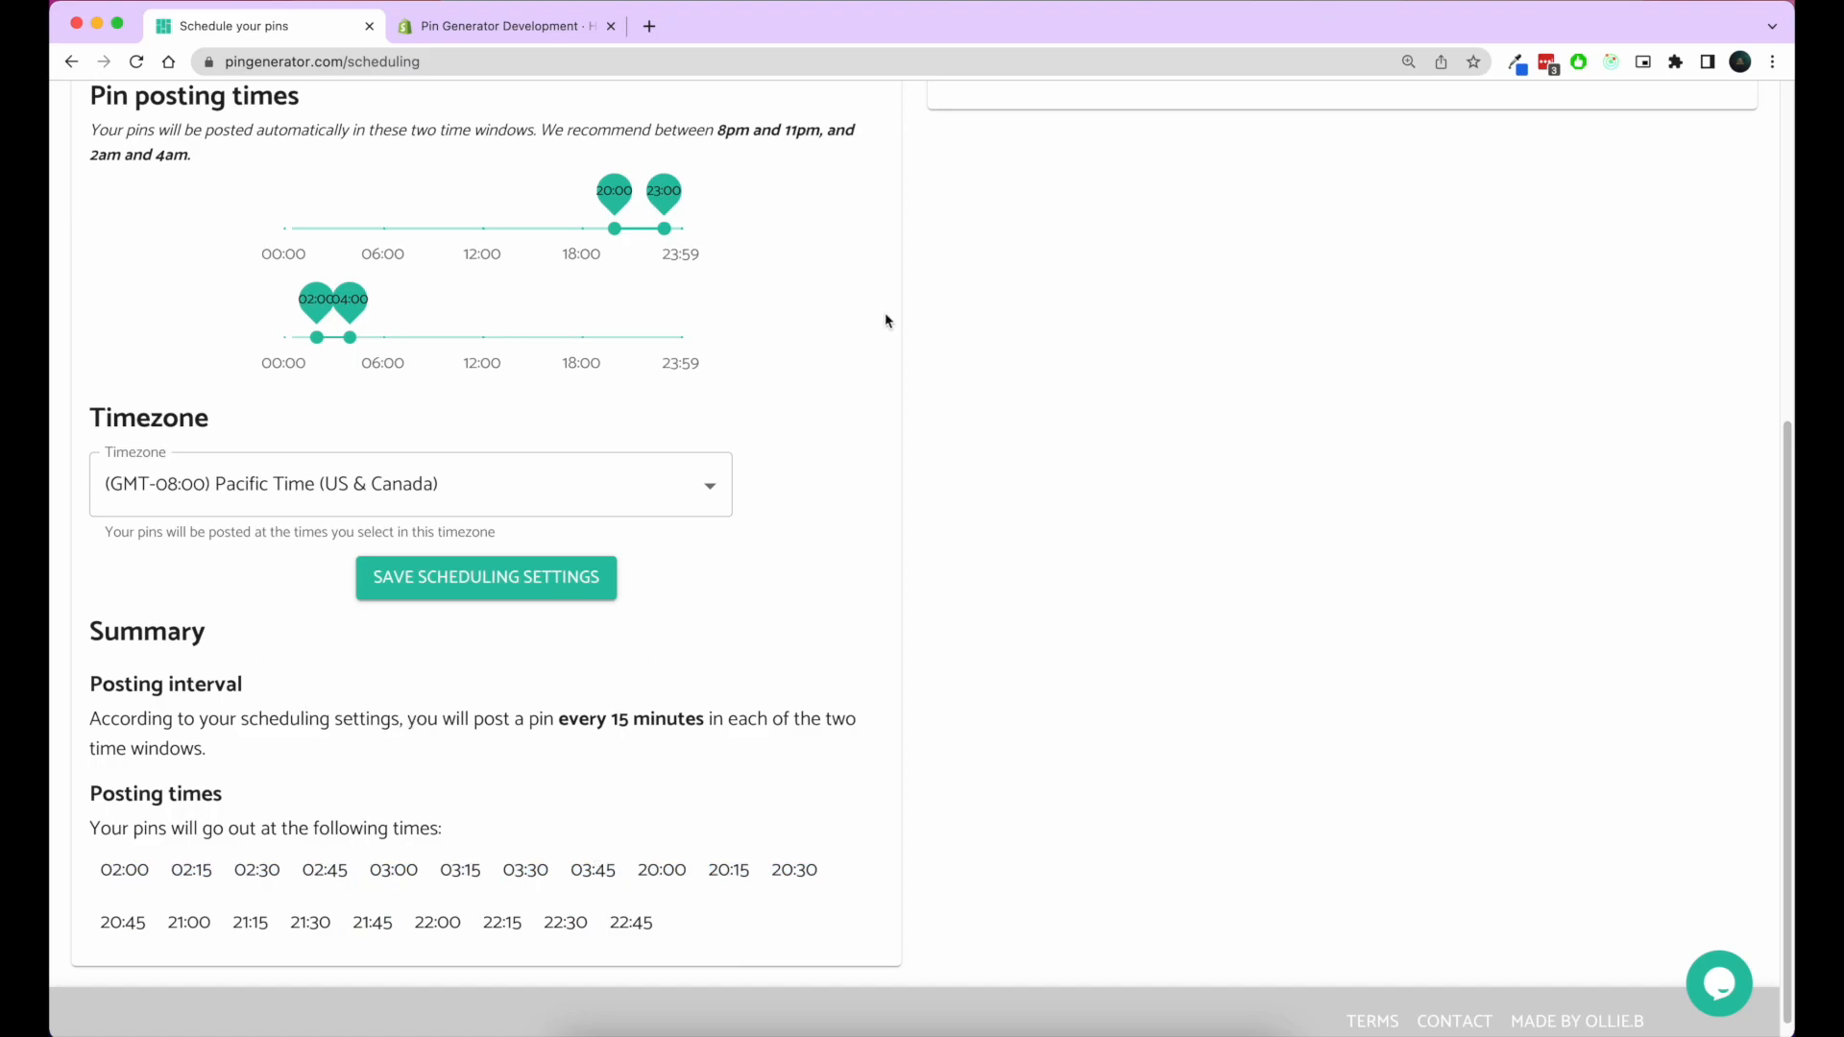
{"action": "mouse_move", "coordinate": [721, 718]}
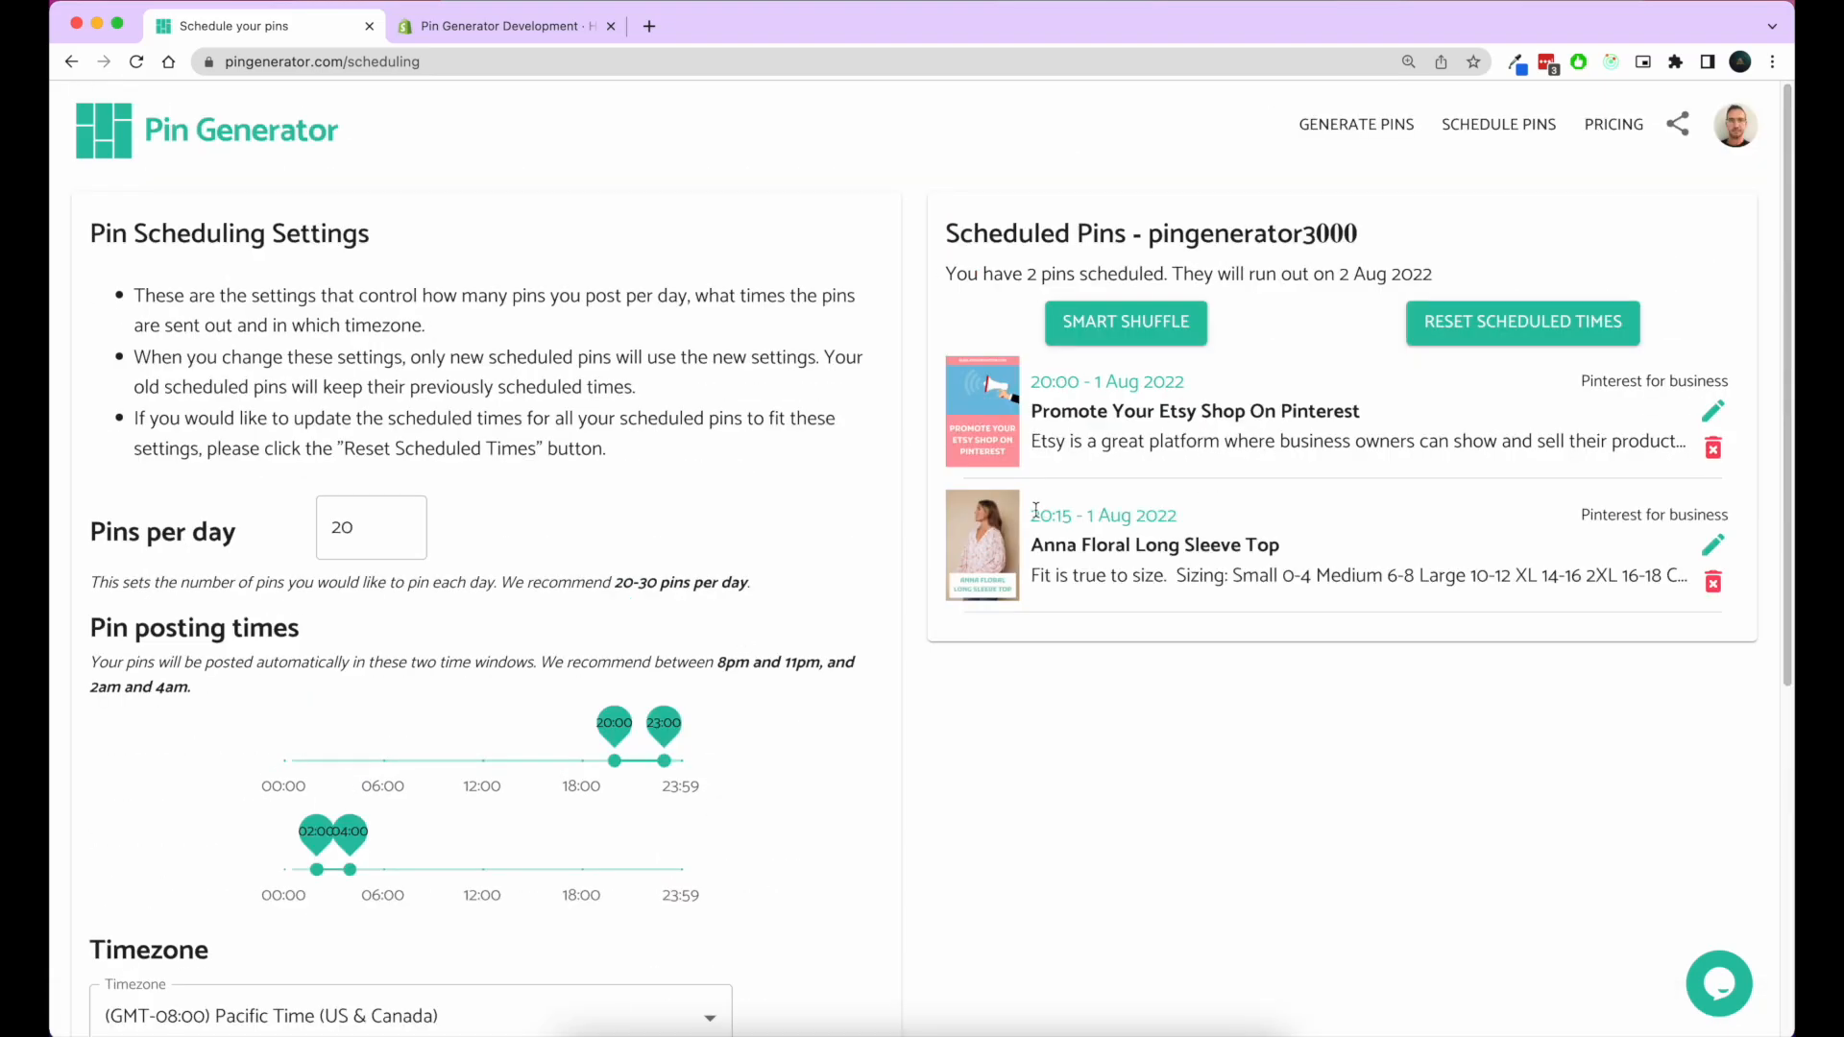
Step: Review the 20:15 pin time and pin run-out note, then edit the Anna Floral Long Sleeve Top pin
{"action": "double_click", "coordinate": [1049, 515]}
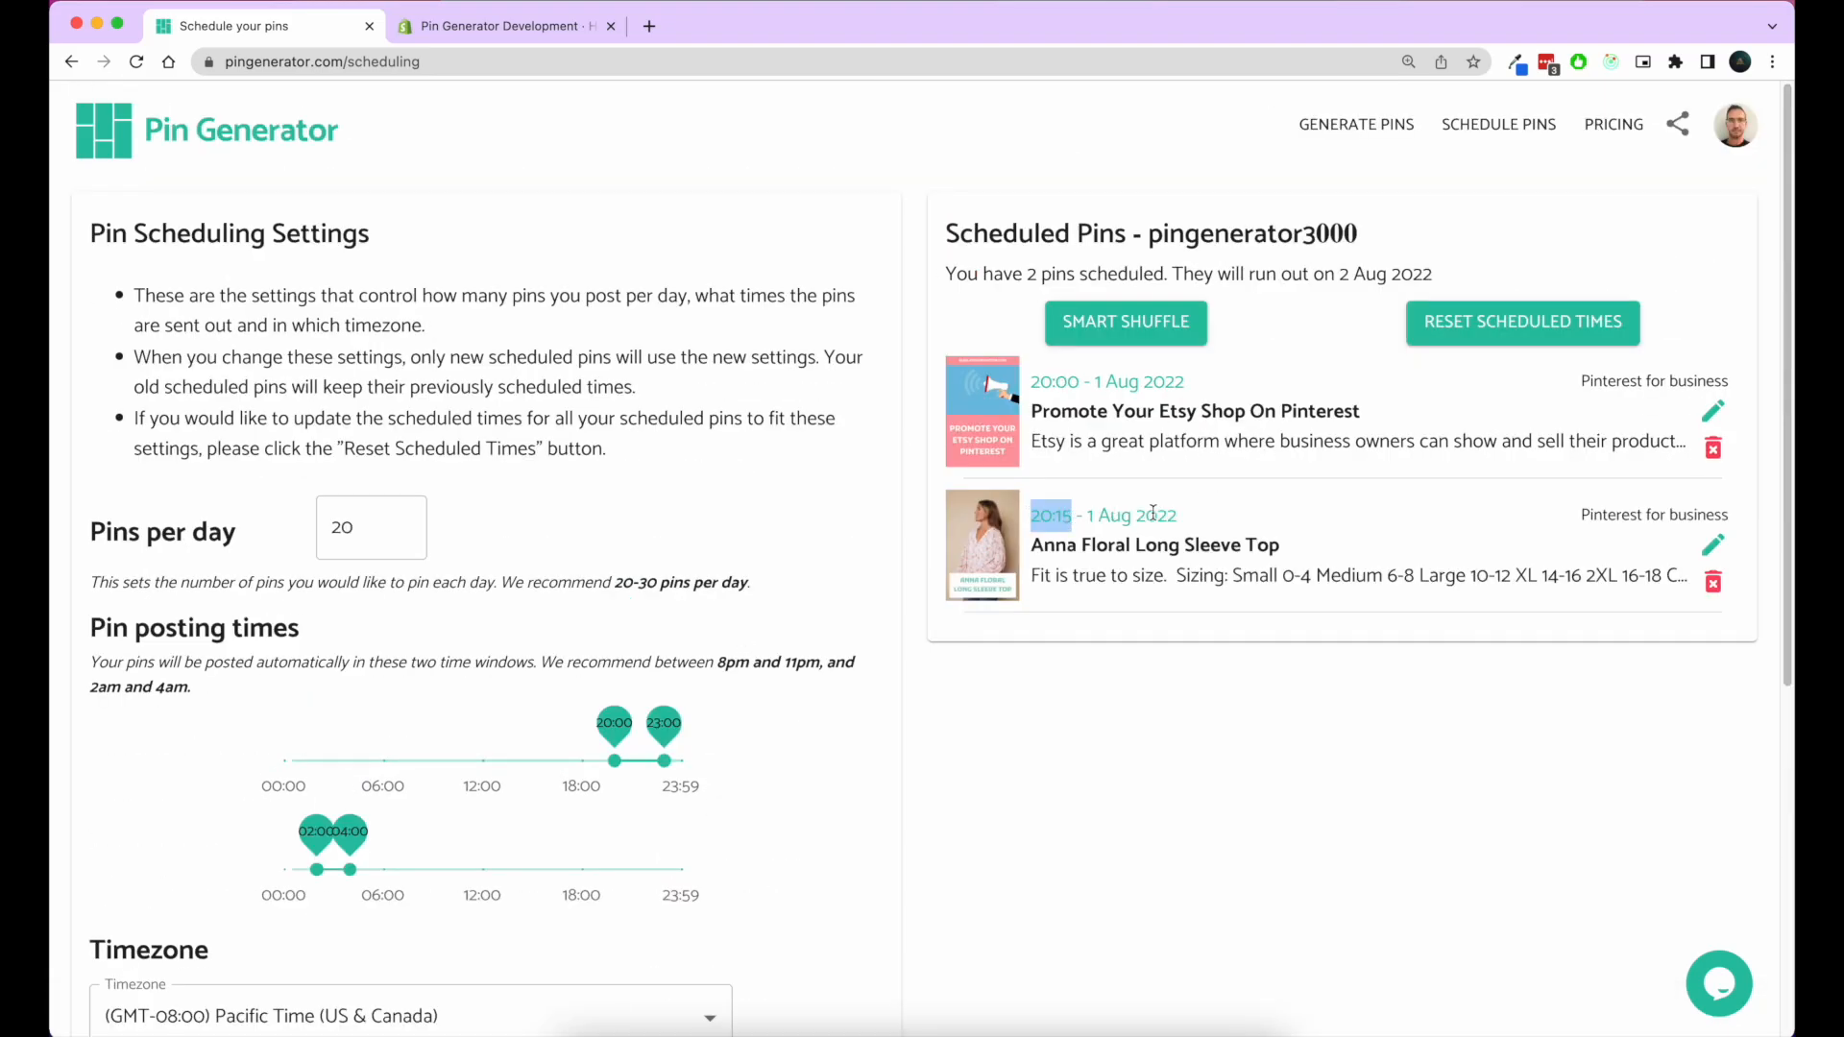
{"action": "scroll", "scroll_direction": "down", "scroll_amount": 3}
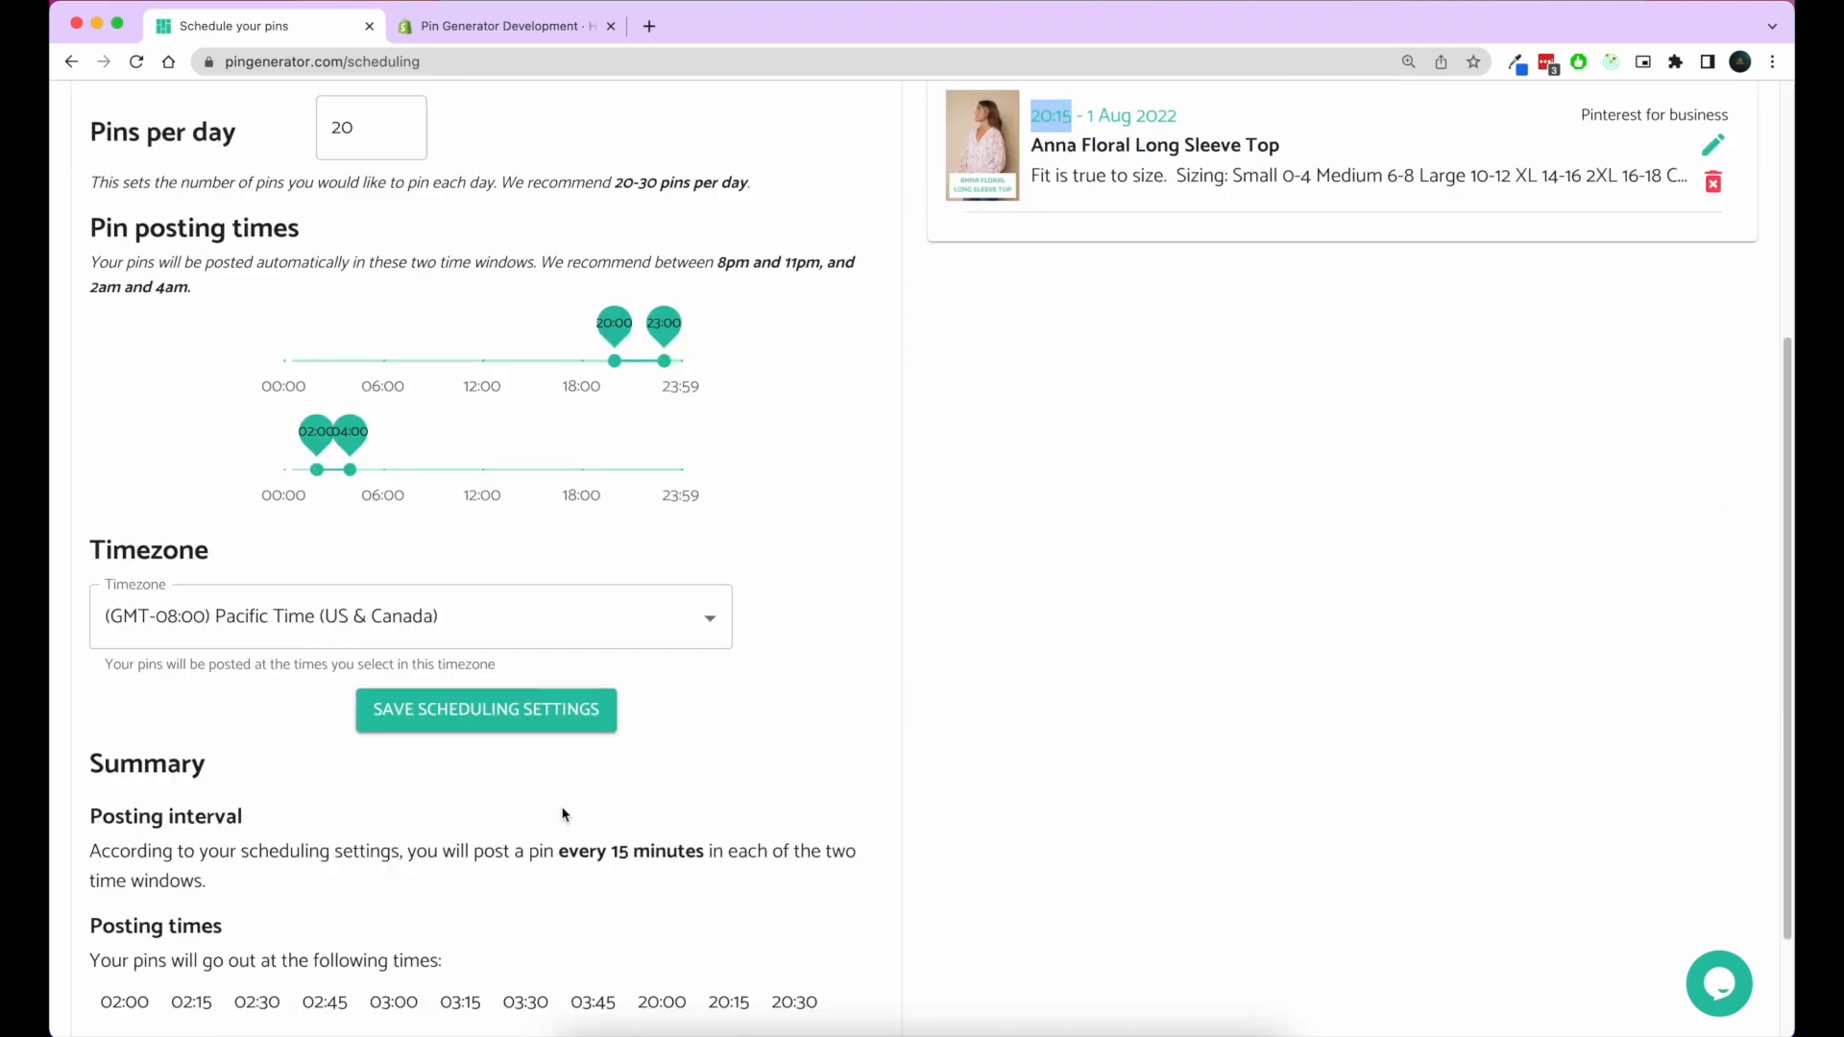
{"action": "scroll", "scroll_direction": "down", "scroll_amount": 3}
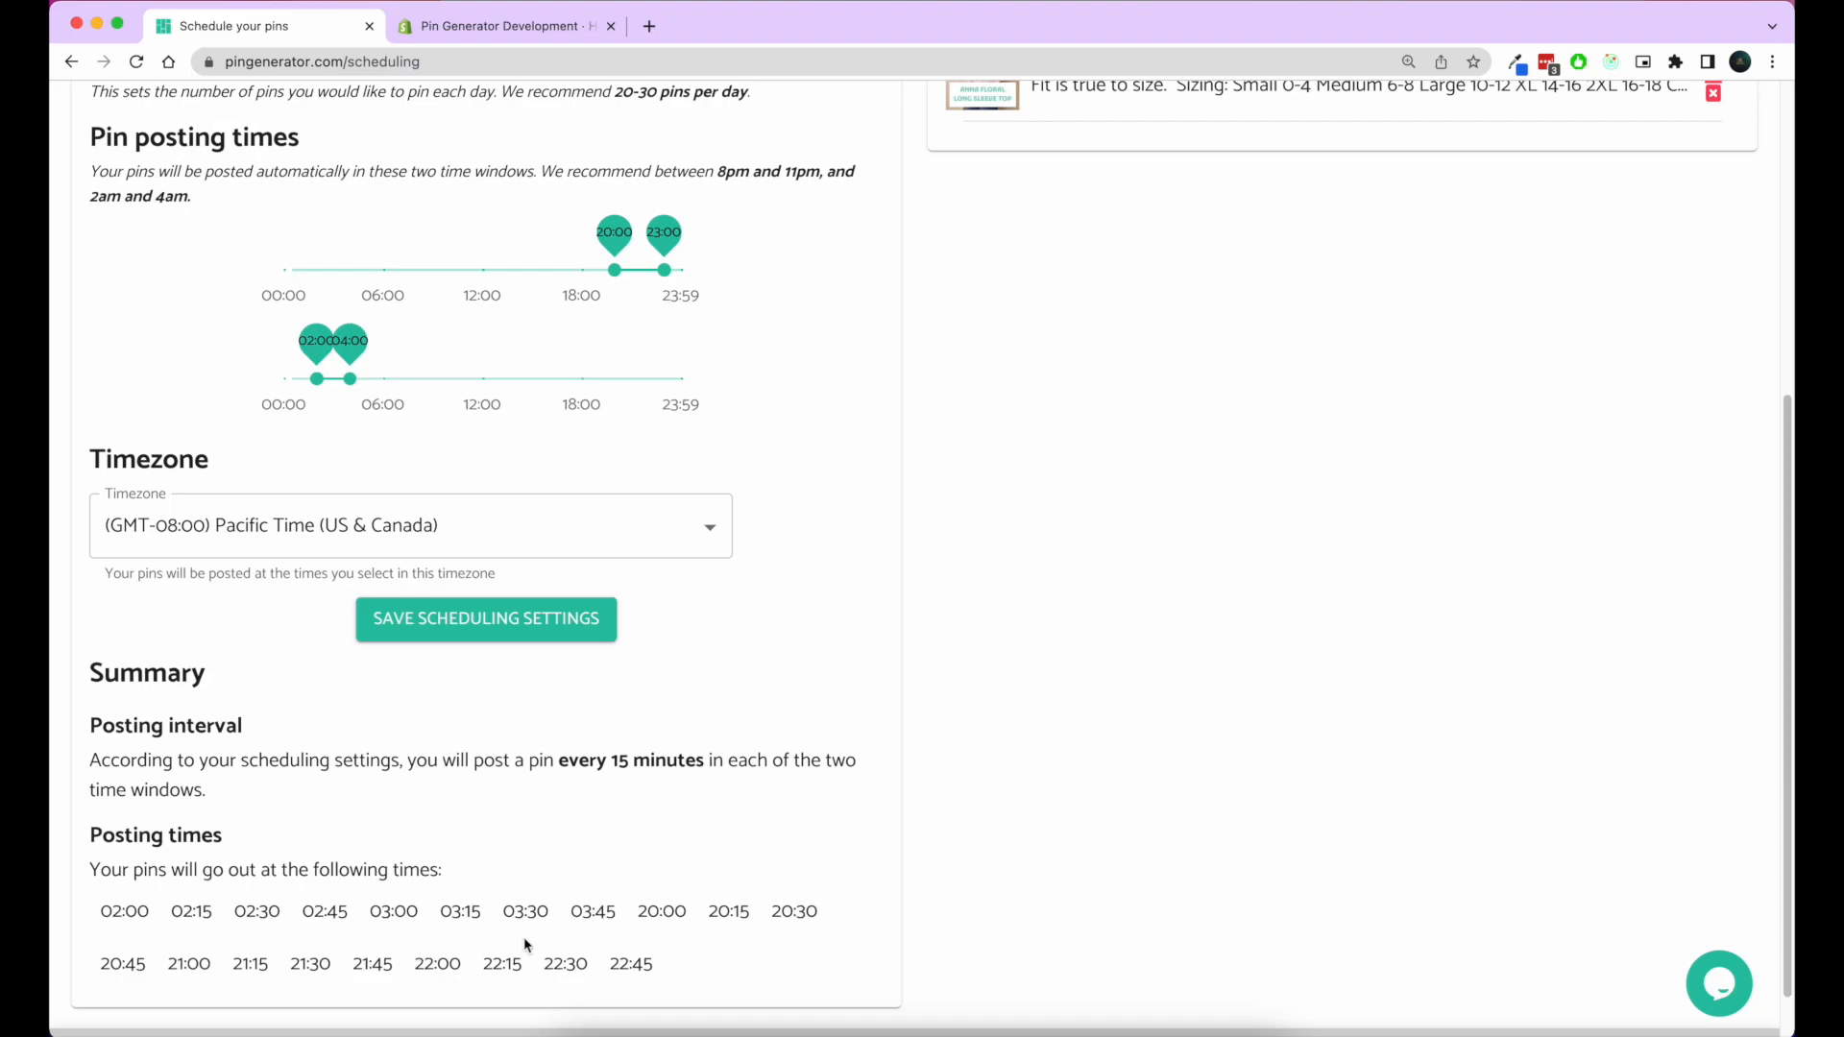
{"action": "double_click", "coordinate": [728, 911]}
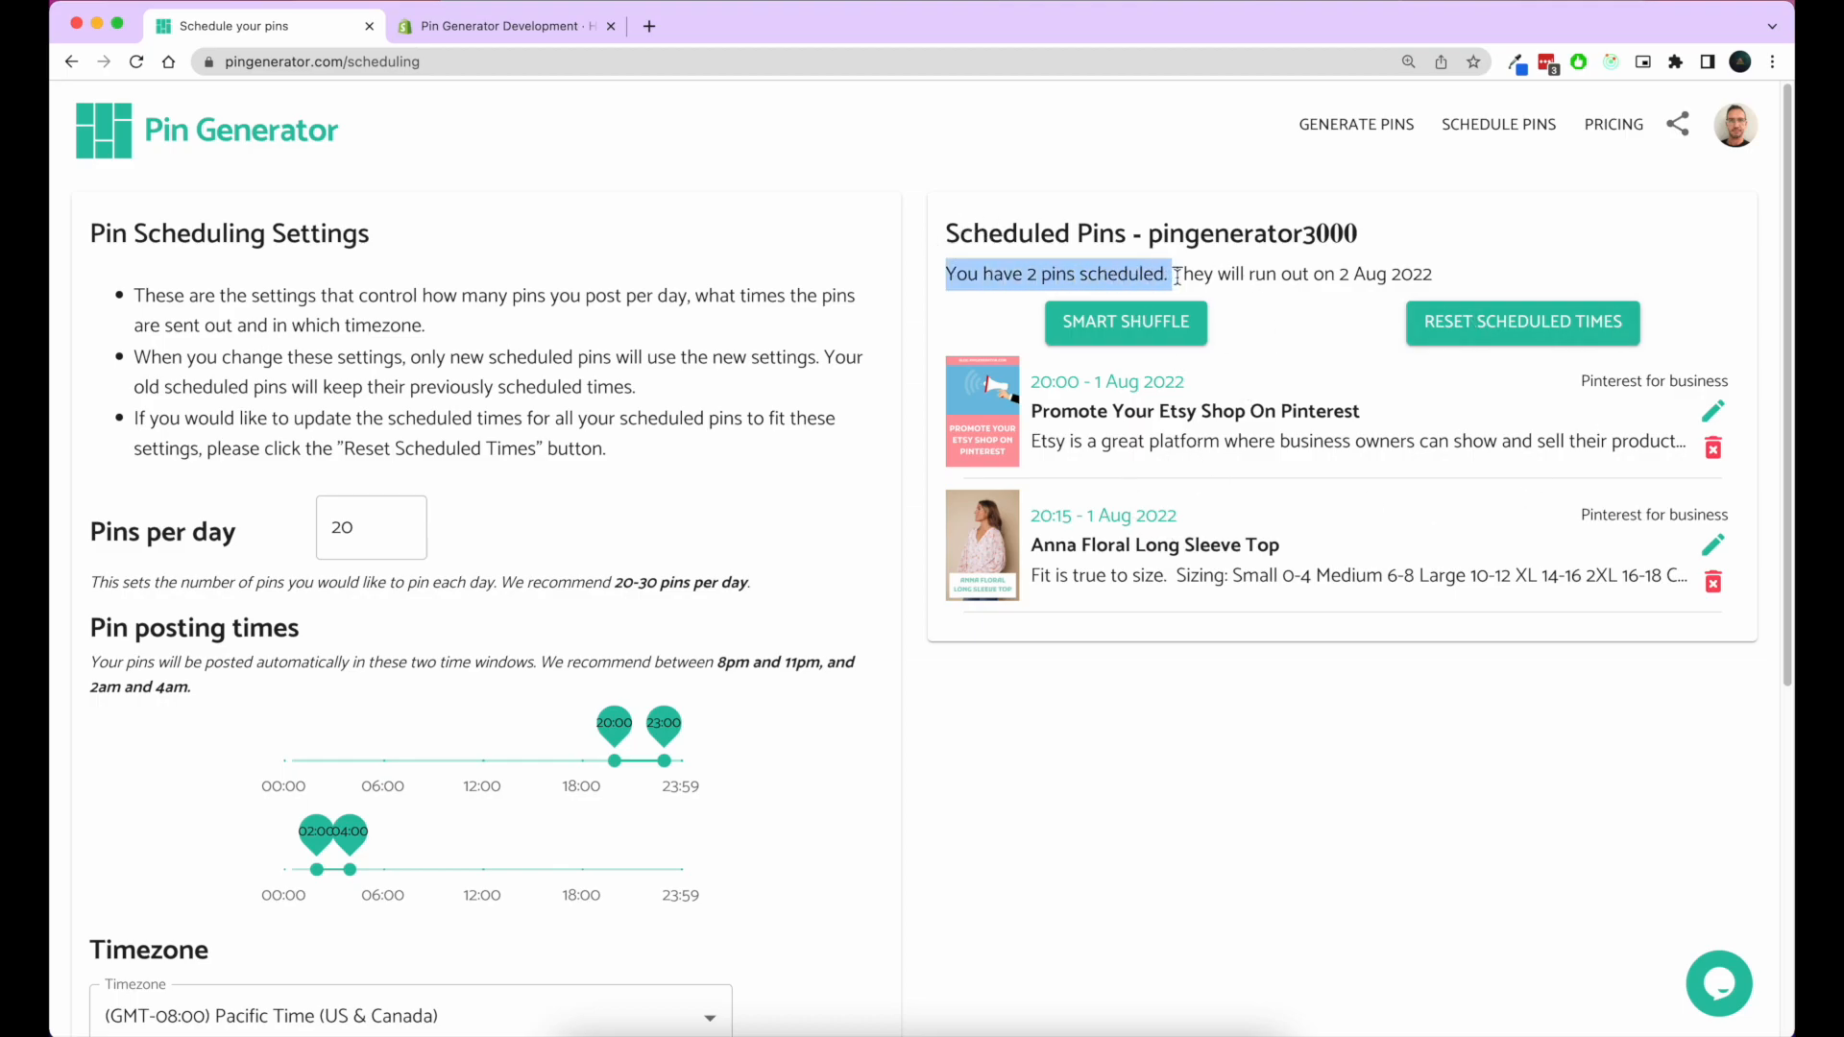
{"action": "left_click_drag", "start_coordinate": [1175, 272], "coordinate": [1432, 272]}
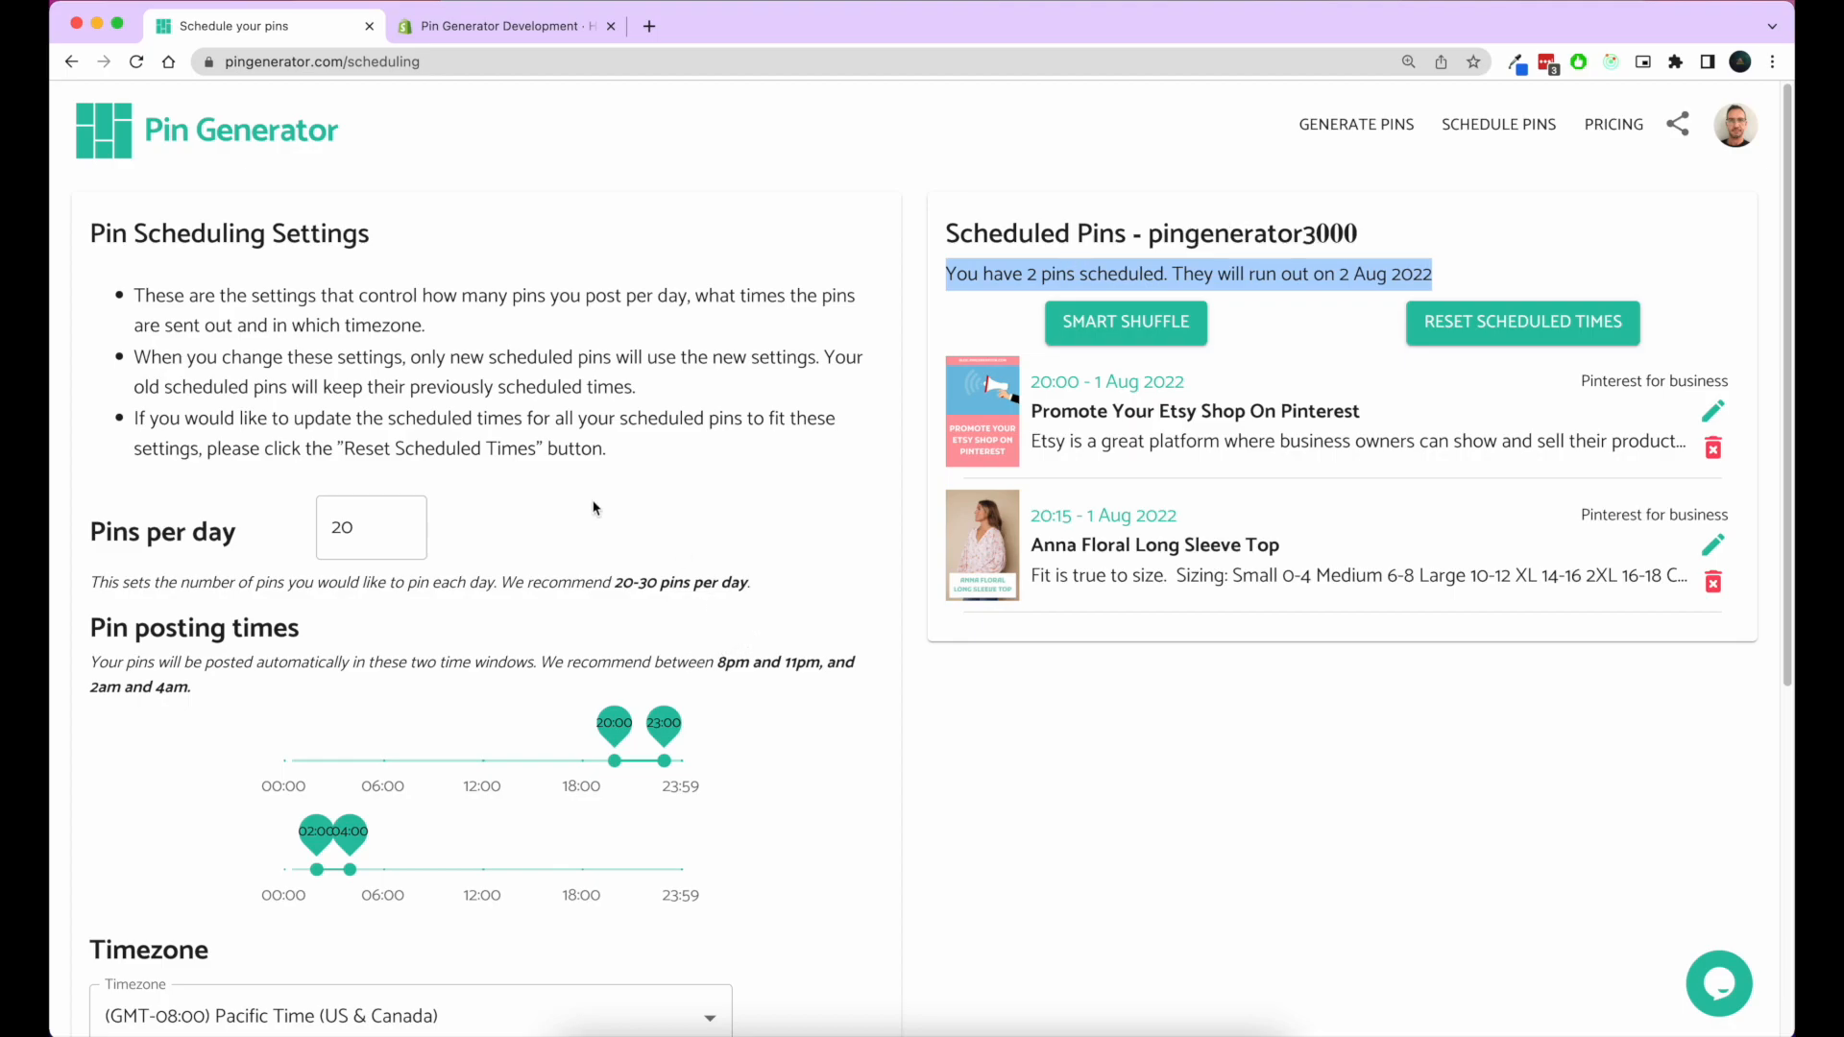
{"action": "mouse_move", "coordinate": [462, 511]}
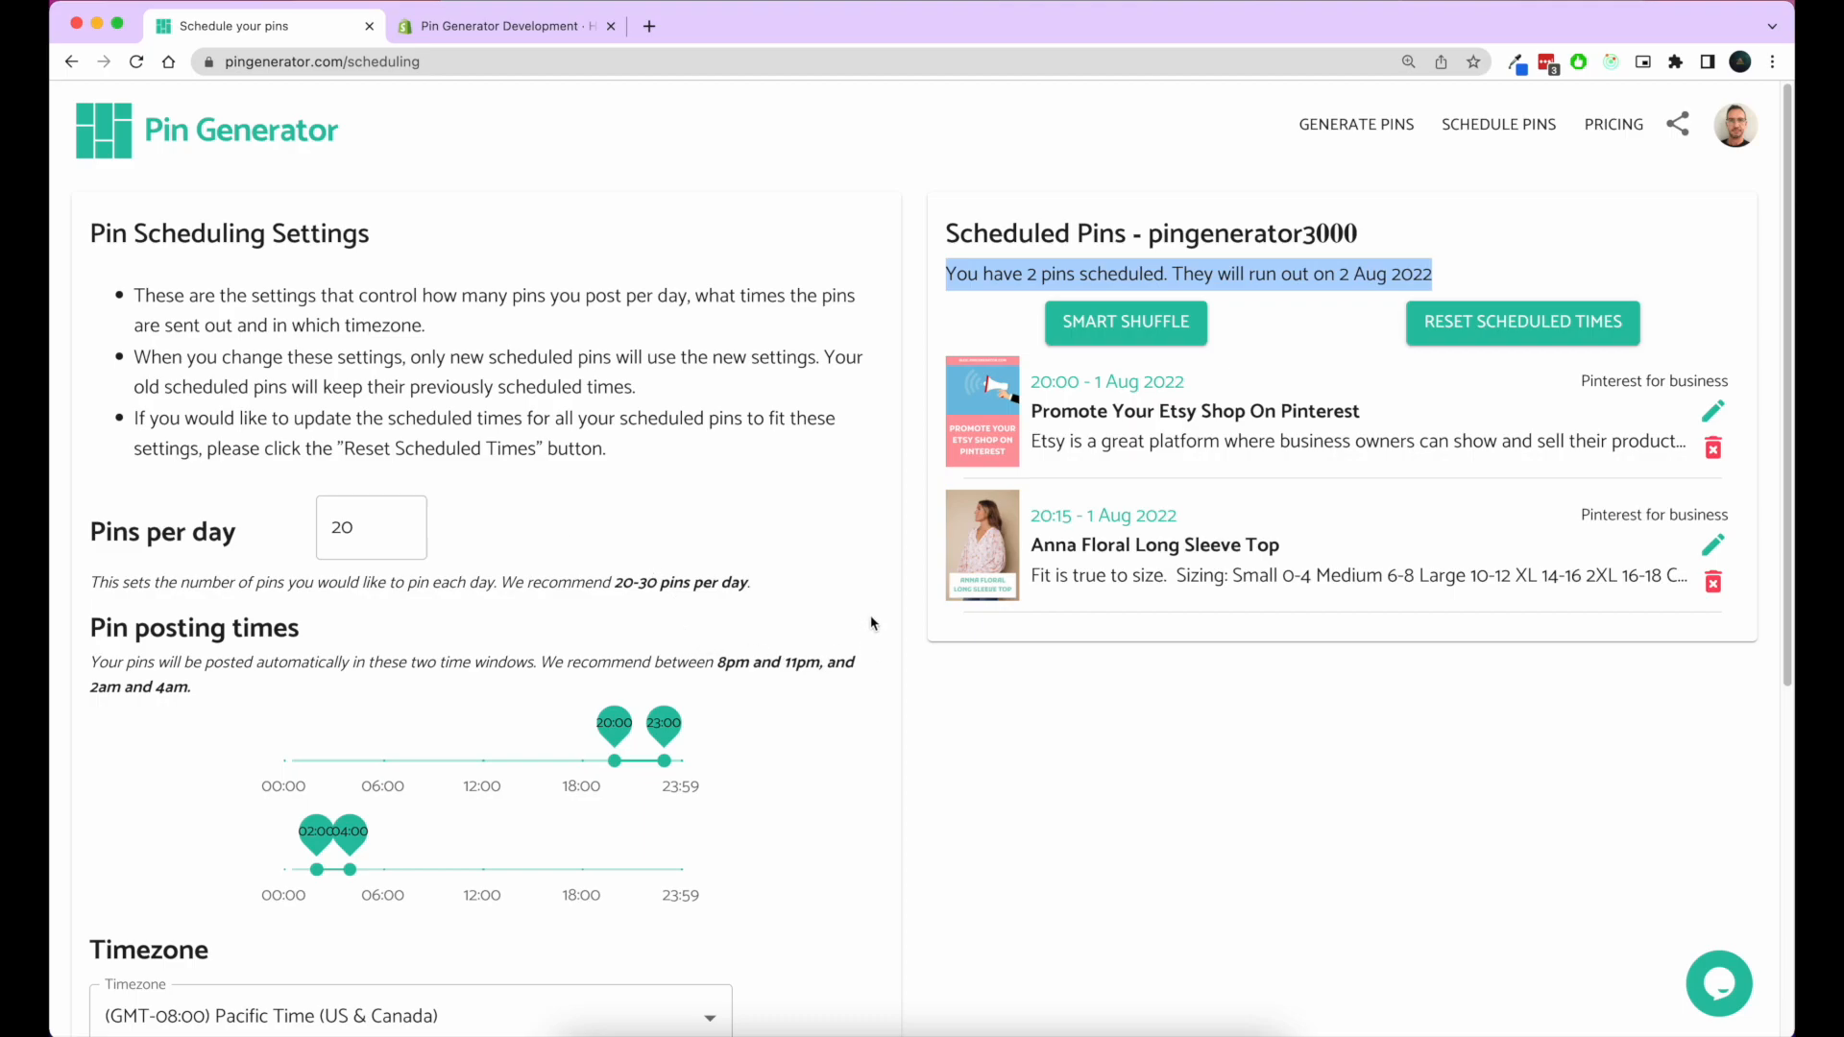
{"action": "mouse_move", "coordinate": [672, 528]}
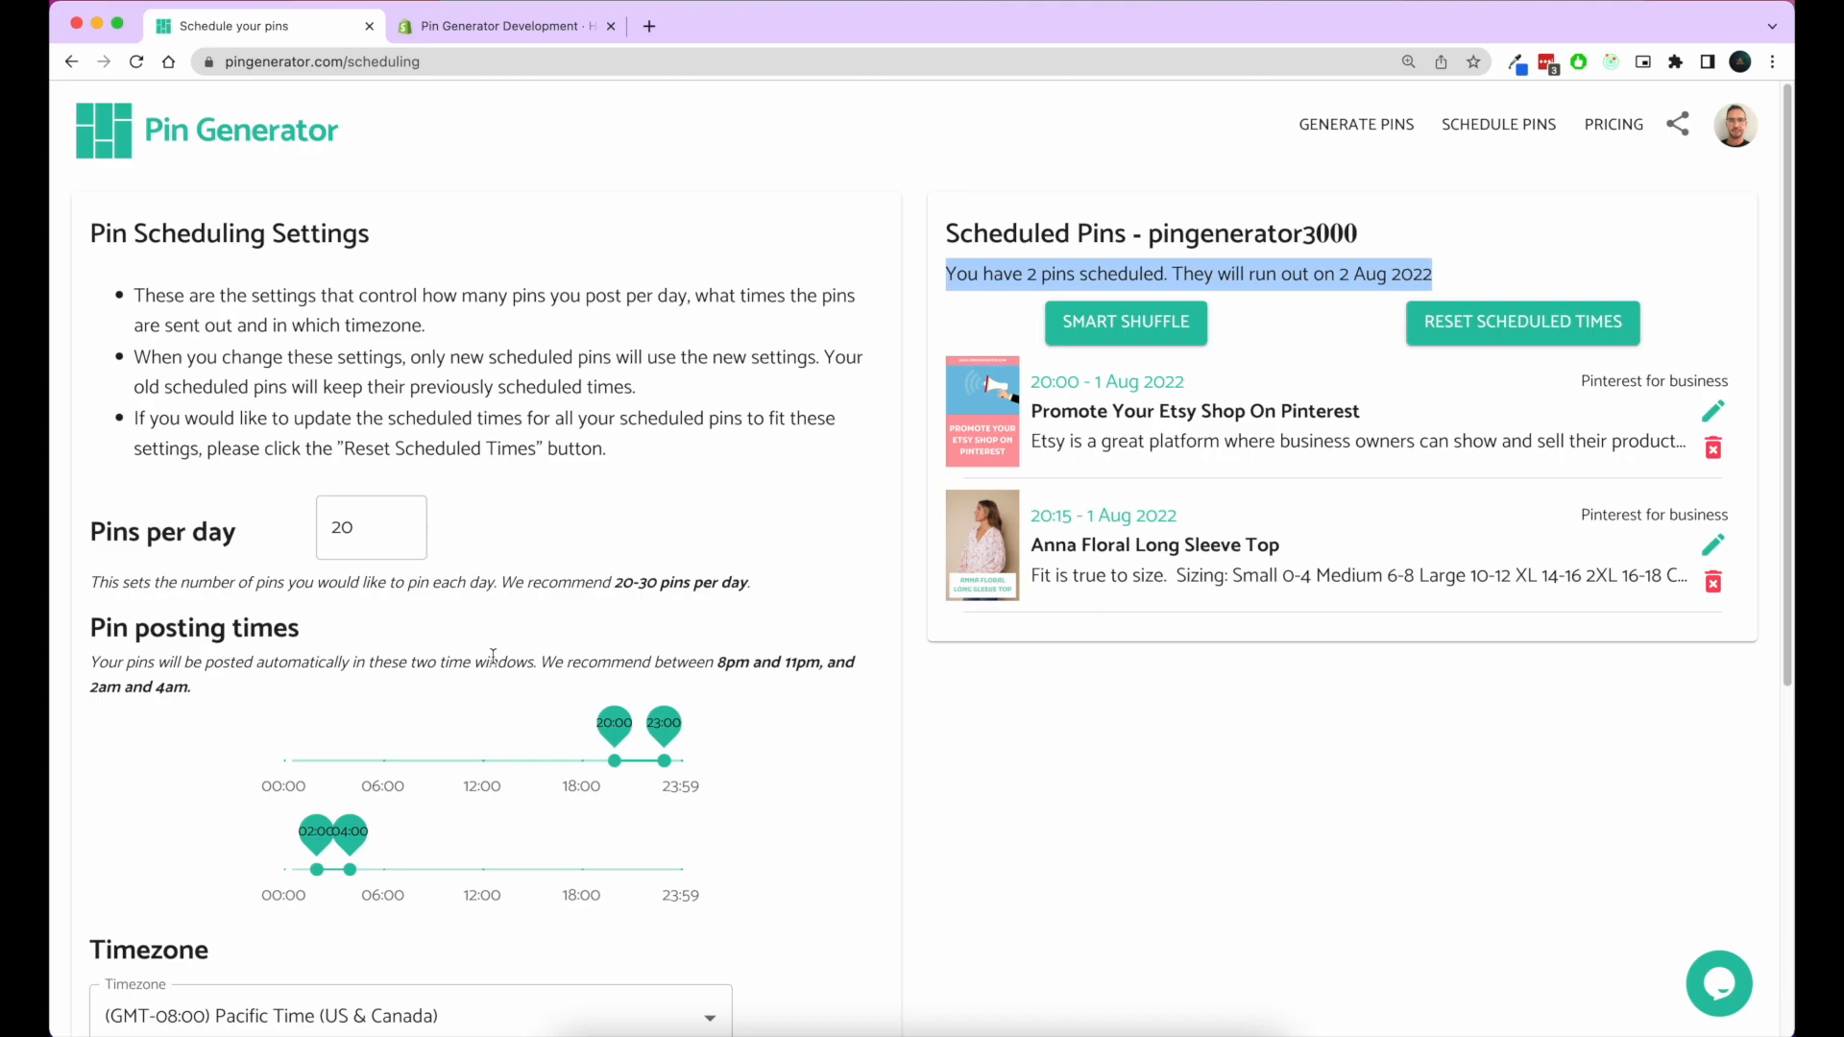
{"action": "mouse_move", "coordinate": [945, 507]}
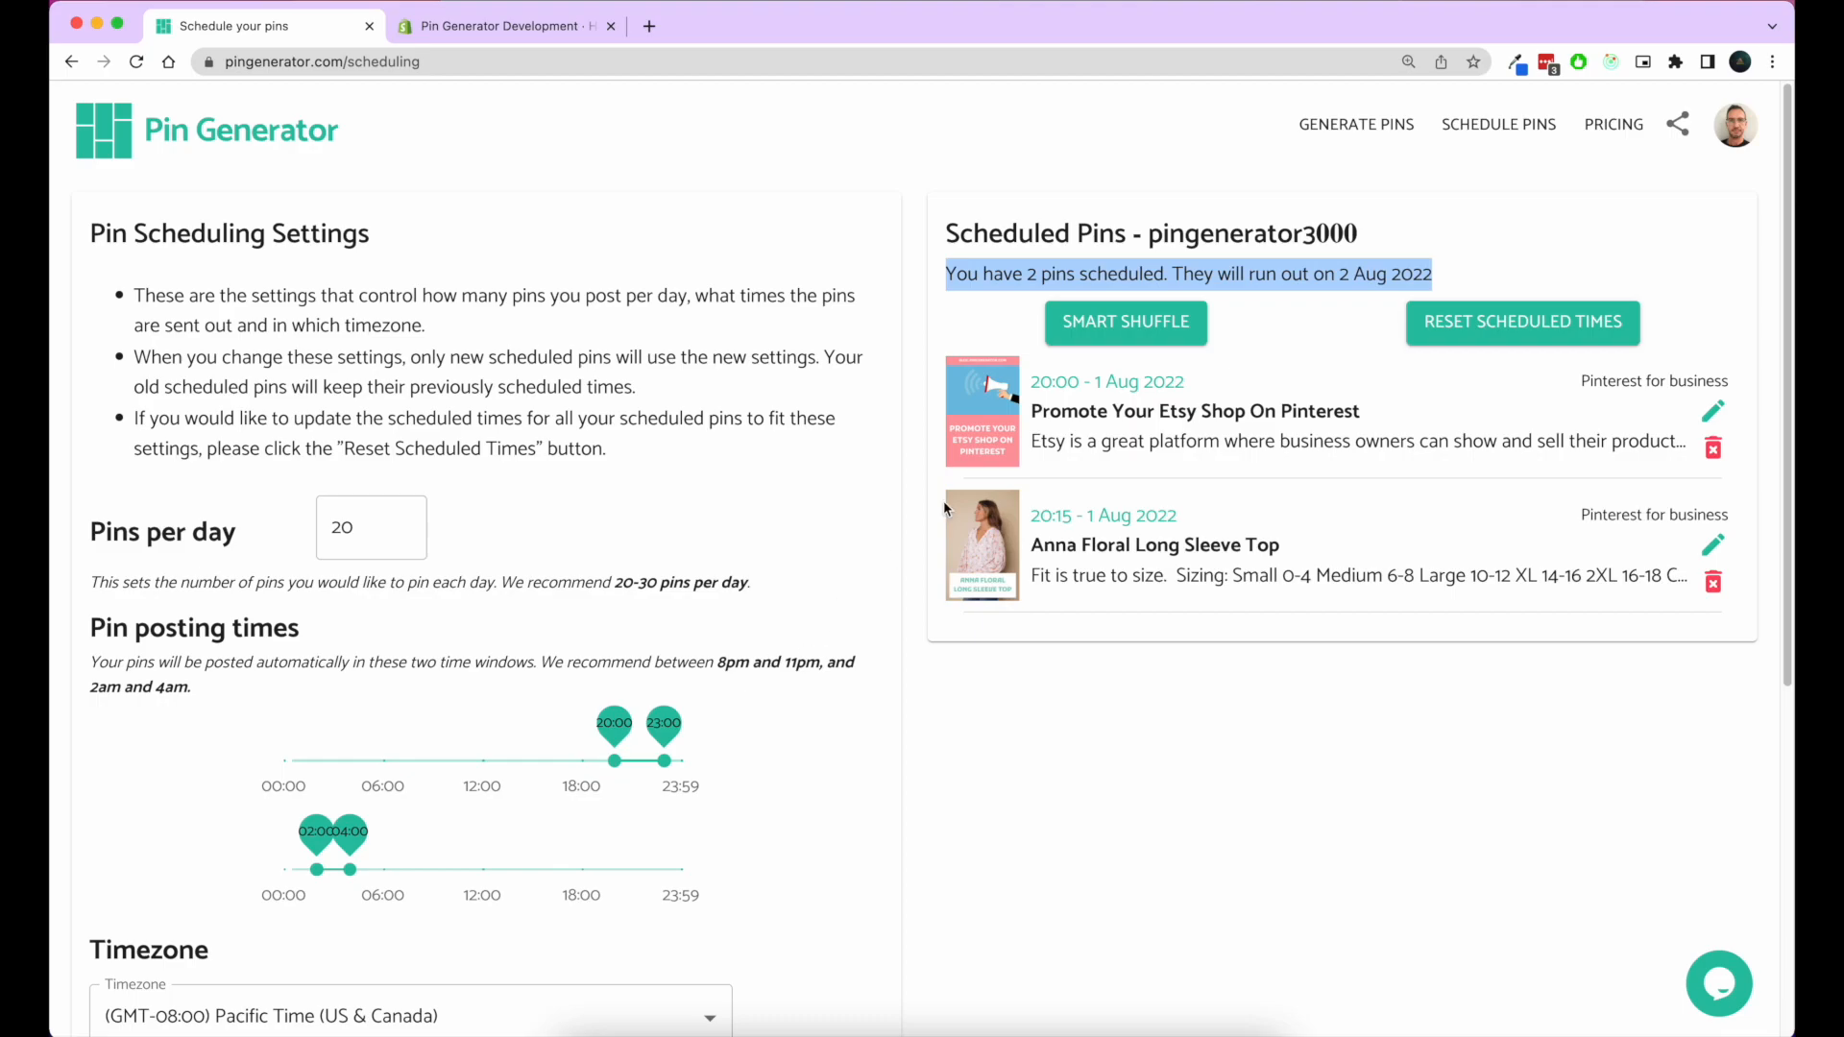
{"action": "mouse_move", "coordinate": [932, 485]}
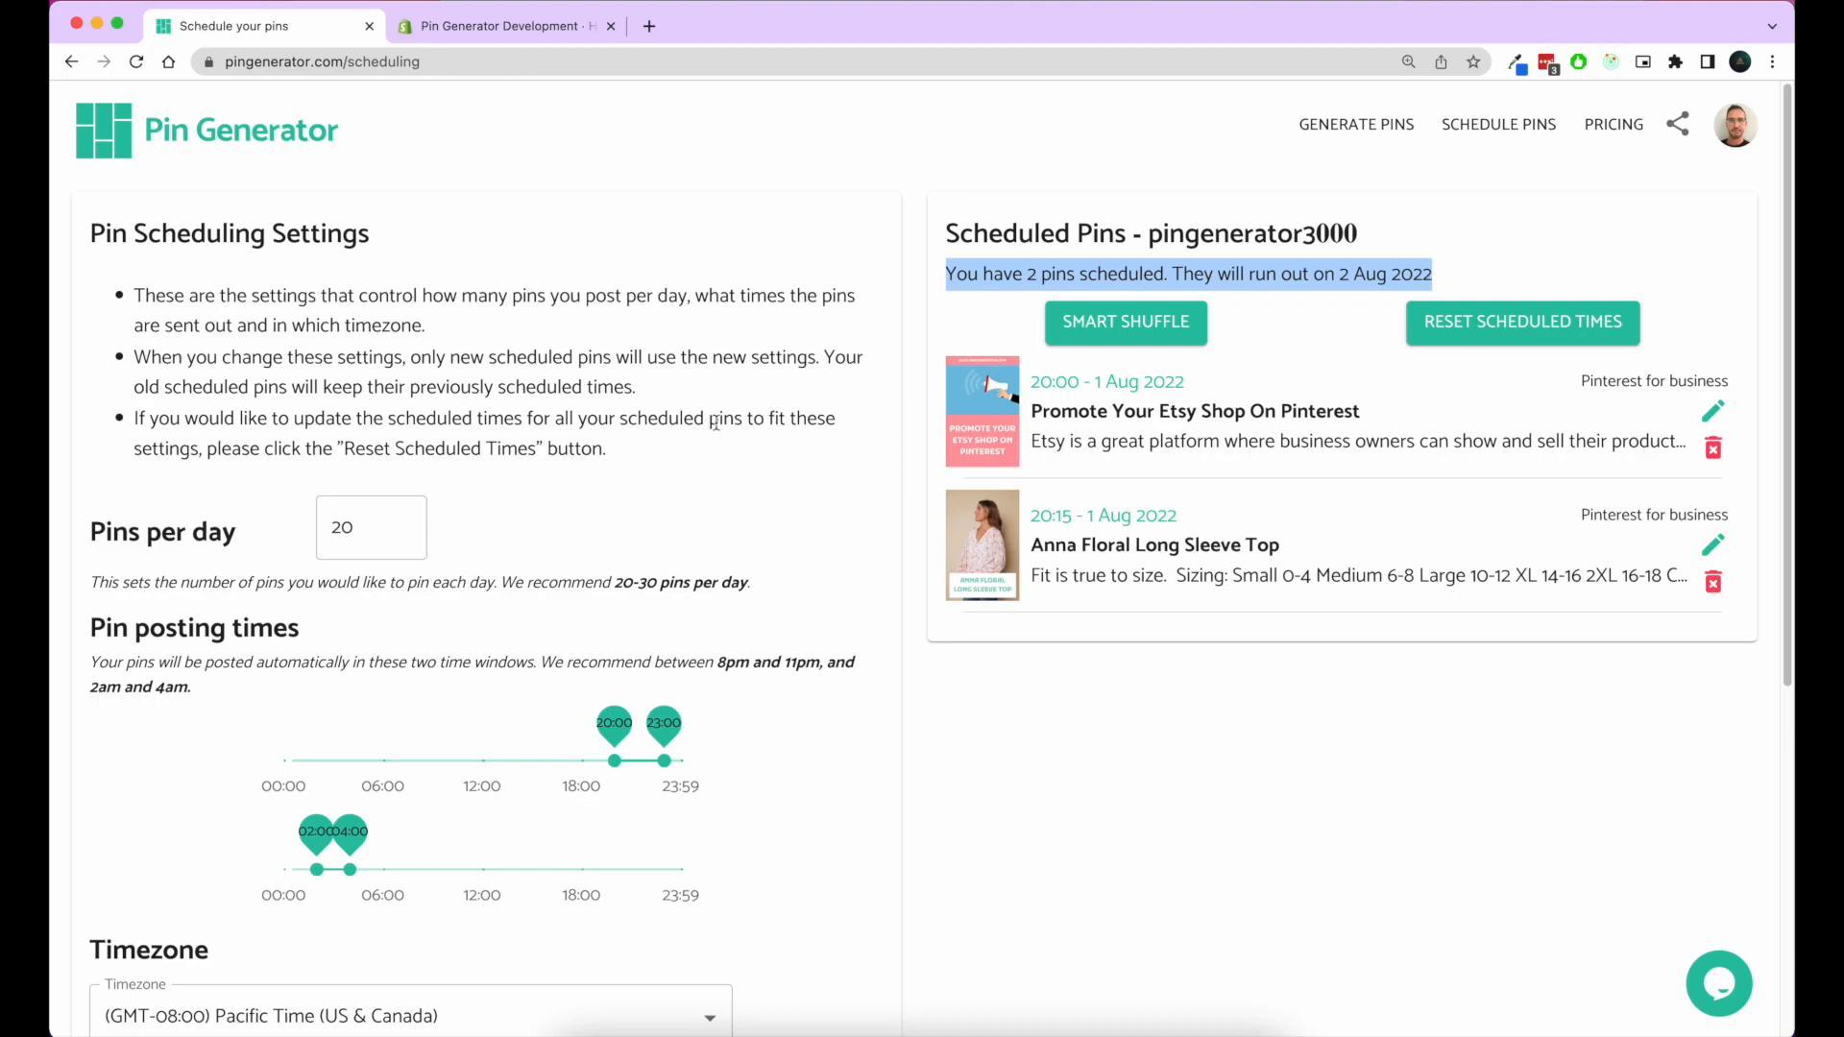
{"action": "mouse_move", "coordinate": [867, 436]}
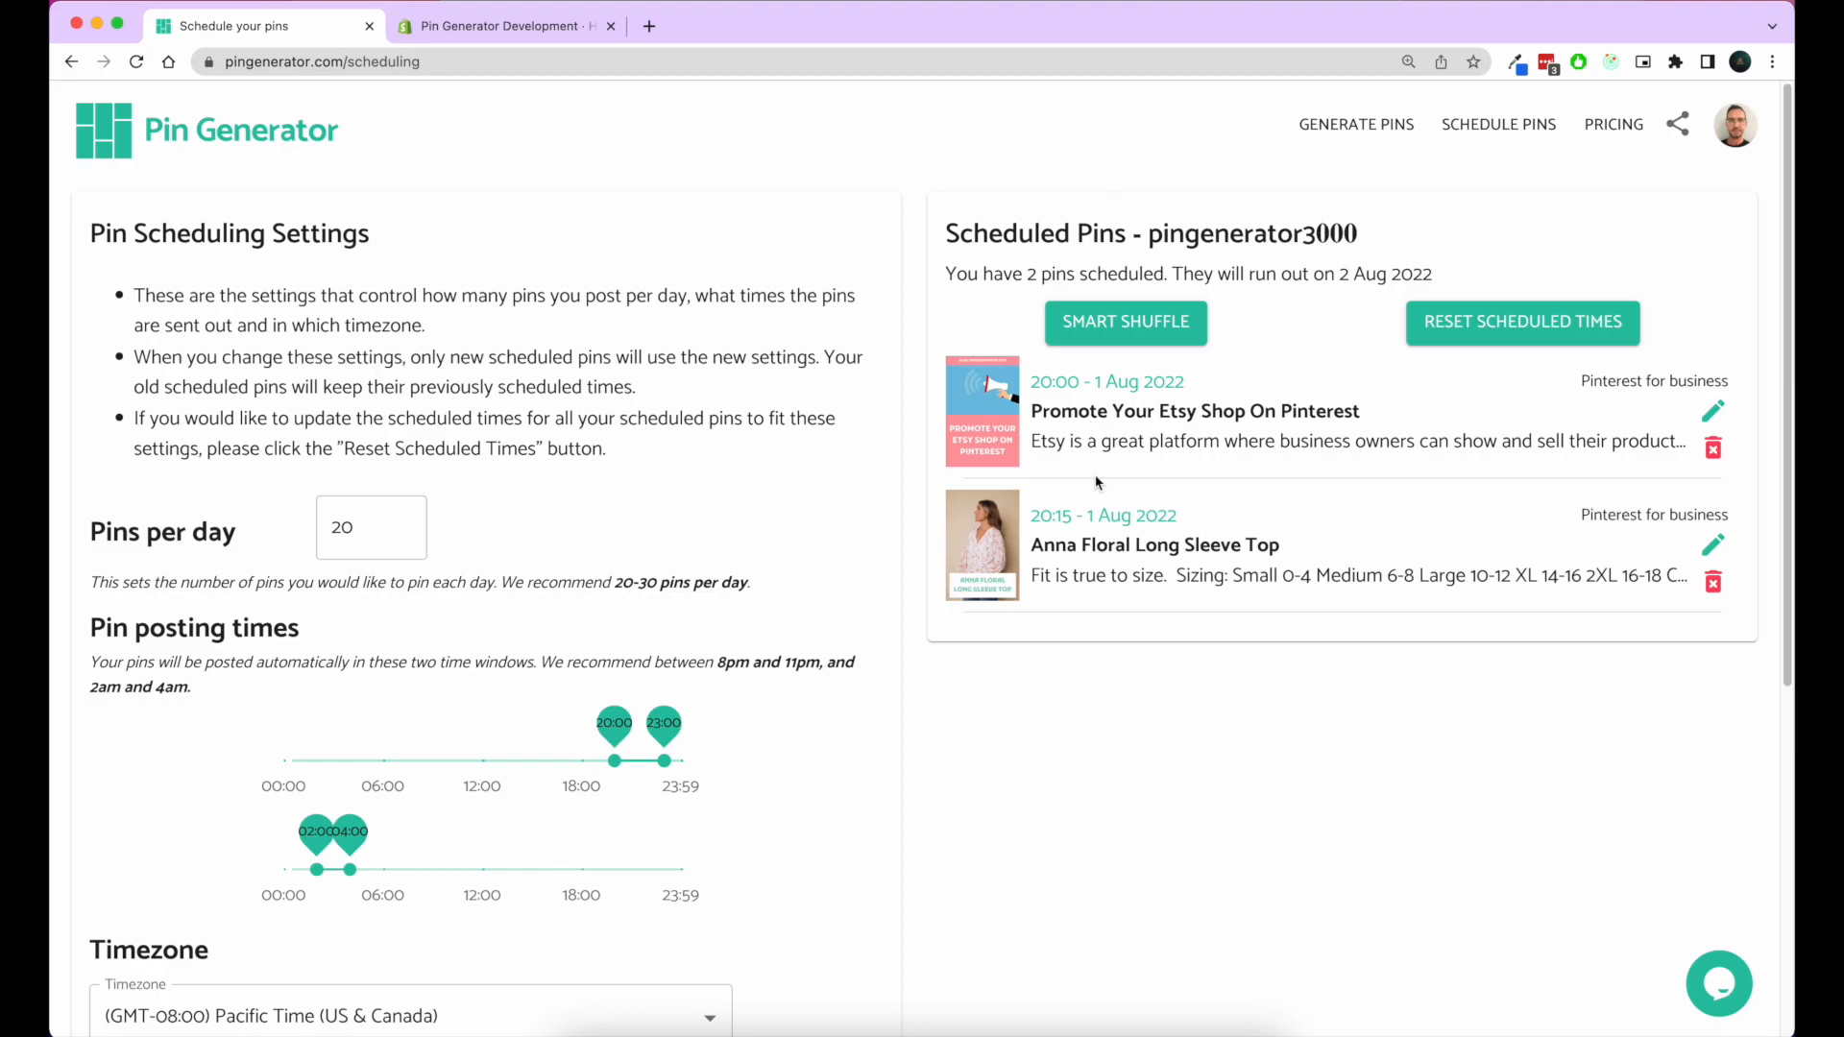
{"action": "mouse_move", "coordinate": [1363, 747]}
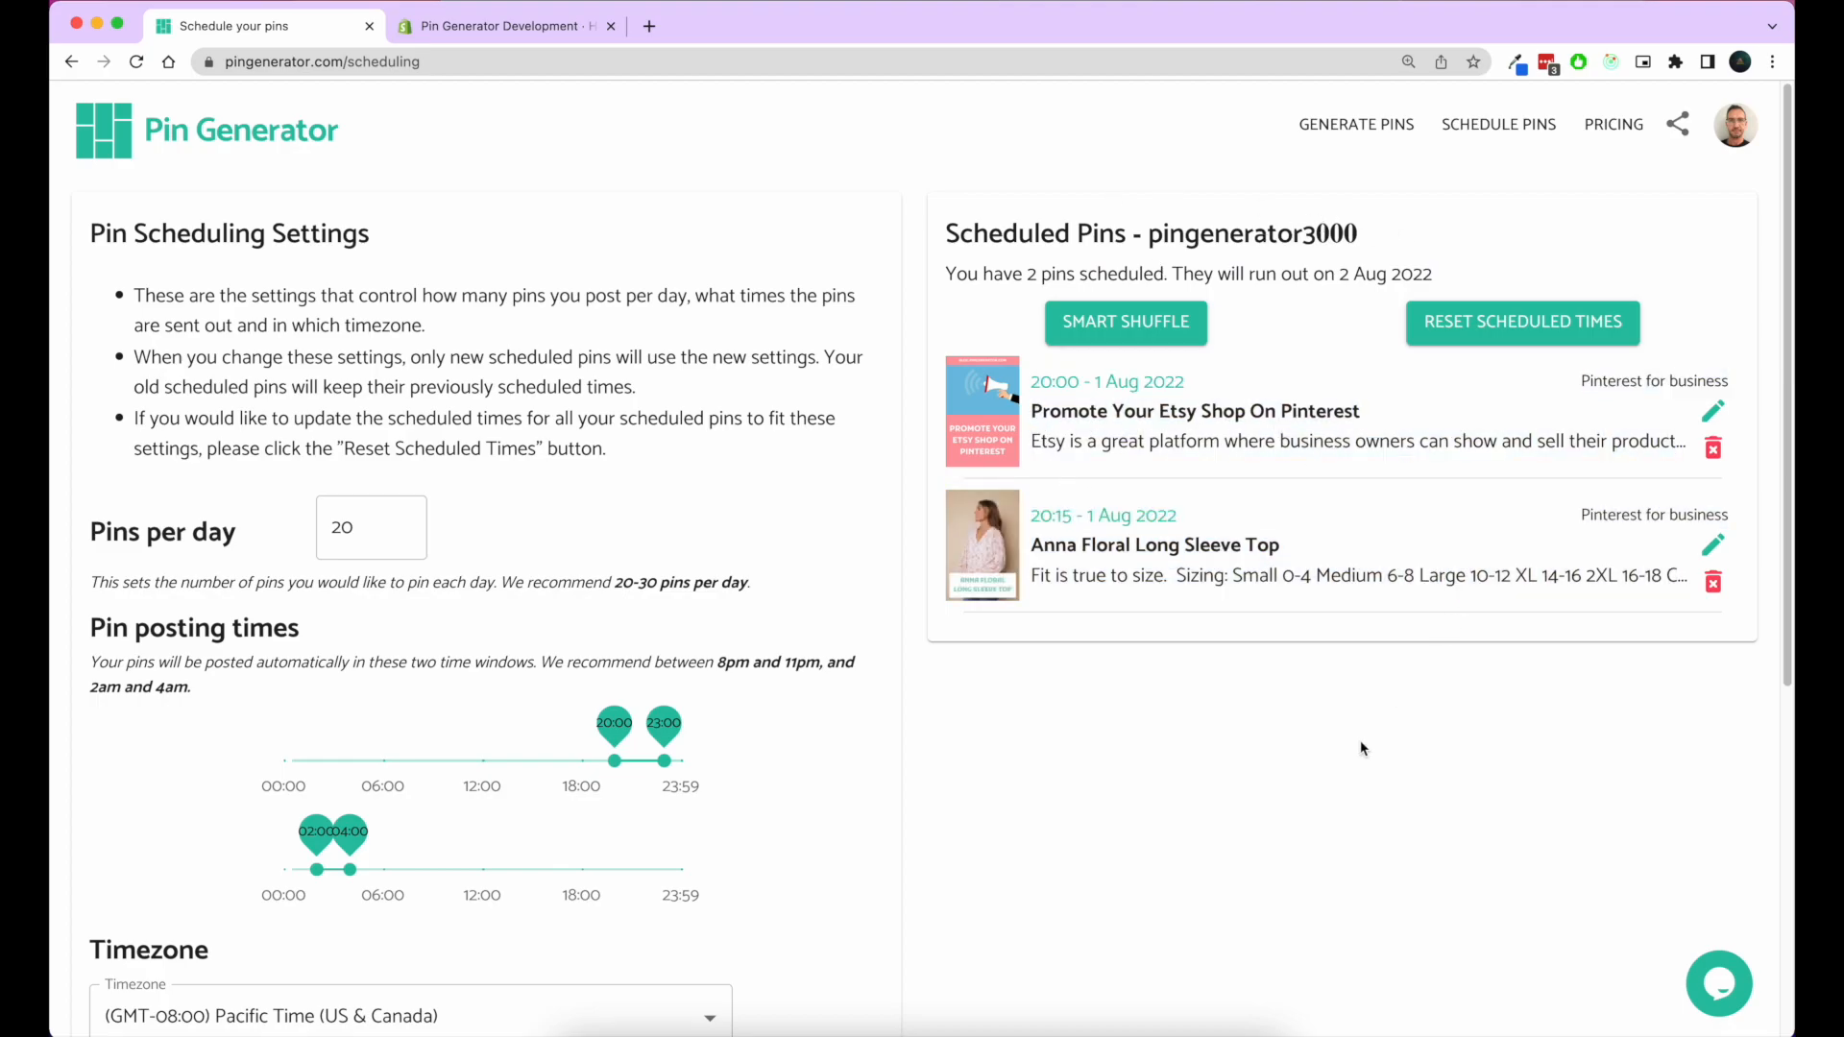
{"action": "left_click", "coordinate": [1711, 545]}
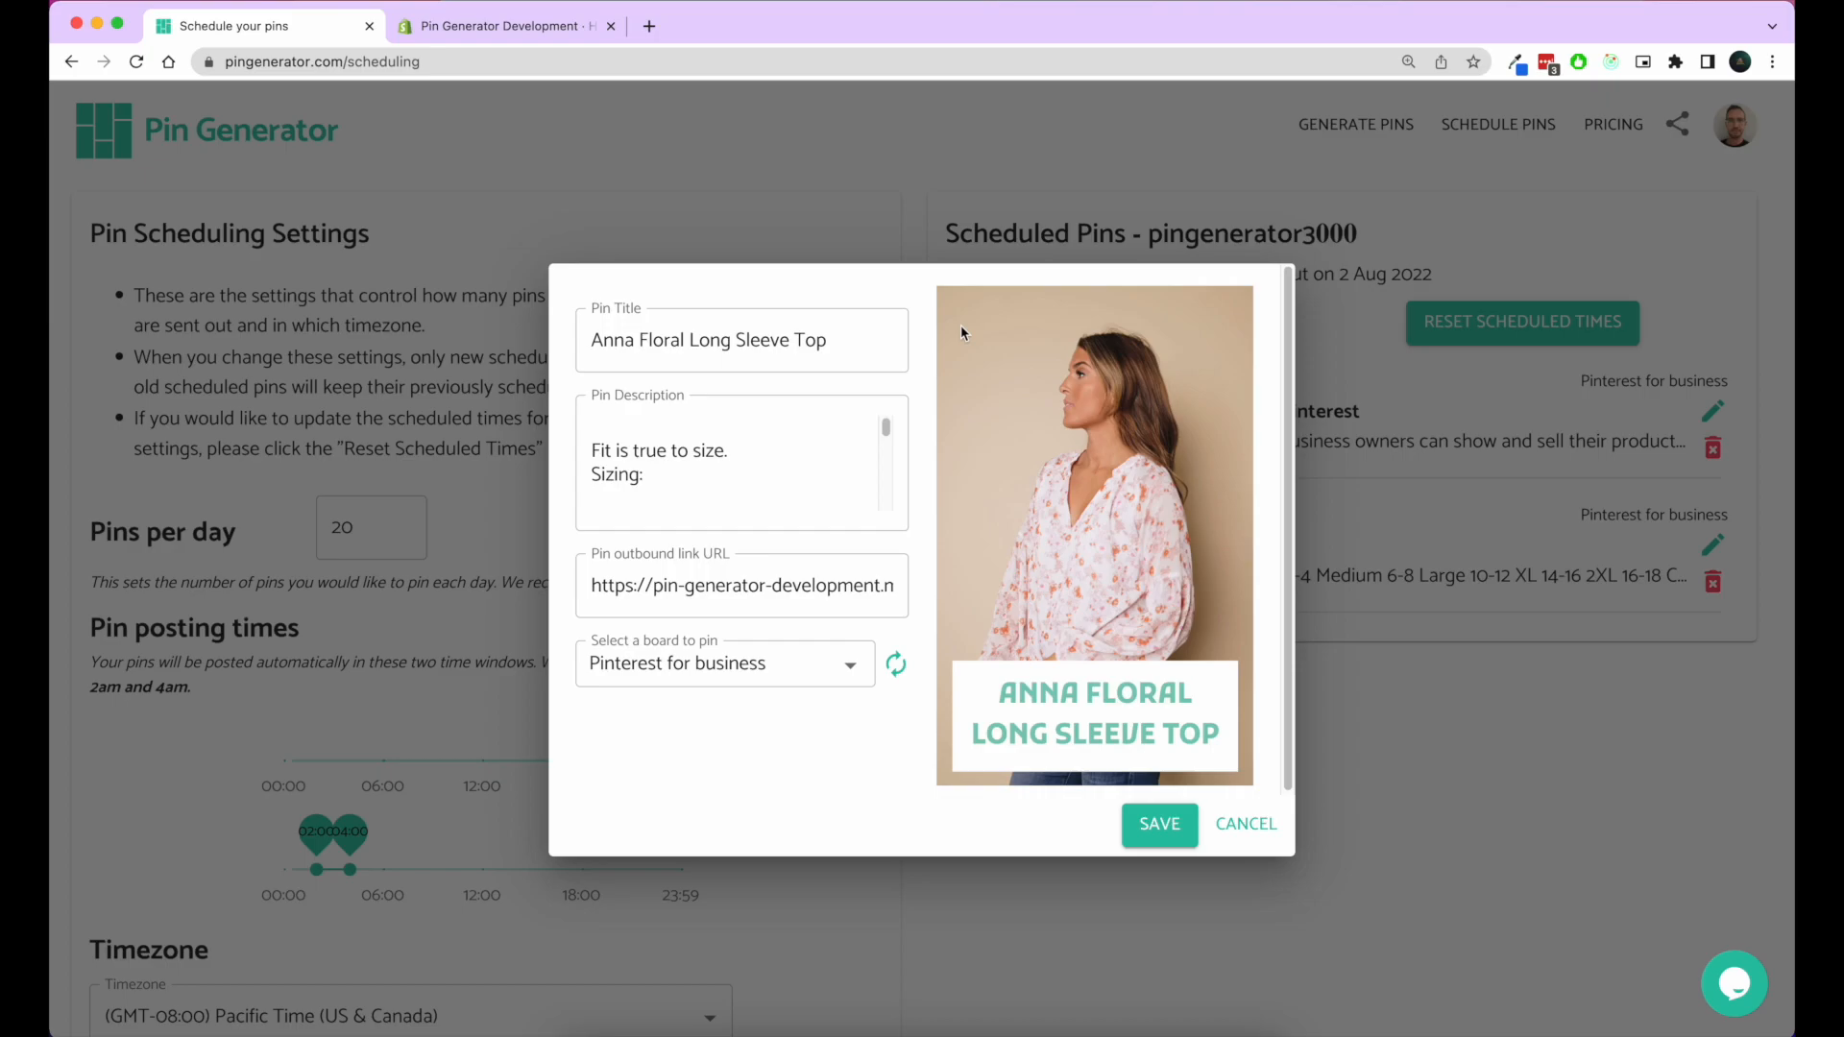
Step: Cancel the pin editor without saving and go to Products from the account menu
{"action": "triple_click", "coordinate": [708, 340]}
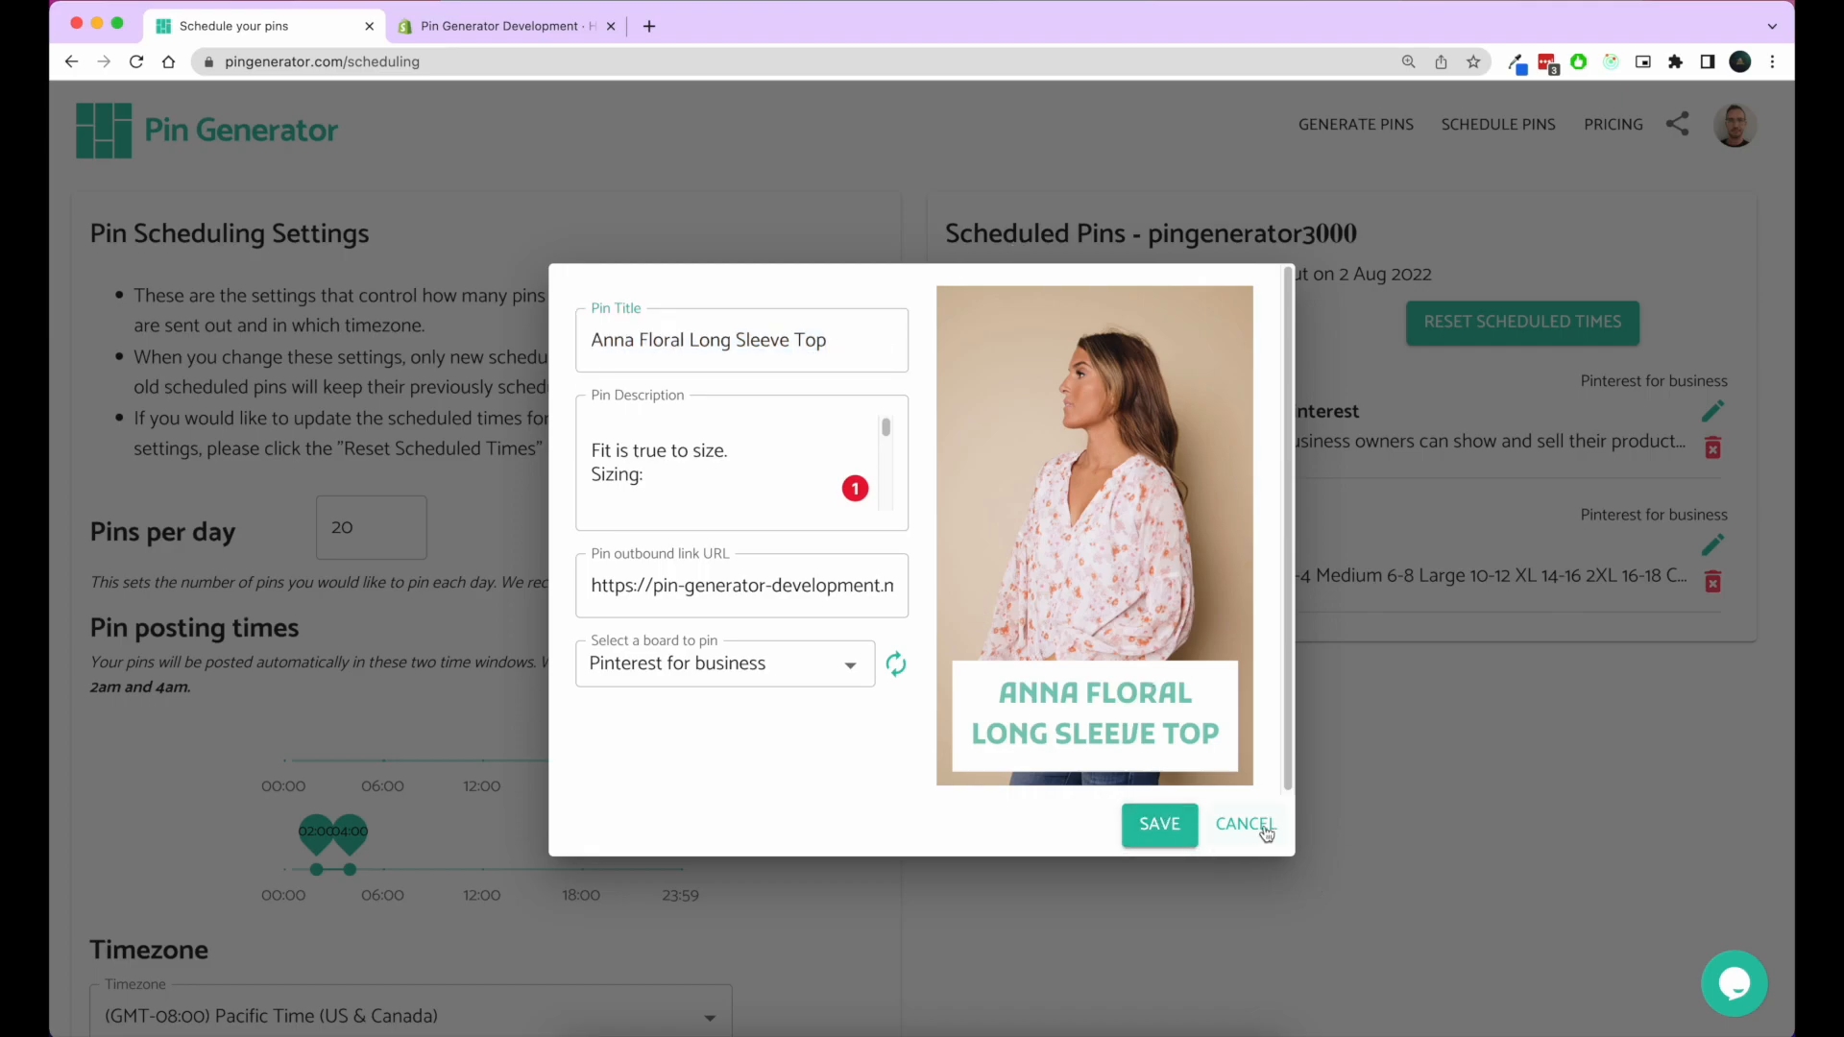
{"action": "left_click", "coordinate": [1245, 824]}
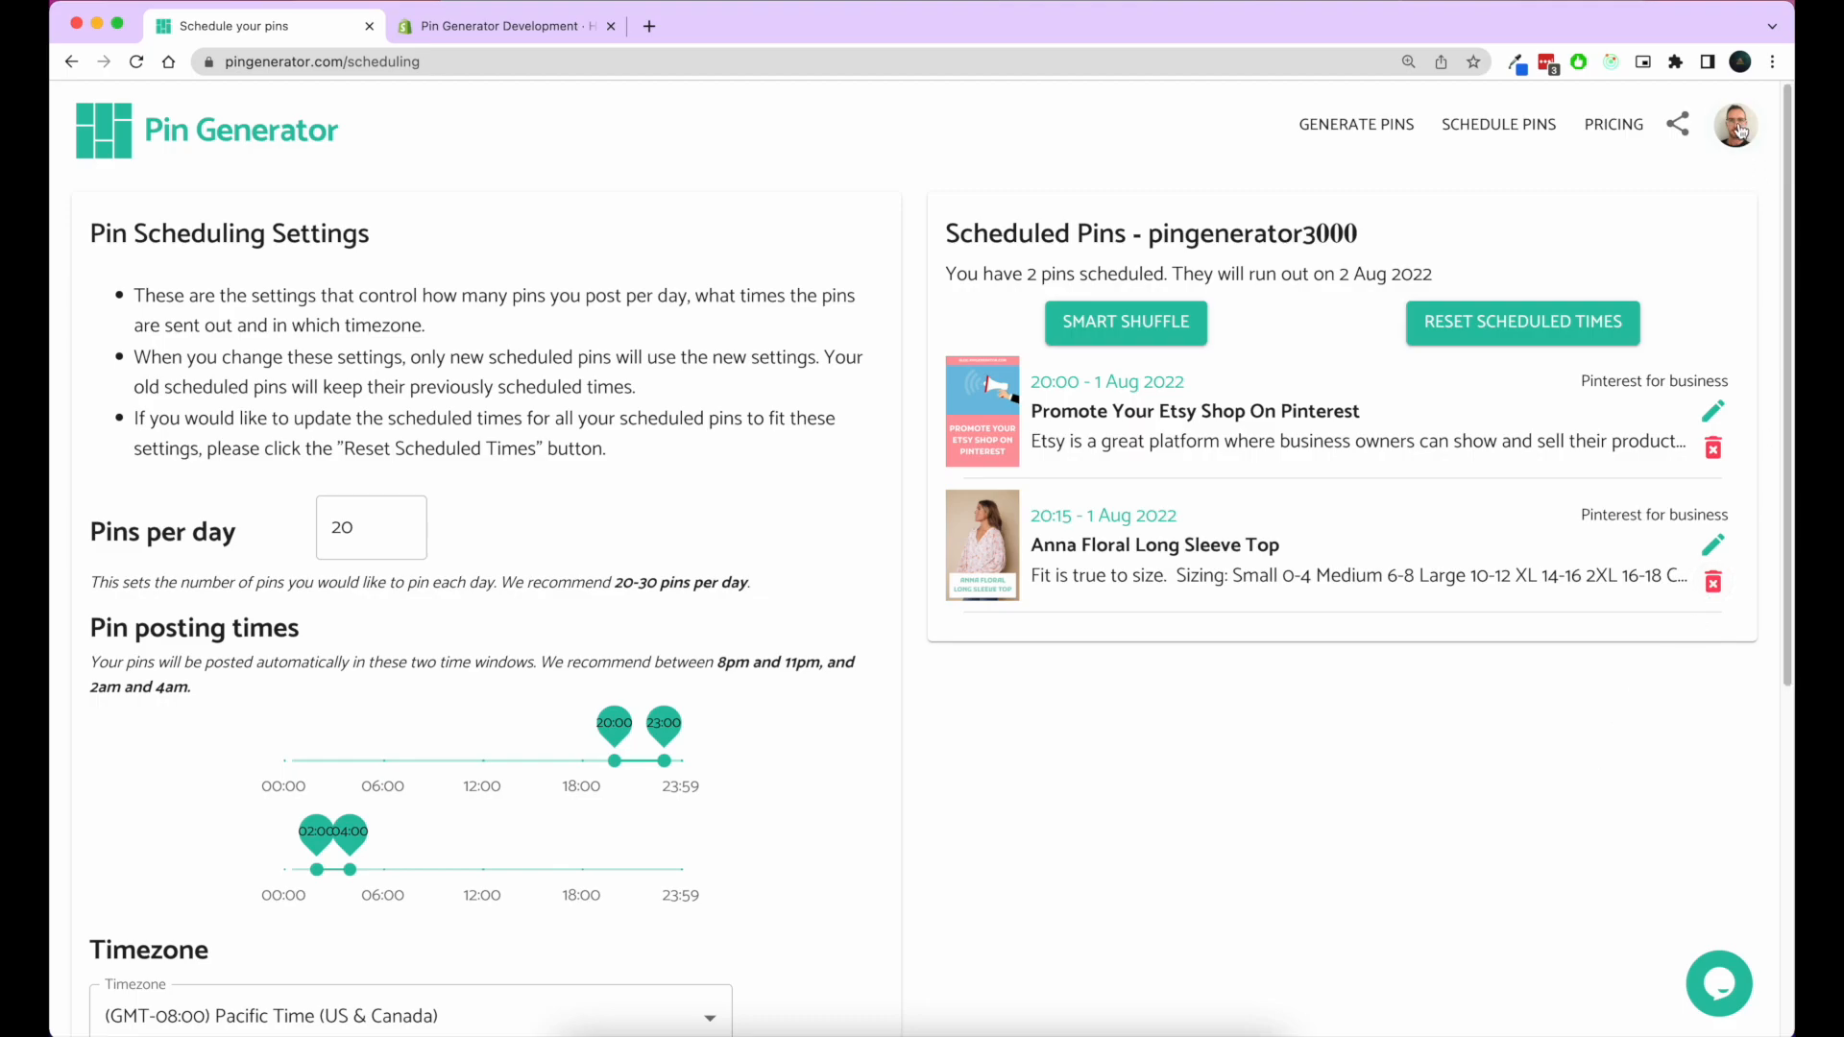
{"action": "left_click", "coordinate": [1738, 123]}
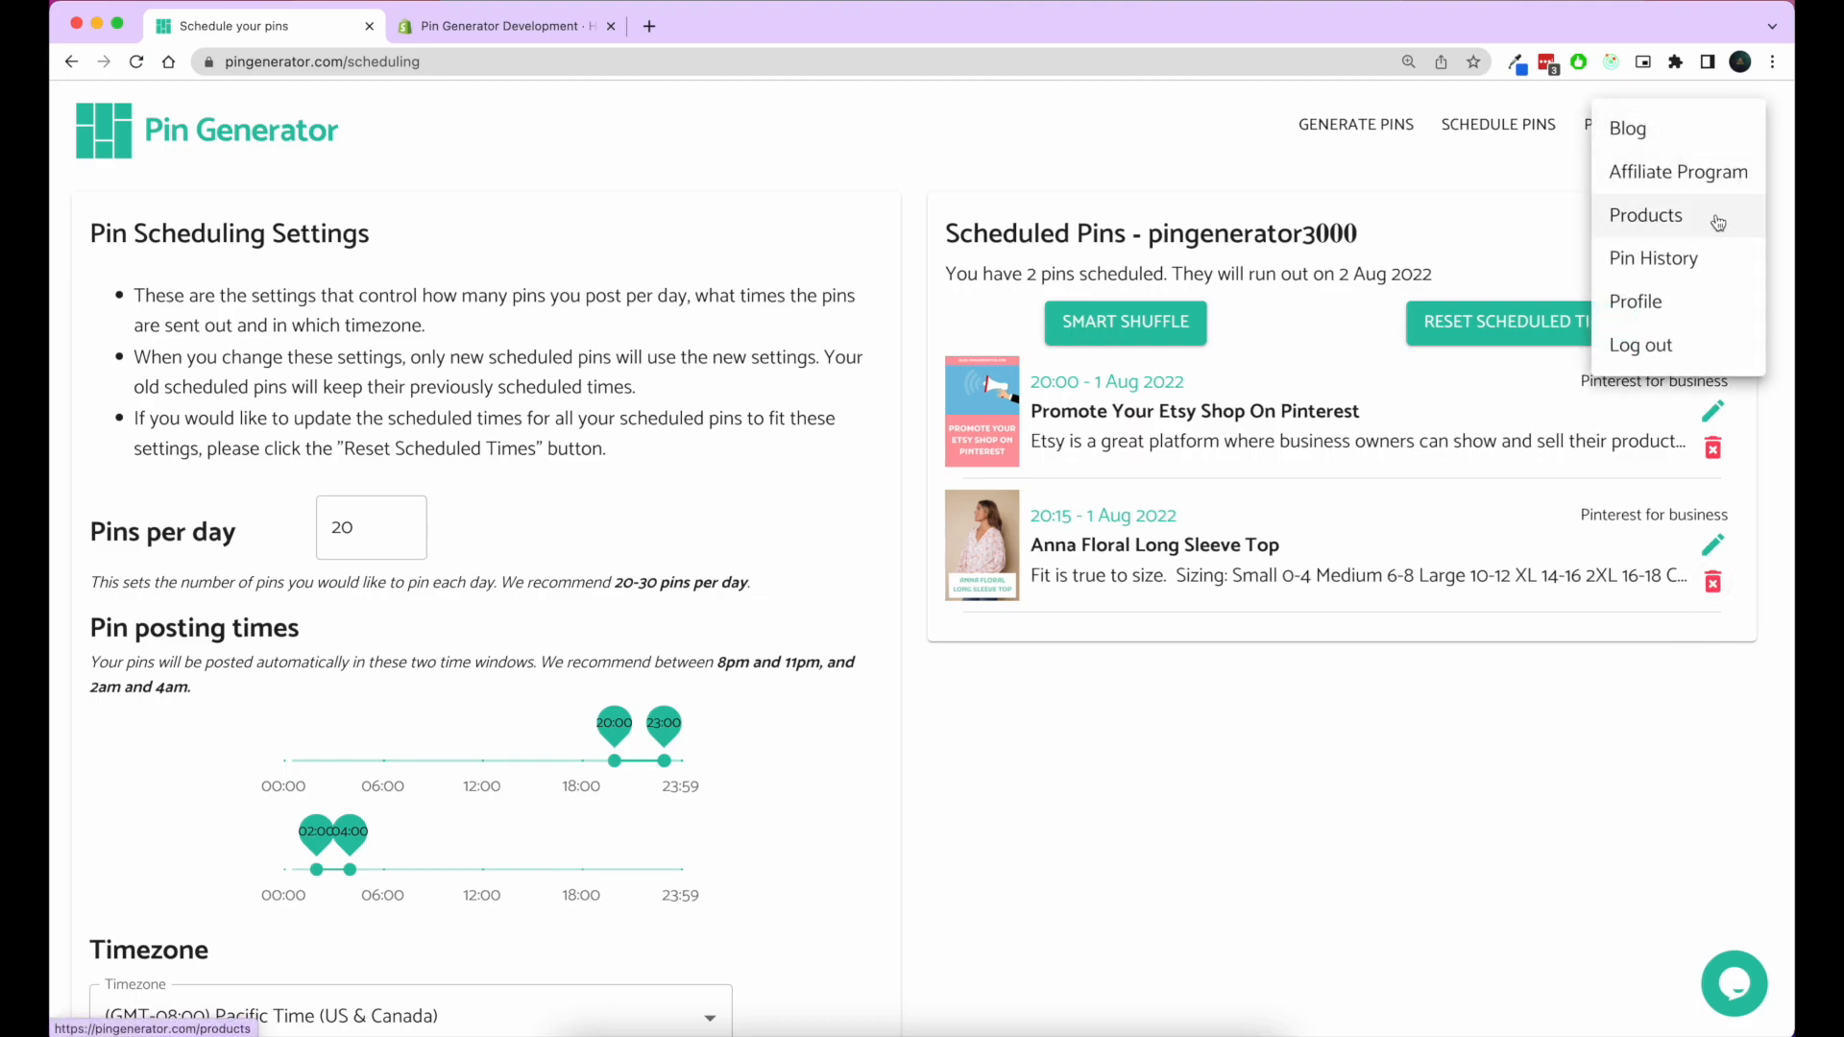
{"action": "left_click", "coordinate": [1645, 214]}
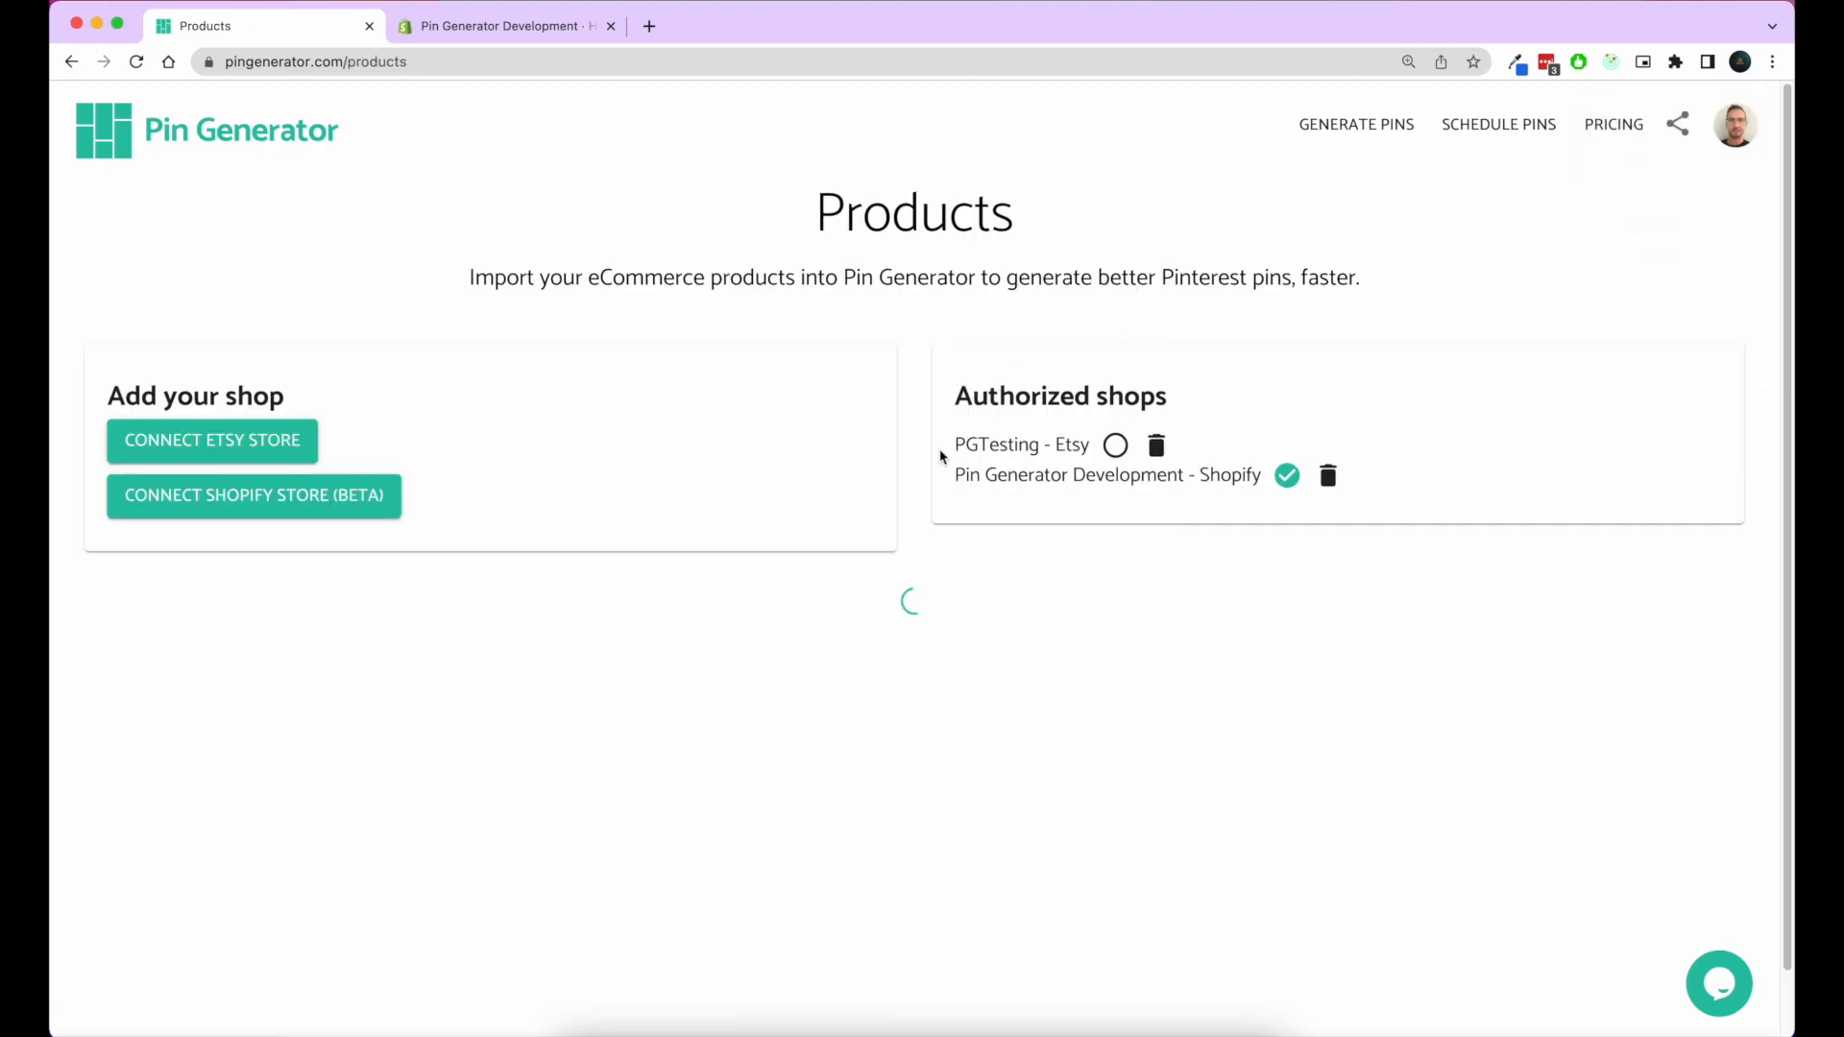